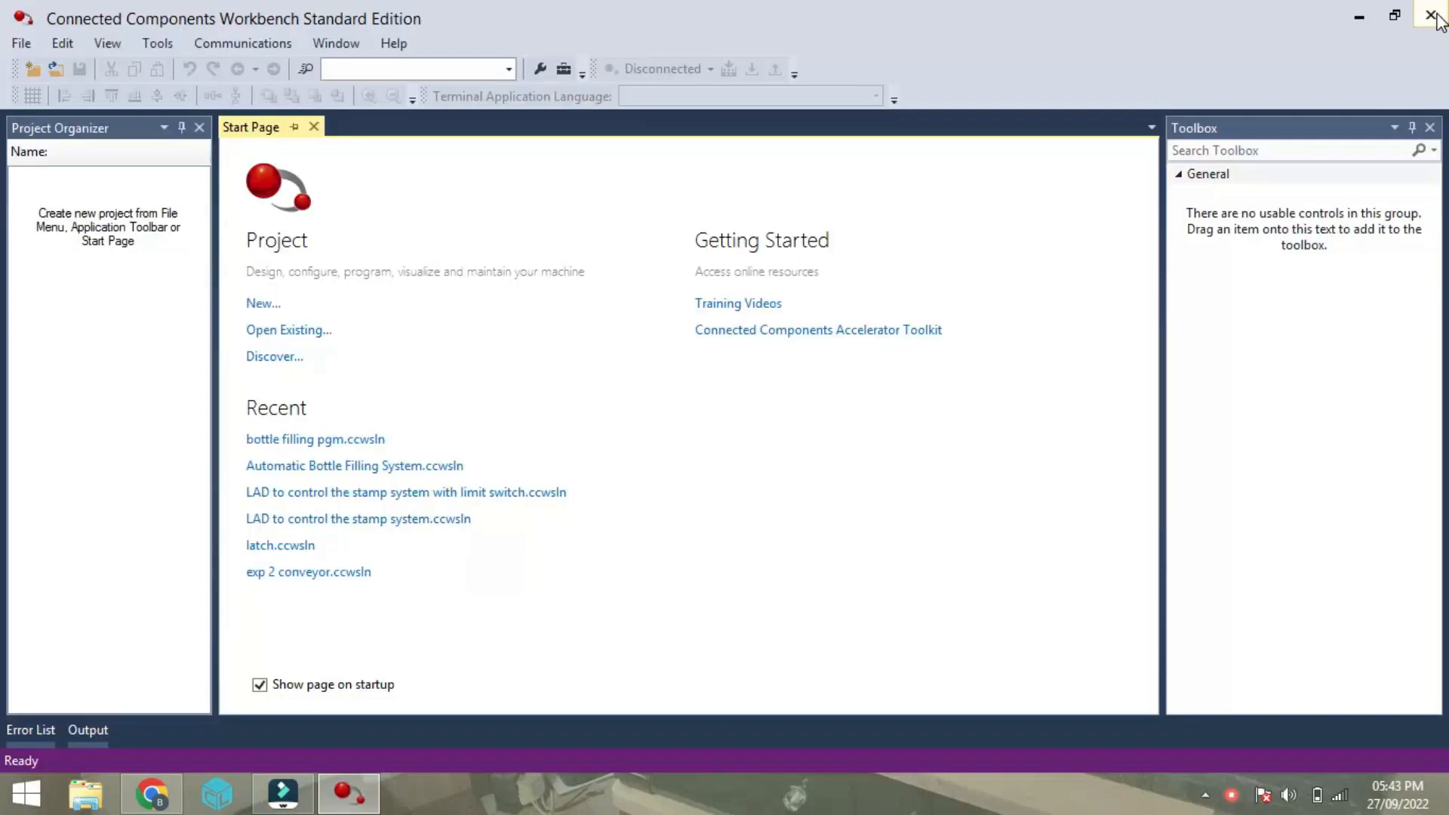
mouse_move(255, 129)
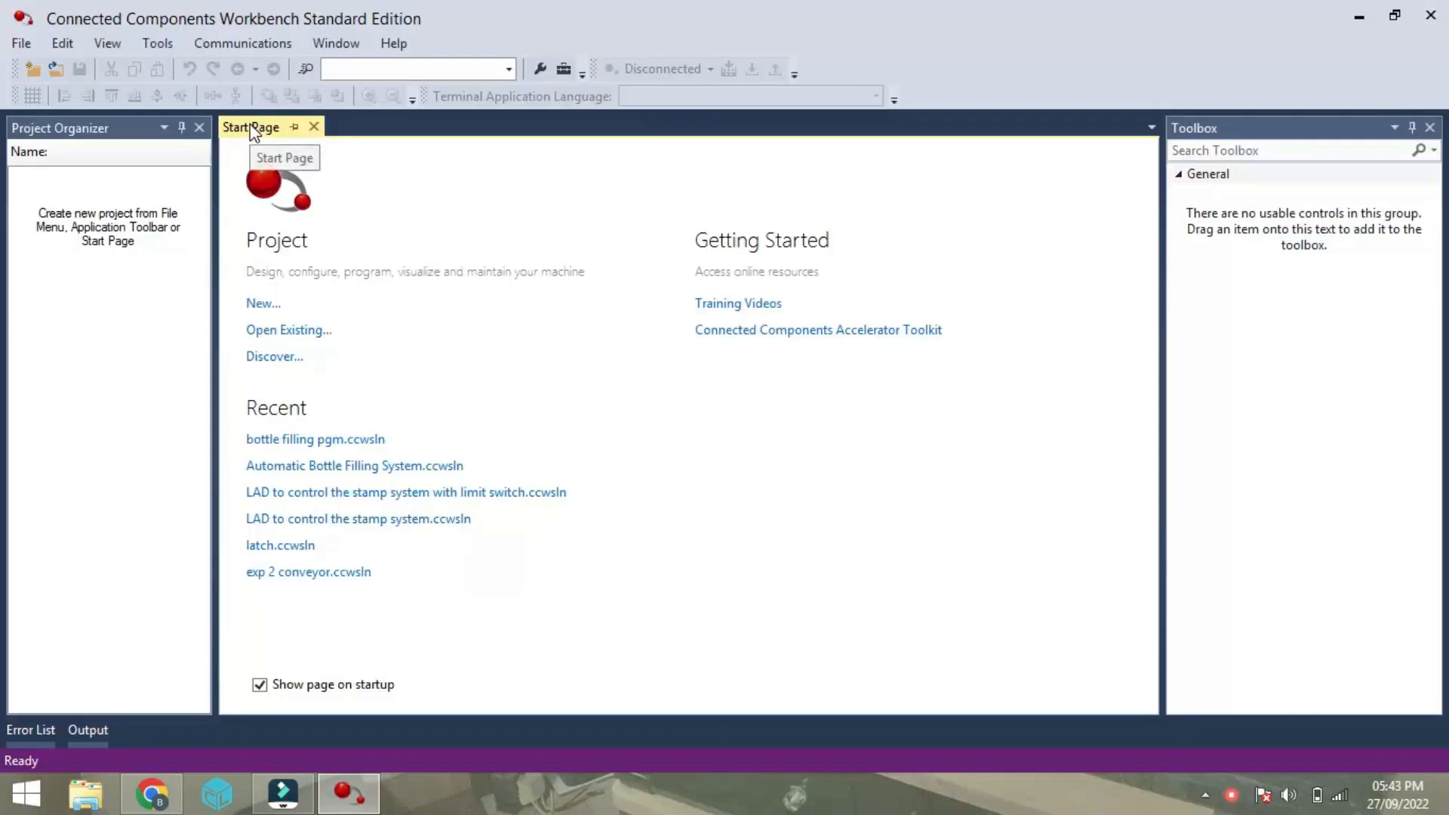
mouse_move(538, 340)
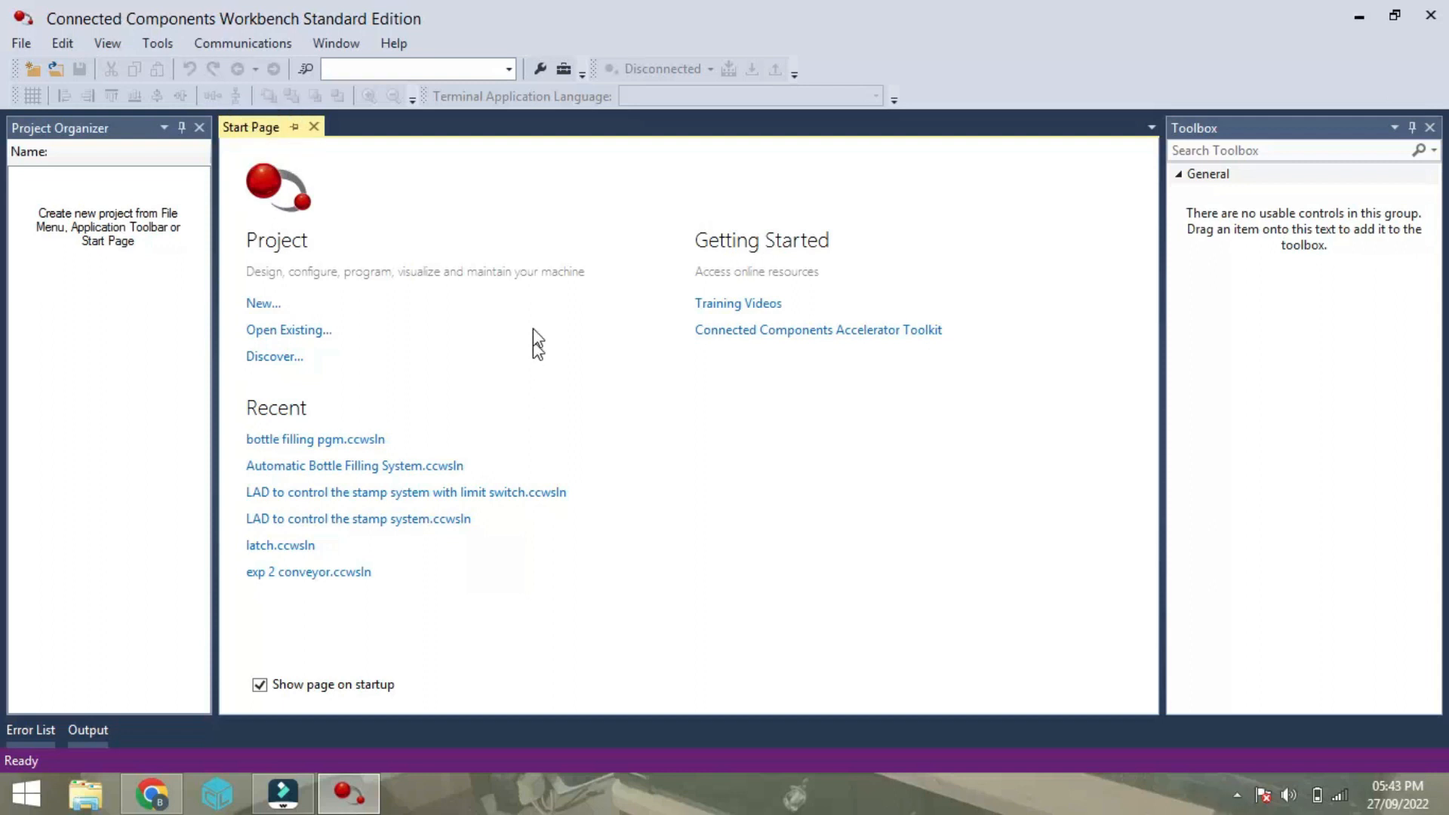
Create a new project named 'bottle filling project' saved on the Desktop.
click(263, 303)
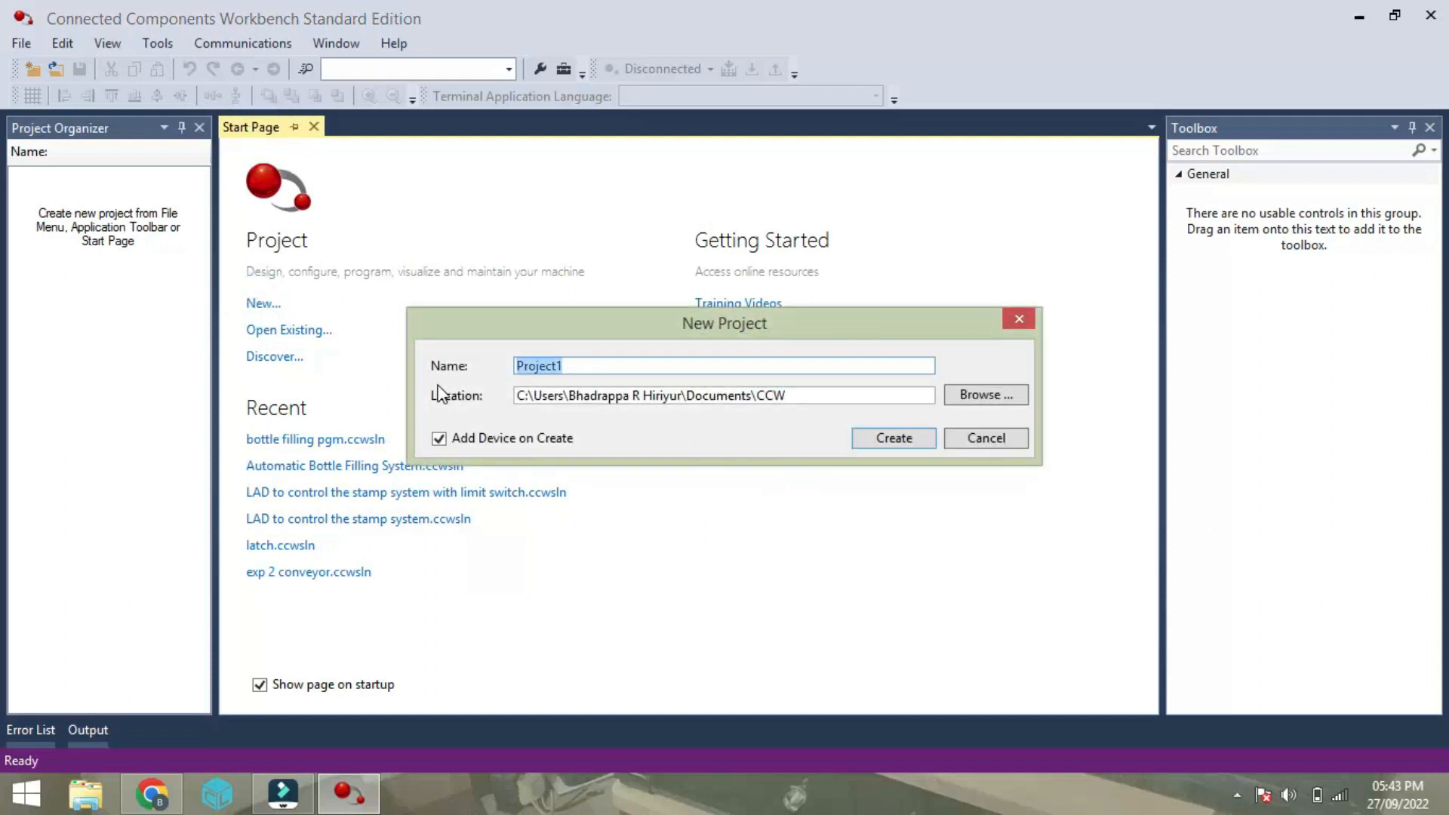
text(bottle filling p)
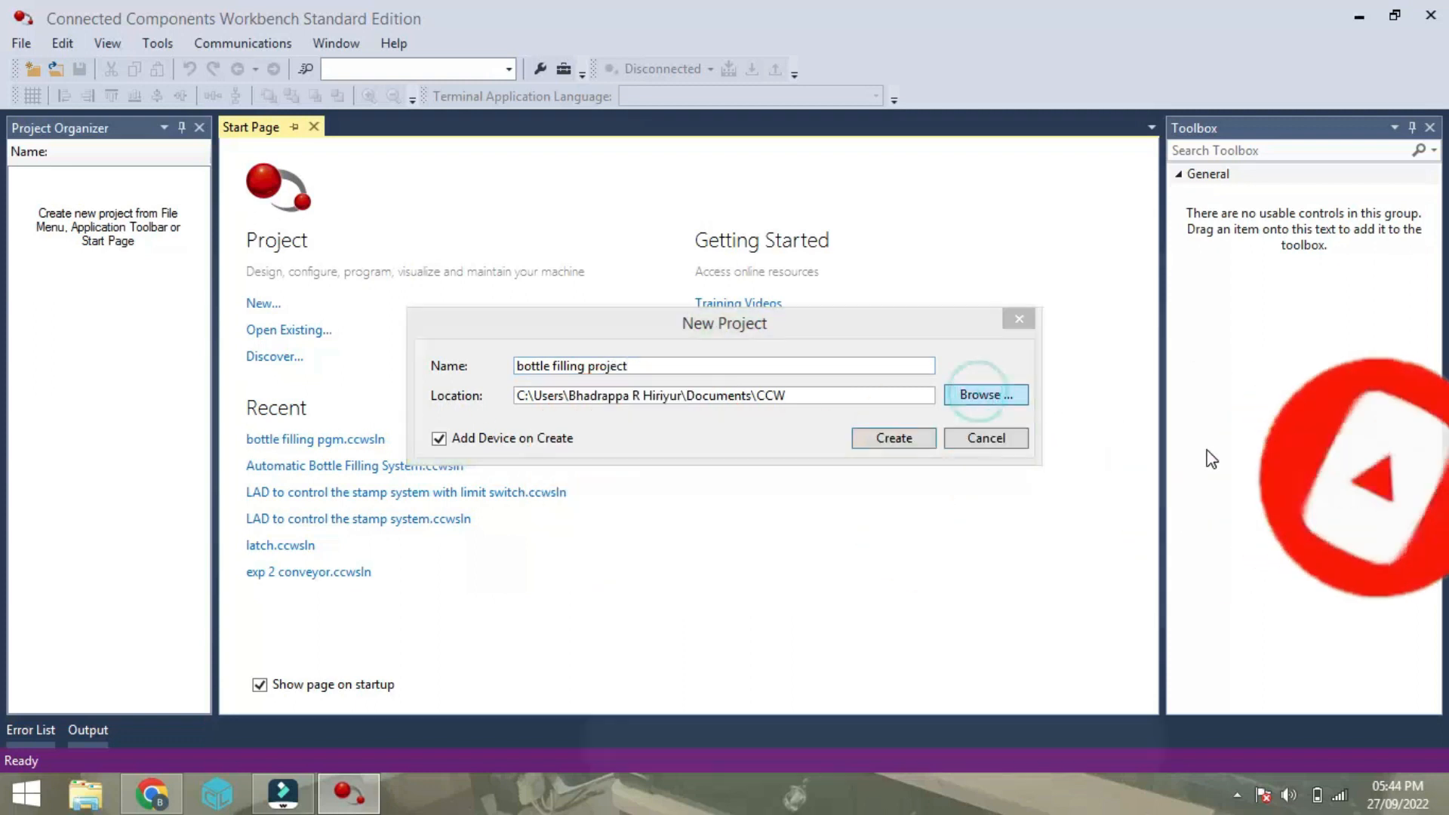
click(985, 395)
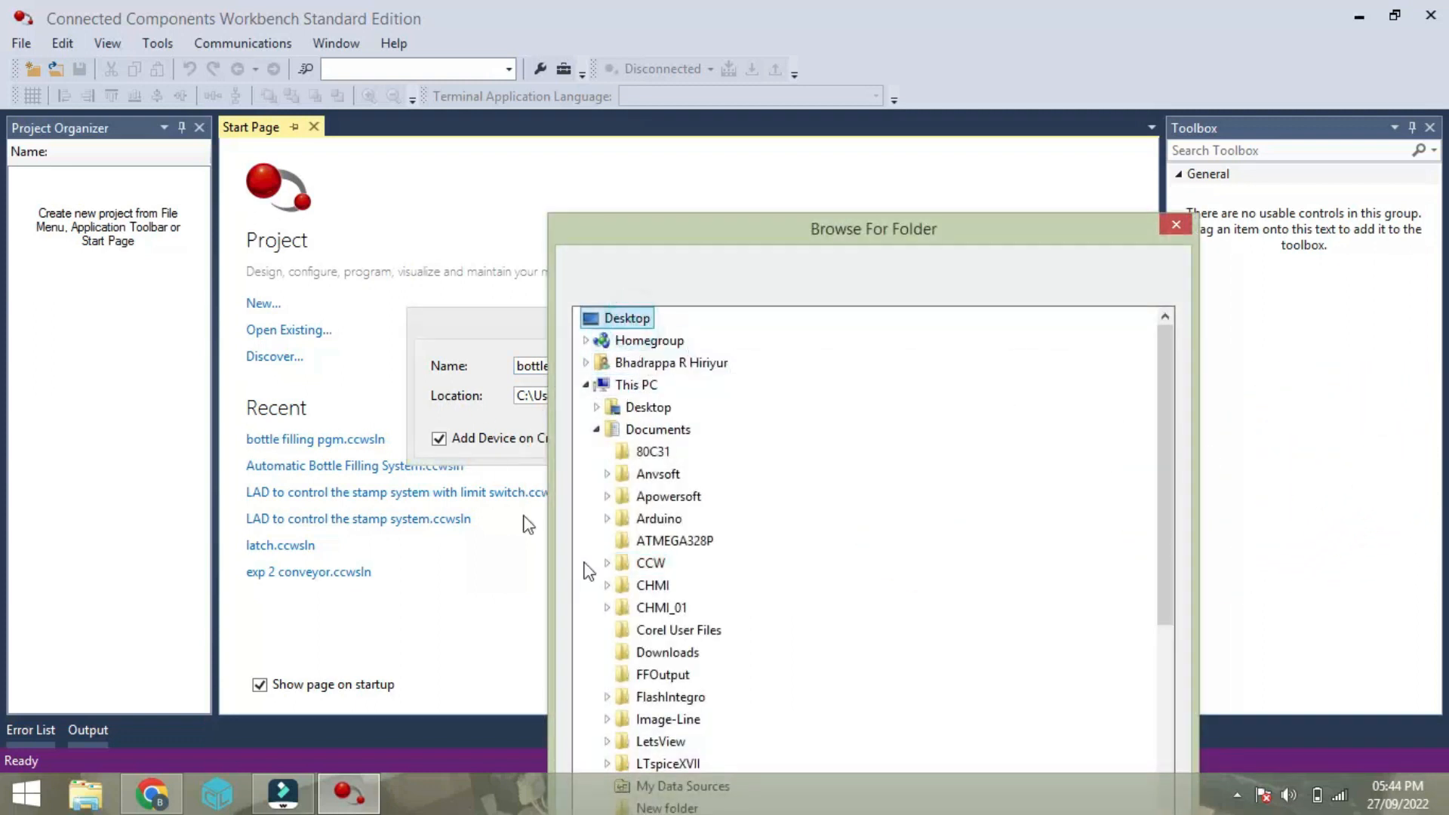
click(1174, 224)
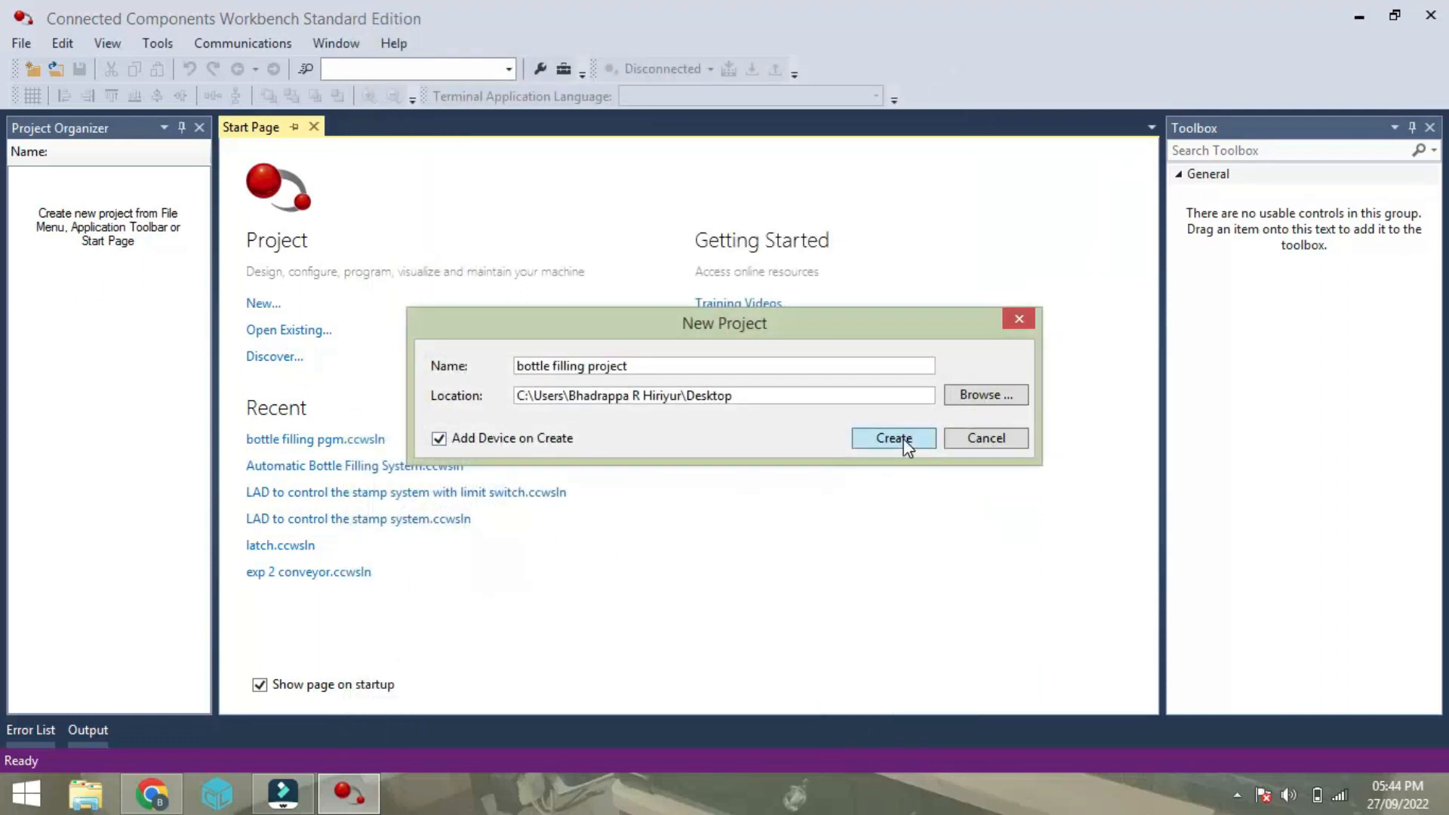
click(893, 437)
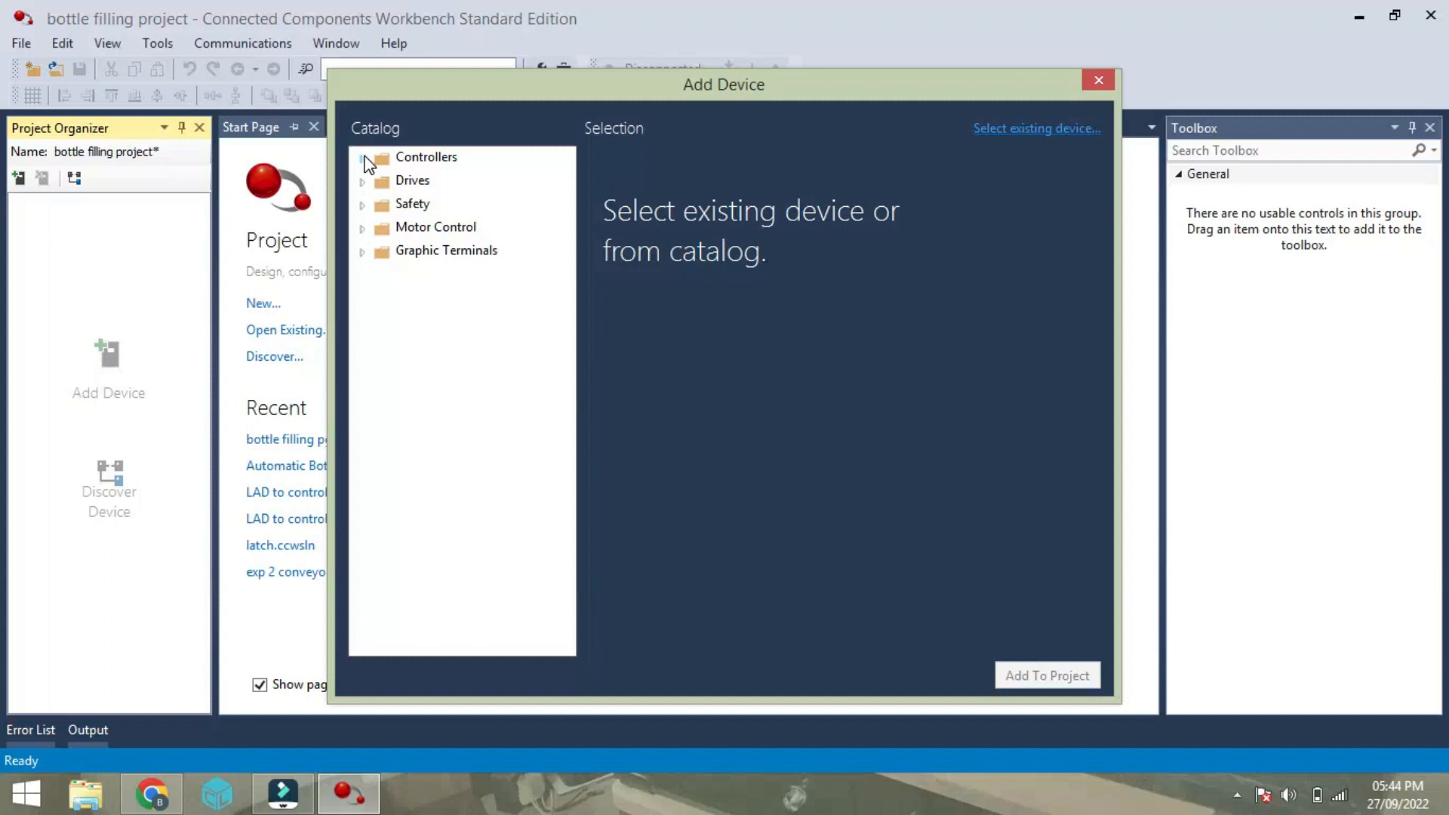
Add the Micro810 controller 2080-LC10-12QWB to the project.
click(363, 156)
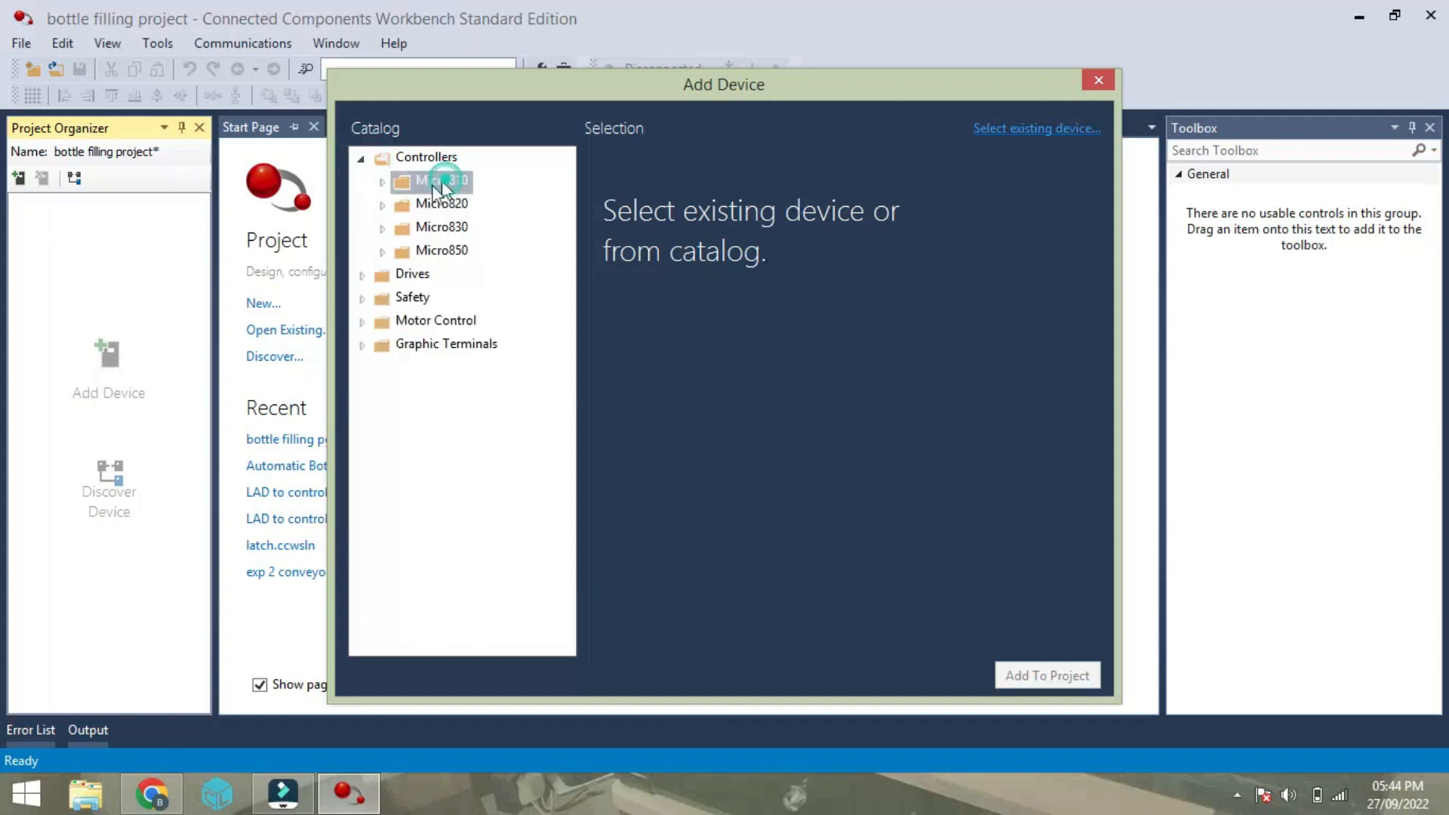
click(442, 180)
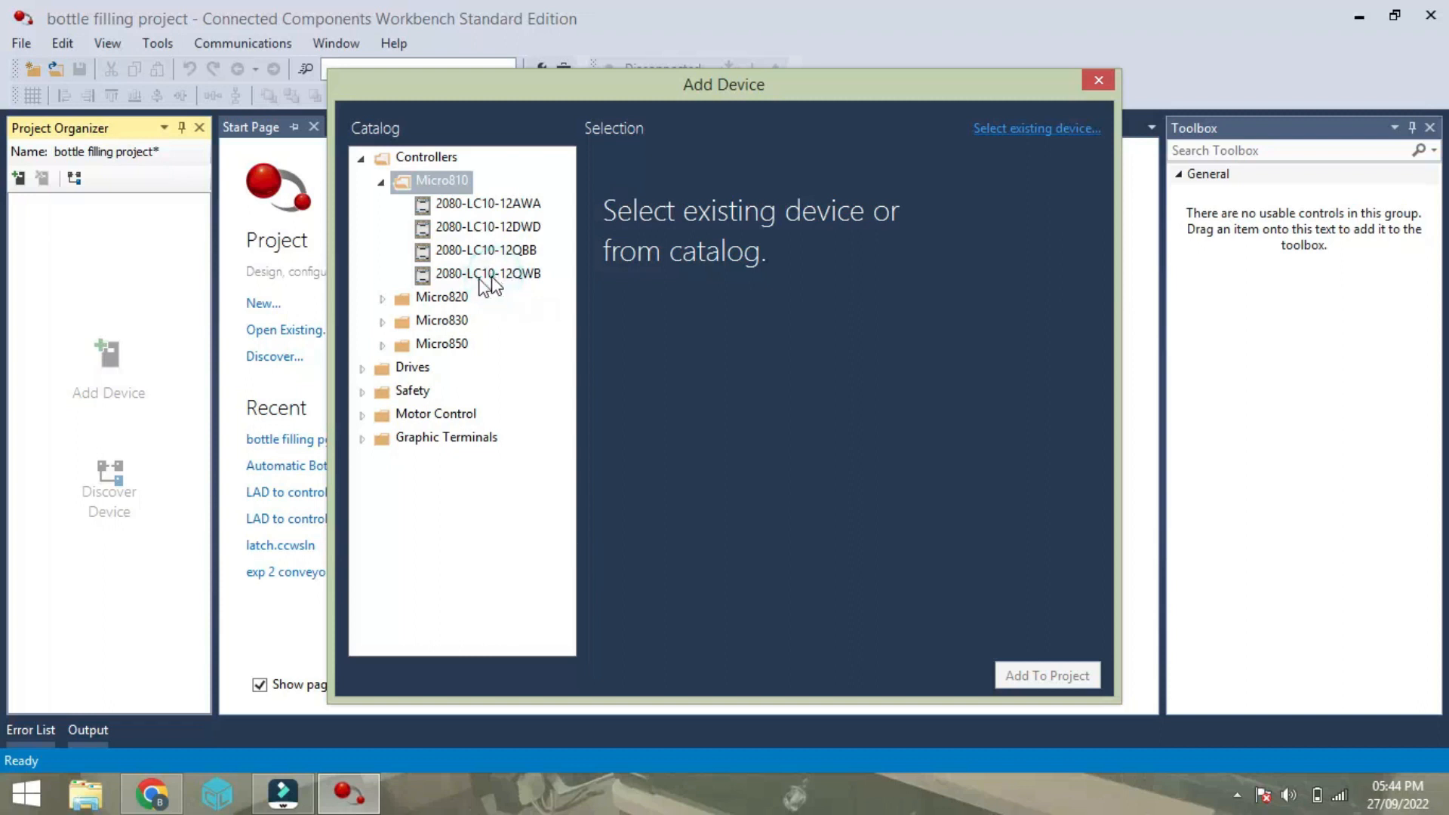
click(487, 273)
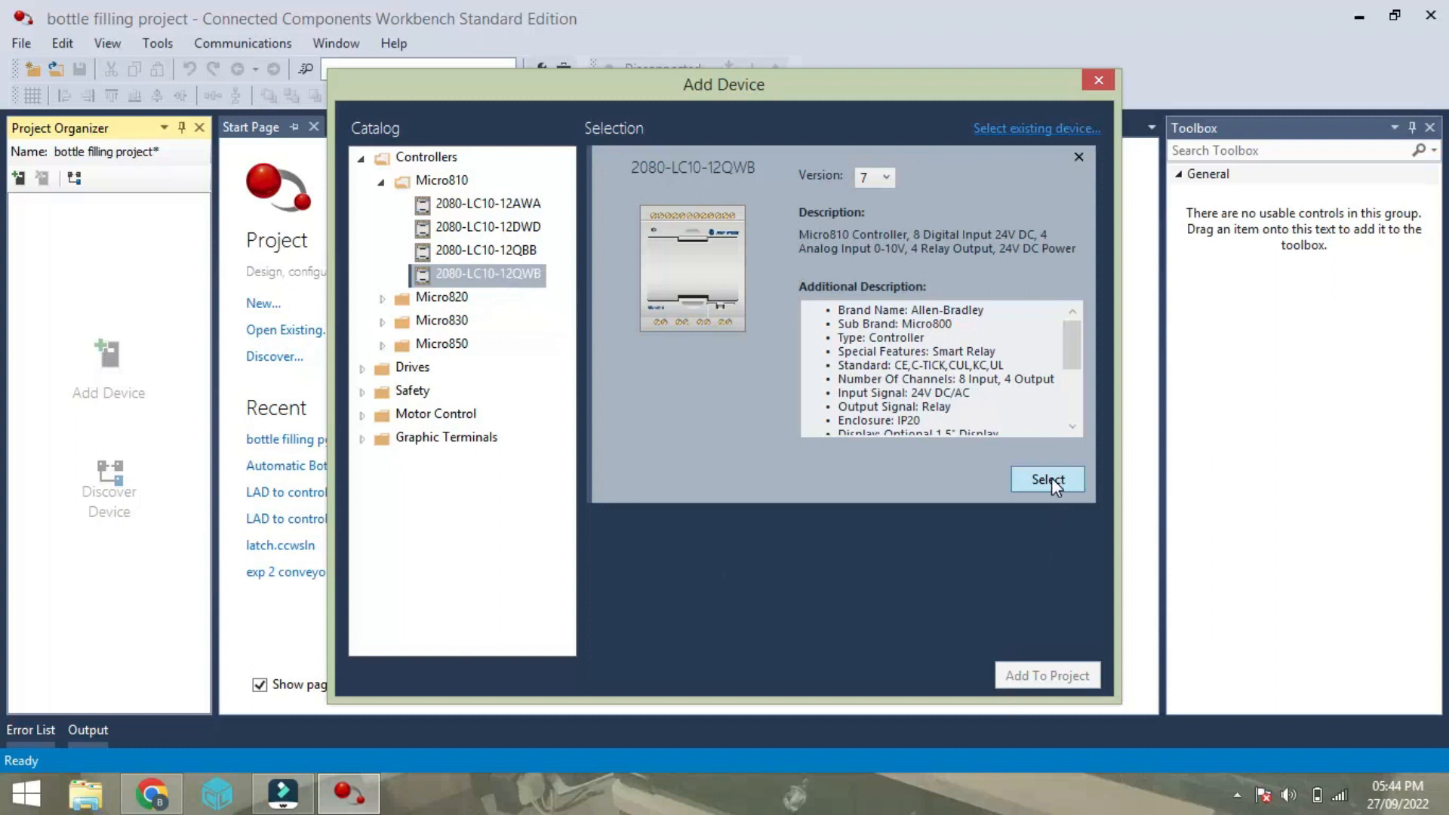
click(1046, 480)
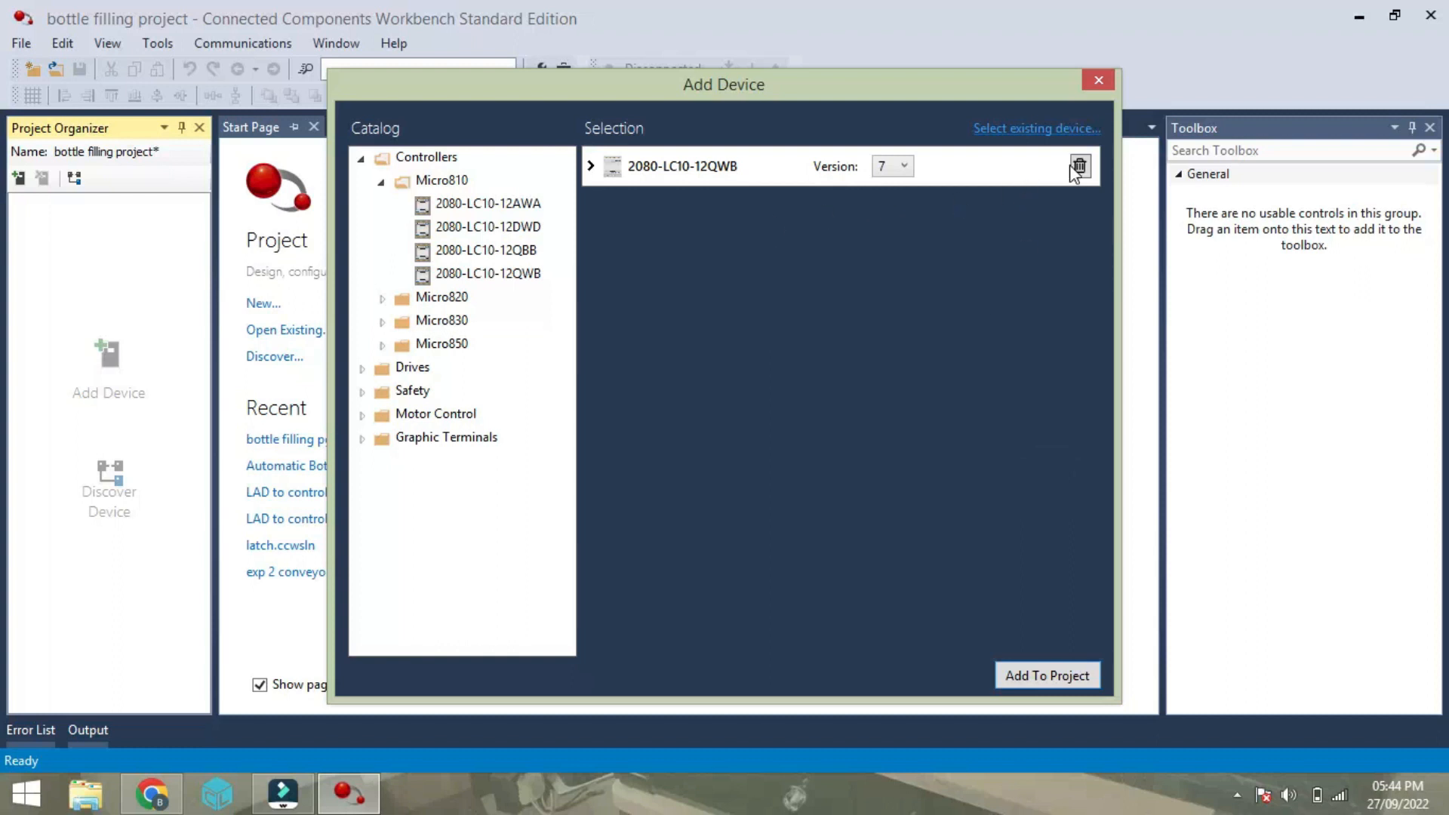
click(1046, 675)
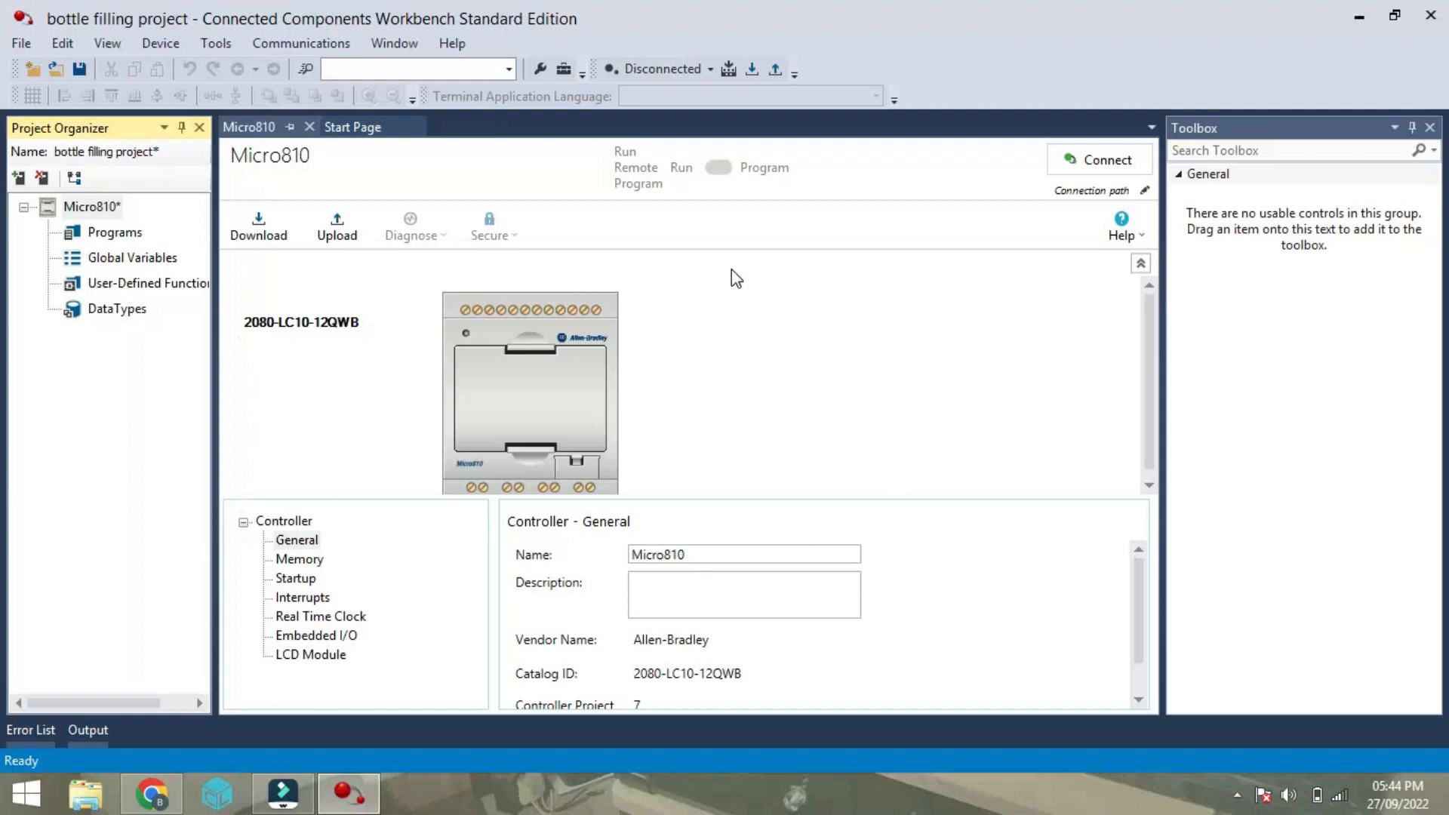
Add ladder diagram program Prog1 under Programs and open it in the editor.
click(115, 231)
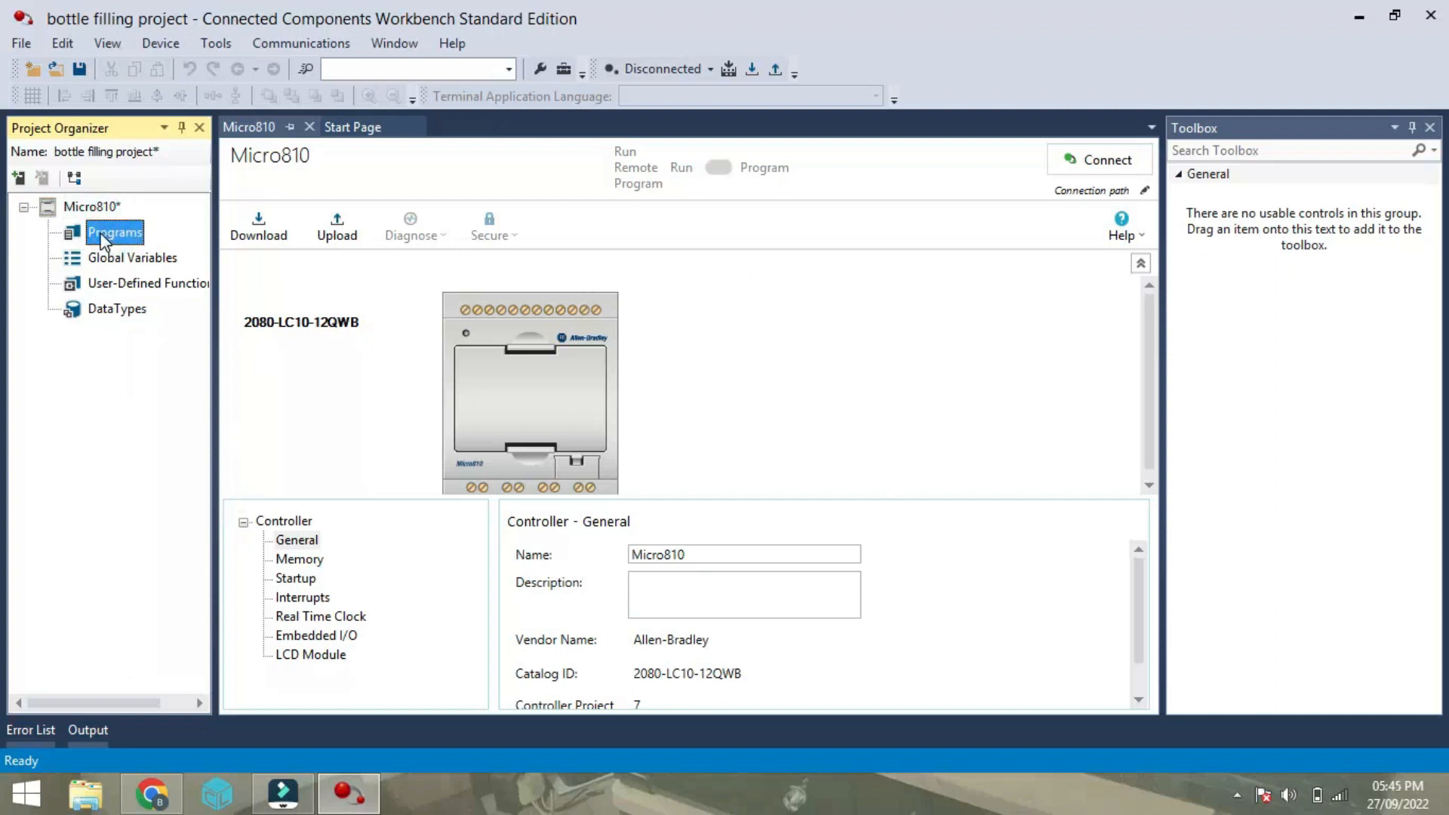
right_click(115, 232)
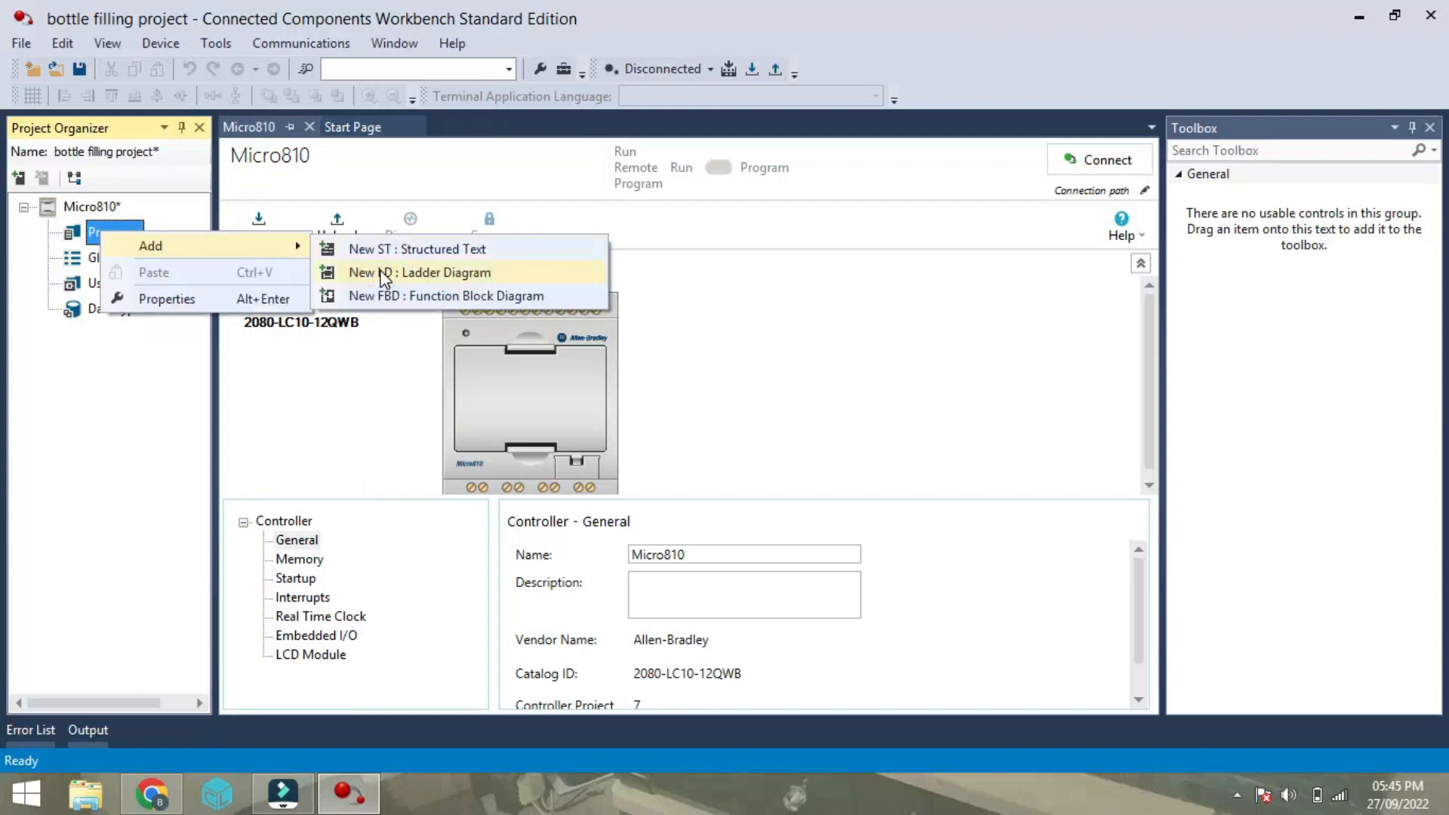
click(419, 272)
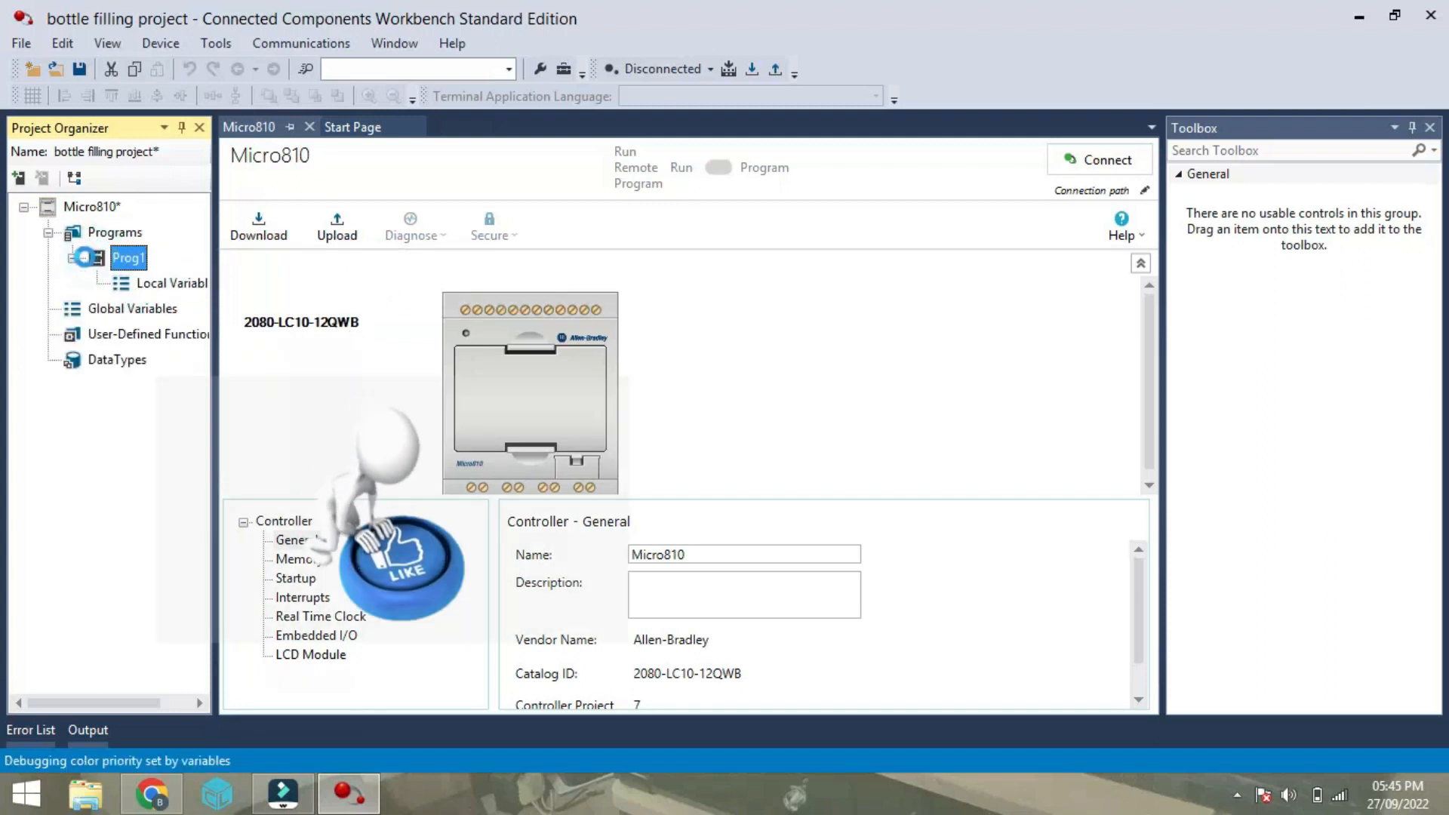
double_click(129, 258)
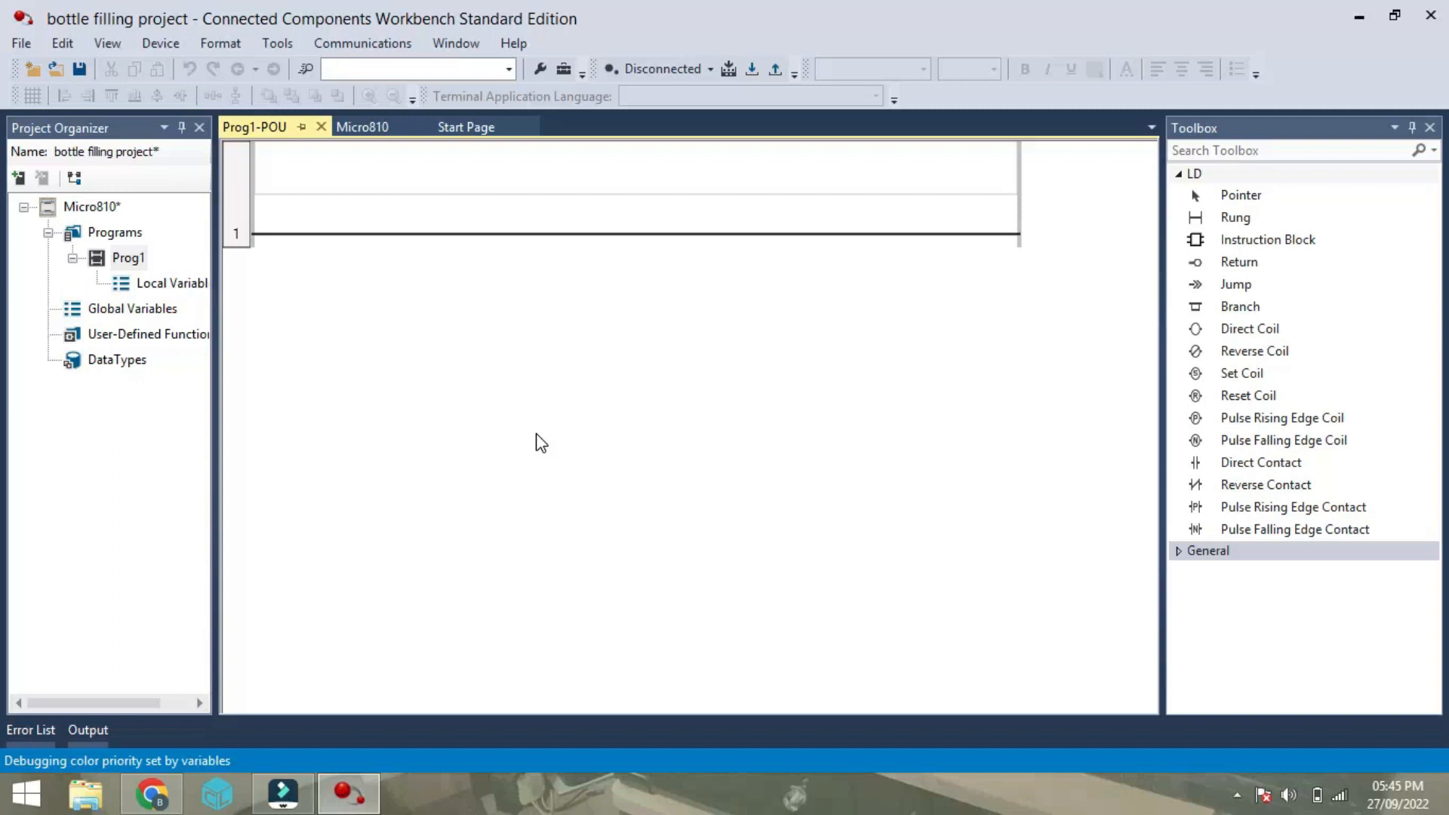
Place a normally-open contact on _IO_EM_DI_00 in rung 1, aliased start.
click(1261, 462)
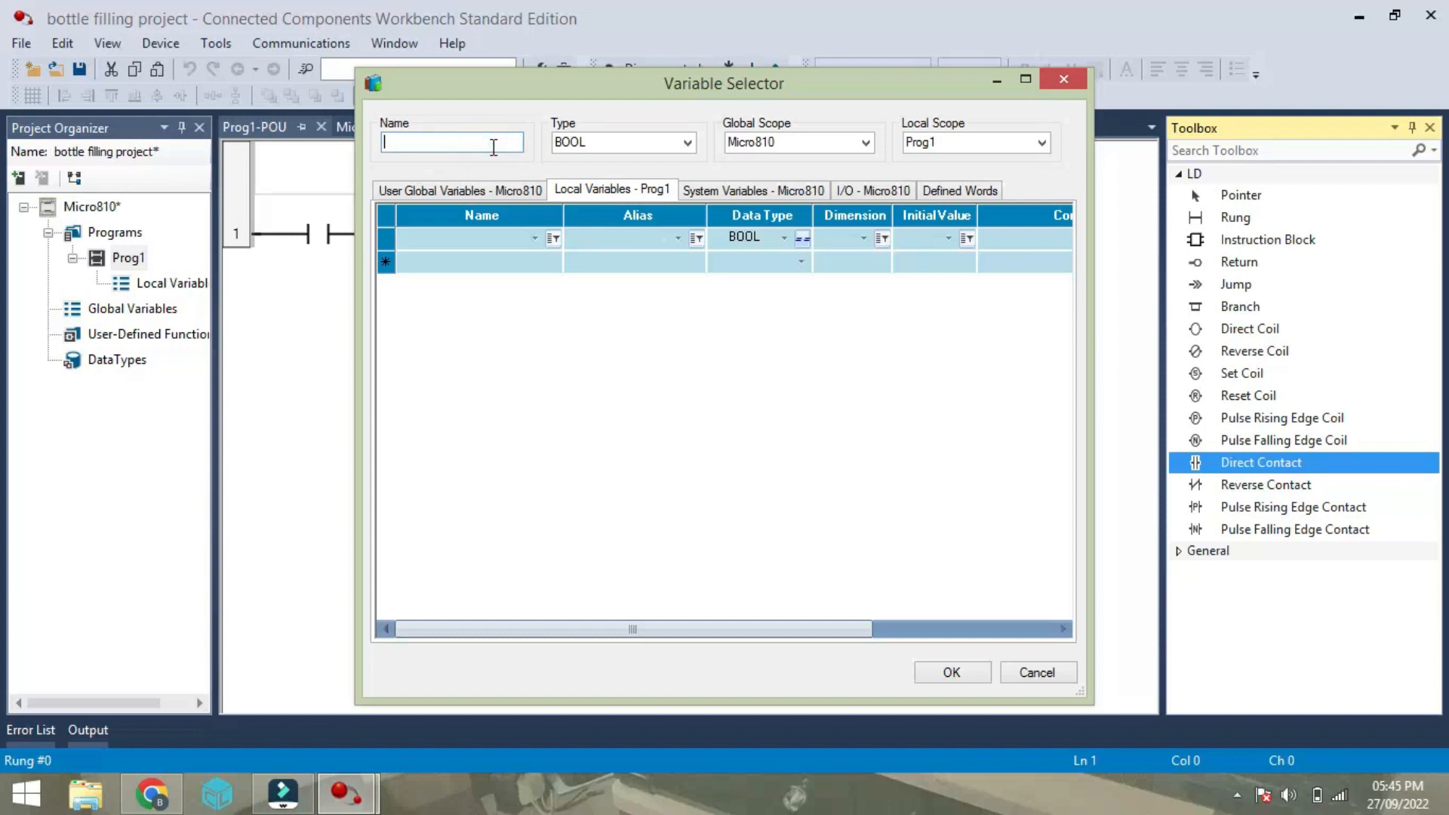
click(951, 672)
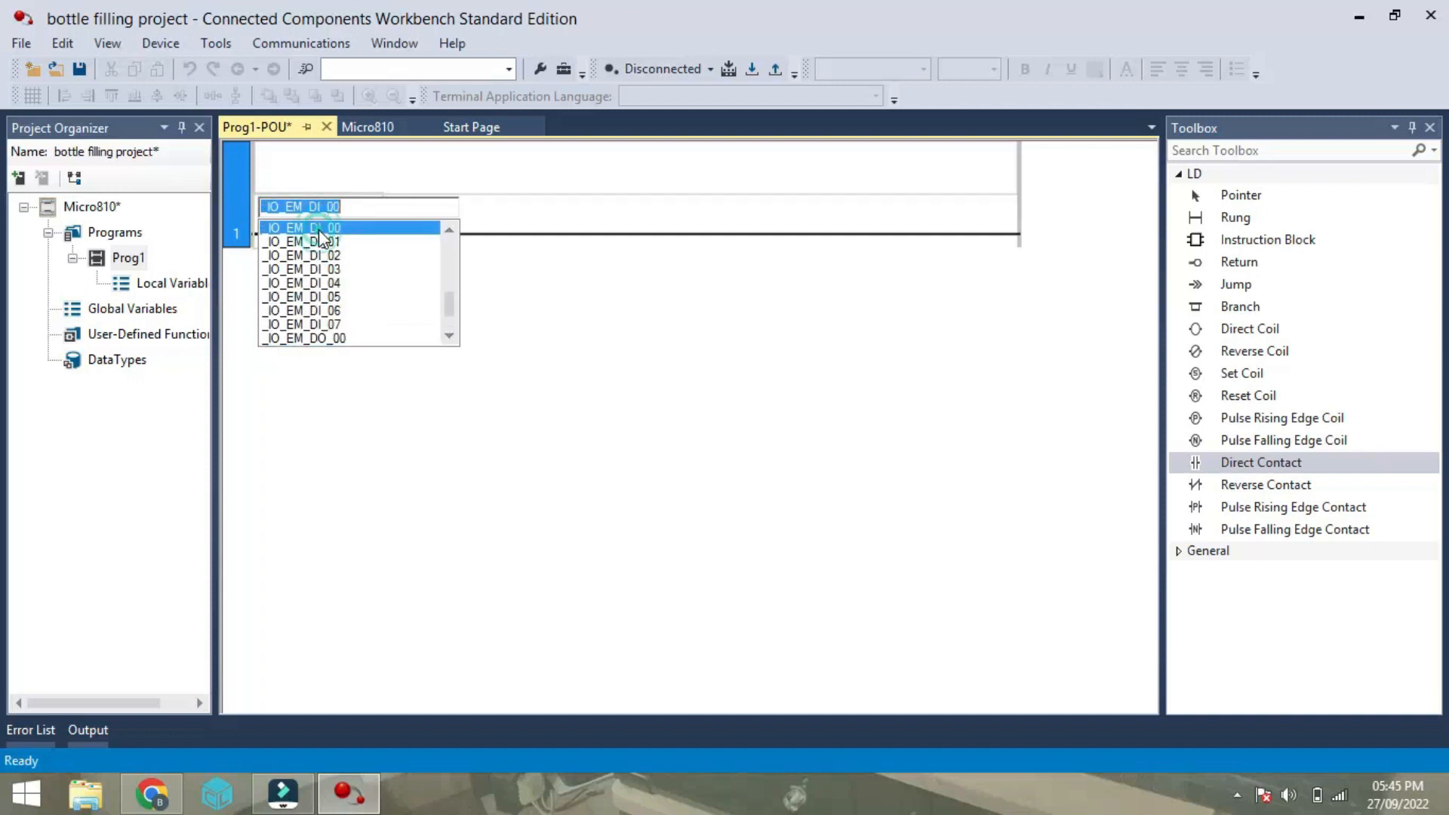
click(300, 228)
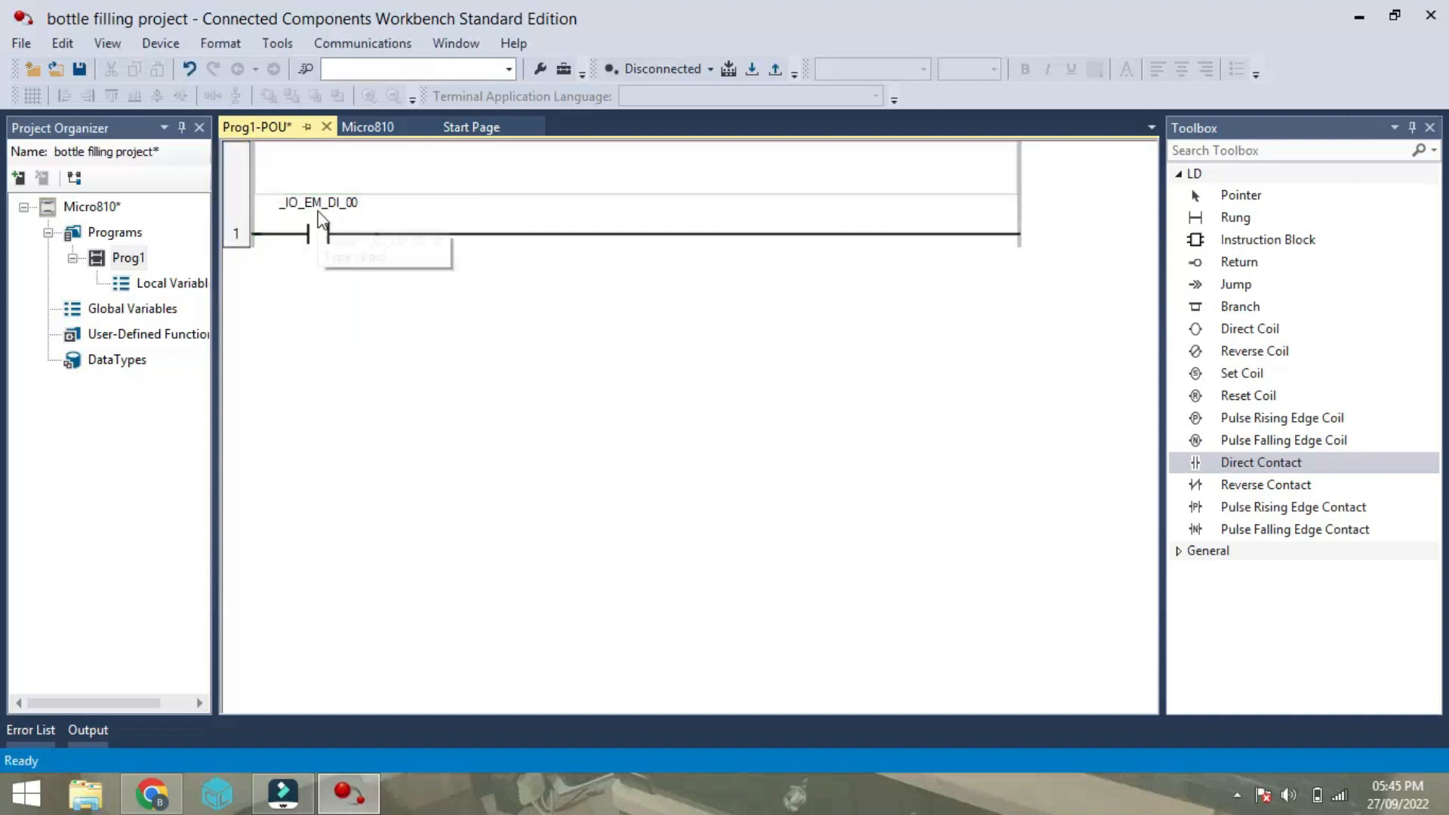
click(317, 231)
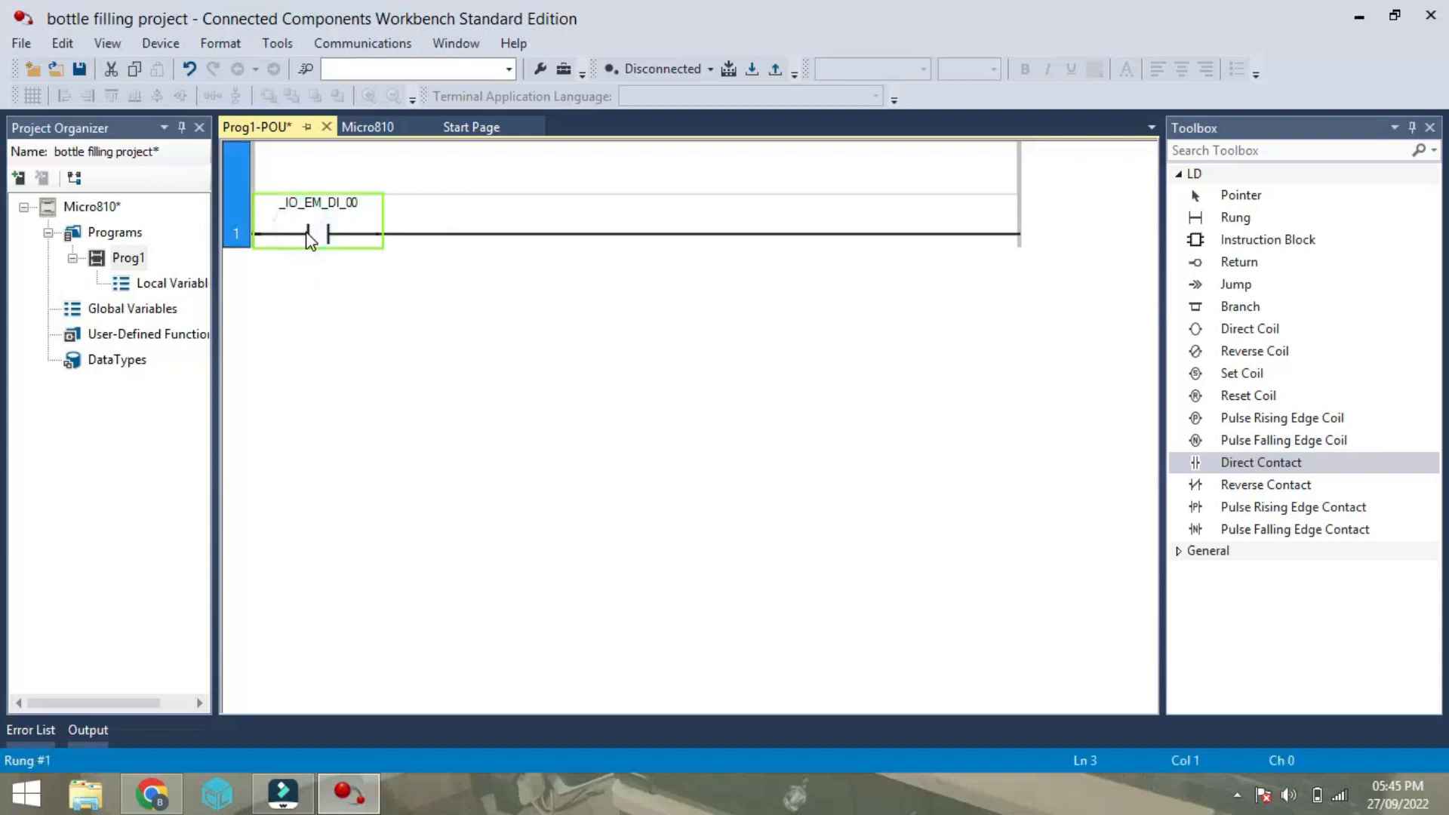
double_click(317, 219)
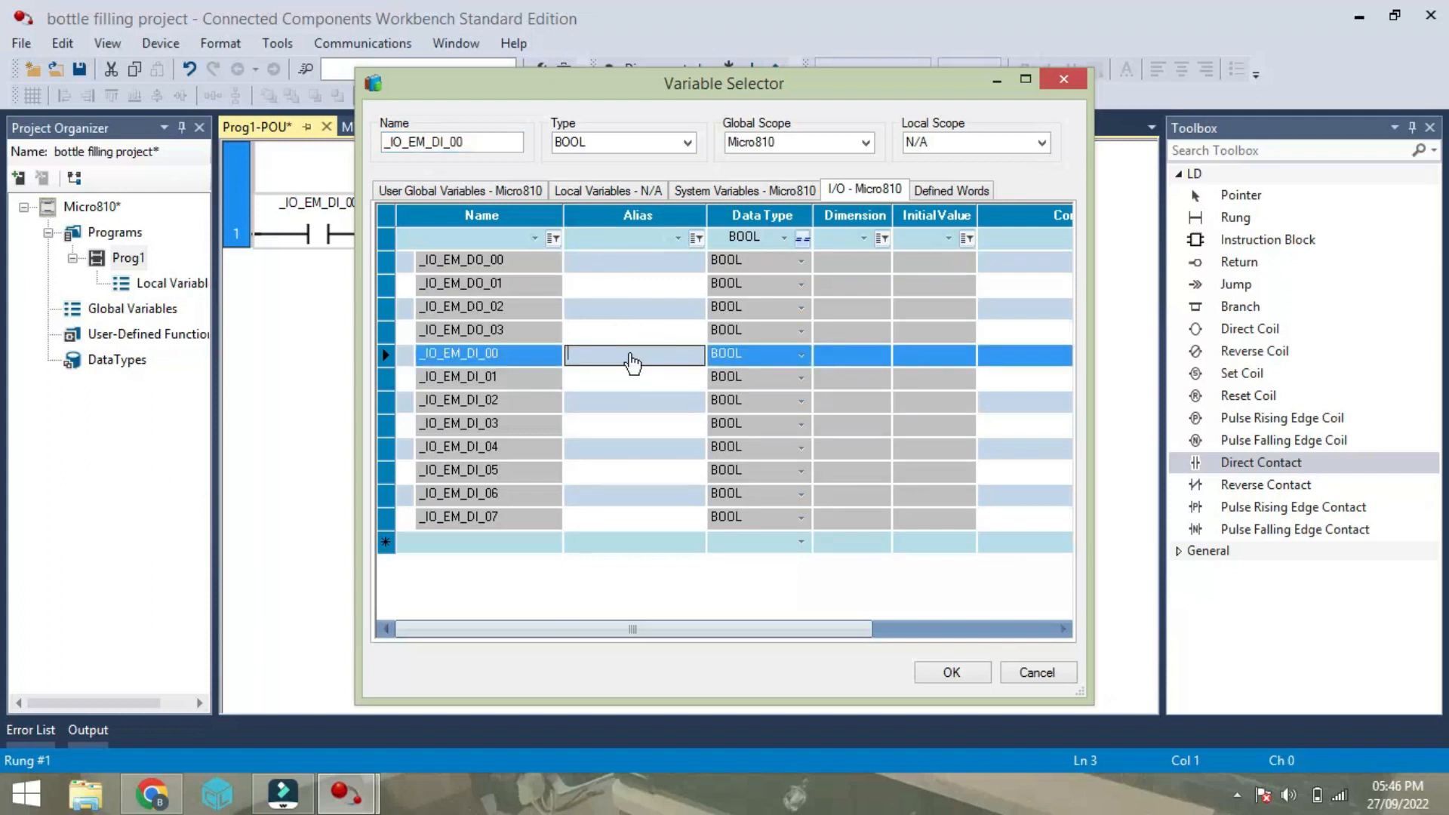
text(start)
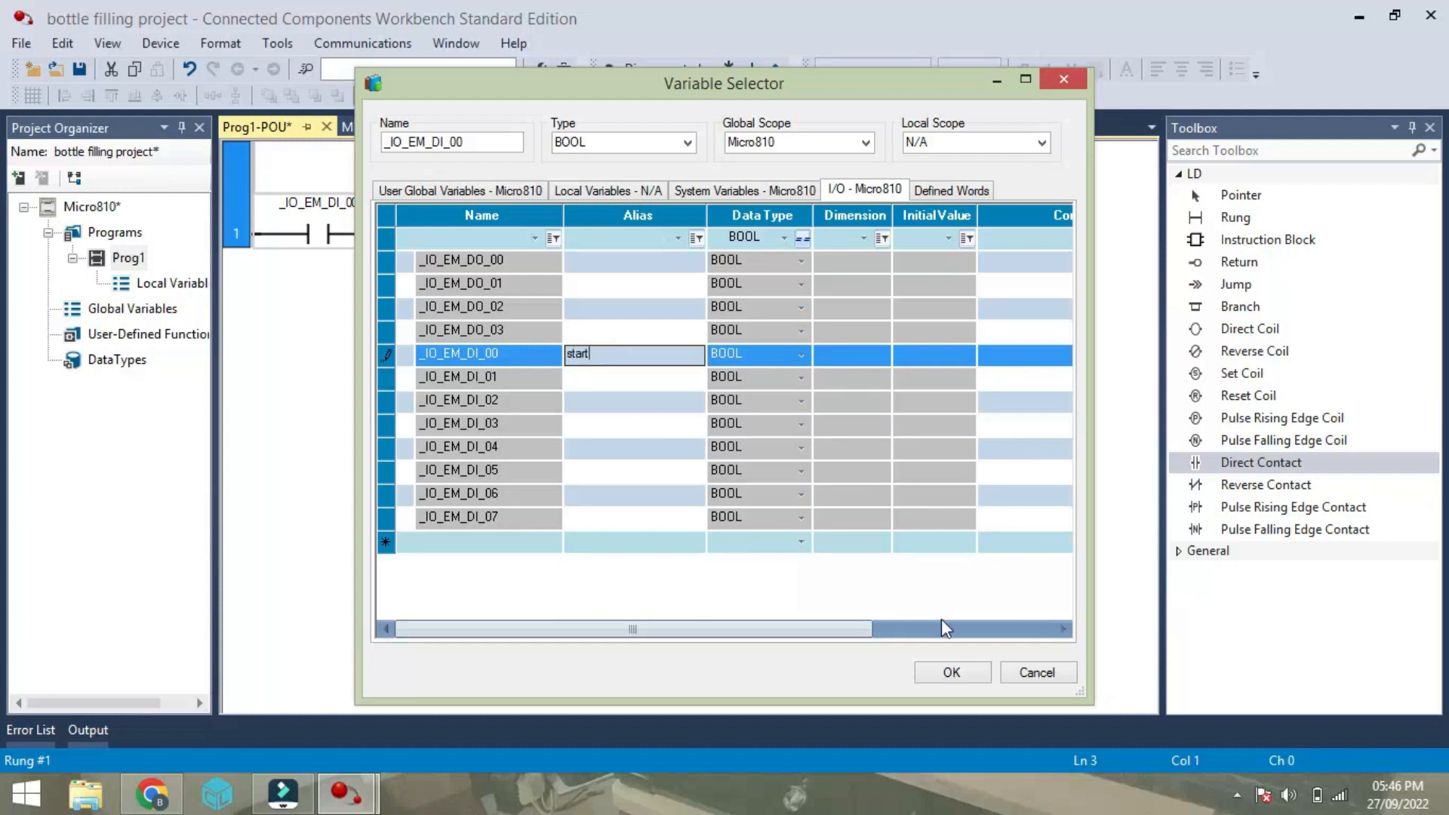
click(951, 672)
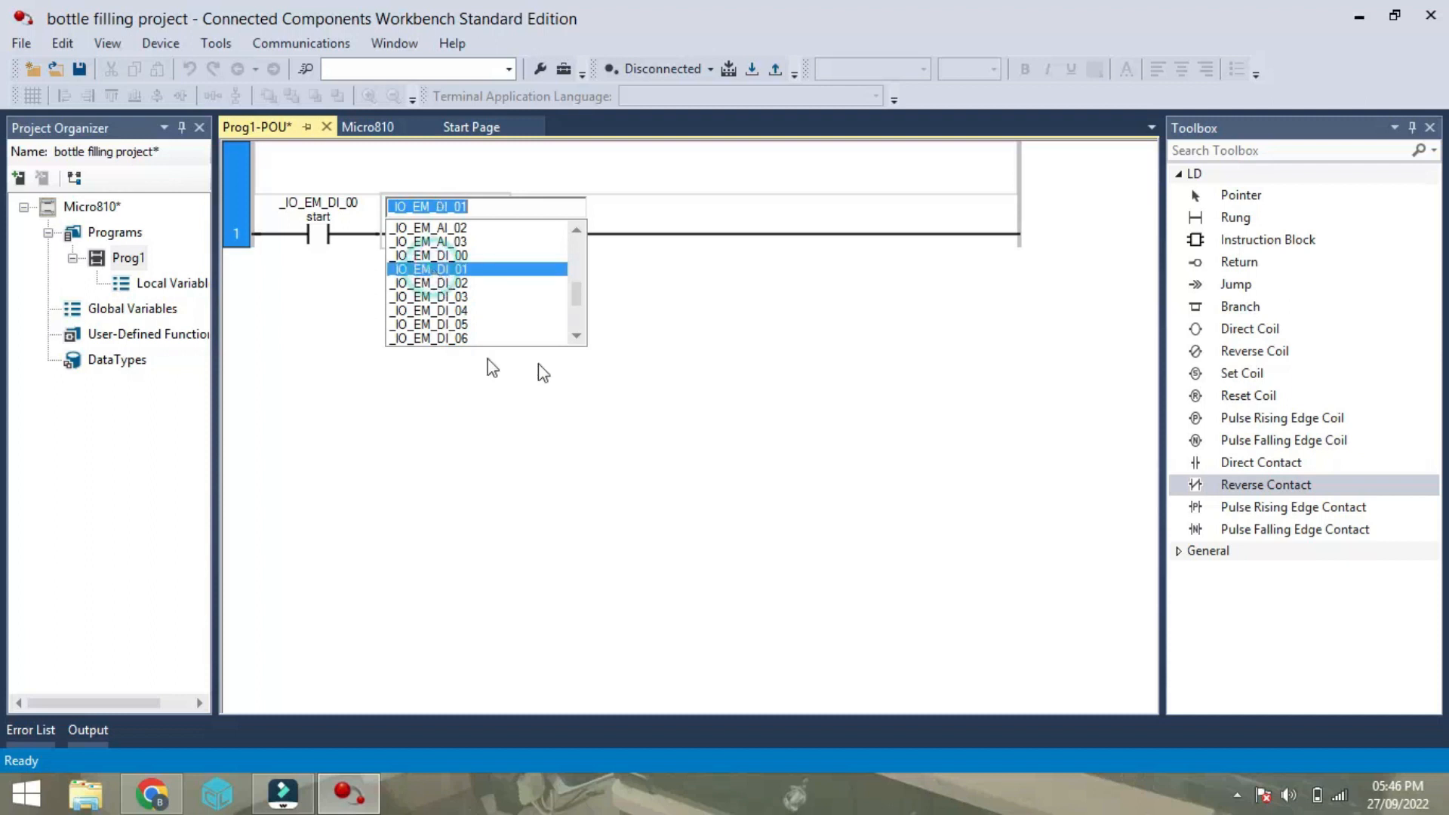
Assign _IO_EM_DI_01 to the normally-closed contact and alias it stop.
click(427, 268)
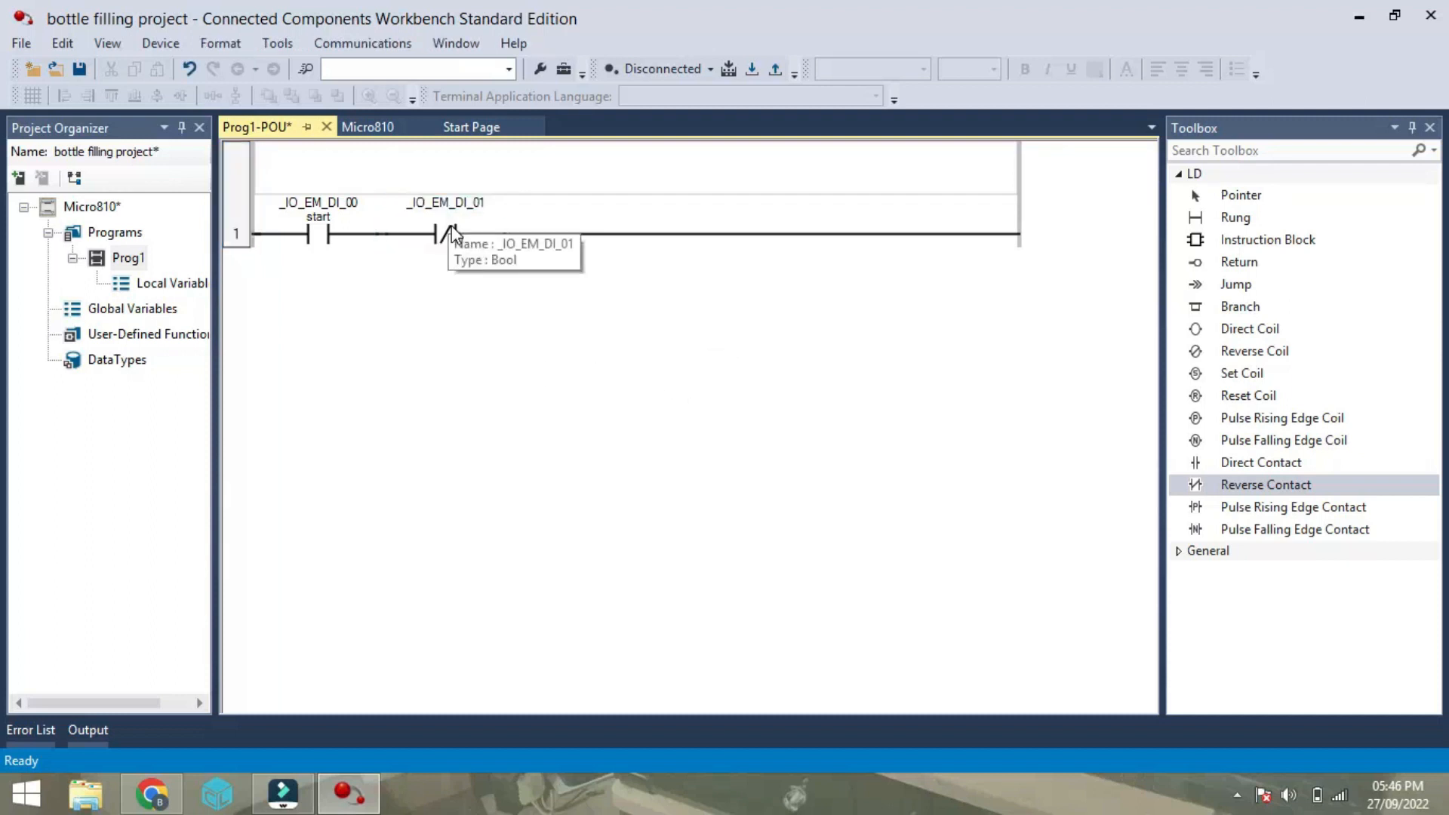
double_click(453, 231)
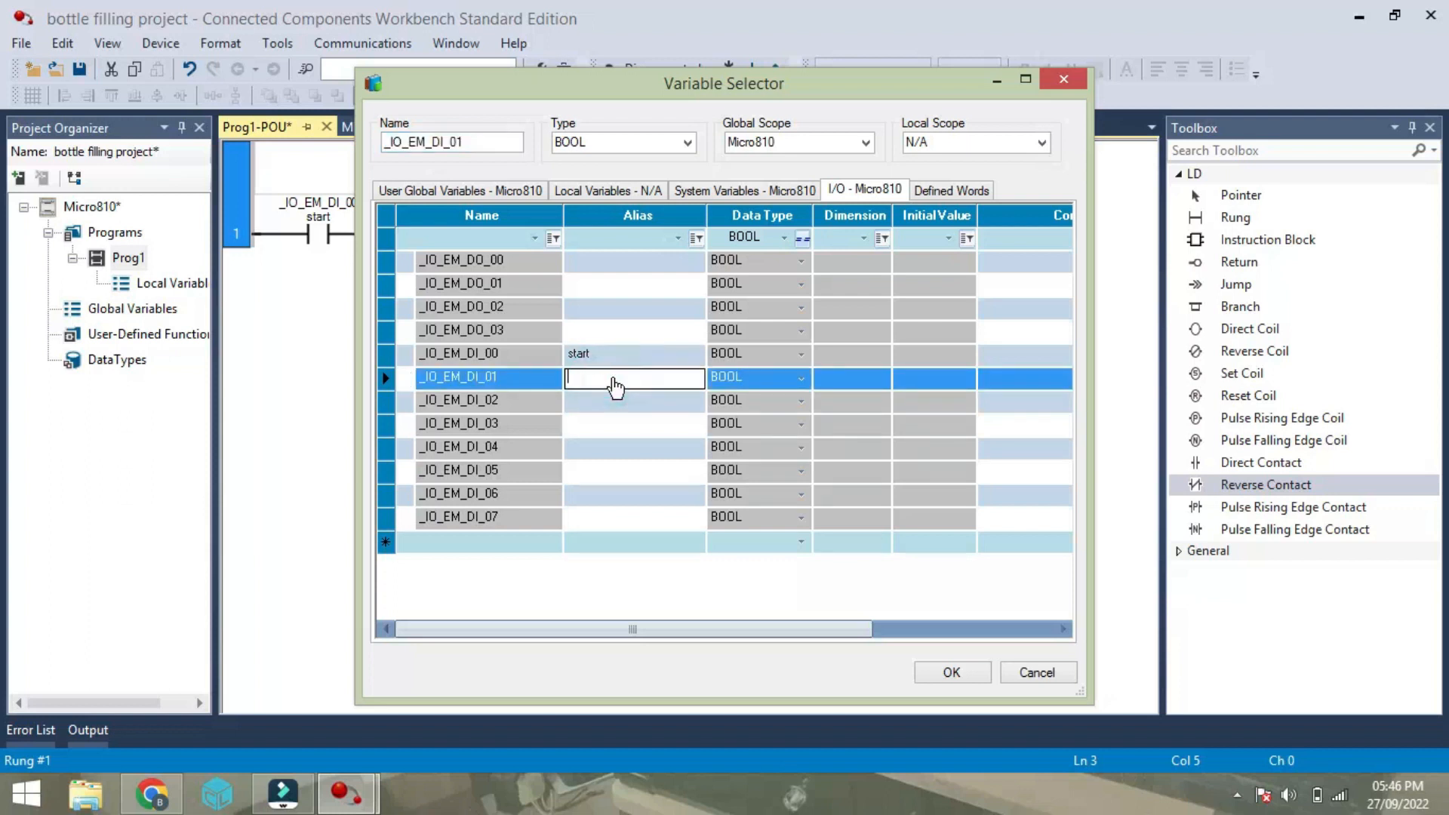
text(stl)
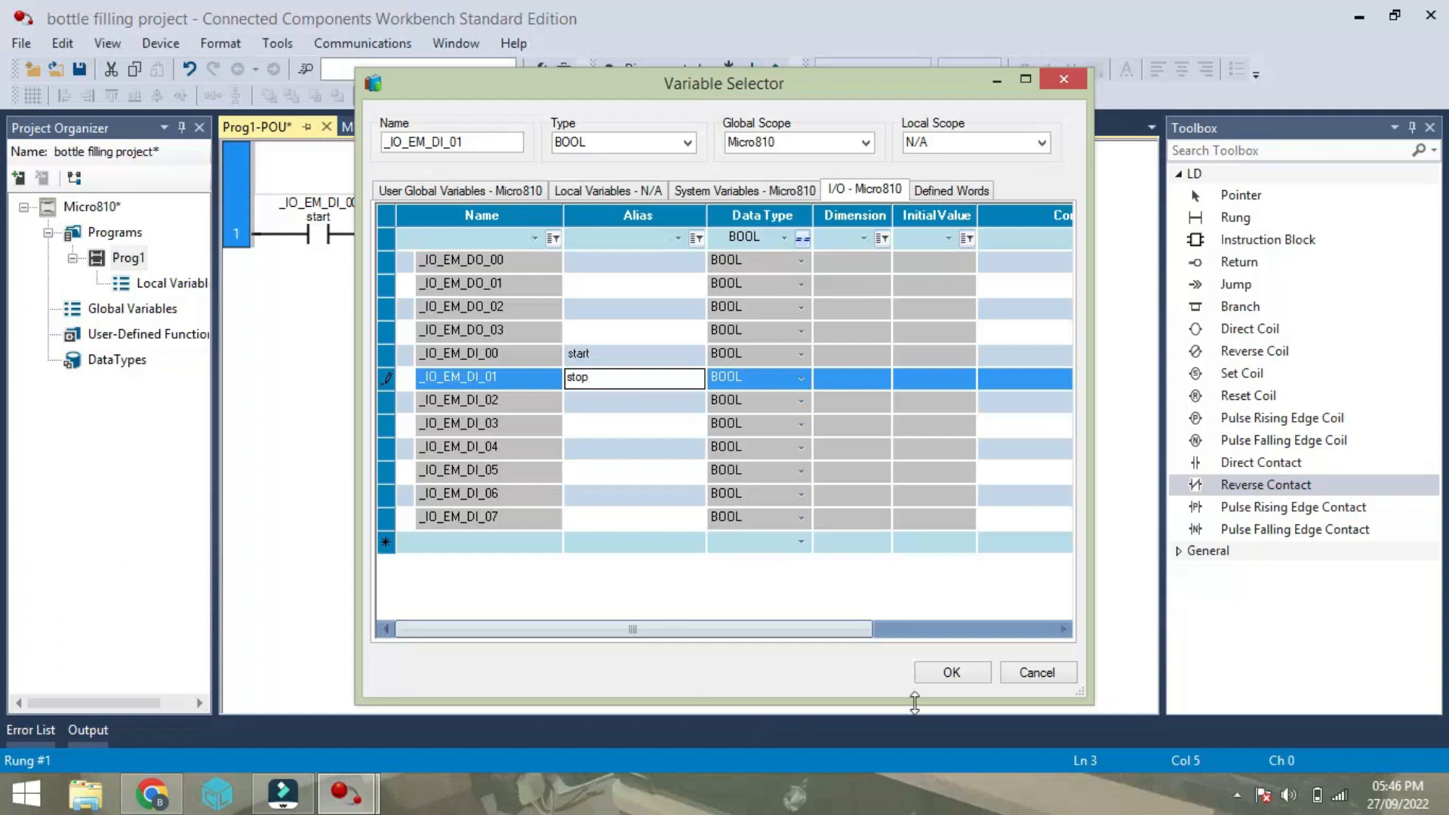
click(951, 672)
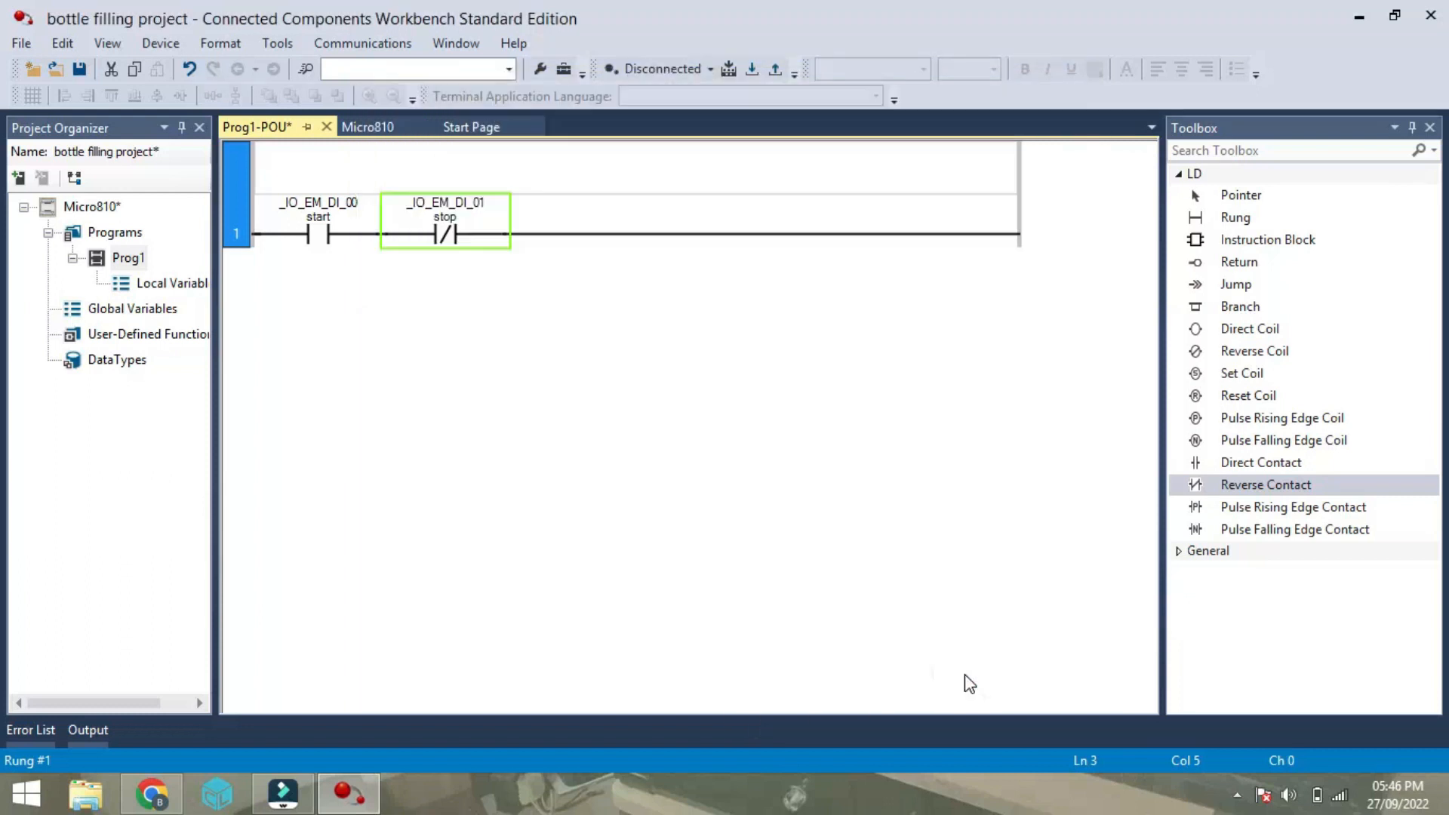
mouse_move(712, 387)
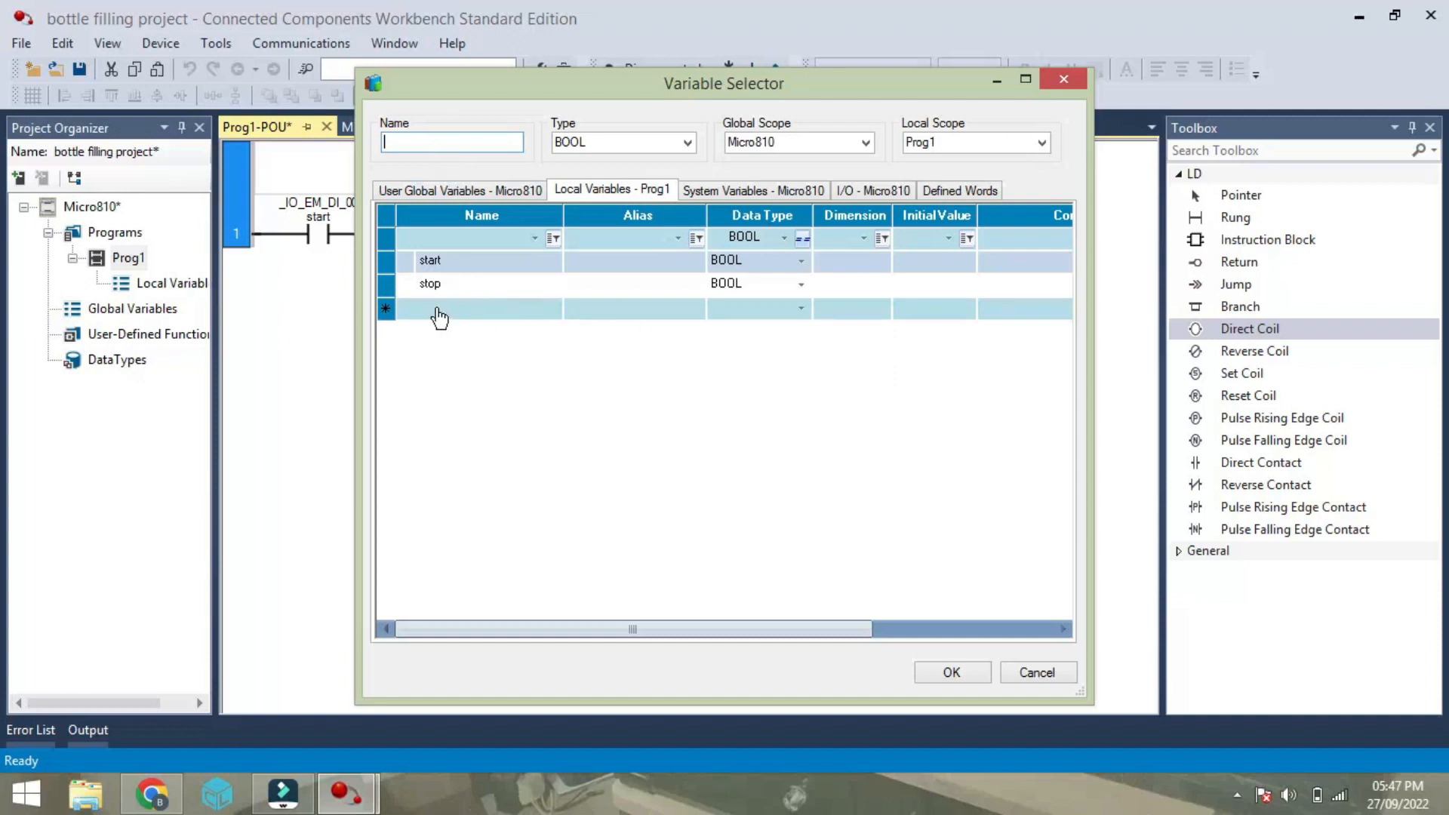
Create local BOOL variable LATCH and assign it to rung 1's coil.
click(479, 308)
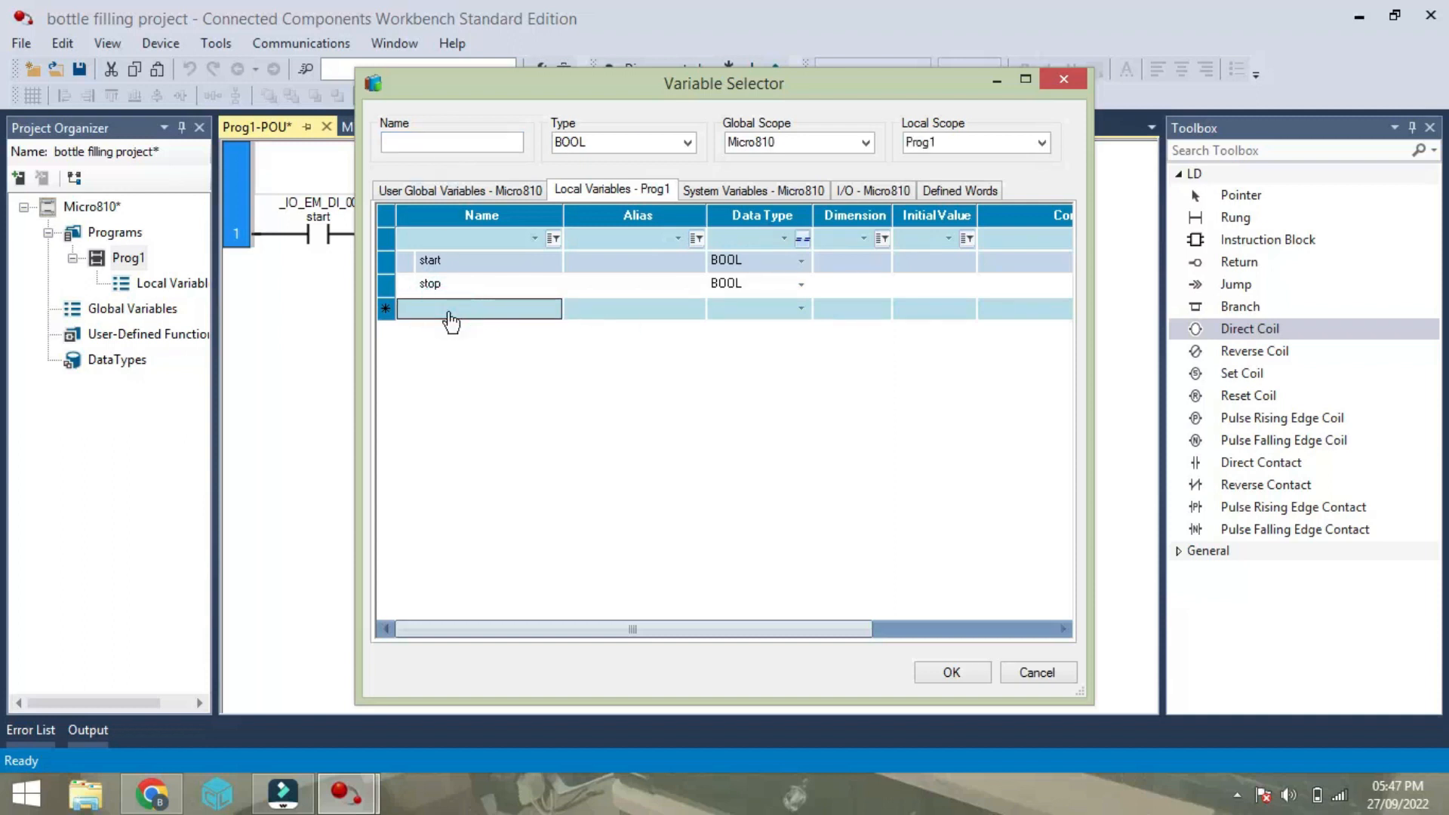
text(LATCH)
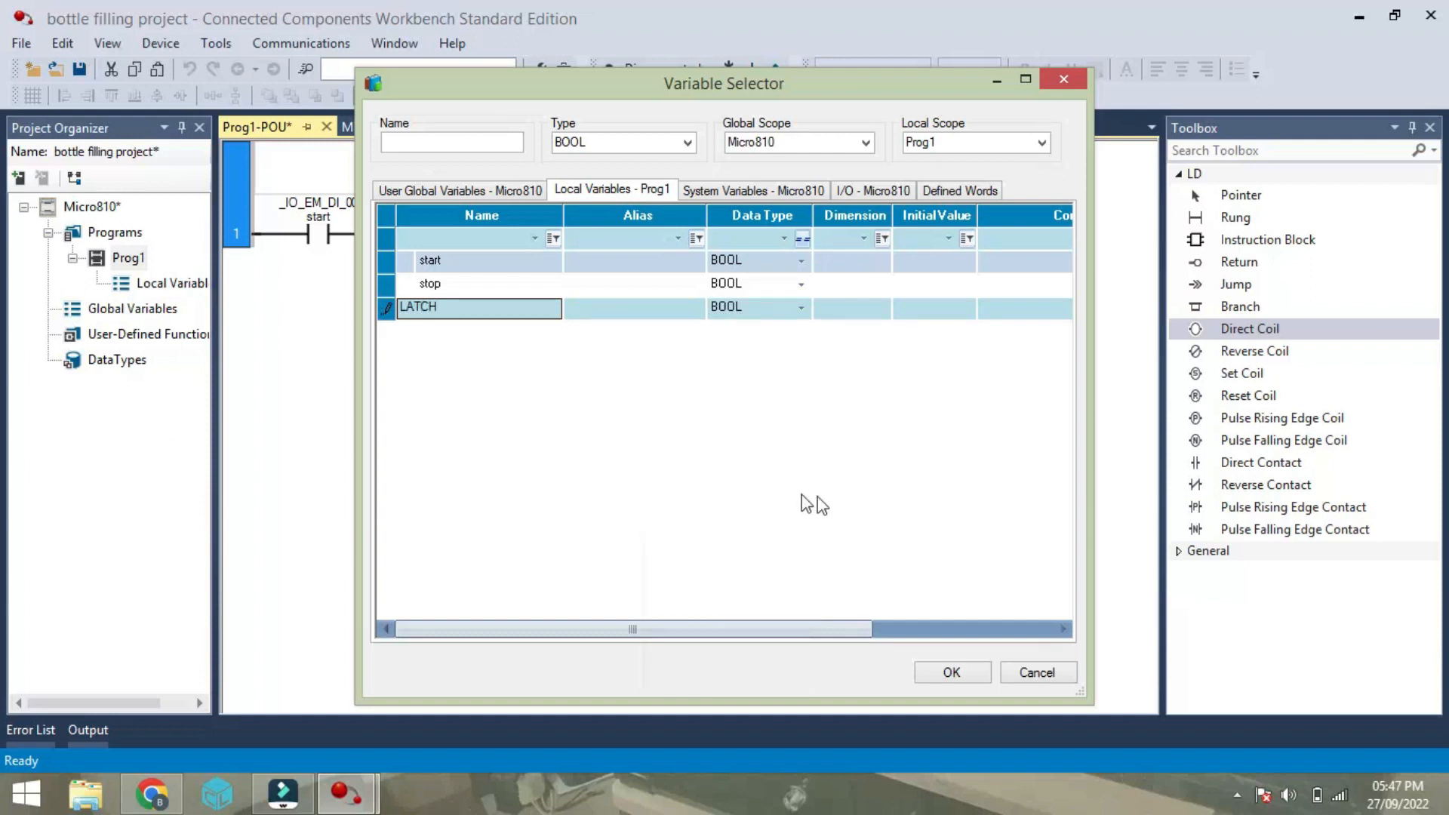
click(952, 672)
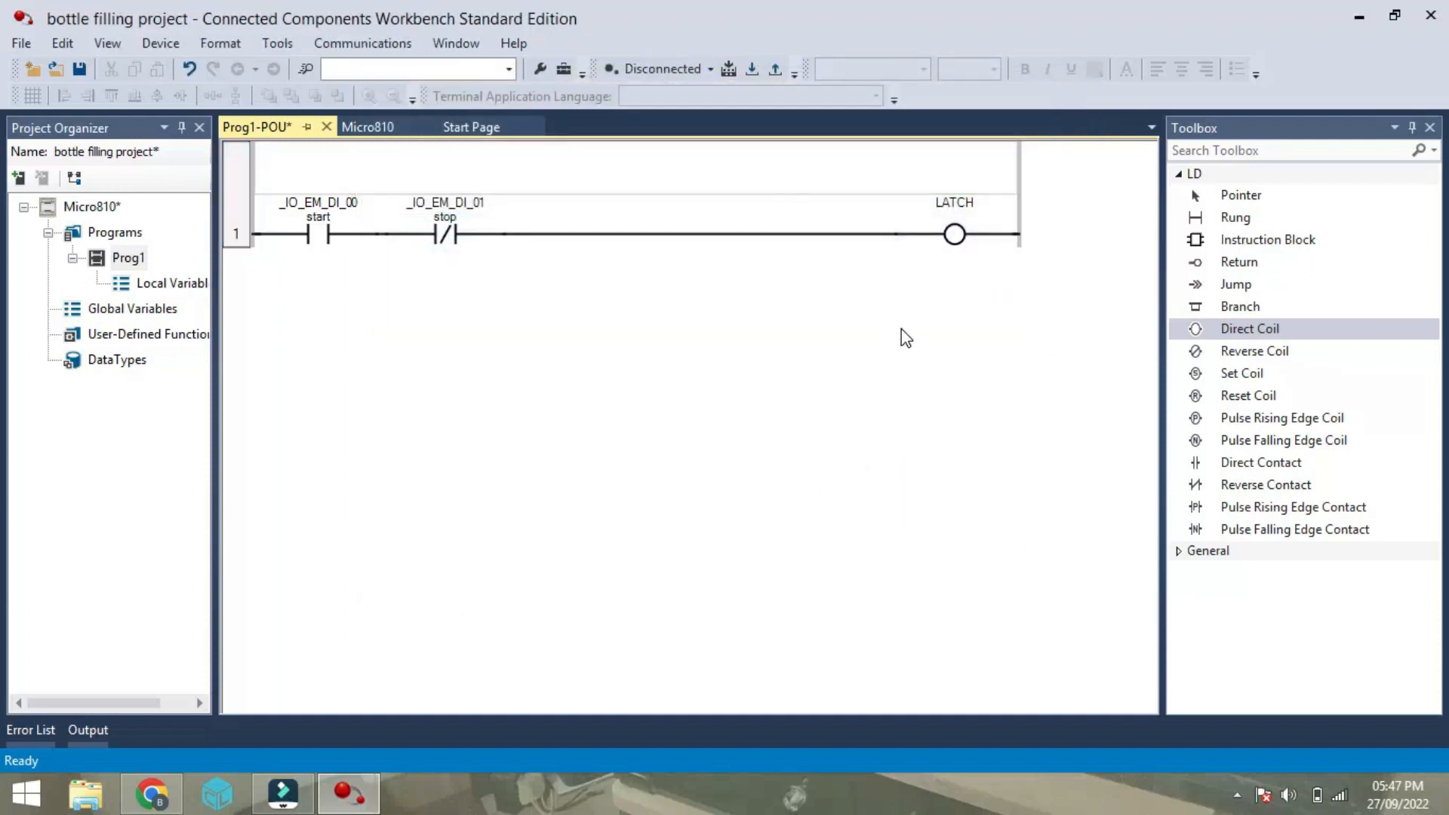
mouse_move(1304, 234)
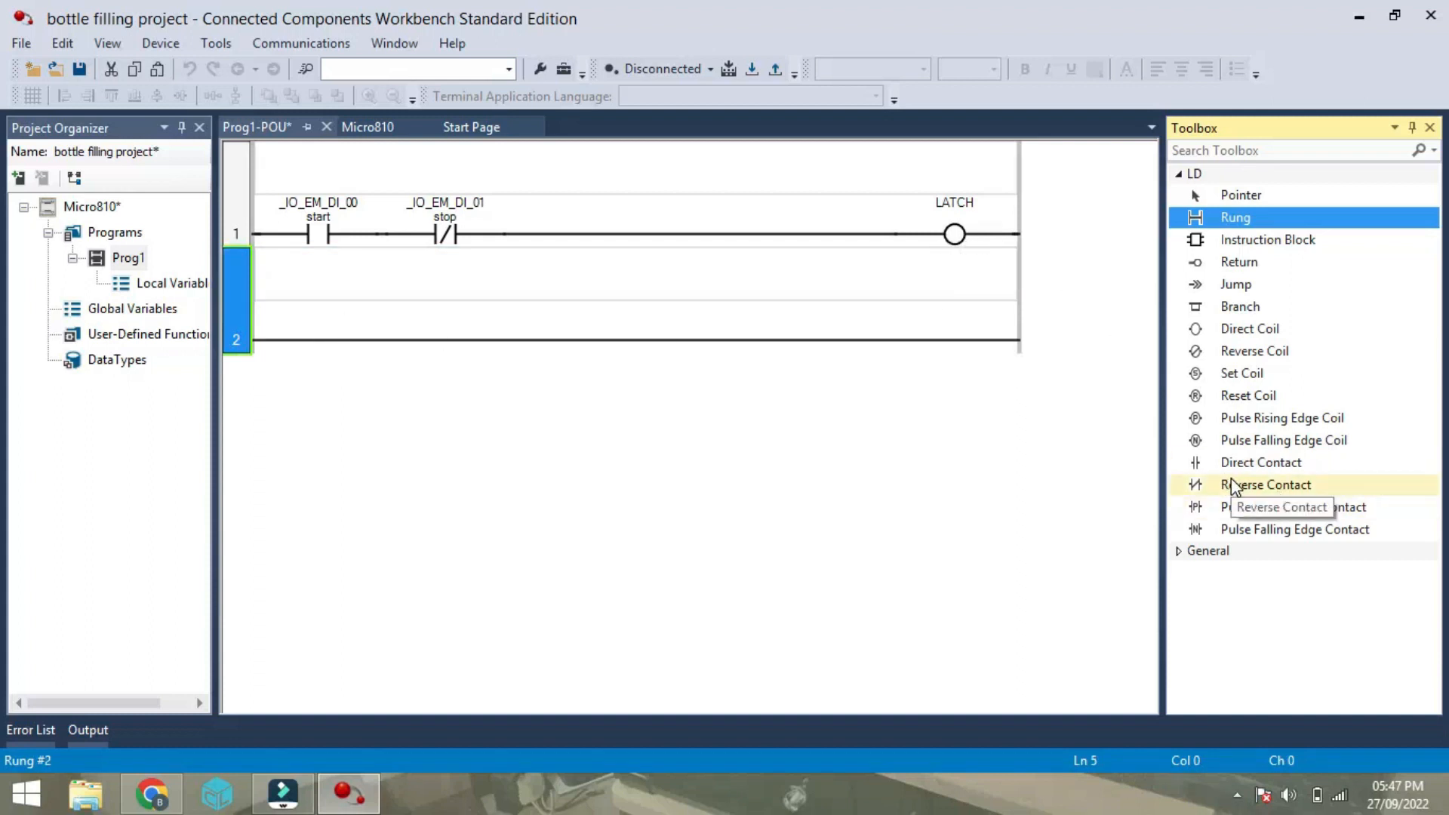
Add a LATCH contact on rung 2 driving a coil on output _IO_EM_DO_02.
click(1261, 462)
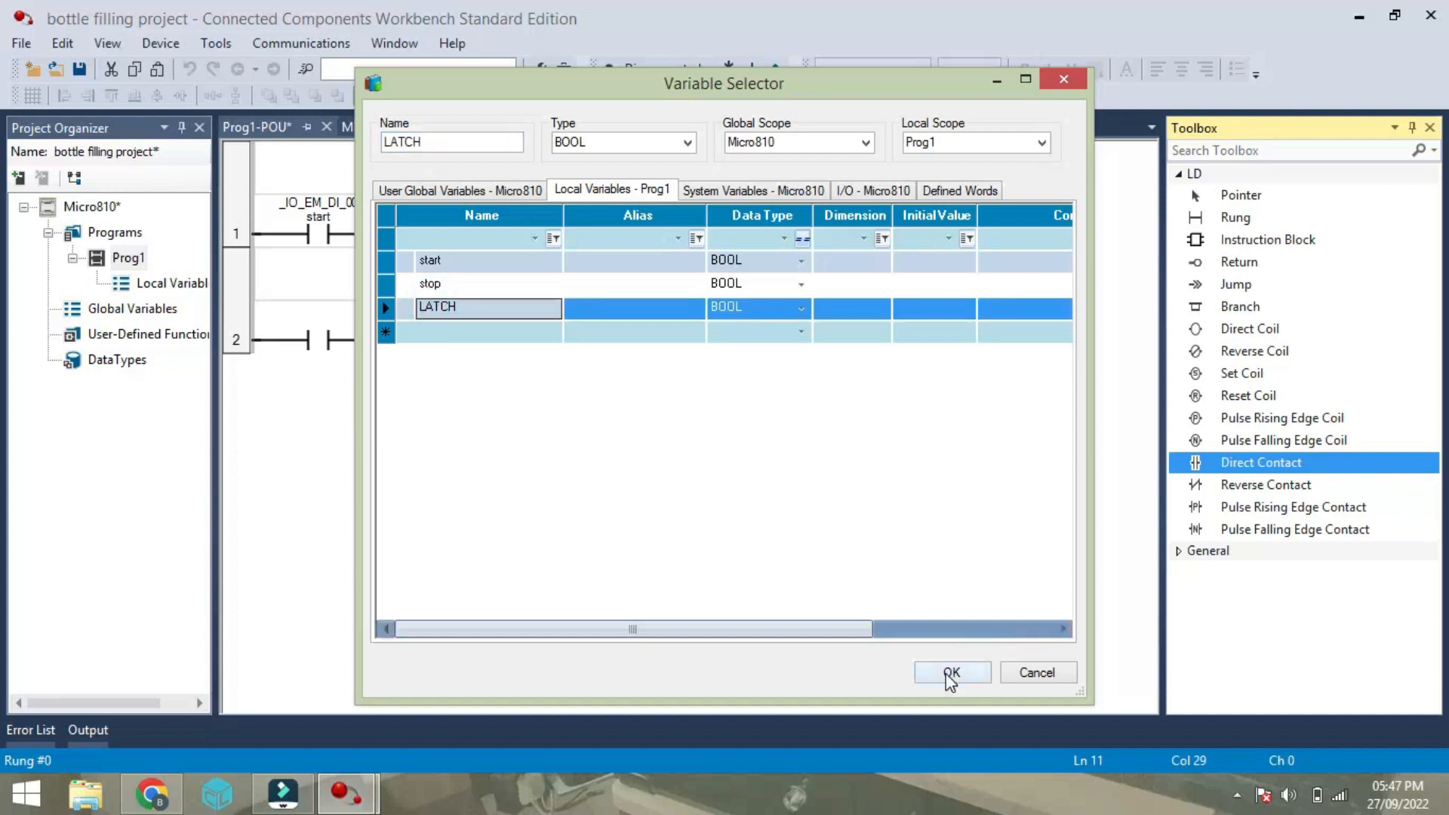
click(952, 672)
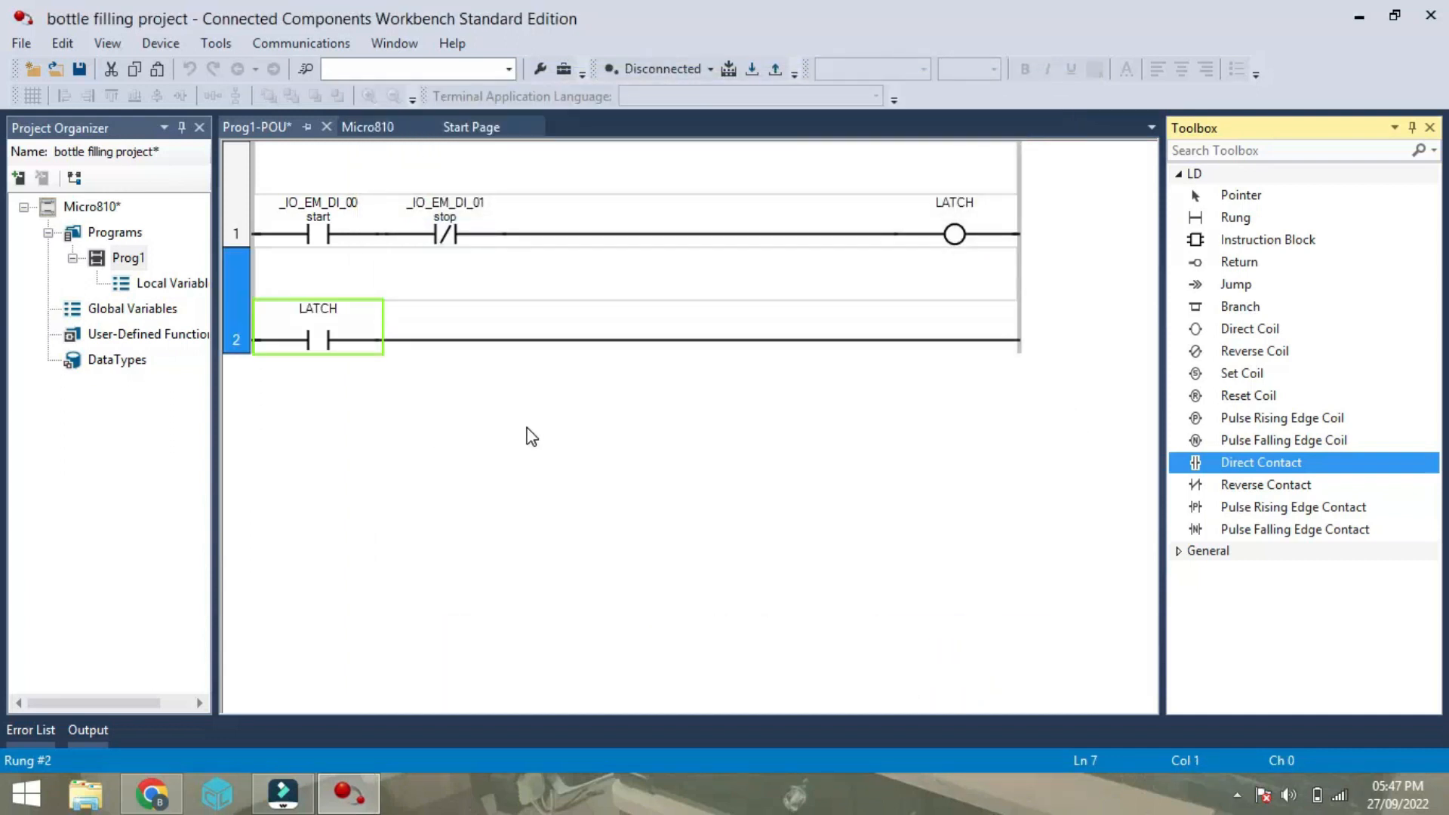
mouse_move(1146, 563)
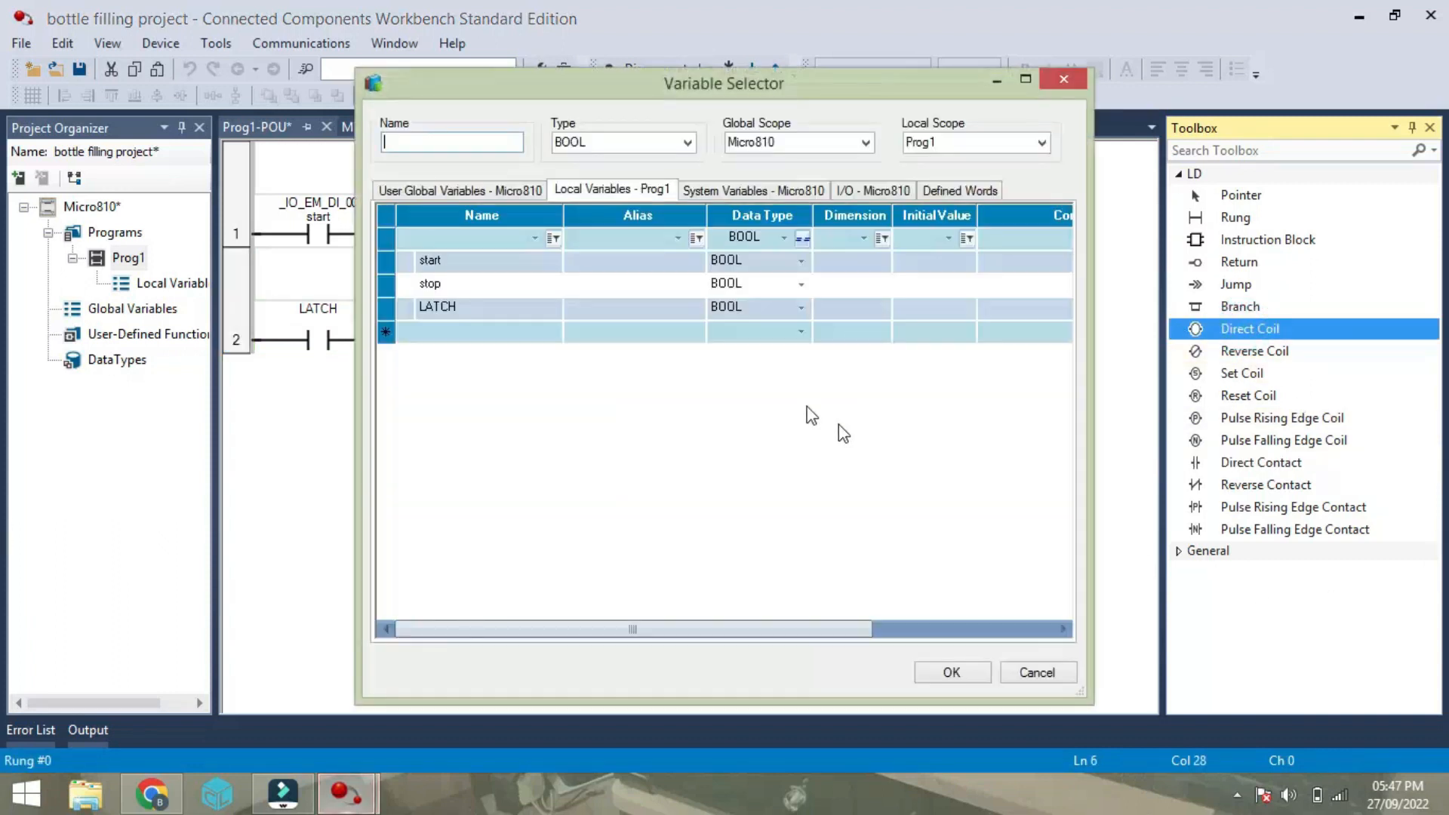
click(951, 672)
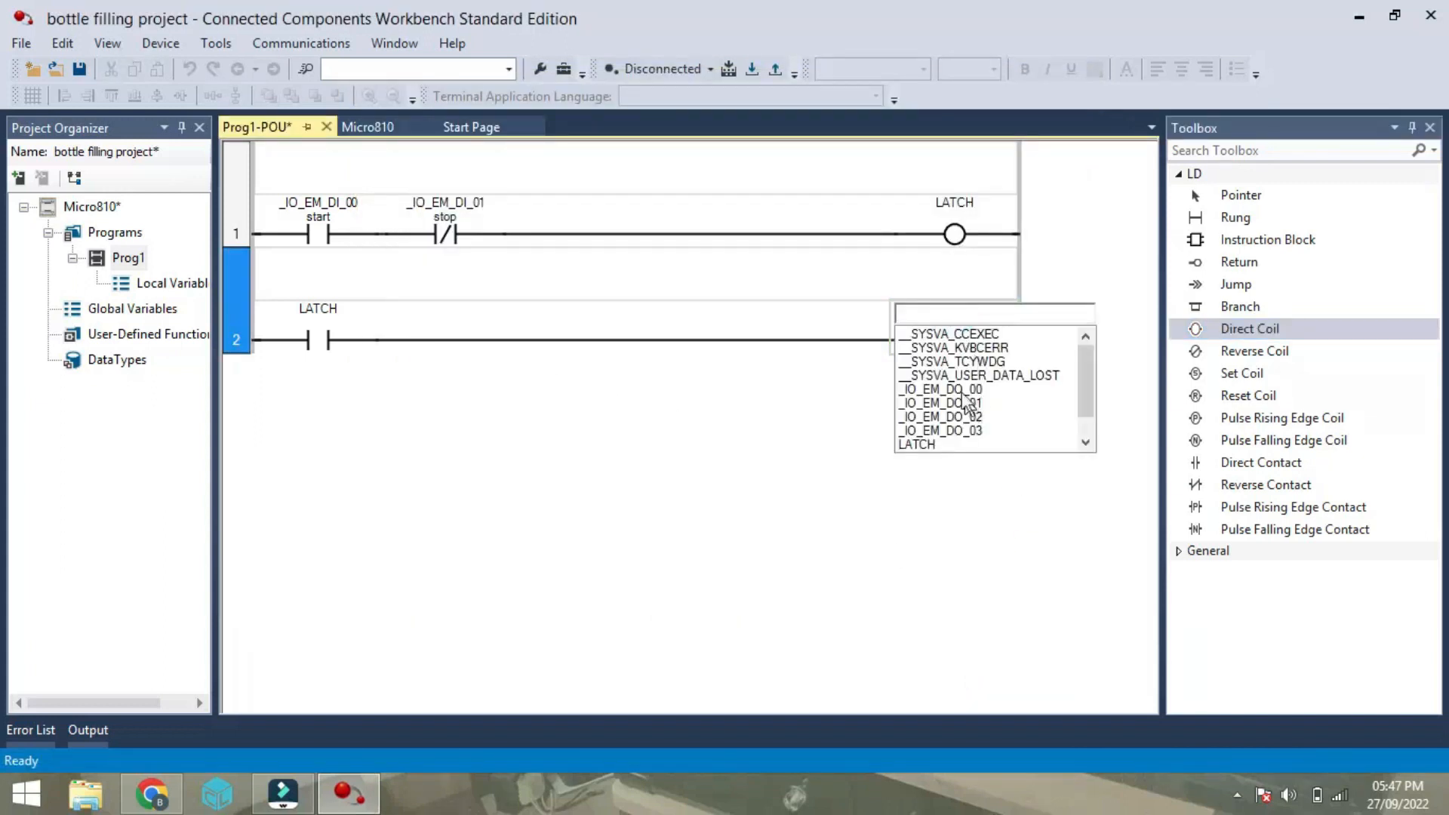
click(939, 390)
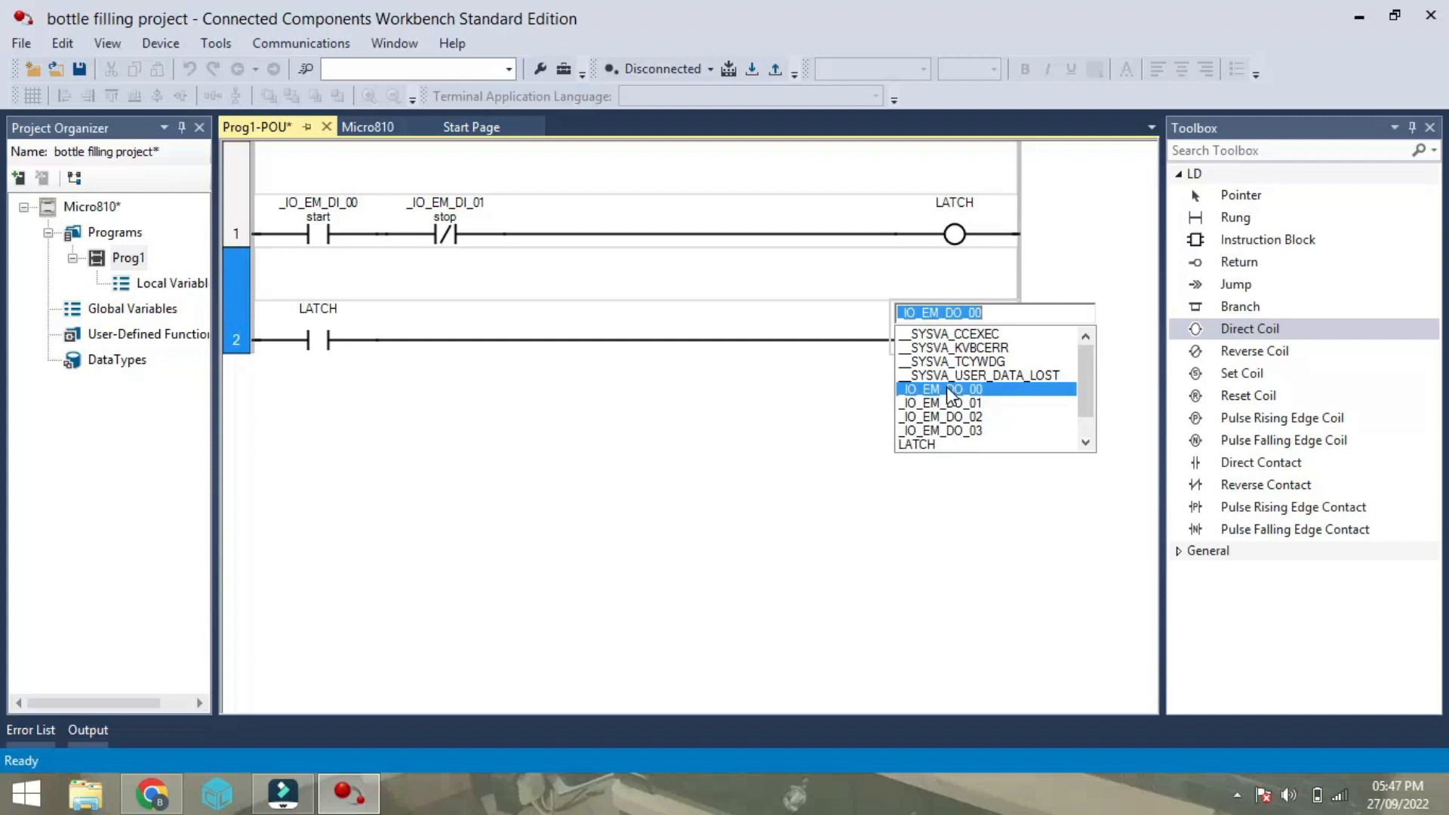
mouse_move(1024, 424)
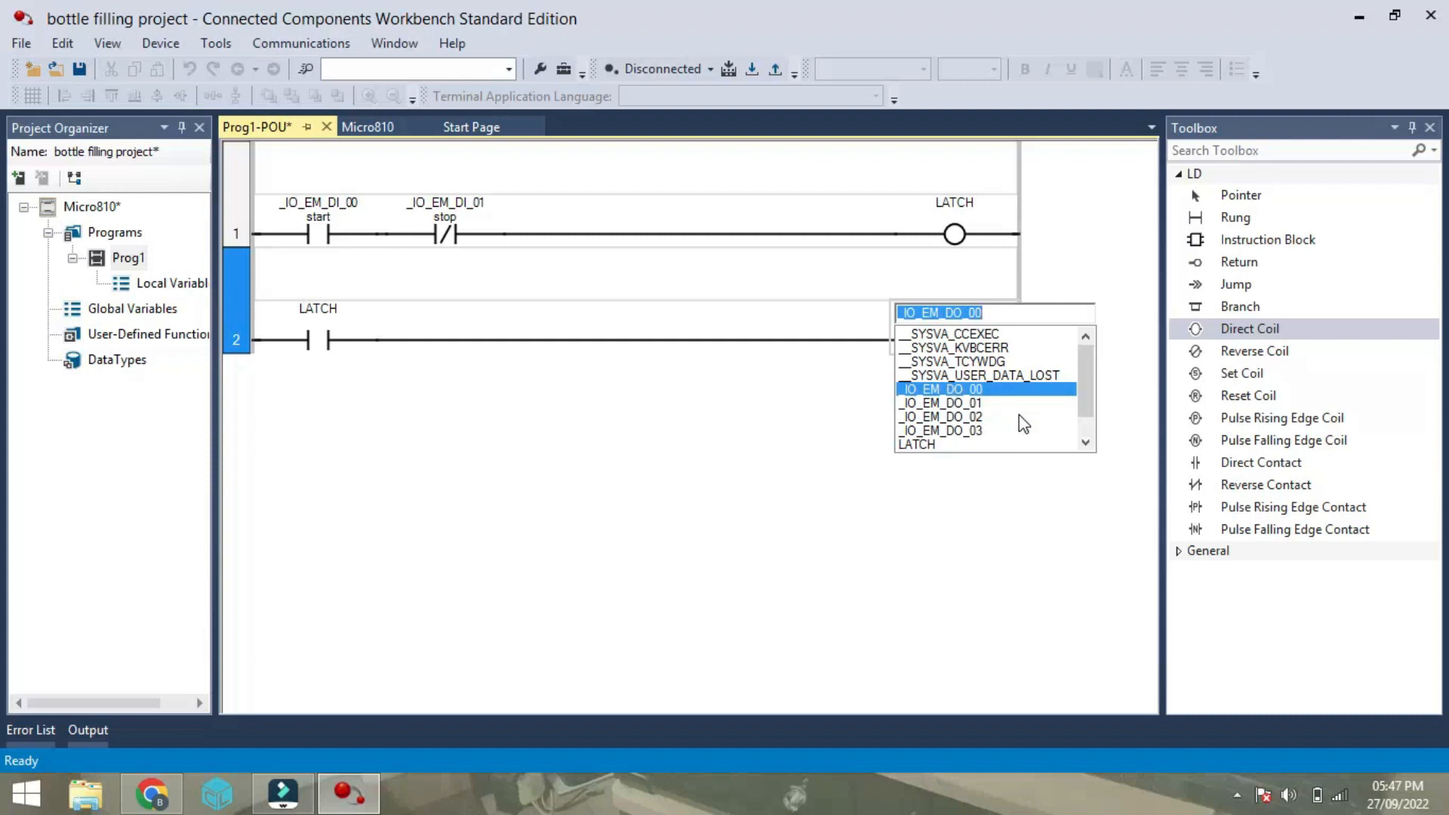
click(940, 416)
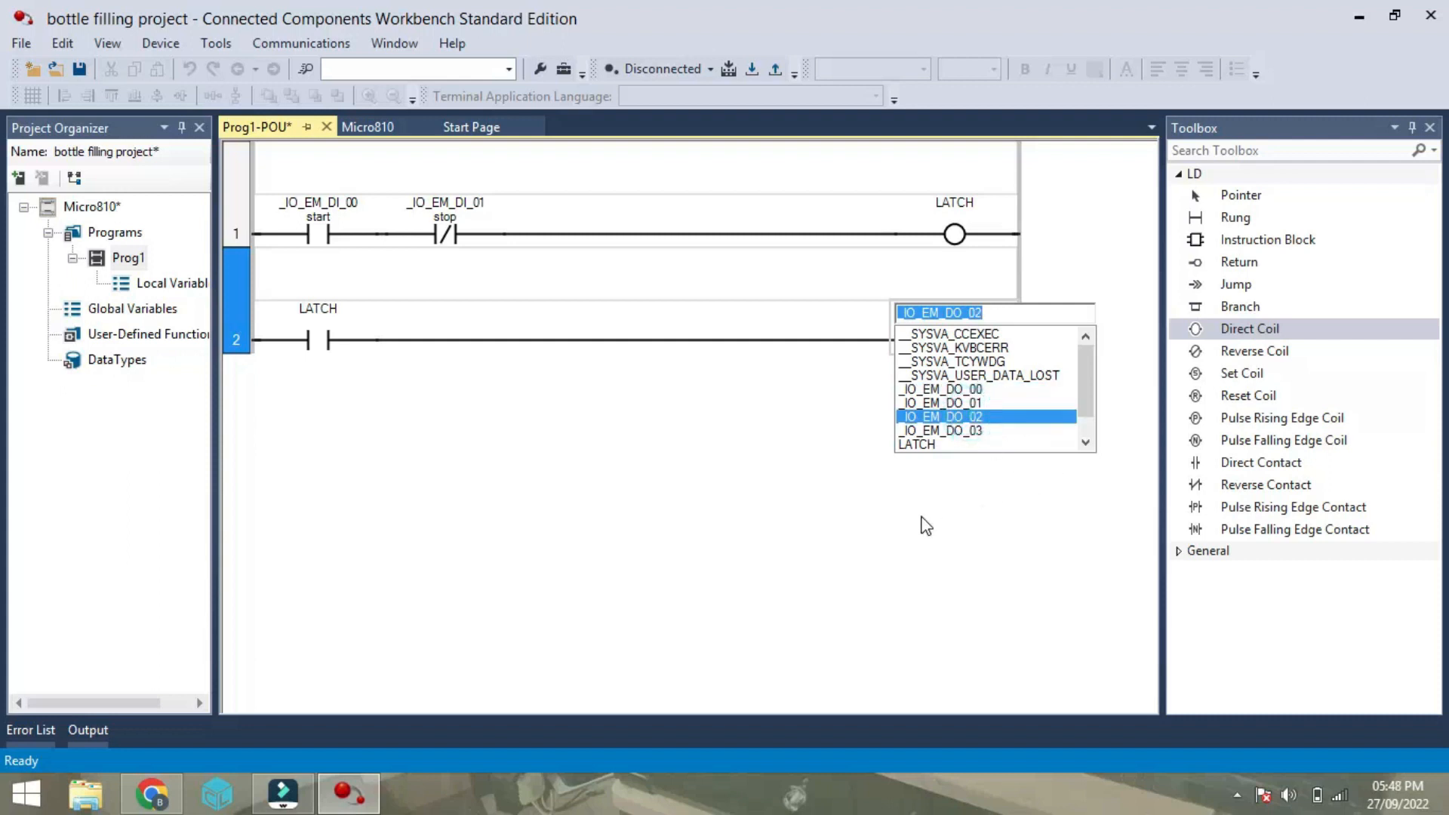
click(939, 416)
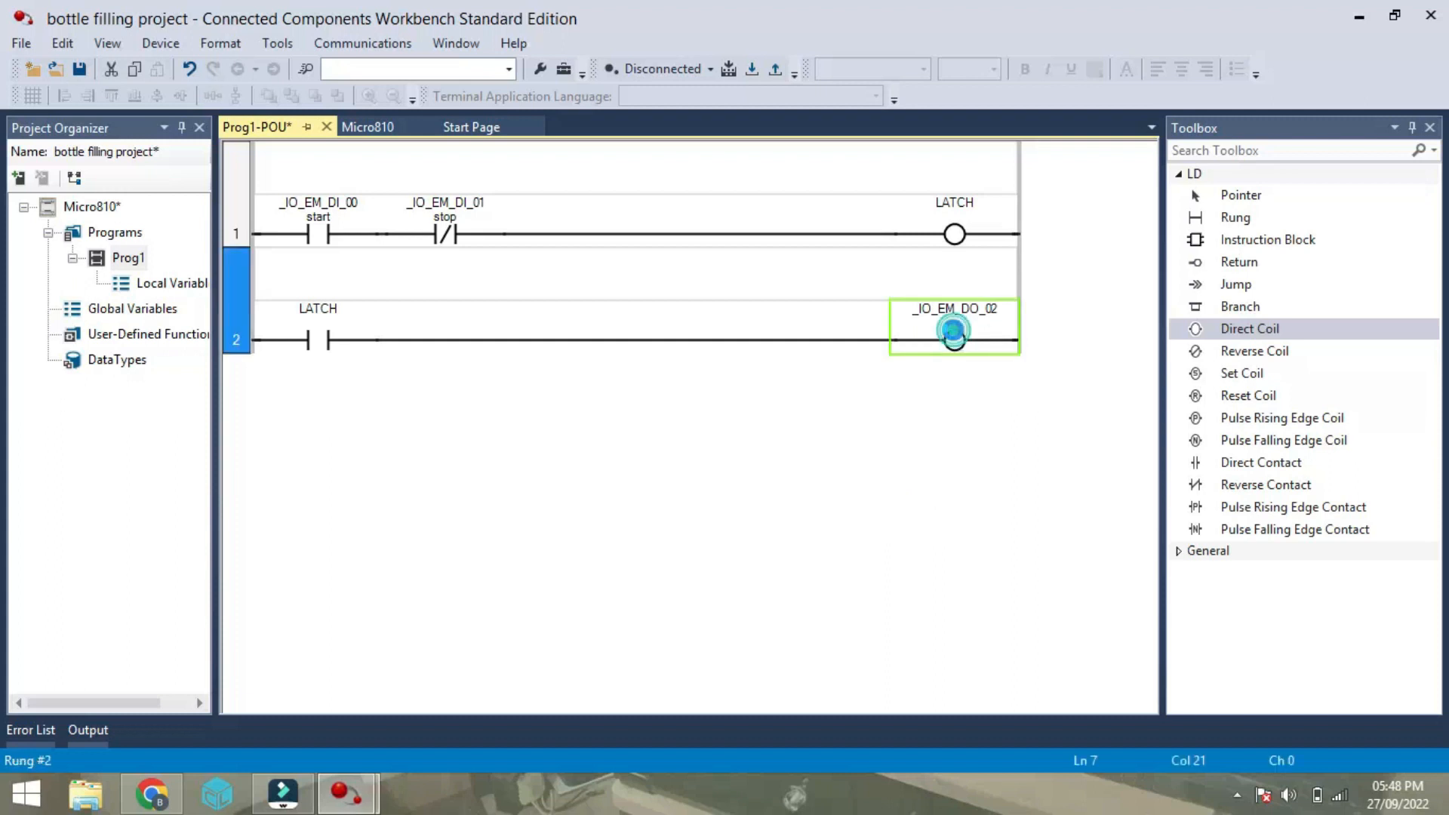
Alias _IO_EM_DO_02 as CONVEYOR MOTOR and add a third rung.
double_click(952, 333)
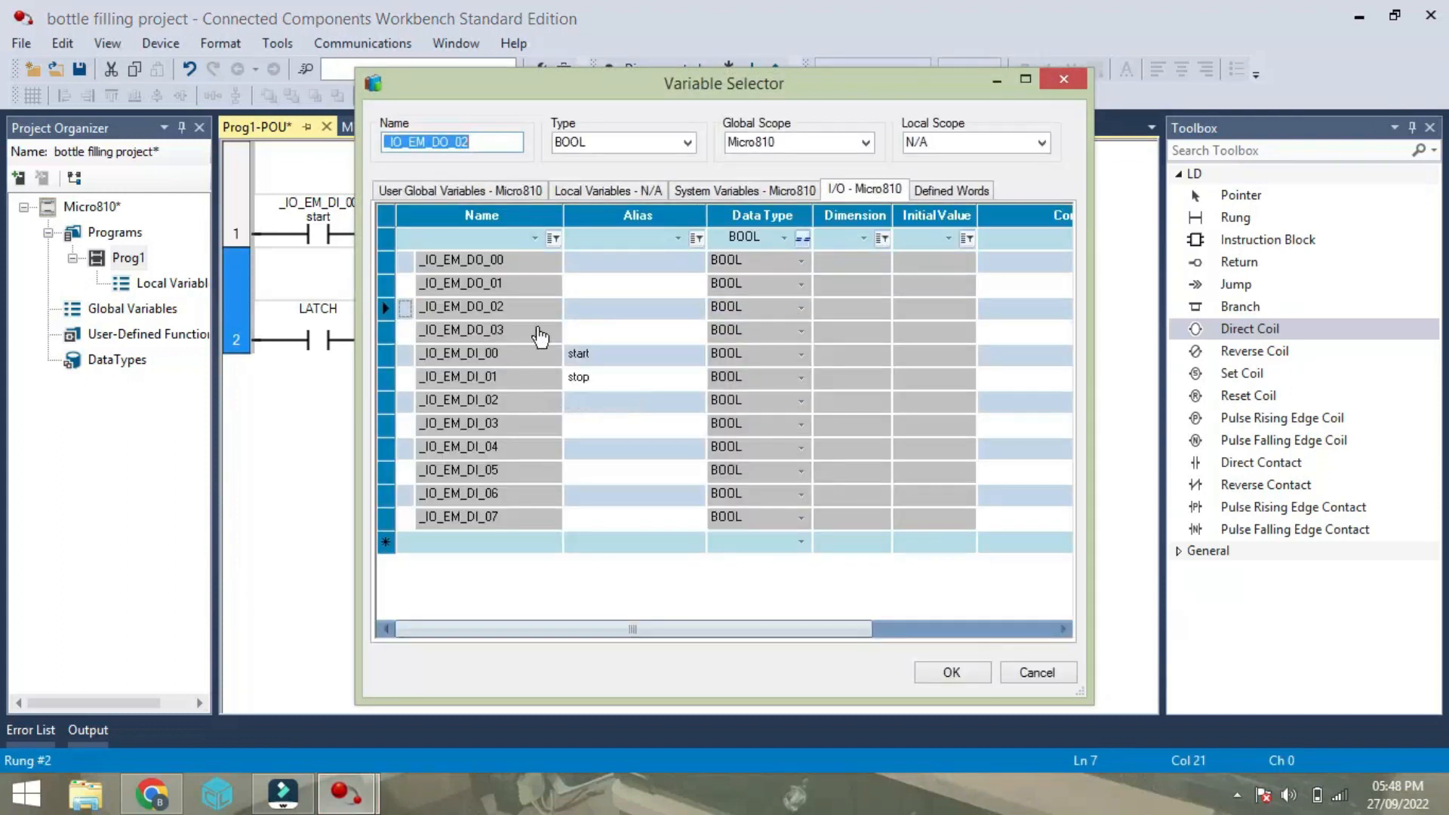
click(481, 306)
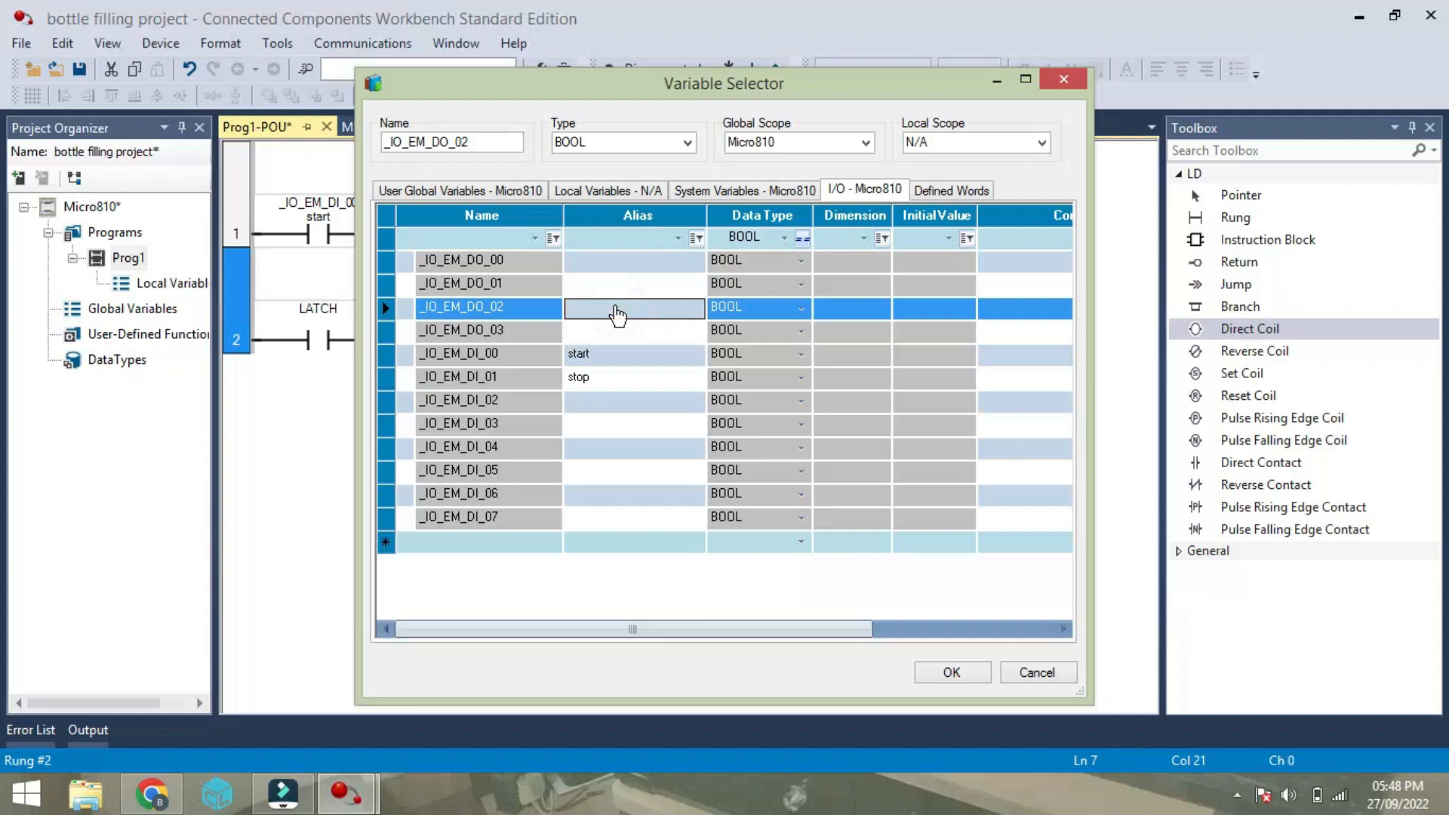
text(CONVE)
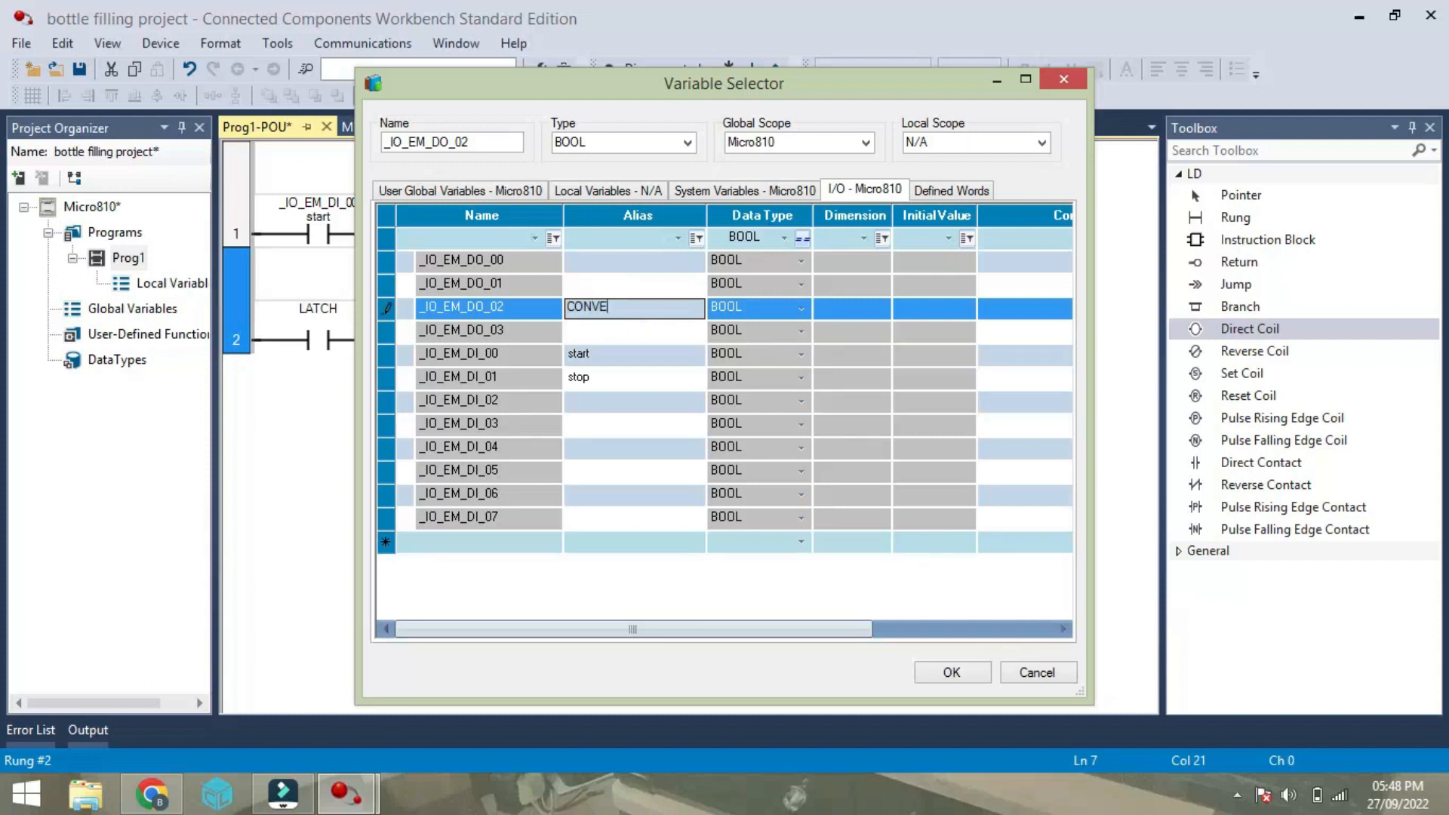
text(YOR)
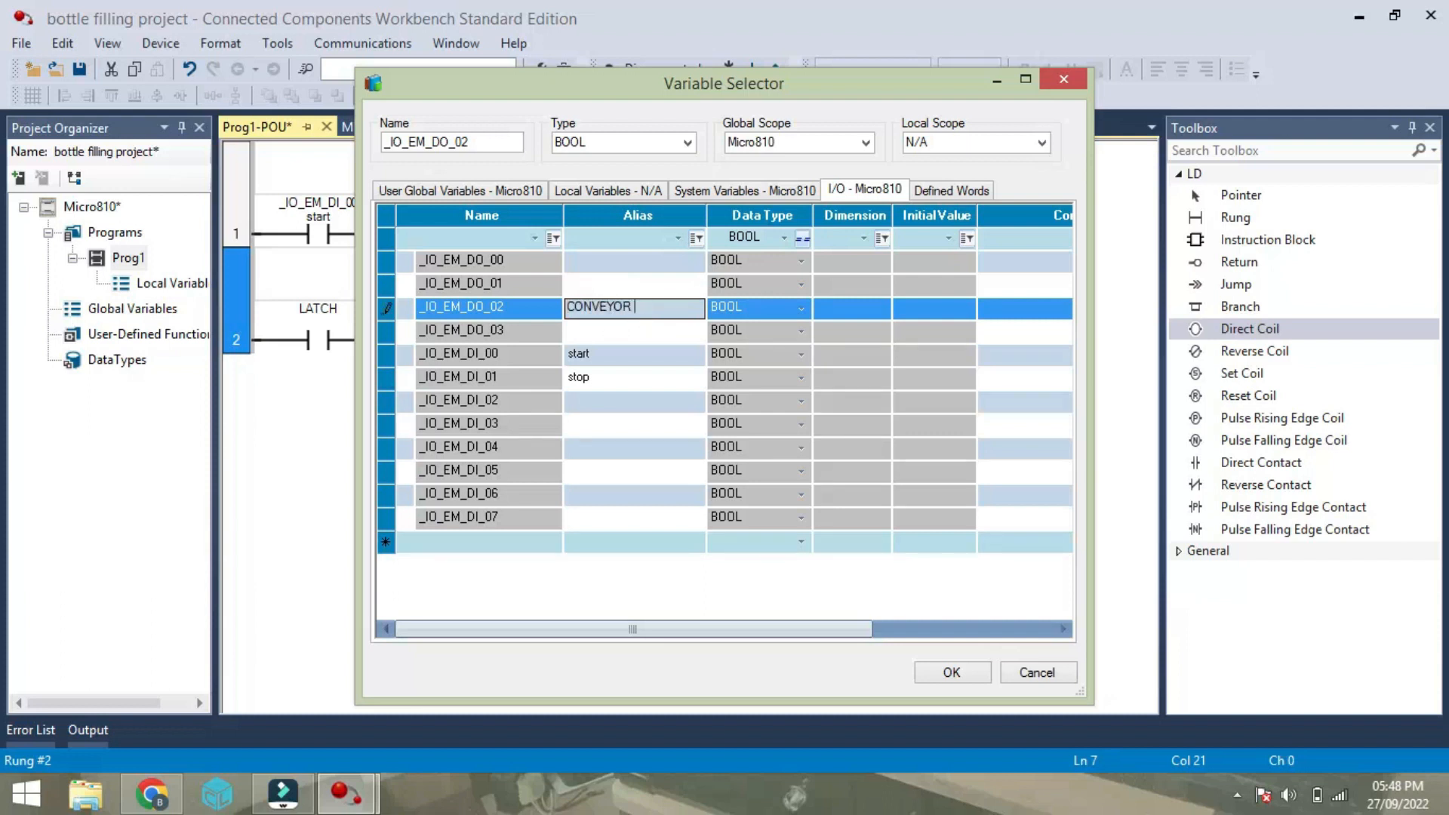
text(MOTOR)
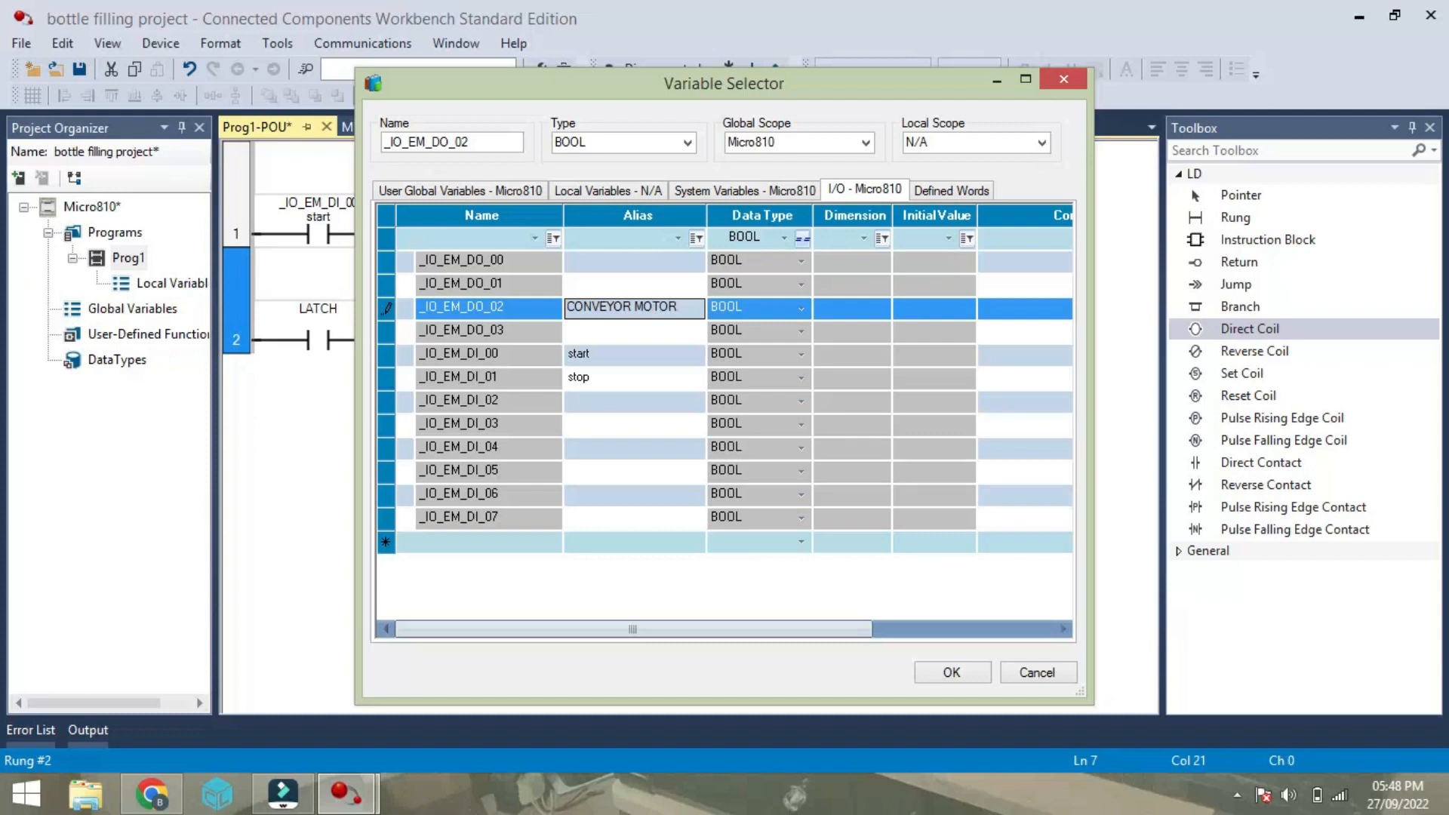
click(951, 670)
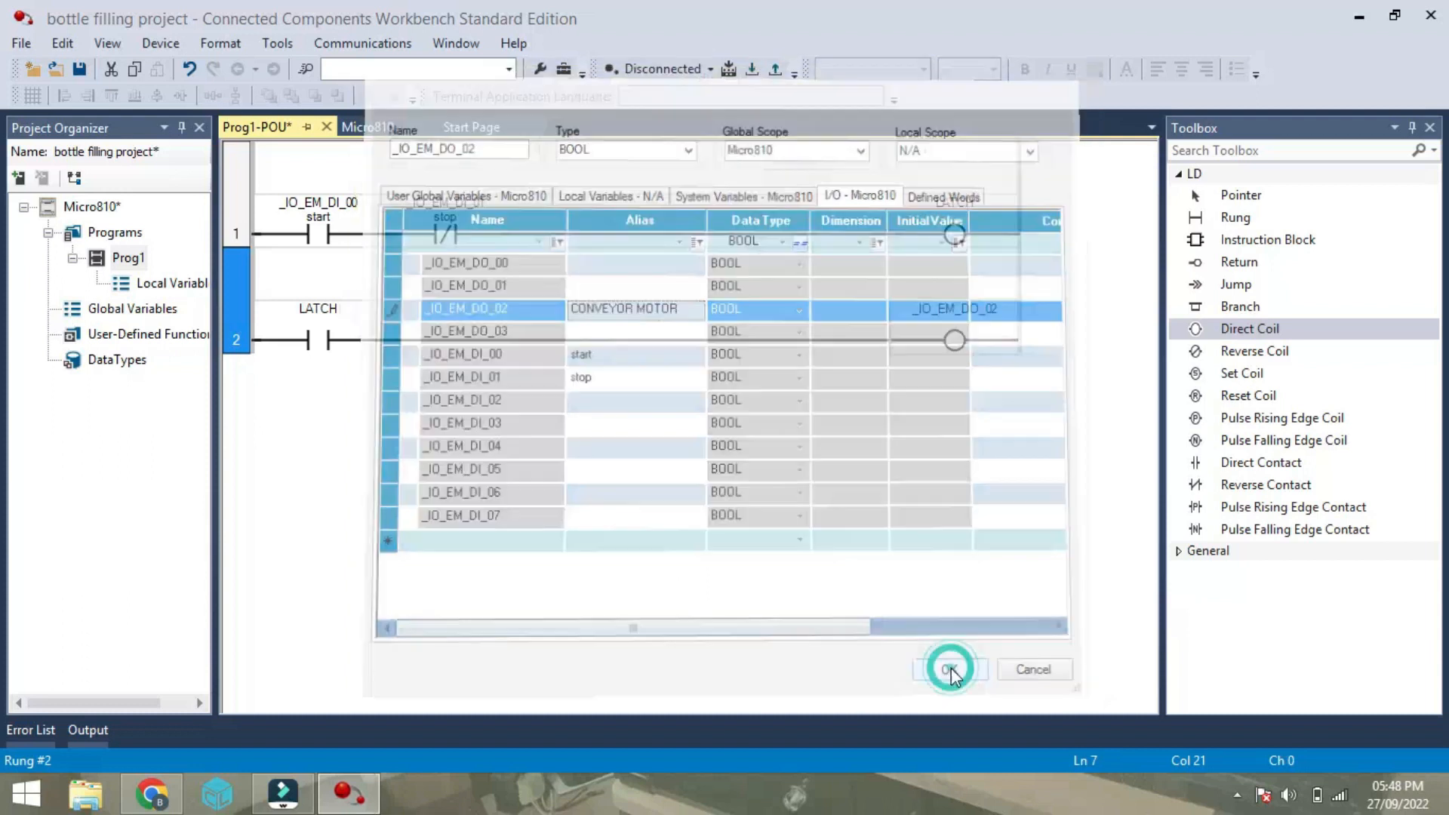
click(950, 669)
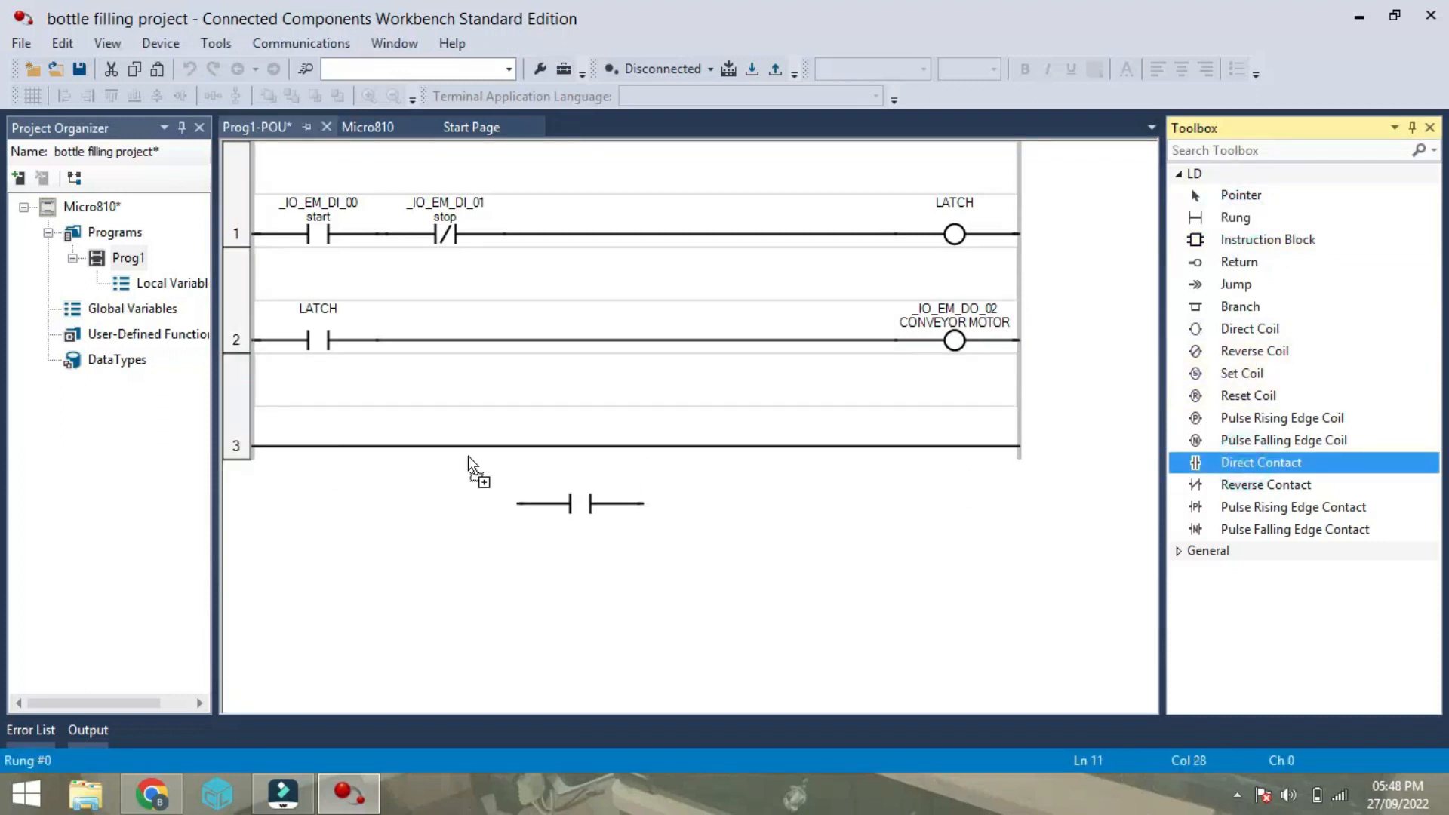
Place a contact on input _IO_EM_DI_04 in rung 3, aliased BOTTLE SENSOR.
click(545, 504)
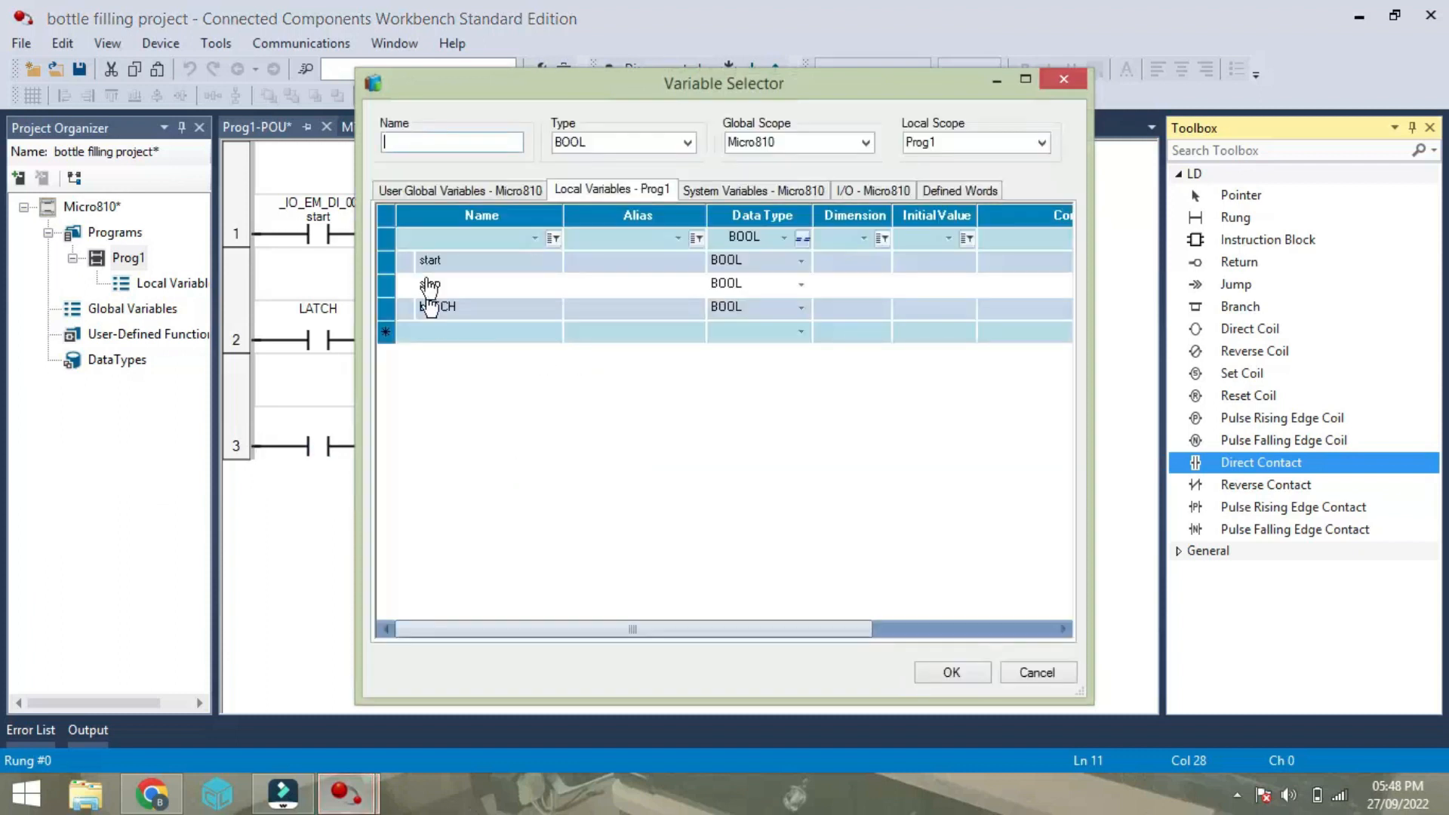
click(951, 671)
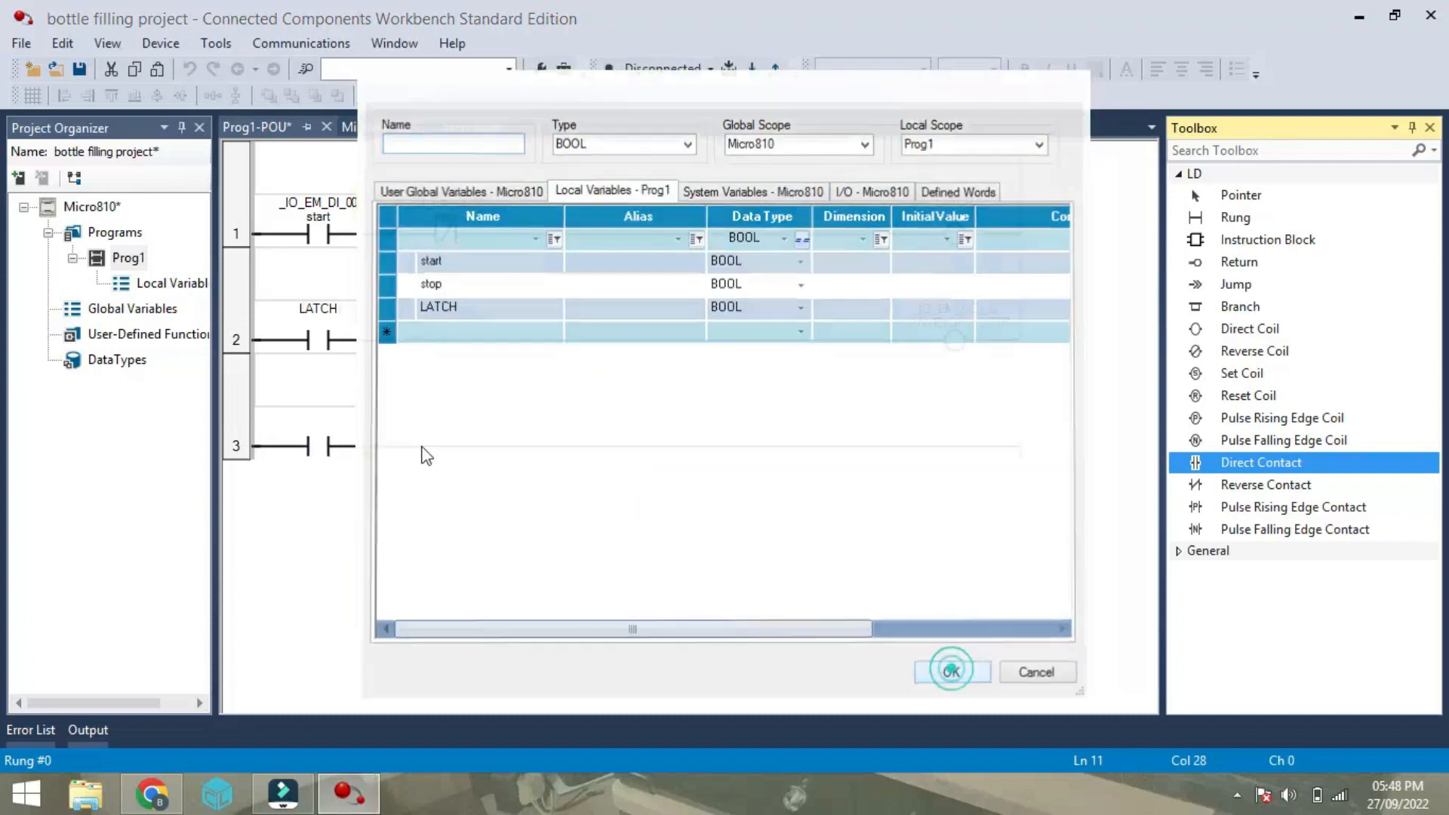
click(952, 672)
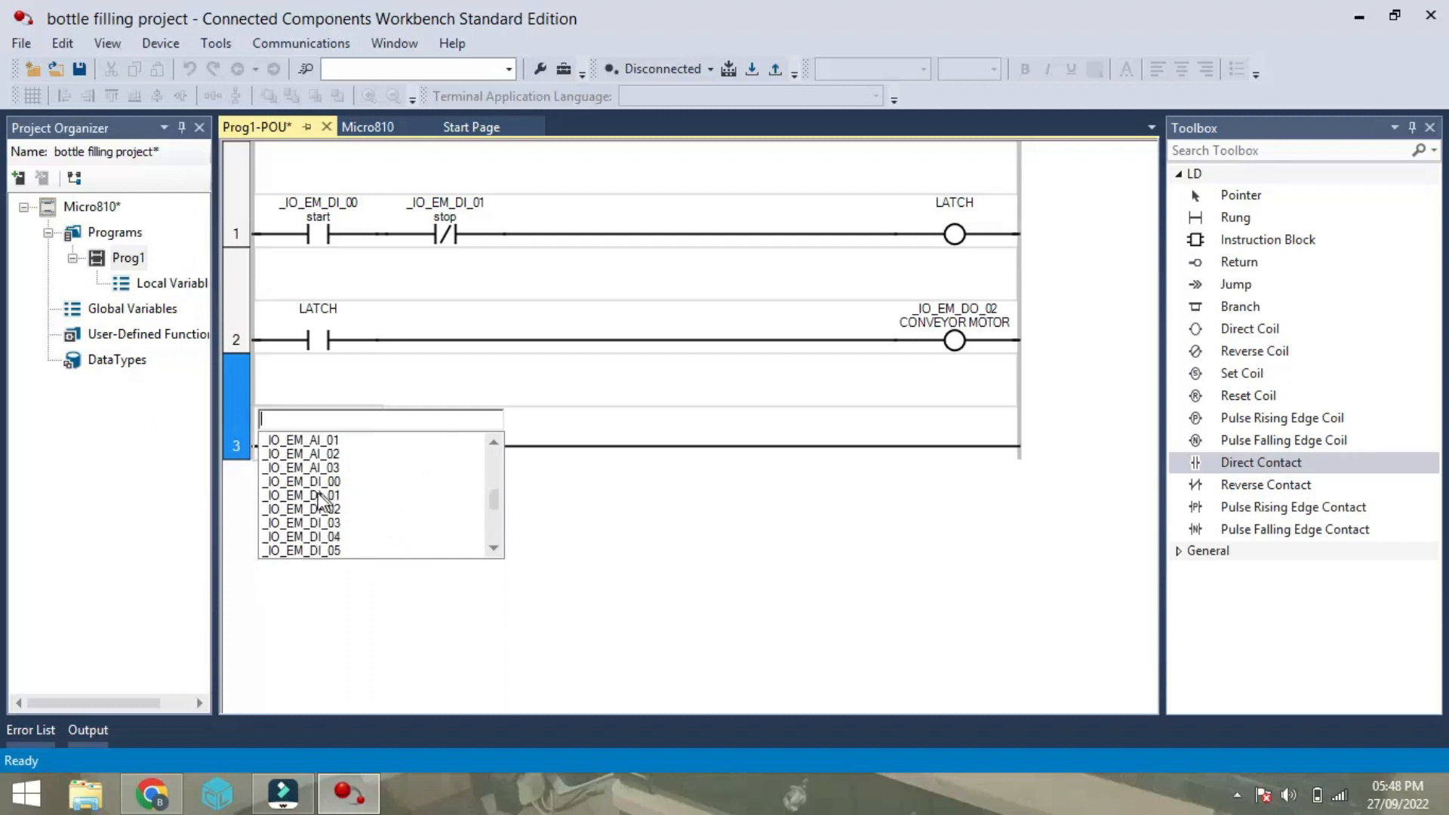
click(301, 536)
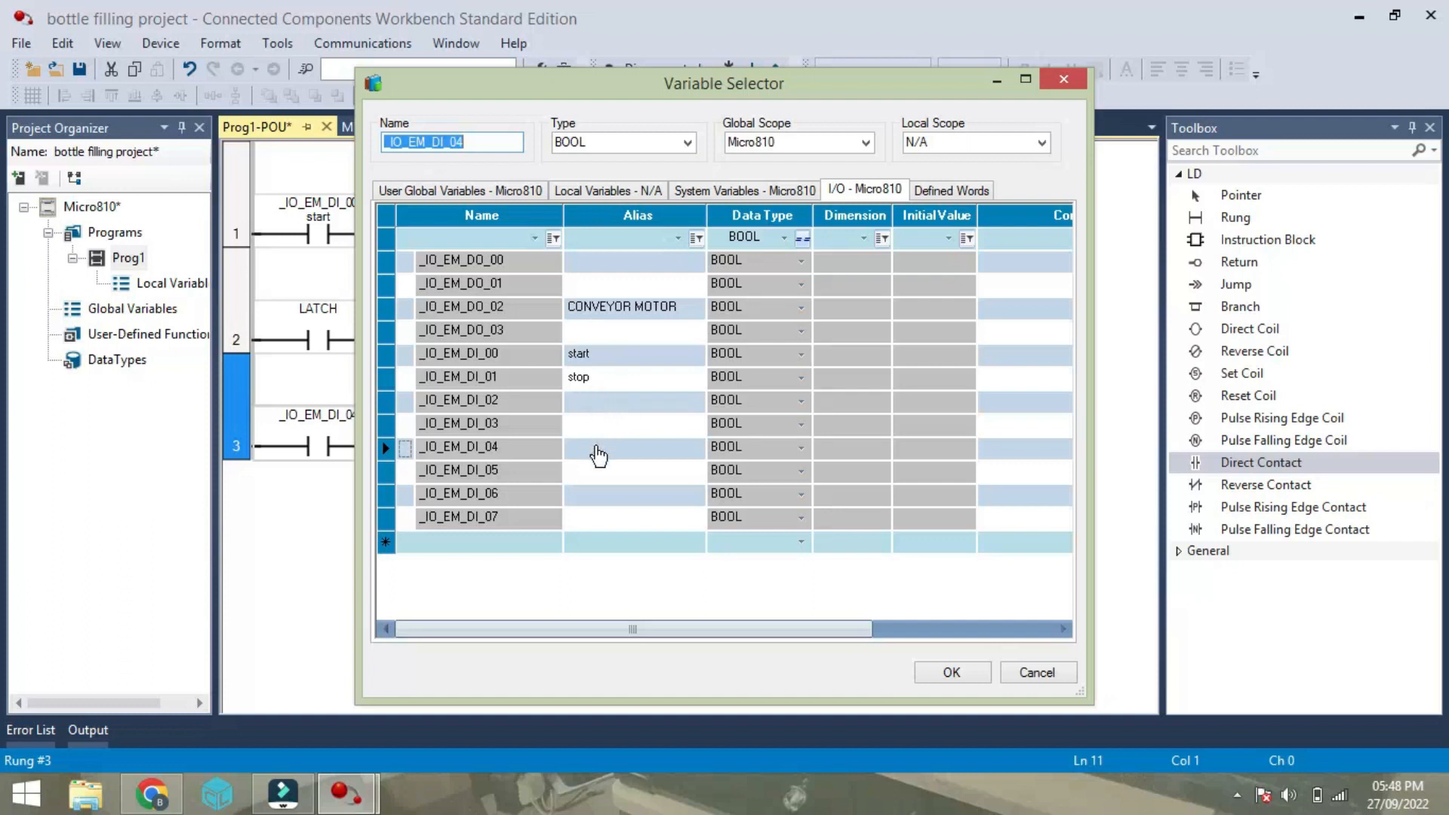
click(950, 672)
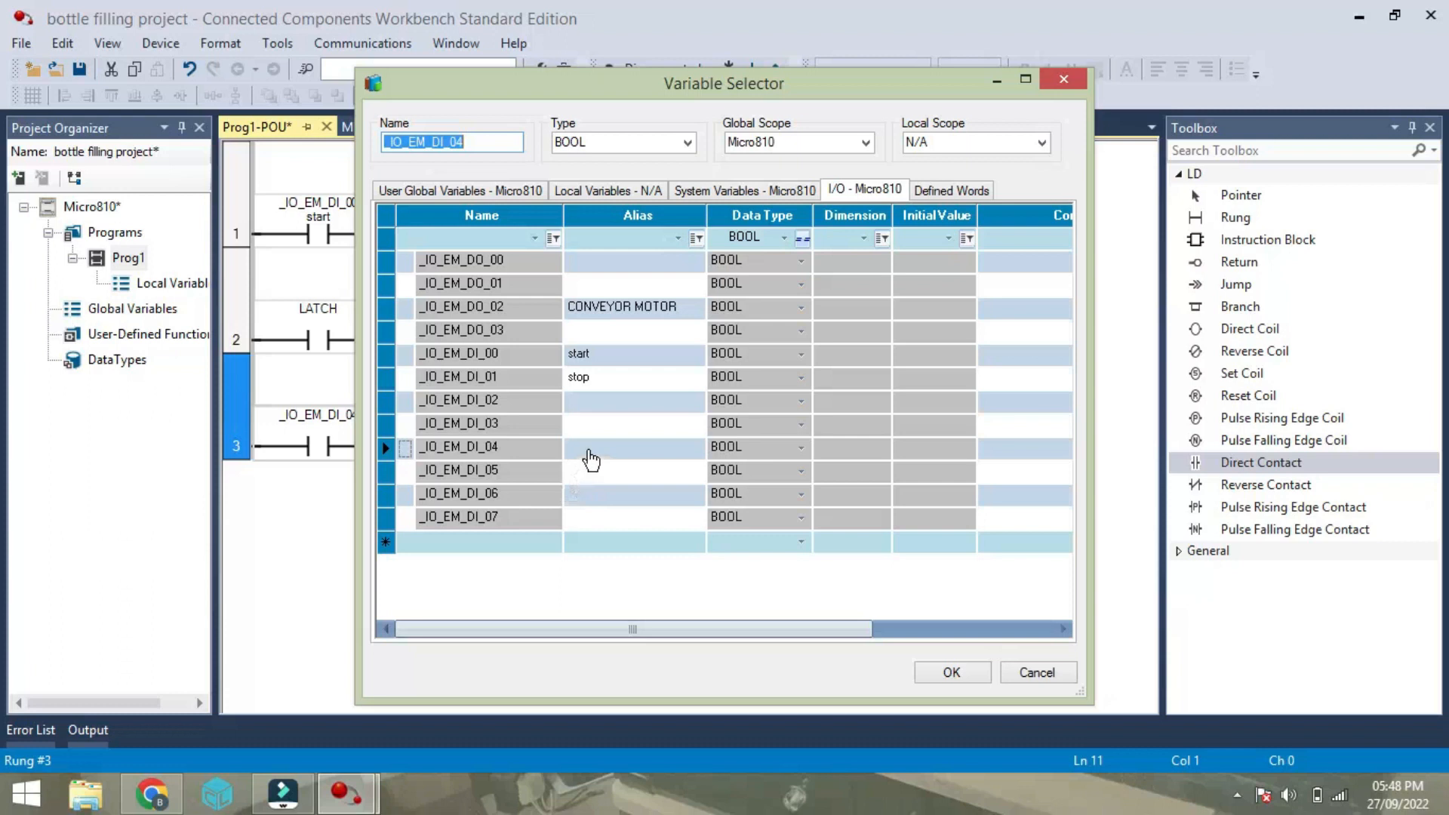
text(B)
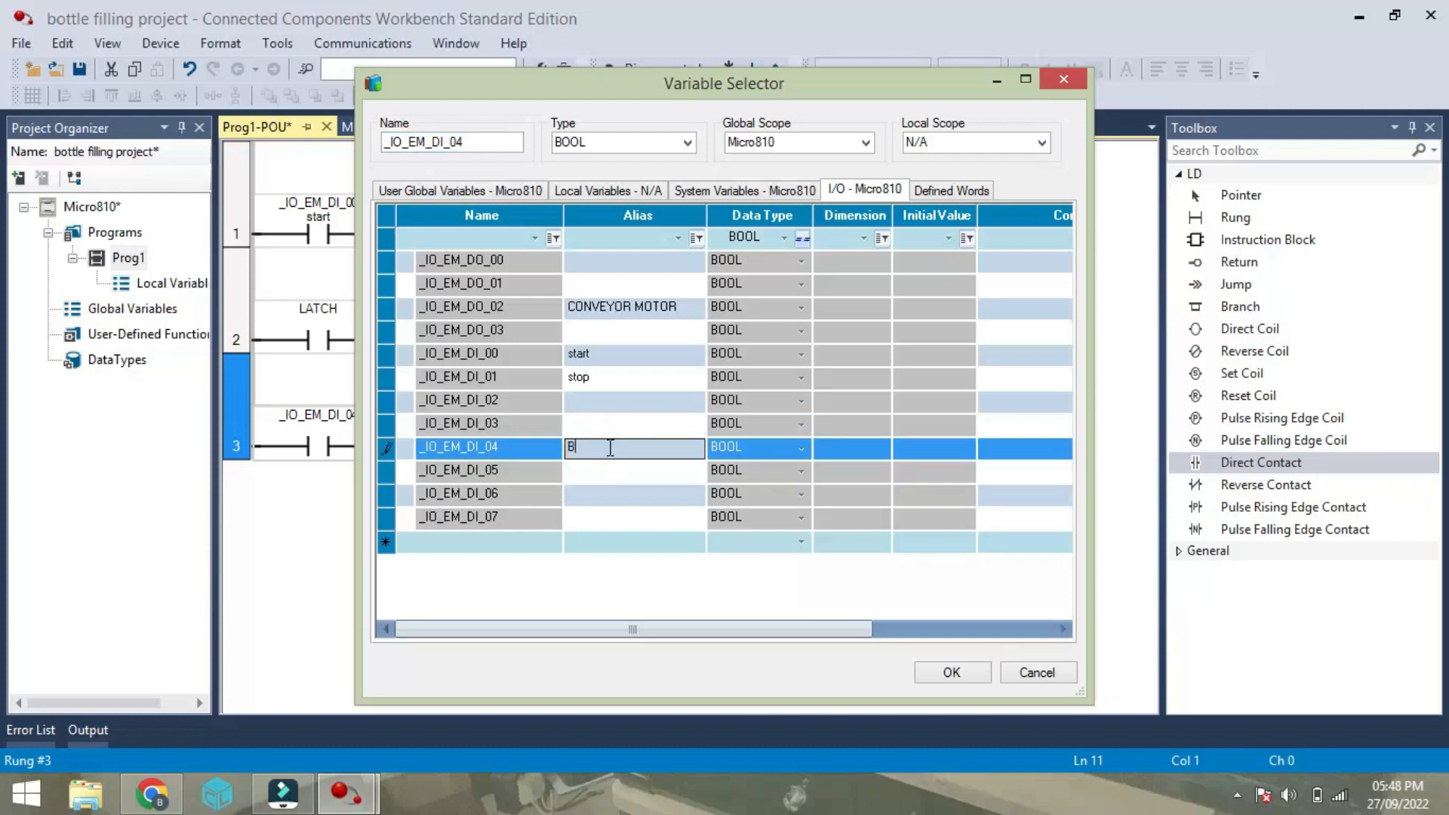
text(OTTLE SENSOR)
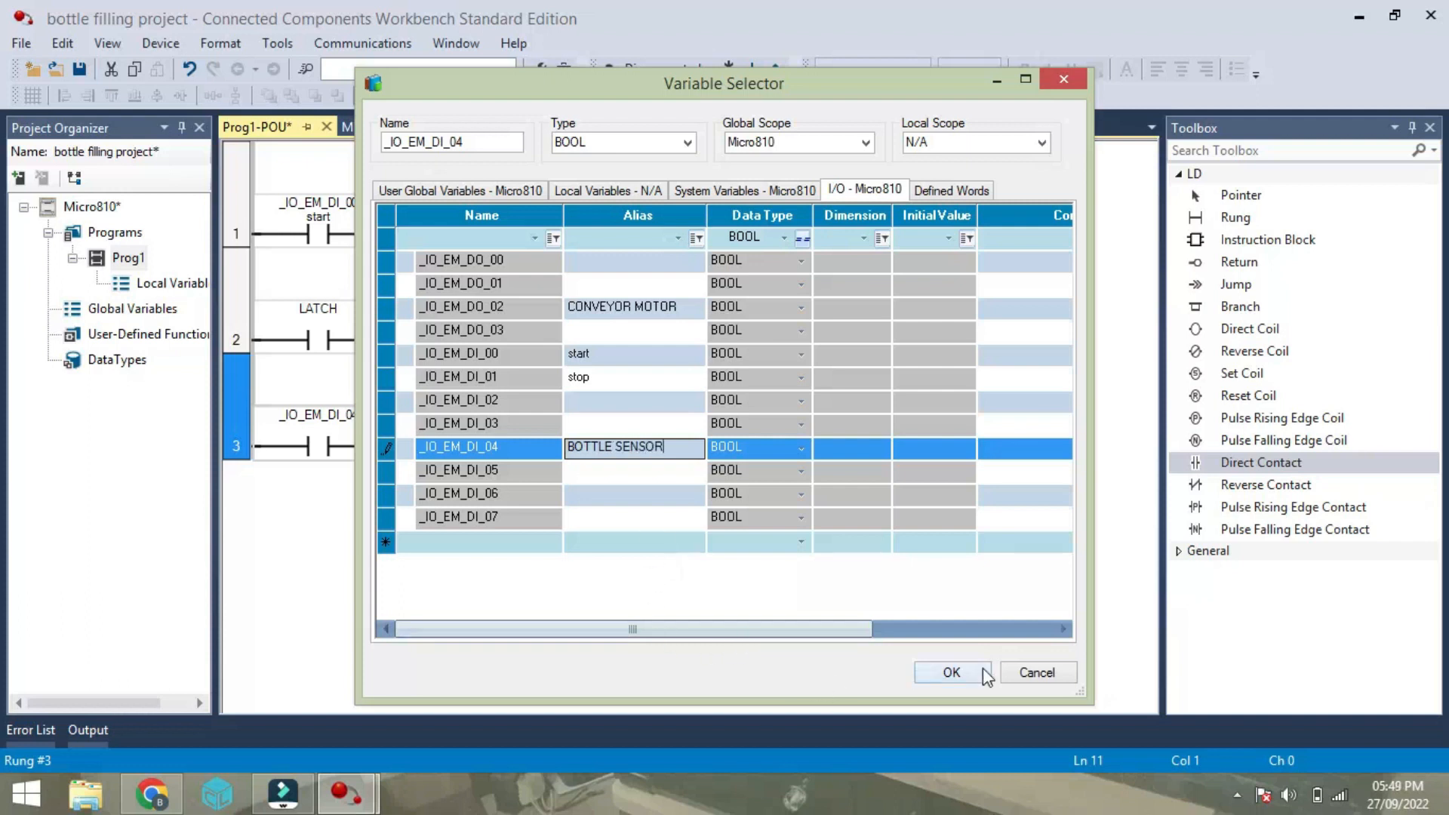
click(951, 672)
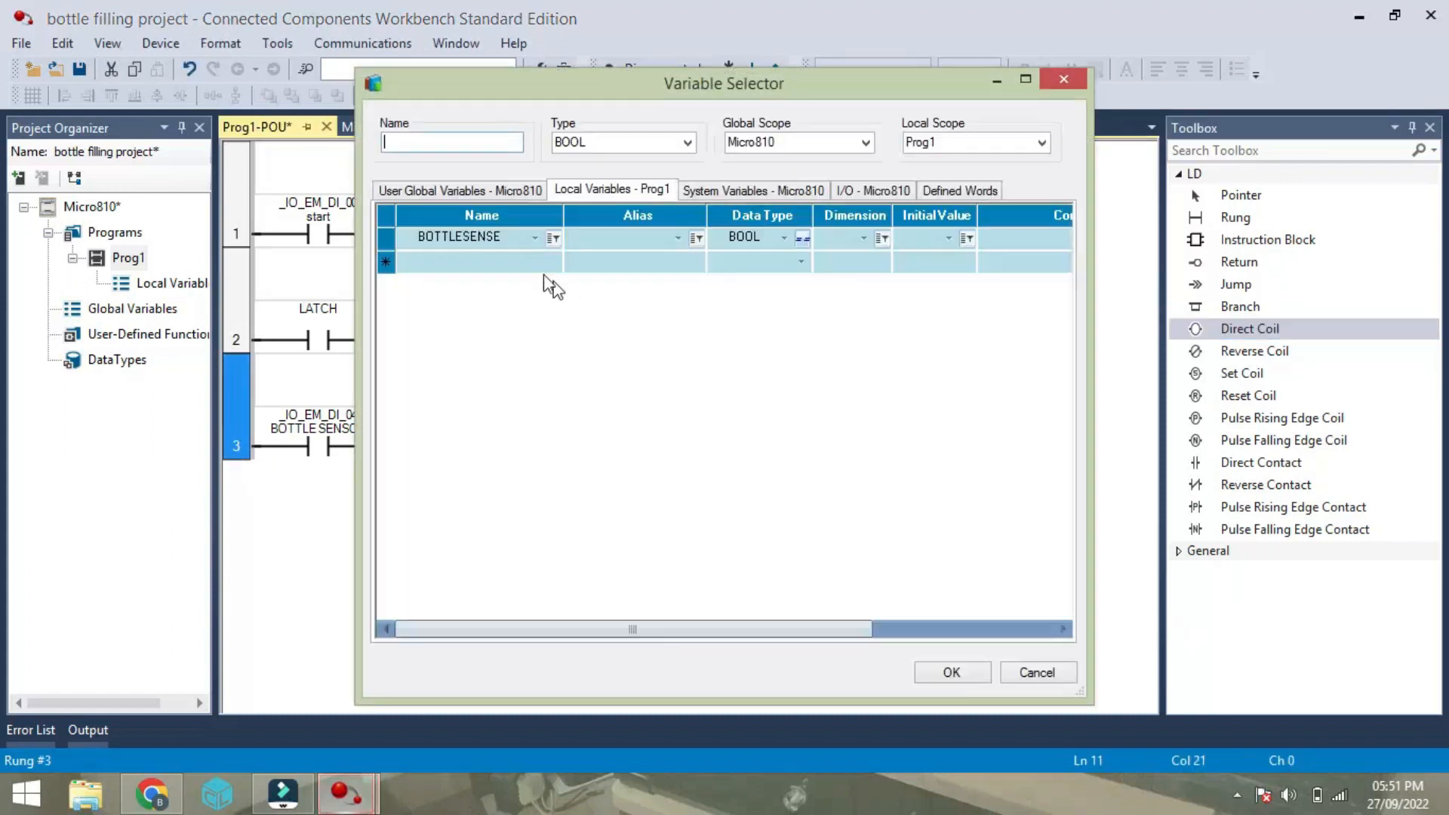
Assign a new local variable BOTTLESENSE to rung 3's coil.
click(452, 143)
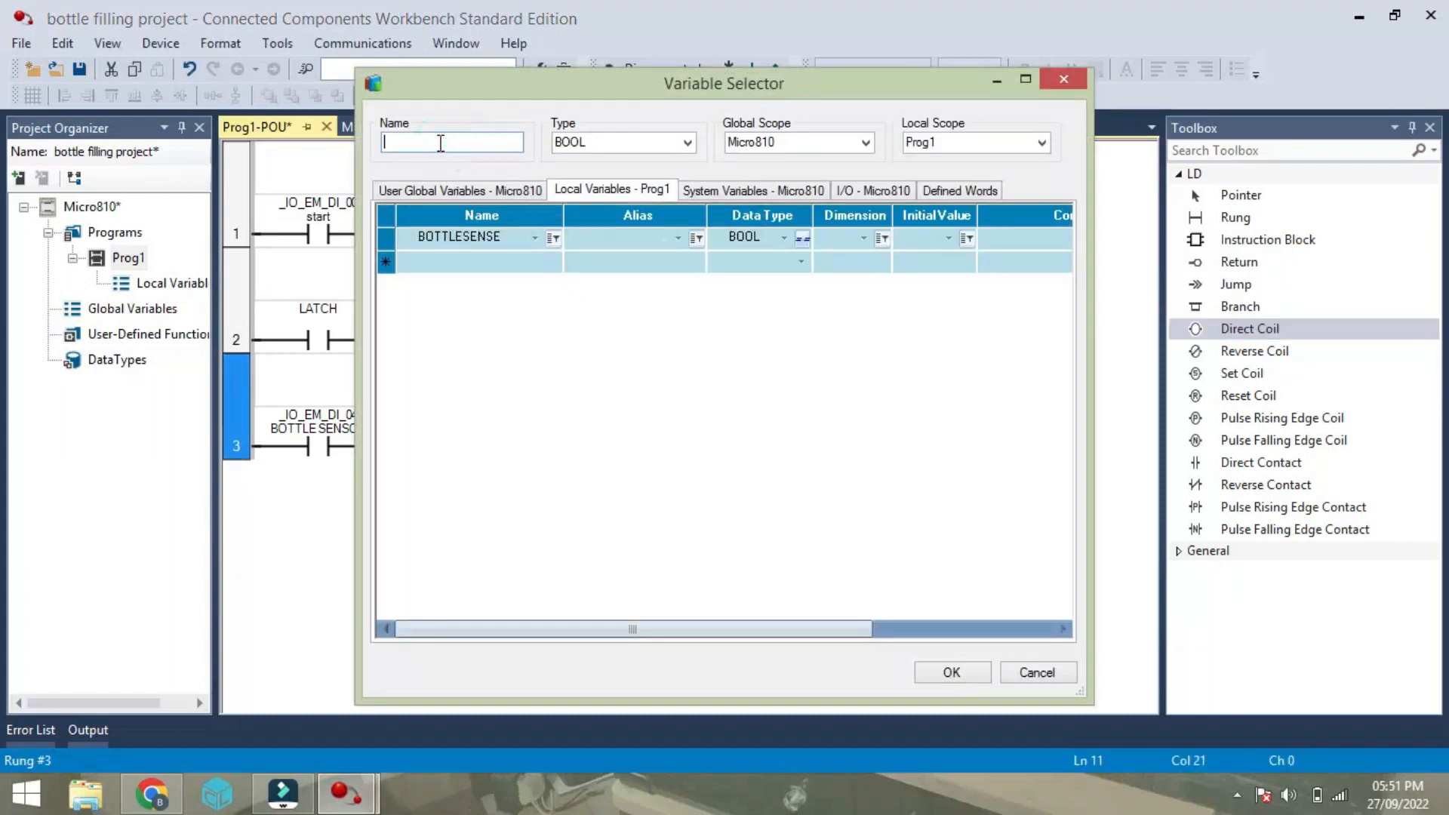
text(BOTT)
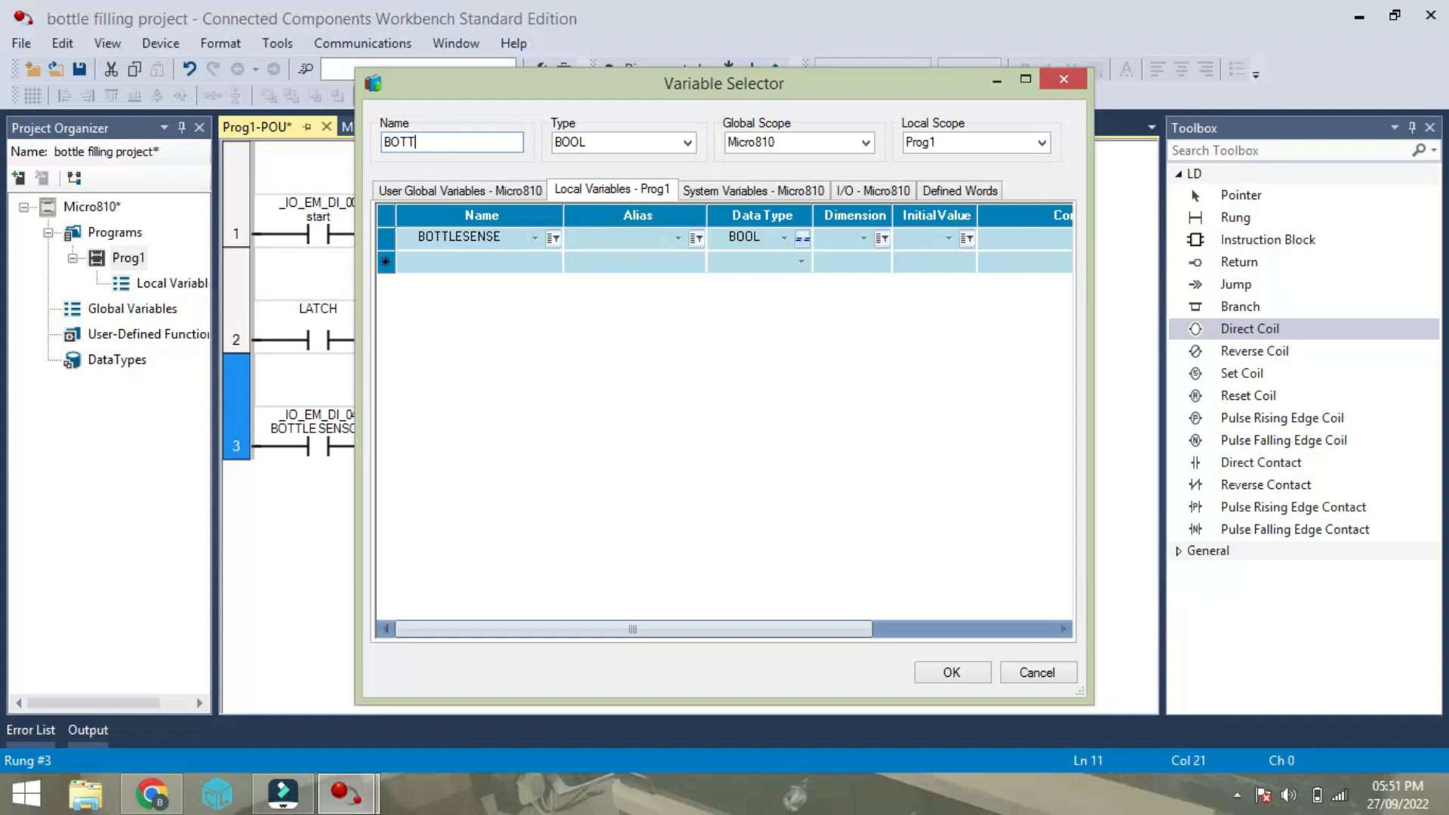
text(LE)
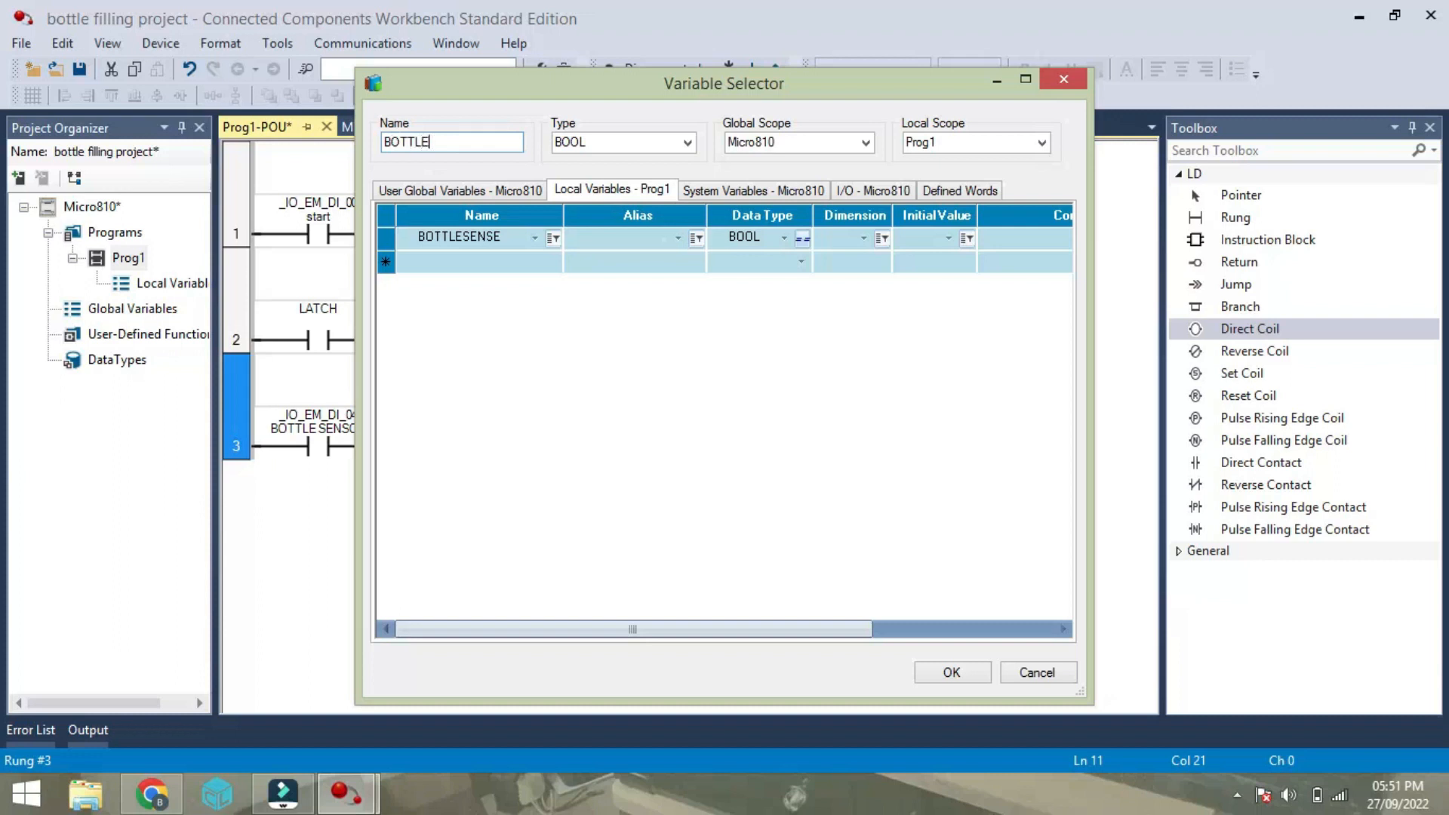
text(SENSE)
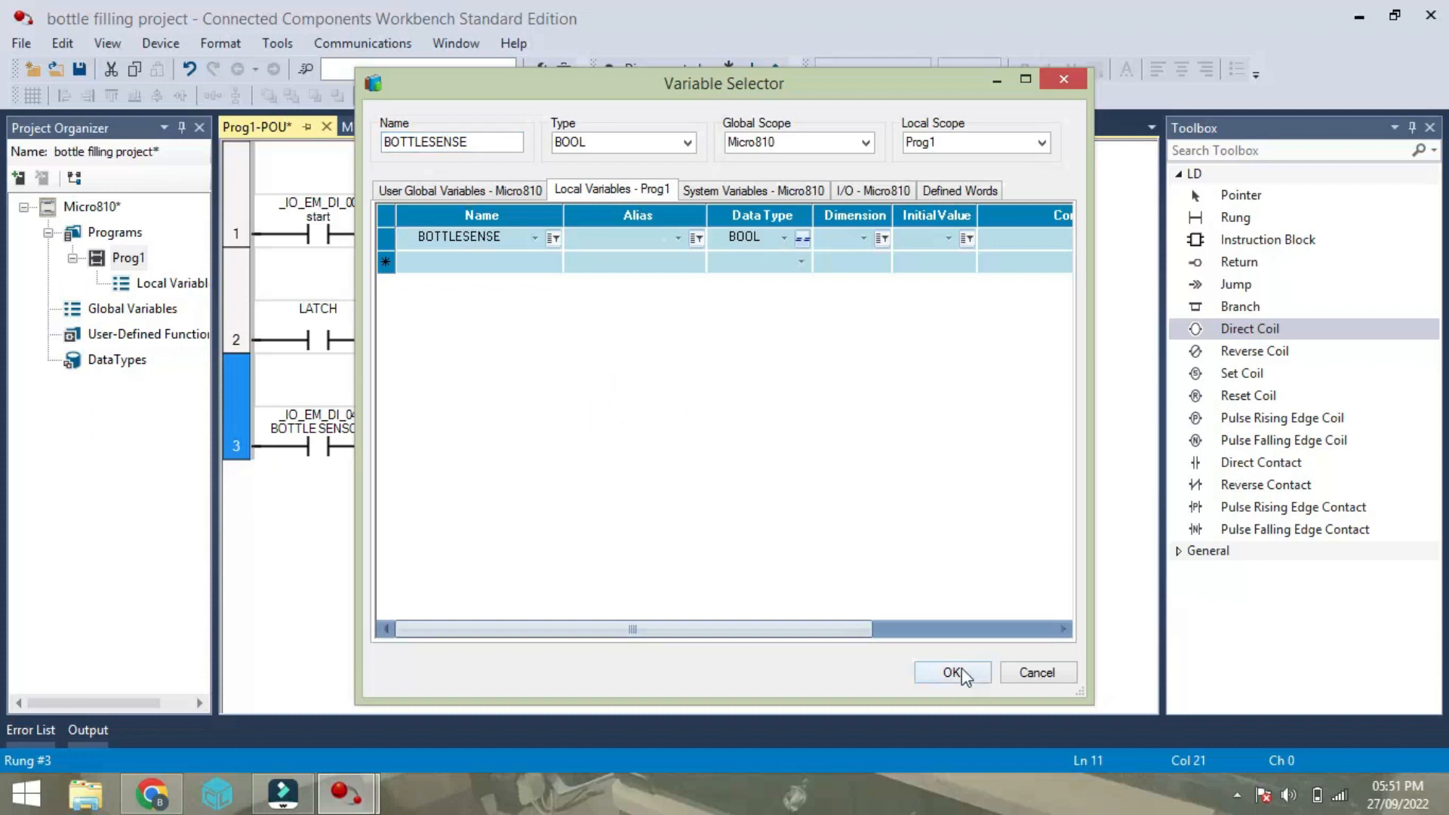
click(952, 672)
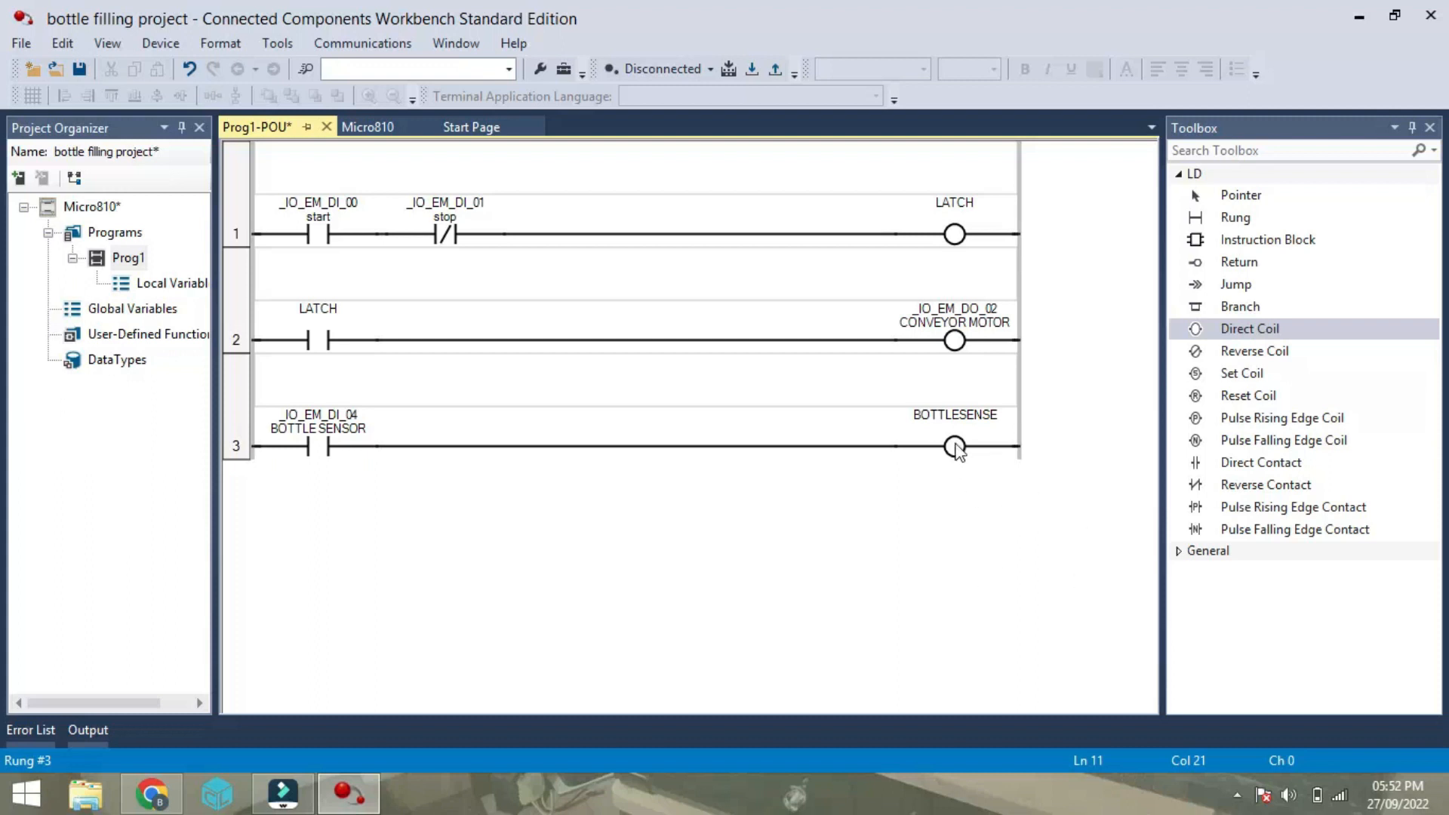
mouse_move(956, 446)
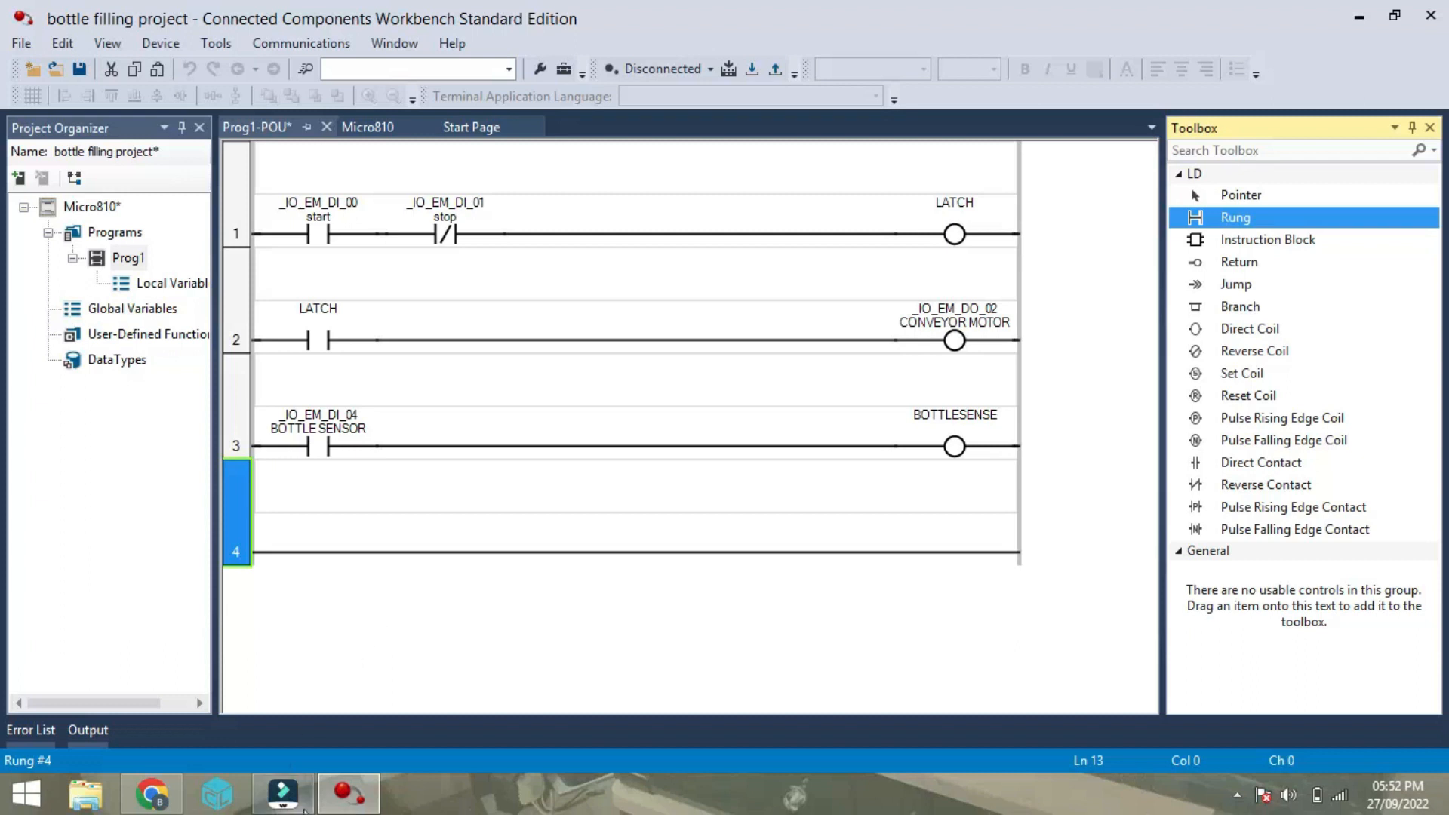
Add LATCH and BOTTLE SENSOR contacts at the start of rung 4.
drag(1260, 462, 823, 536)
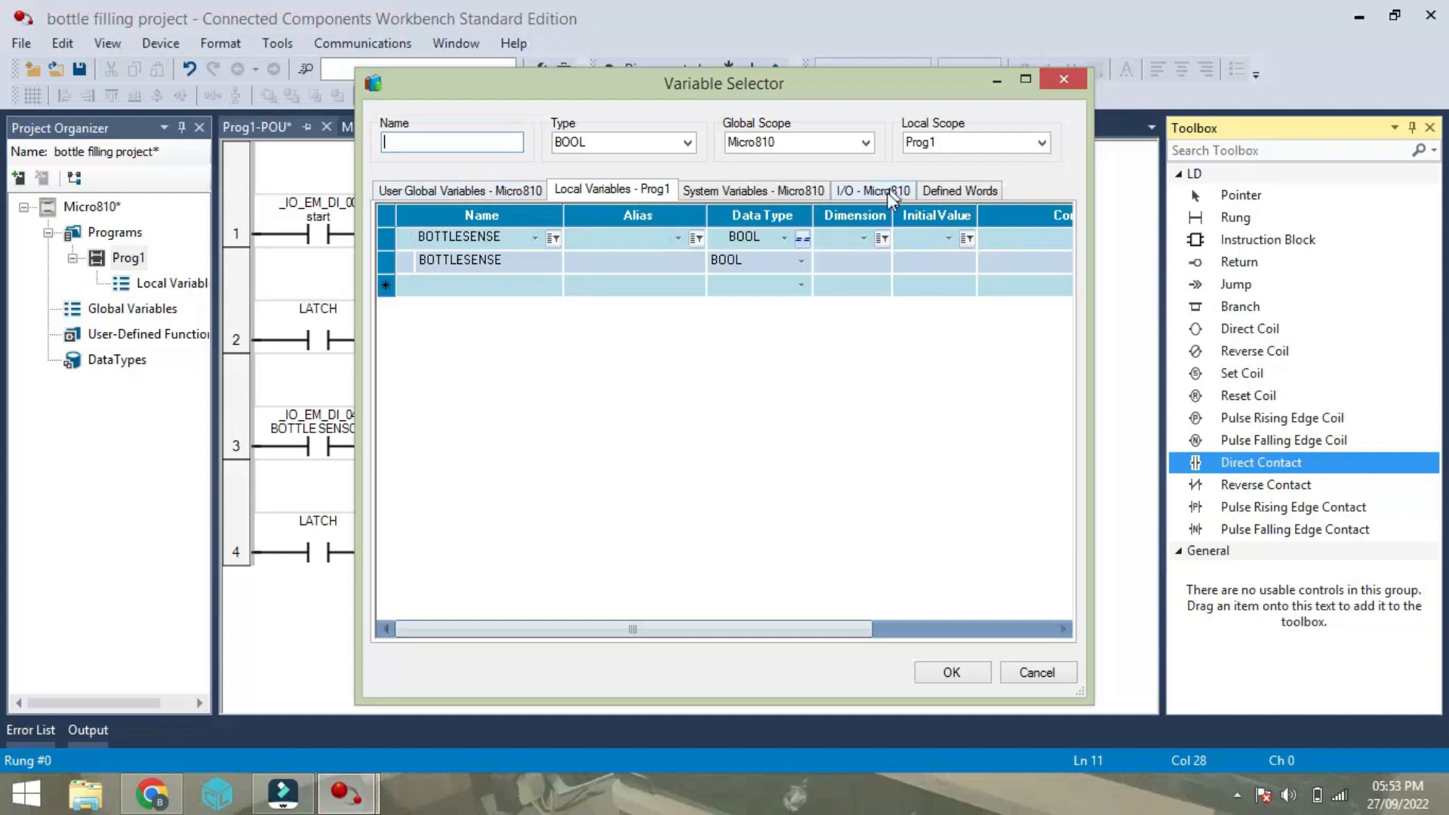
click(872, 190)
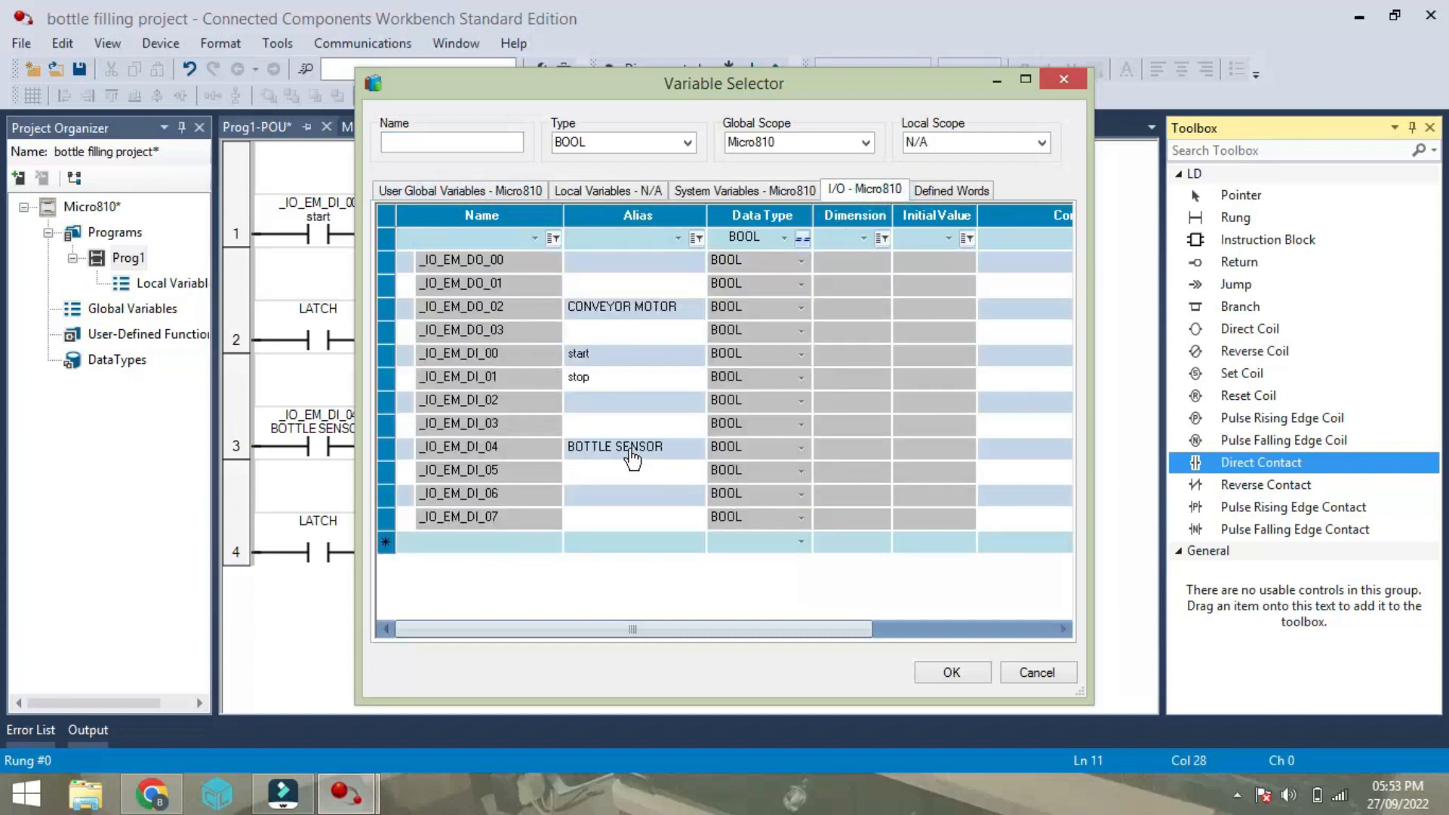
click(951, 672)
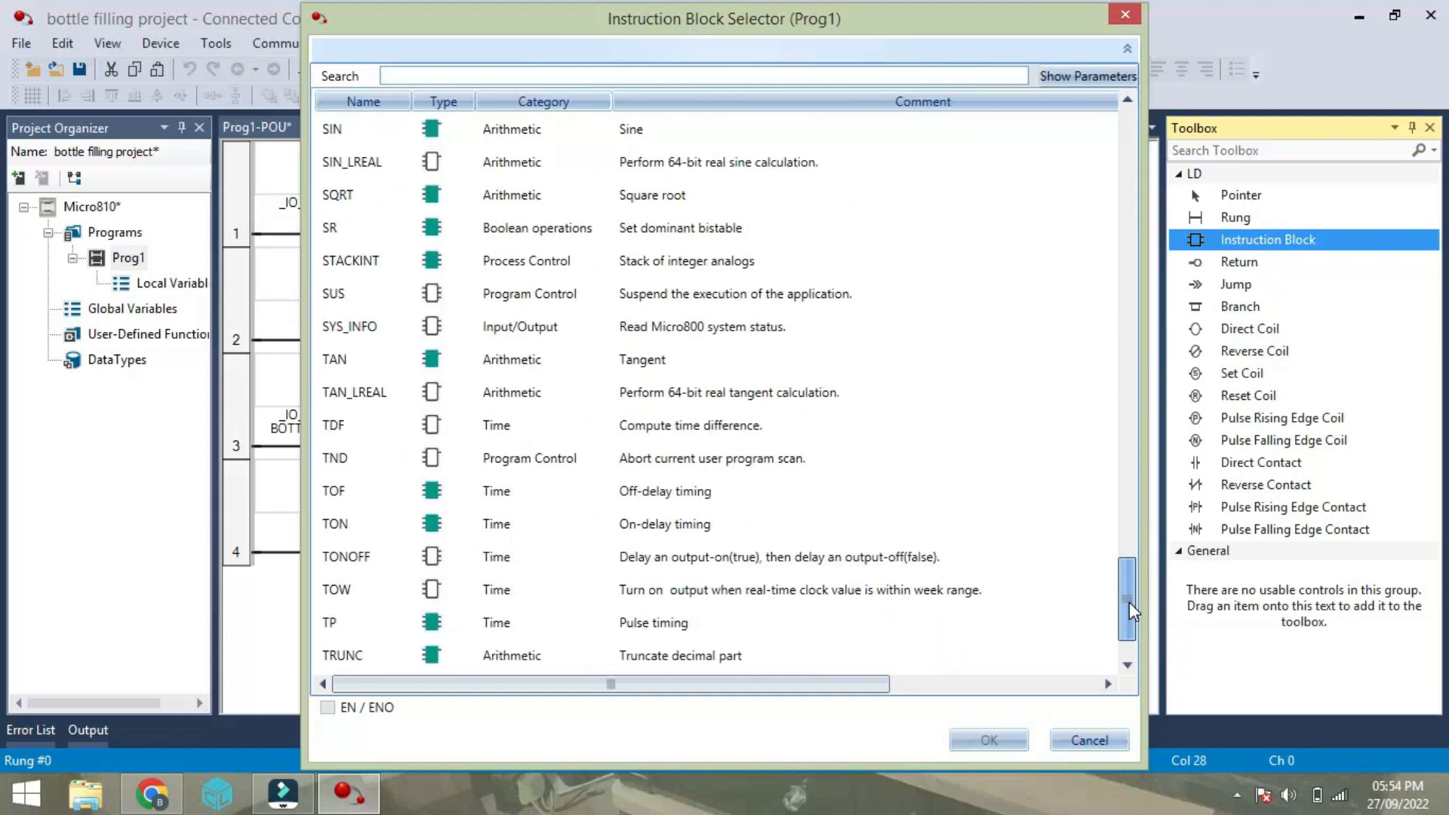
Insert a TON timer with preset fillingdly and elapsed-time output ELAPSED.
click(1088, 741)
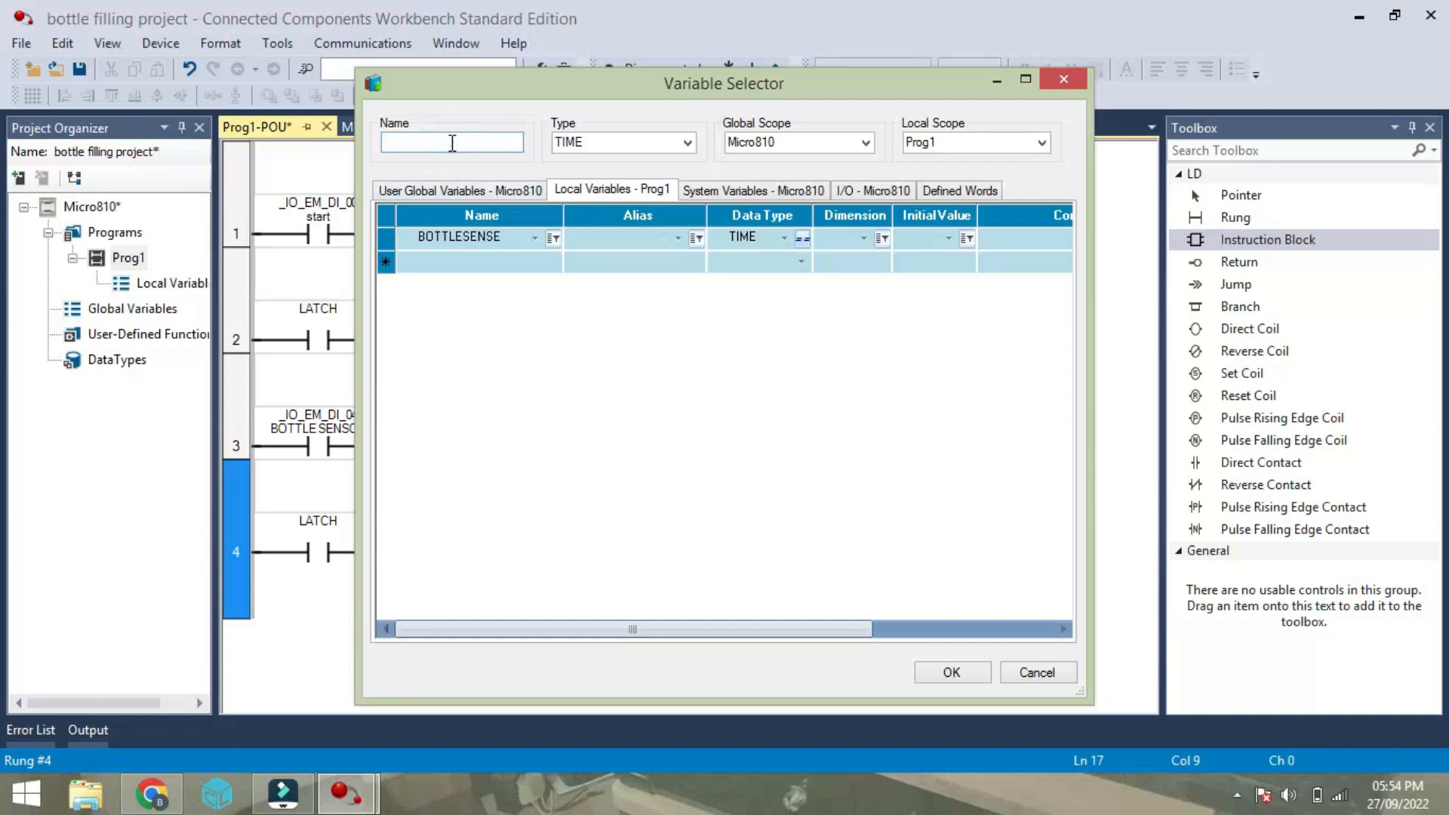
text(tmldelay)
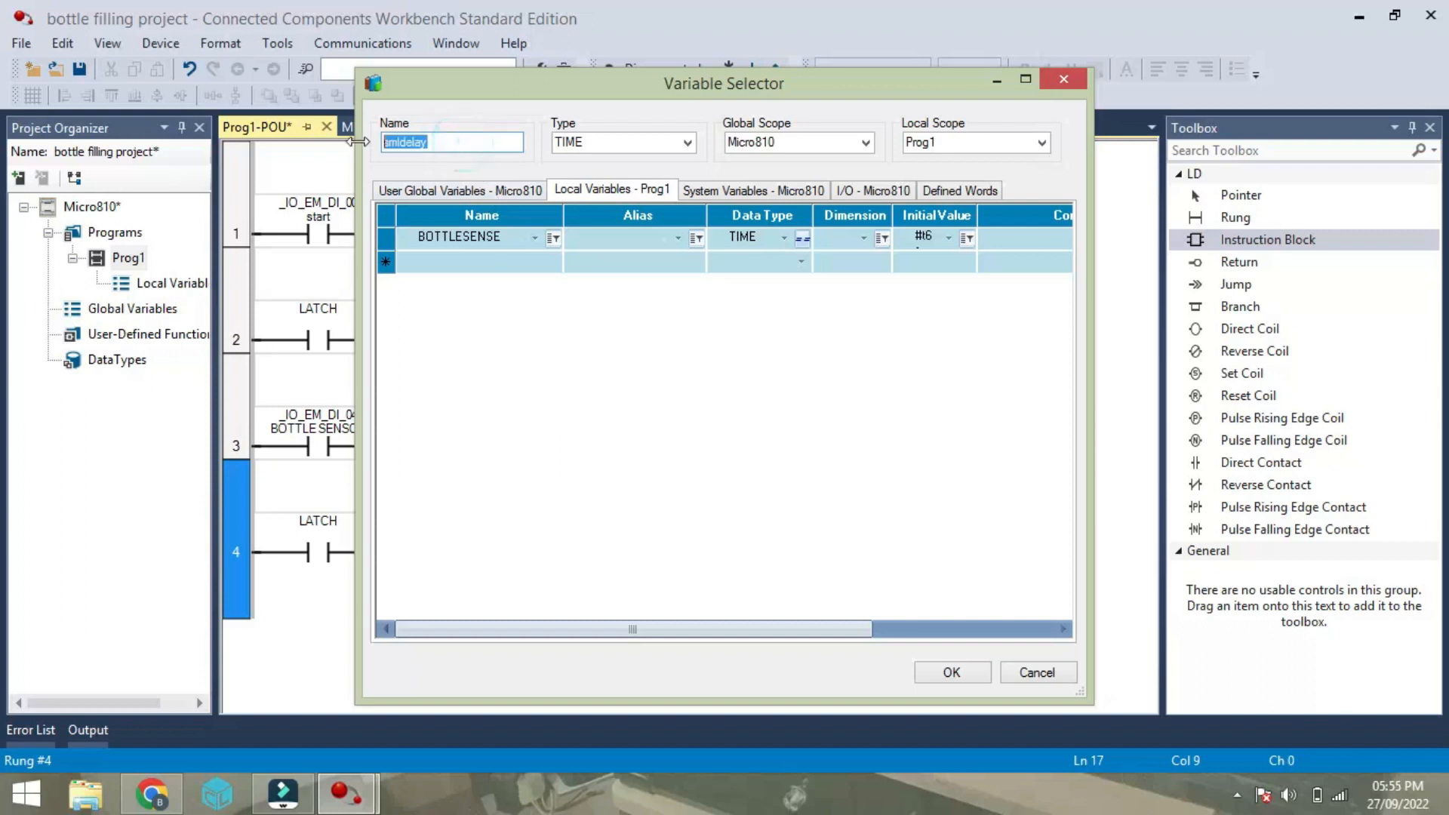
text(fil)
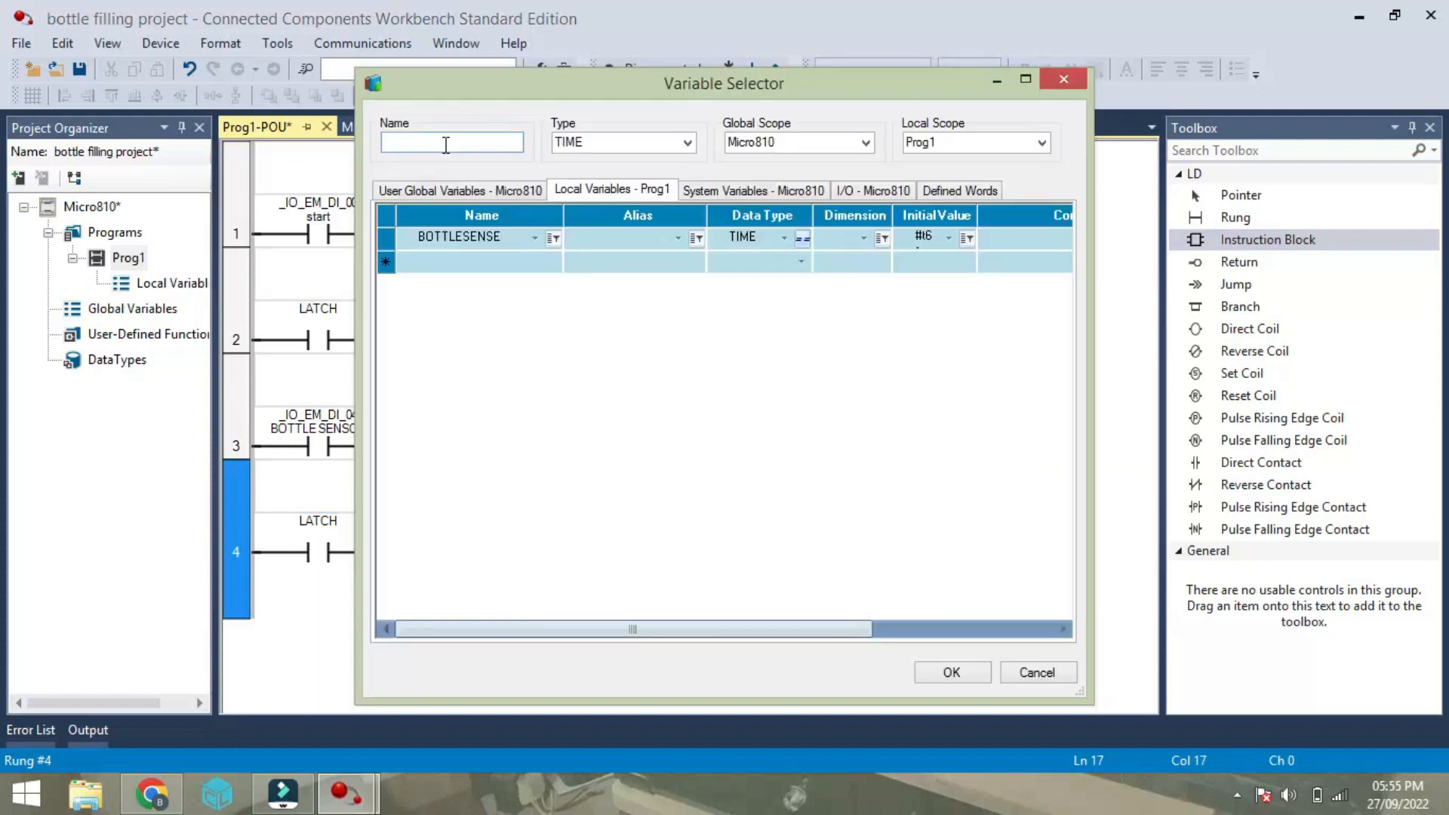
text(ELAPSED)
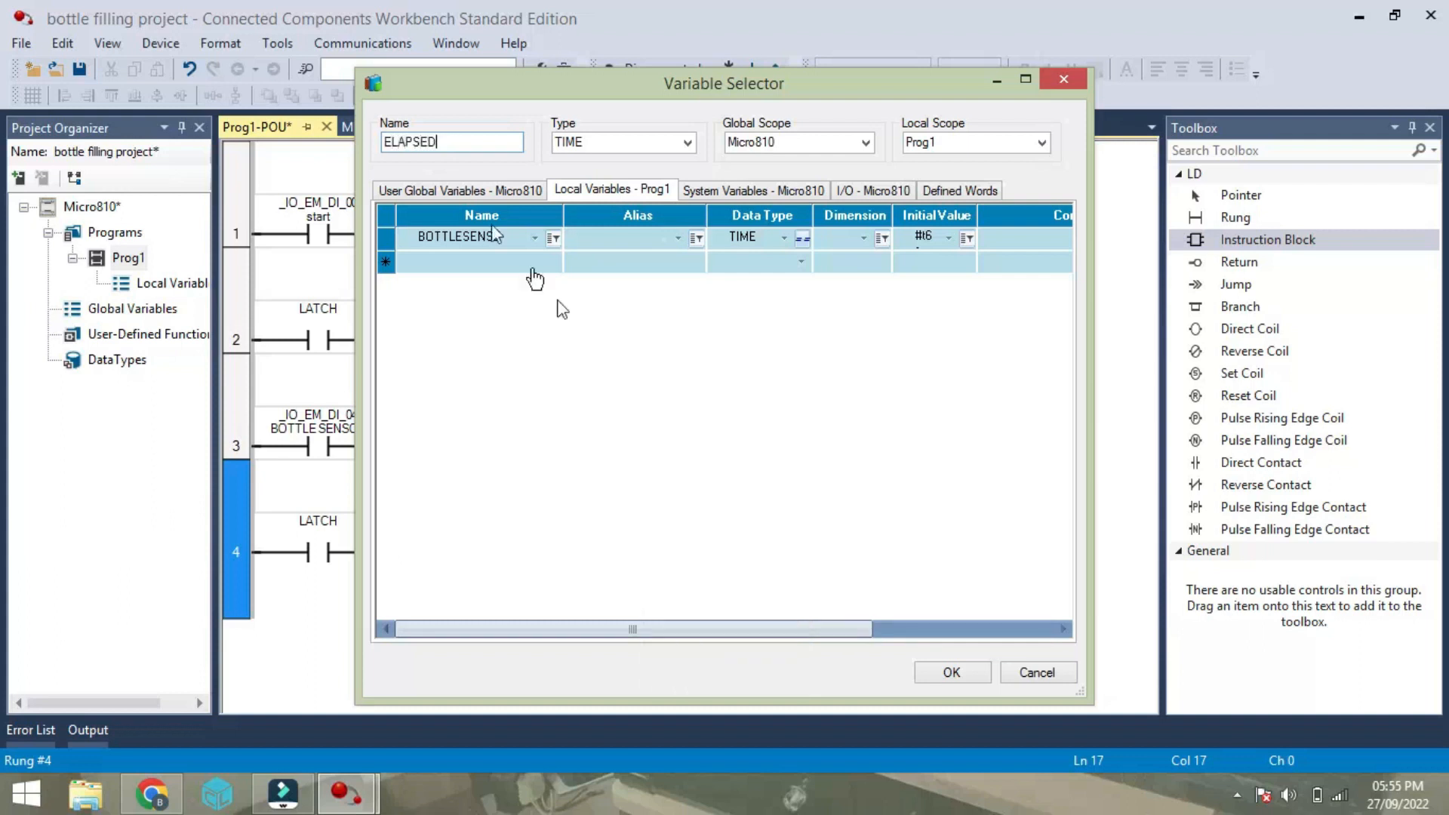
click(951, 671)
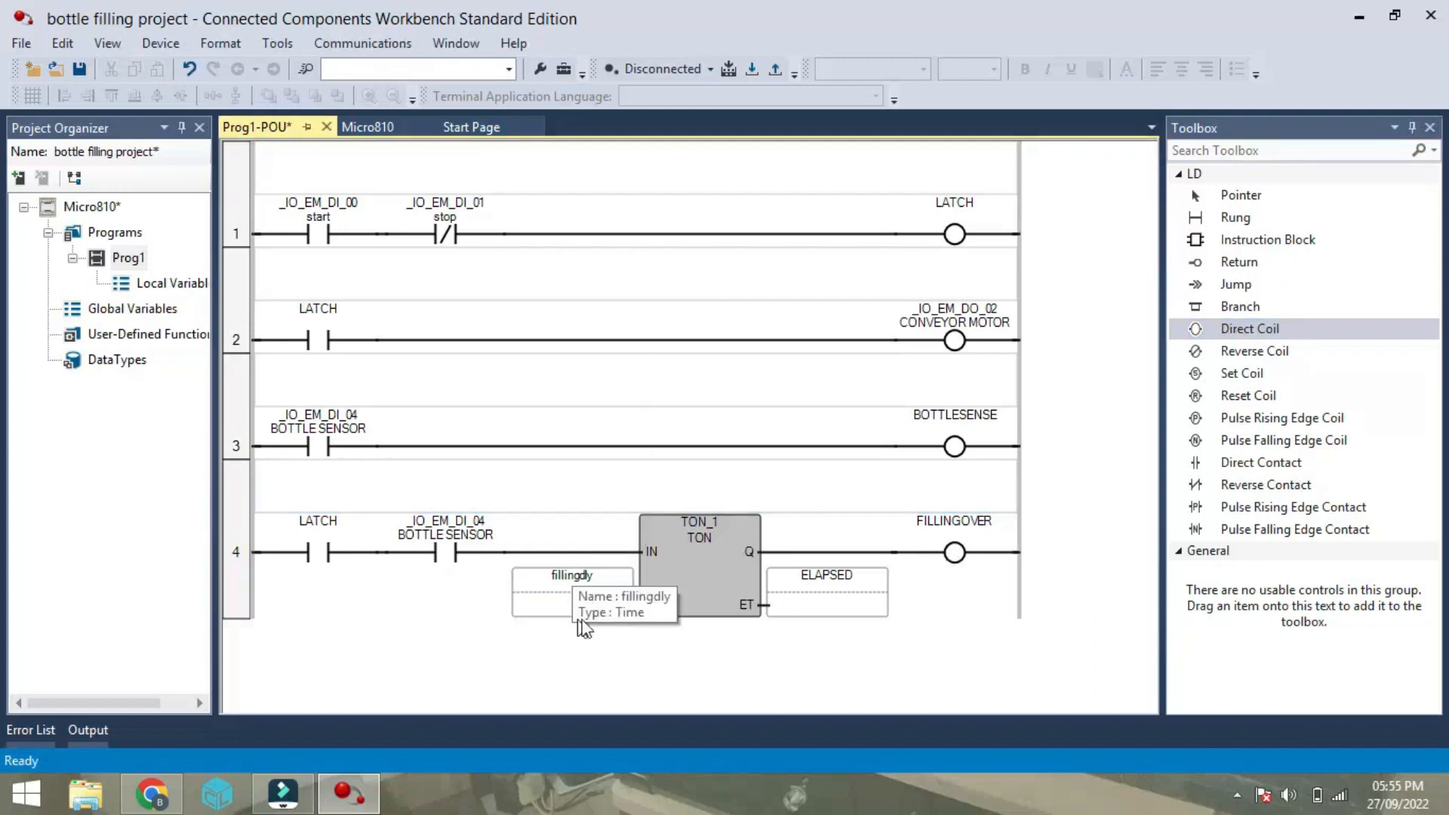
mouse_move(960, 592)
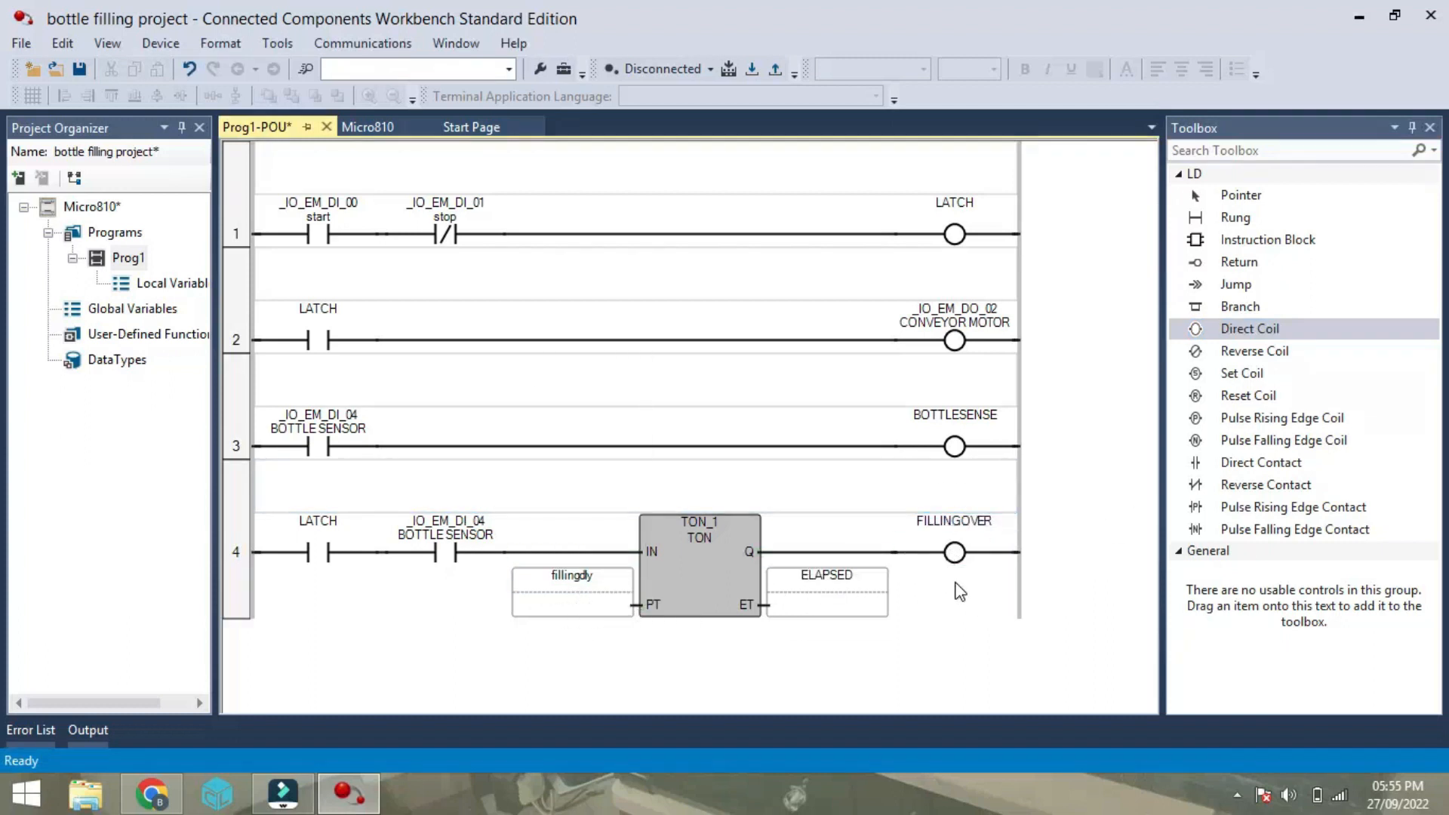
mouse_move(955, 552)
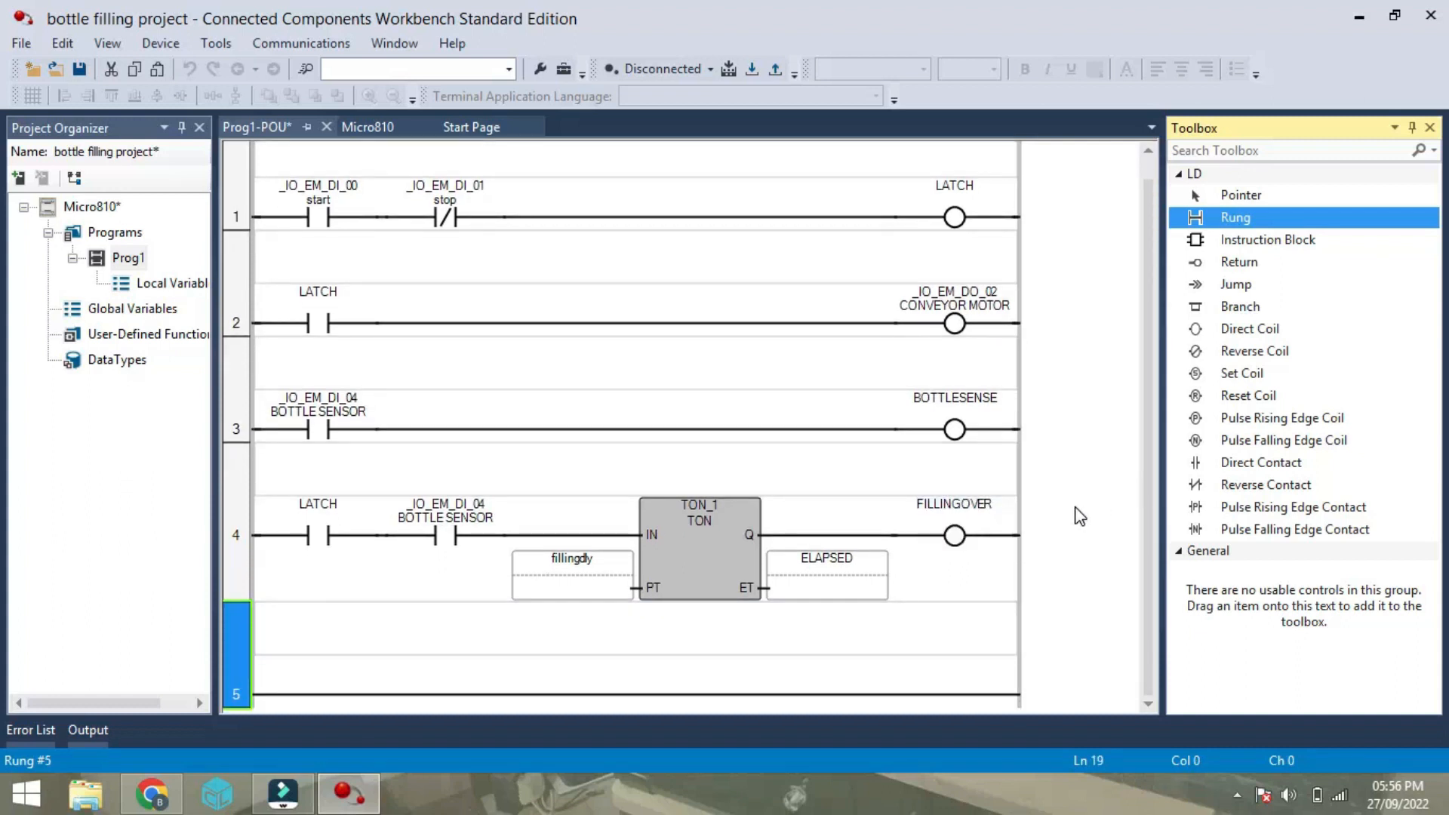
mouse_move(1100, 513)
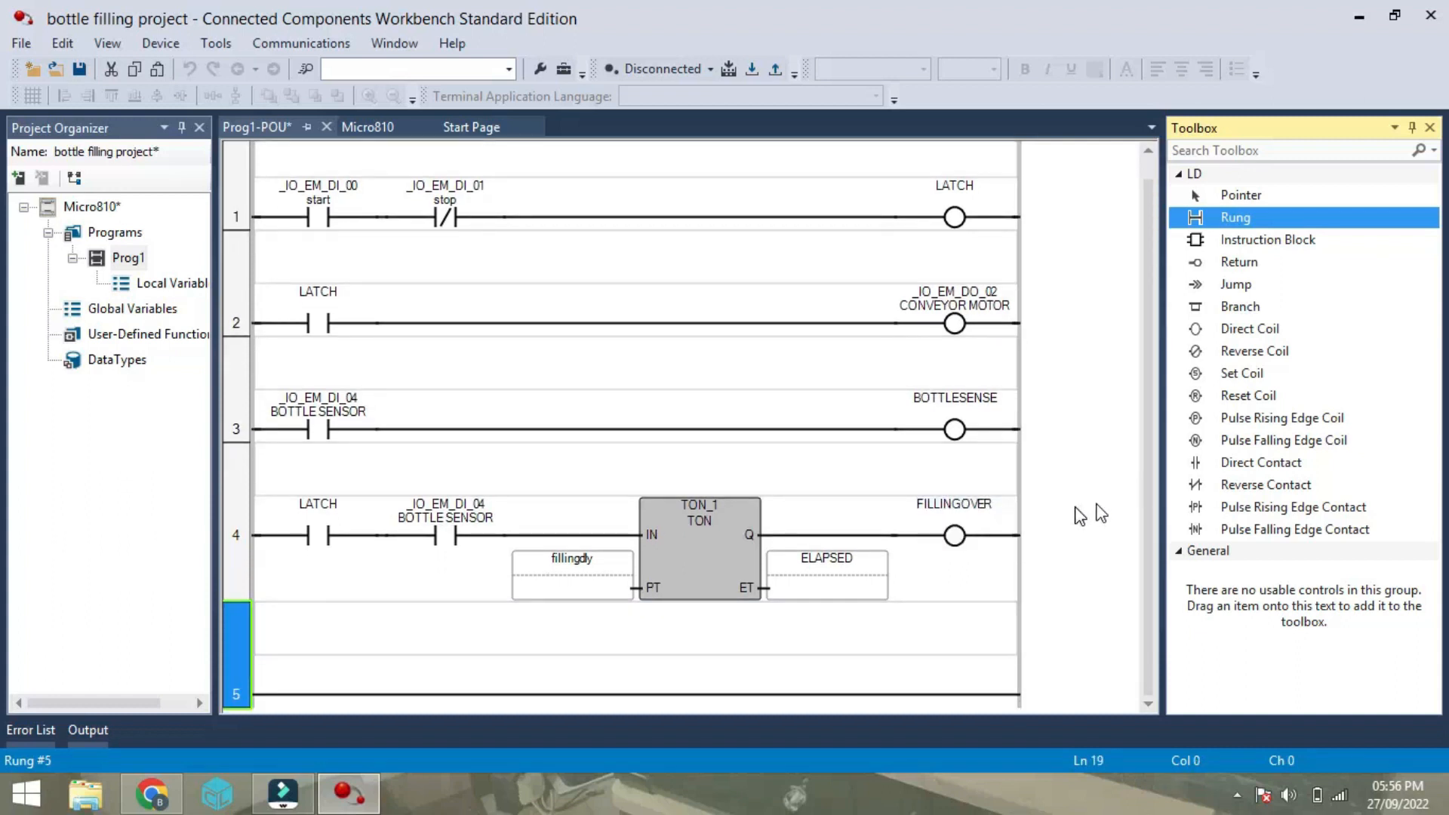
mouse_move(1244, 373)
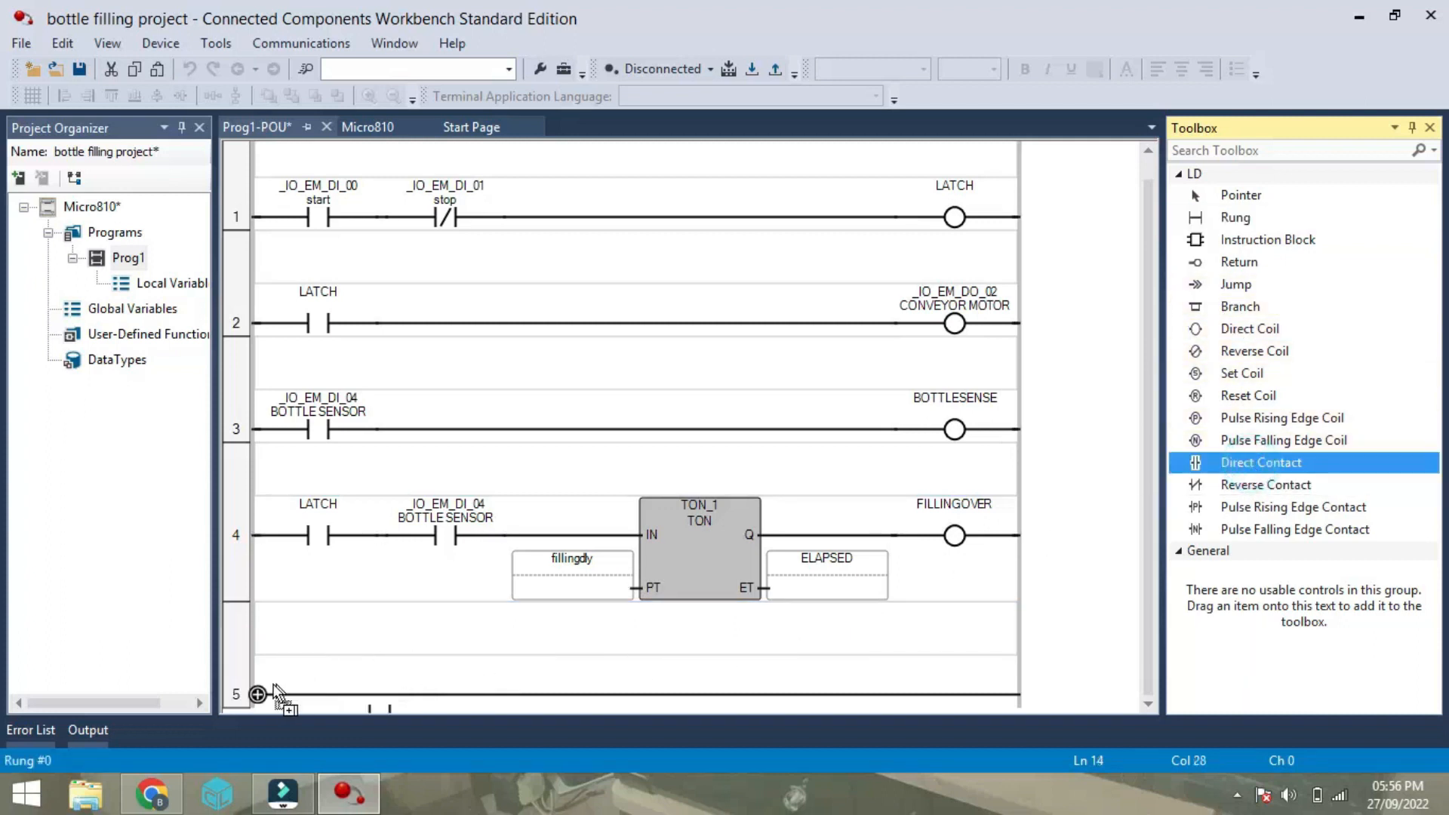
Place LATCH and FILLINGOVER contacts on the new rung 5.
click(282, 688)
text(LATCH)
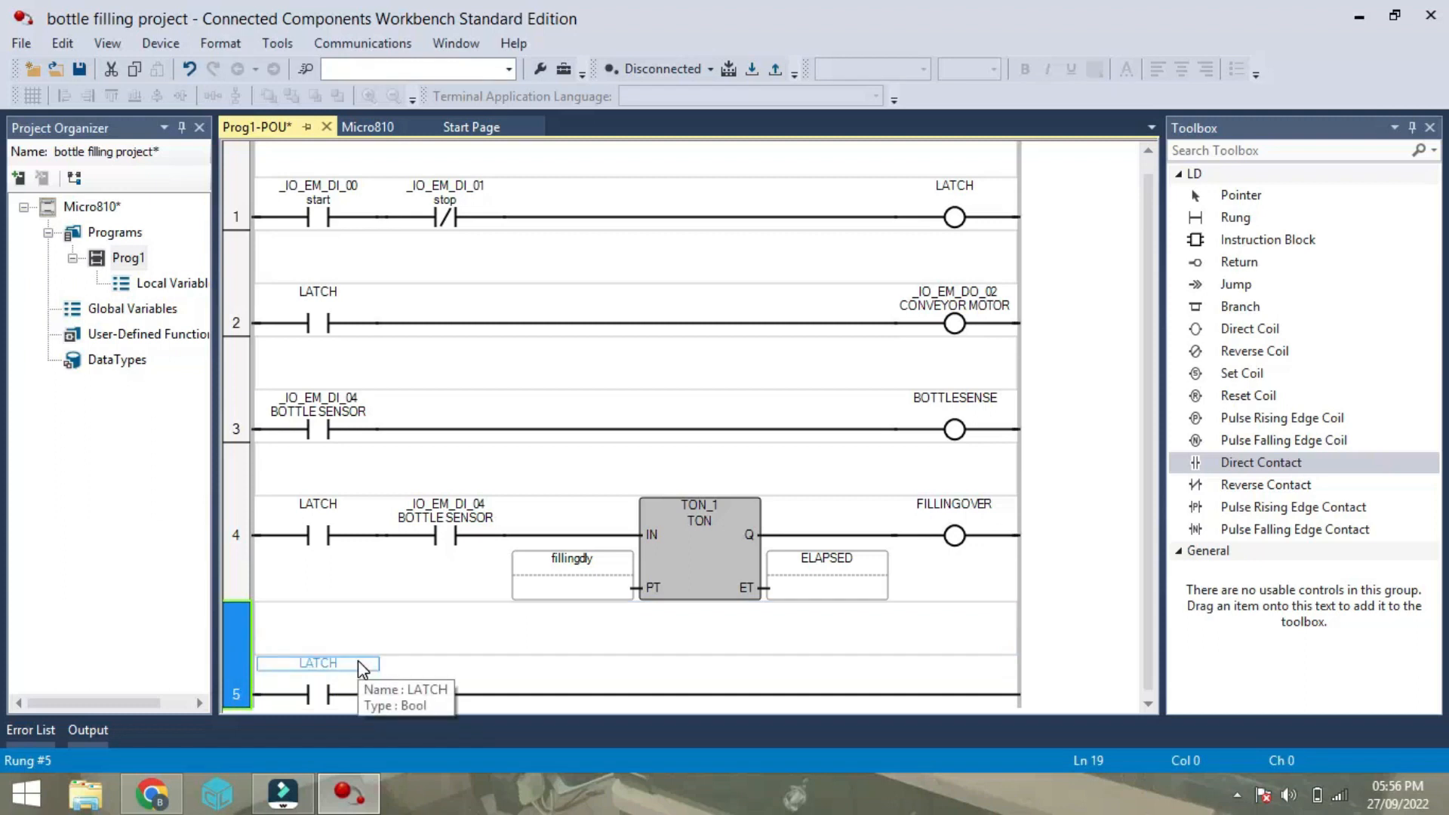
mouse_move(1248, 328)
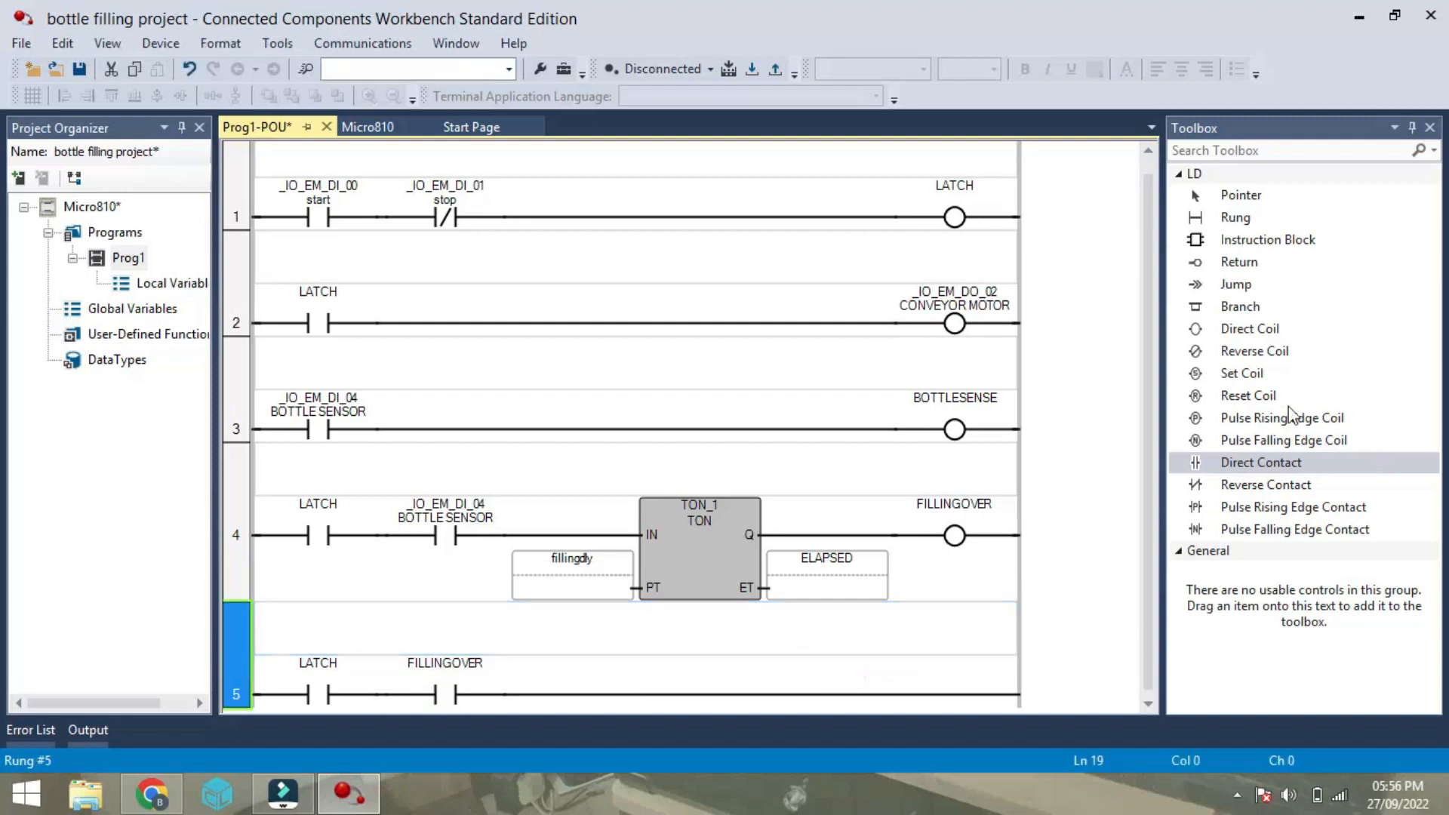
click(1267, 239)
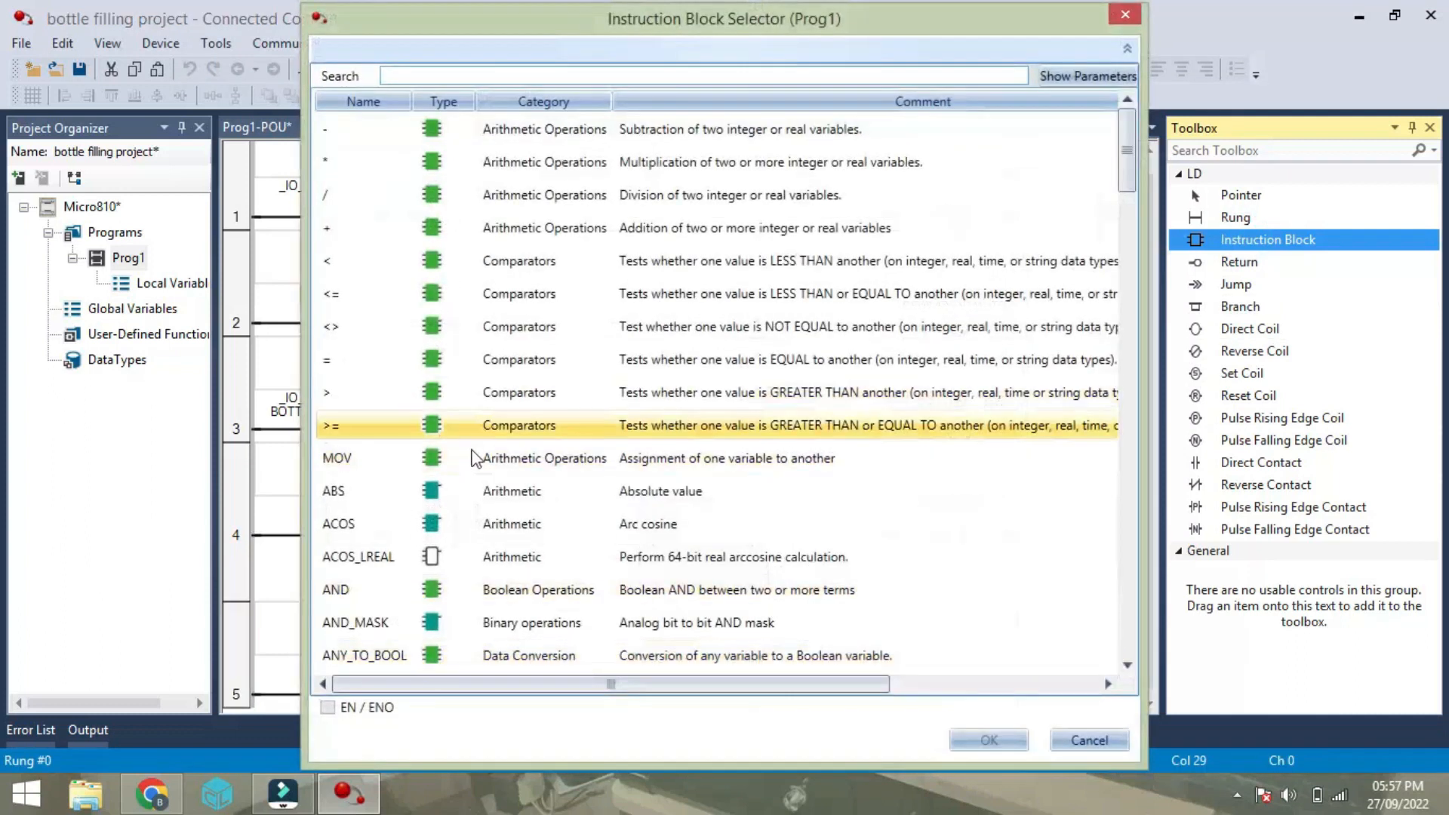
Add TON timer TON_2 to rung 5 with preset smldelay and elapsed output ELAPSED1.
scroll(down, 3)
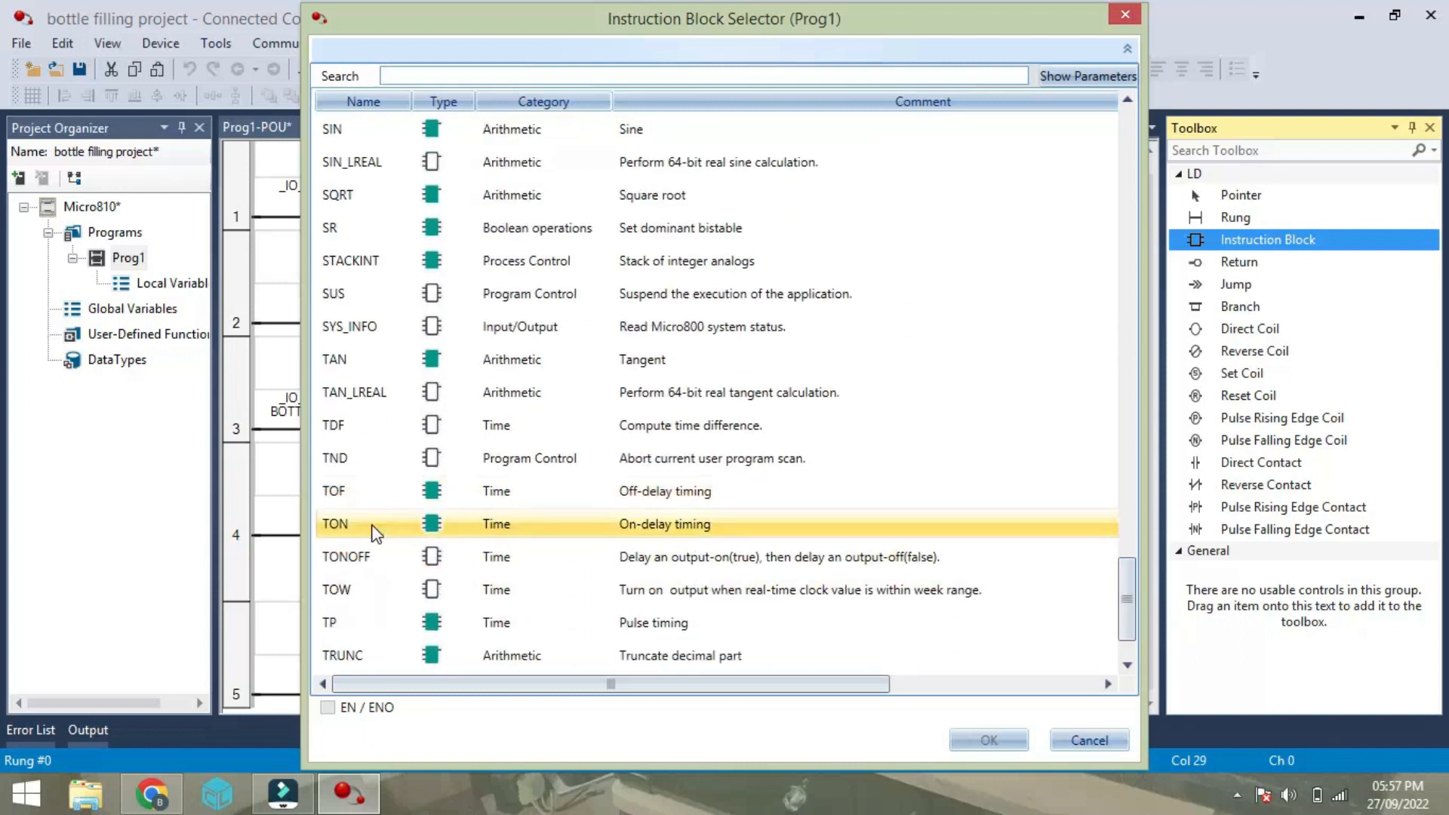
click(987, 741)
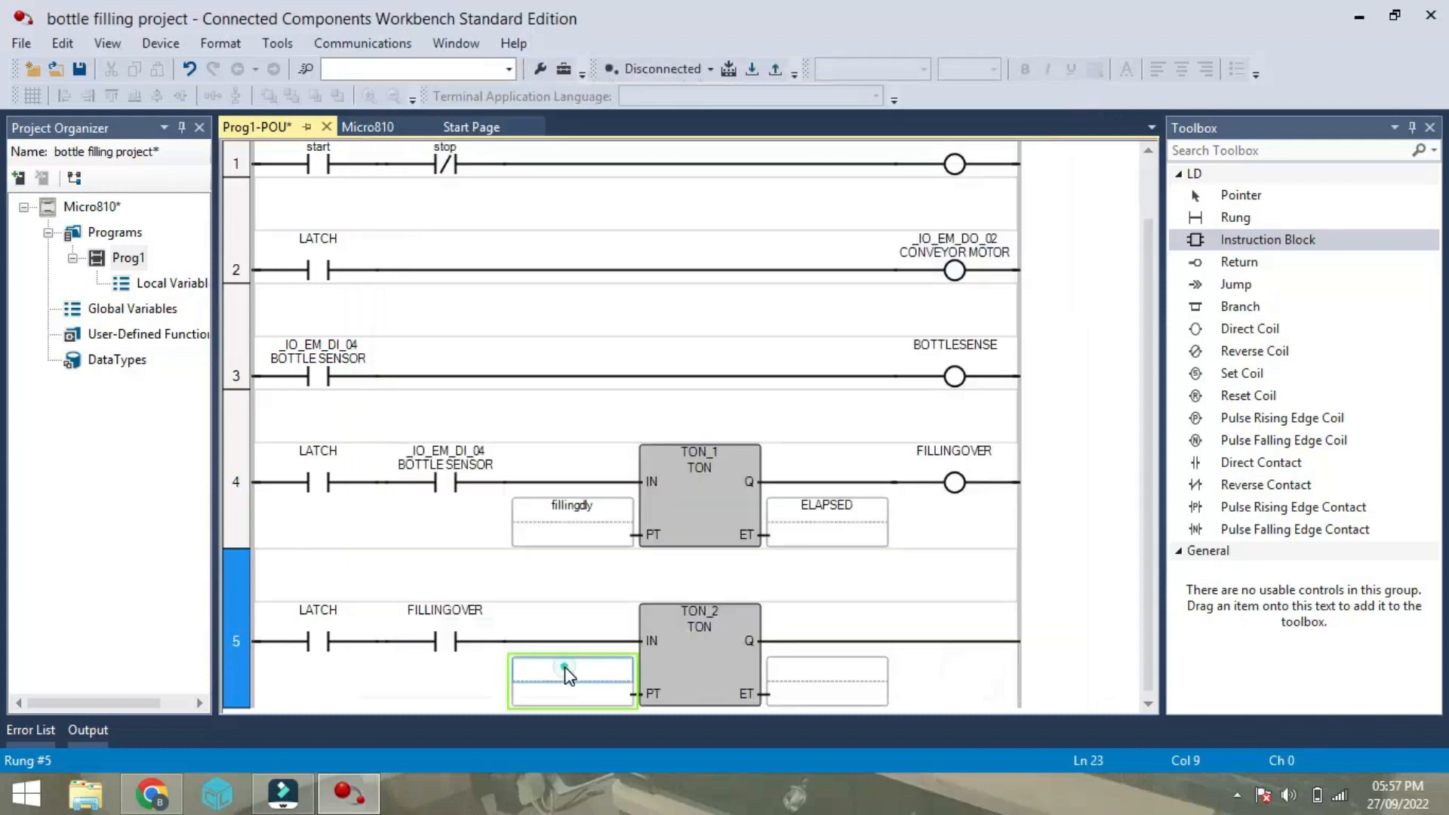
click(571, 671)
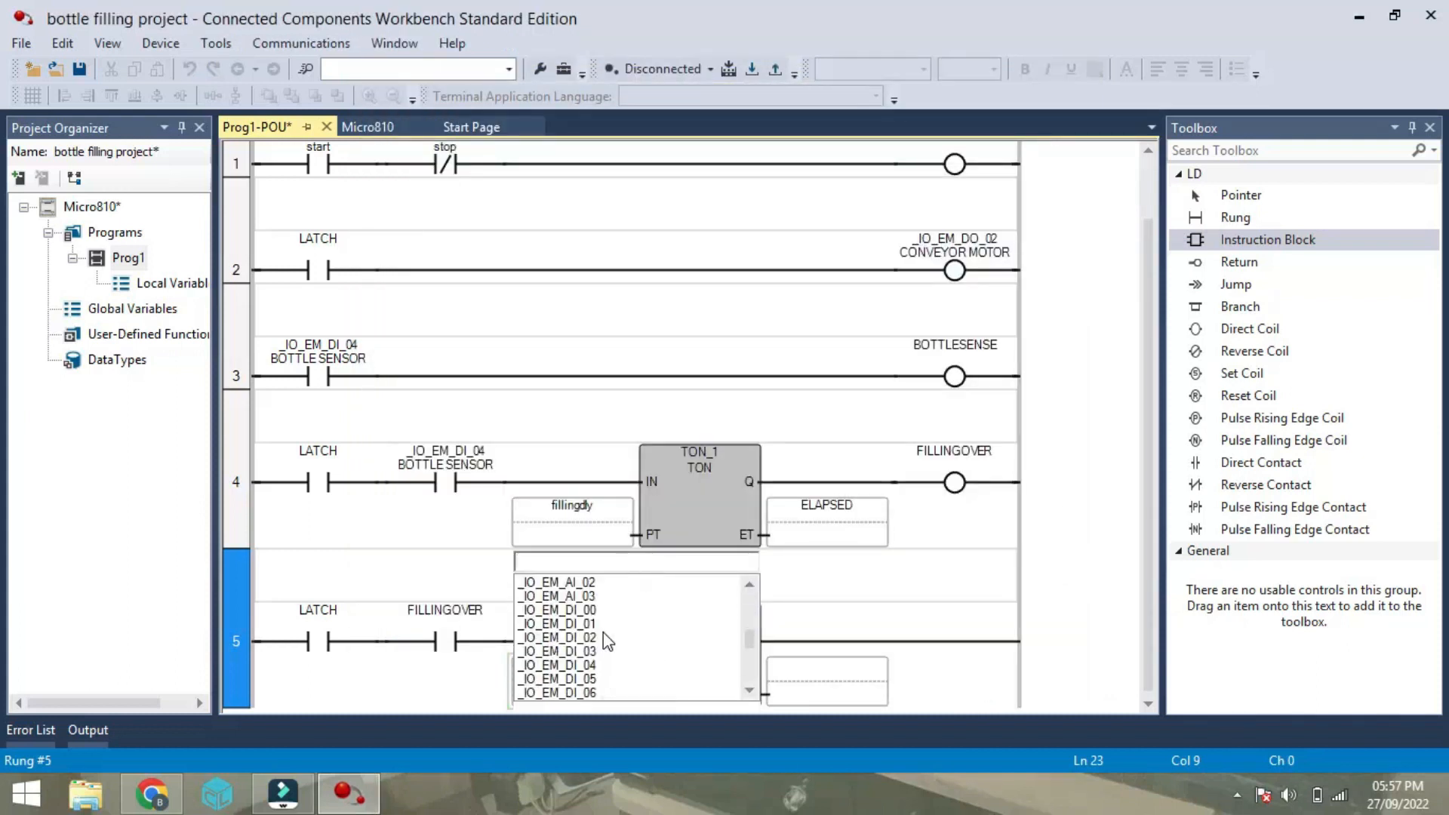
text(smldelay)
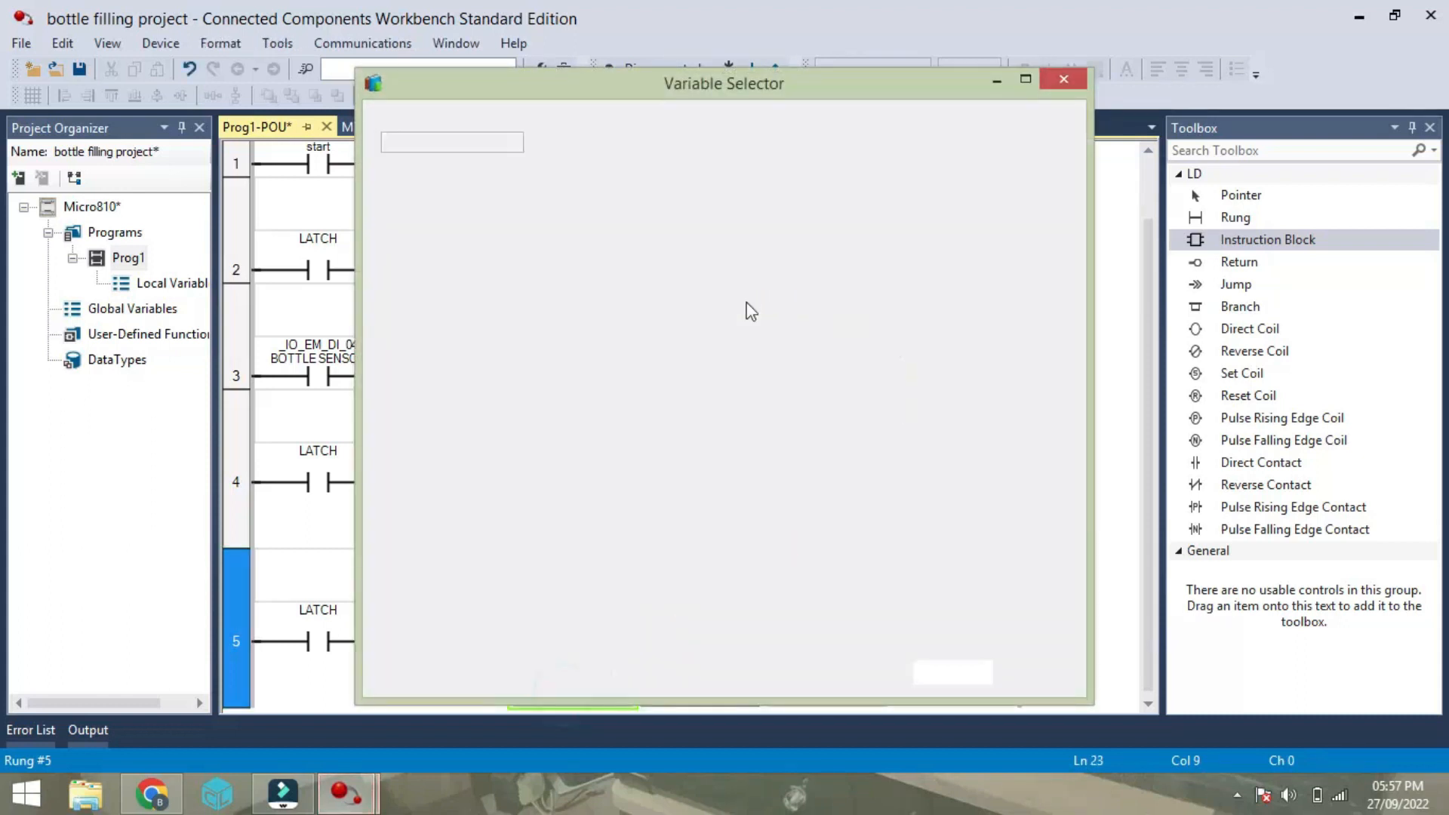
text(smldelay)
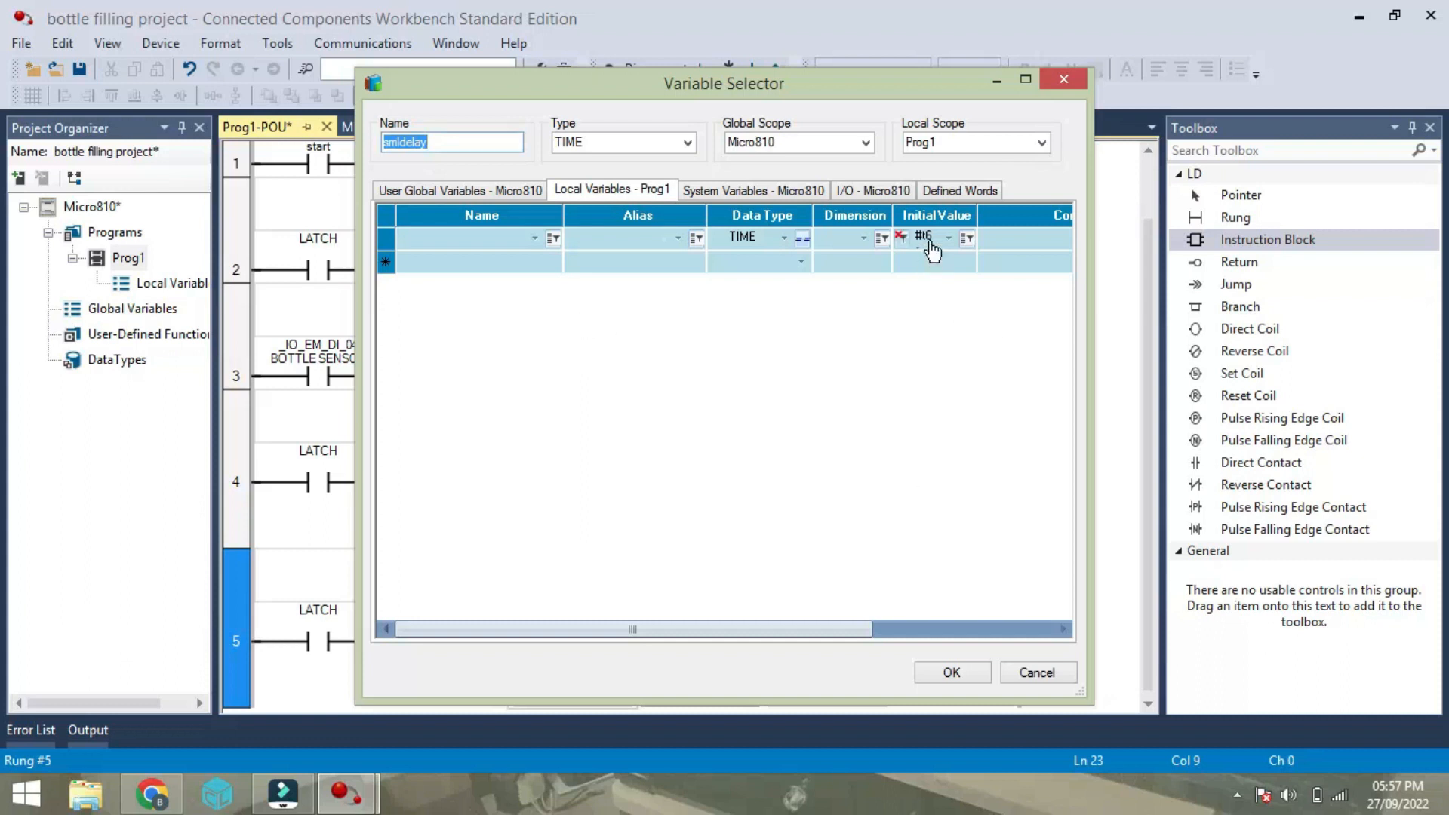
click(934, 236)
text(3s)
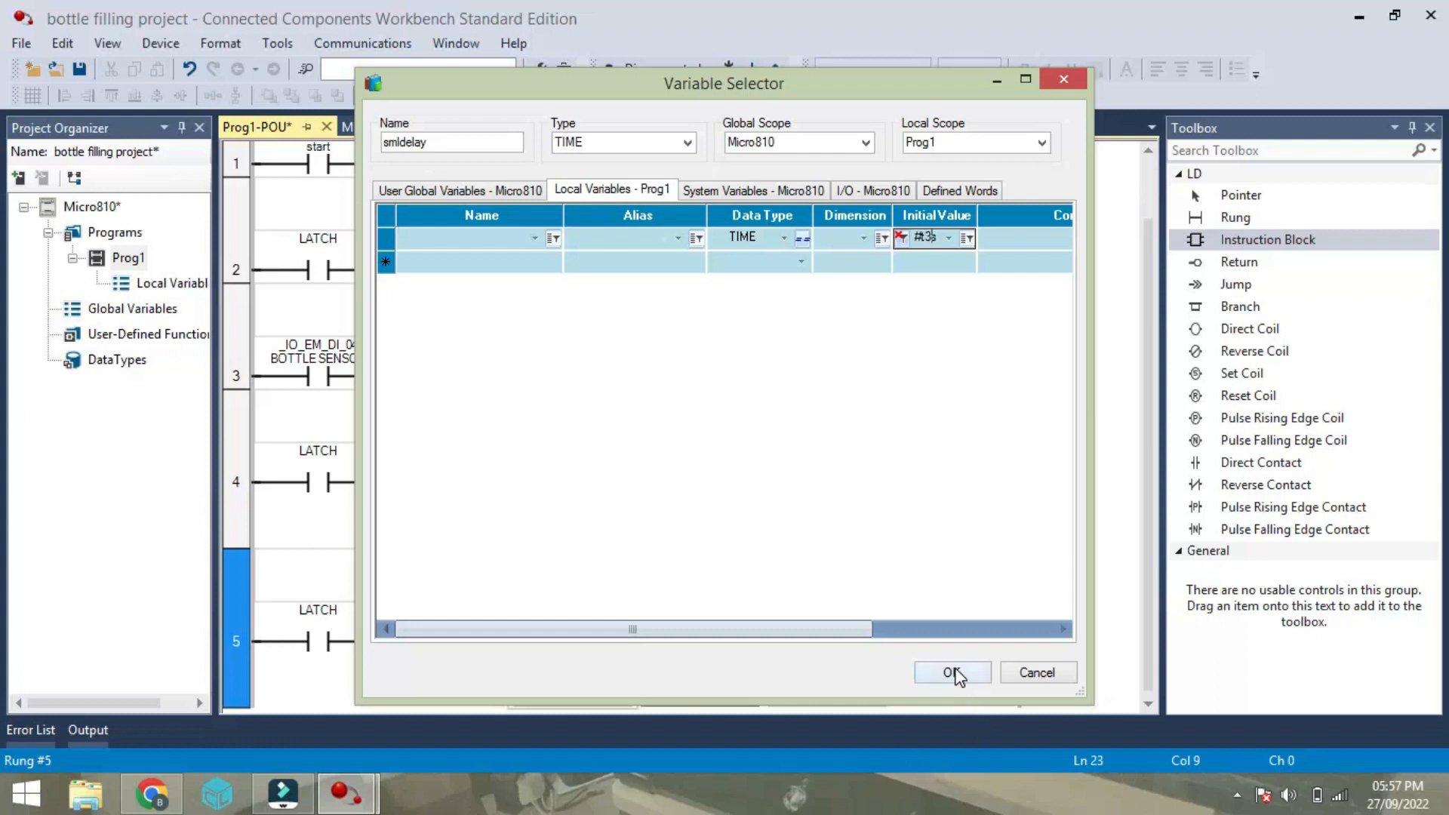
click(952, 672)
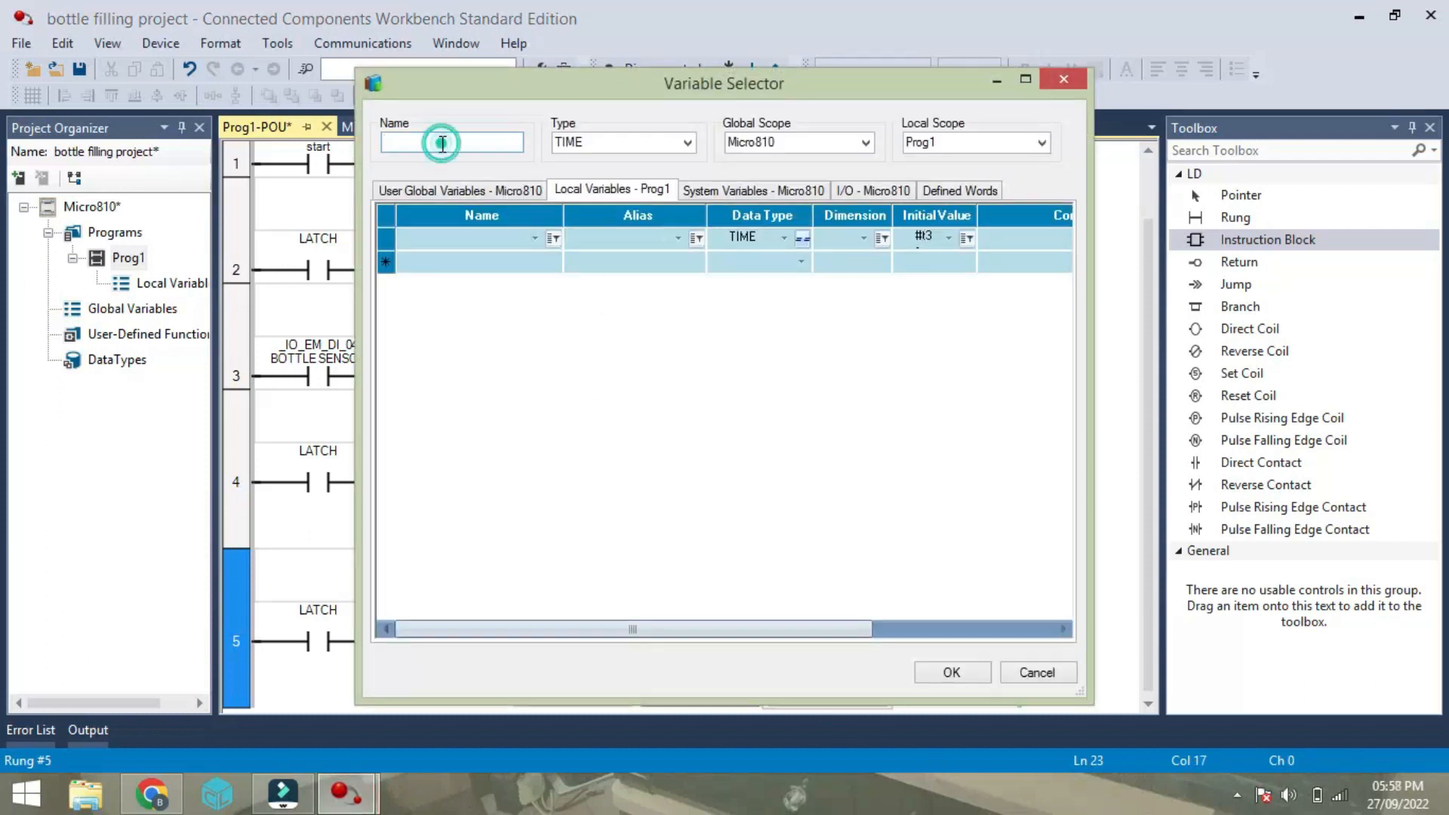
text(ELAPSED)
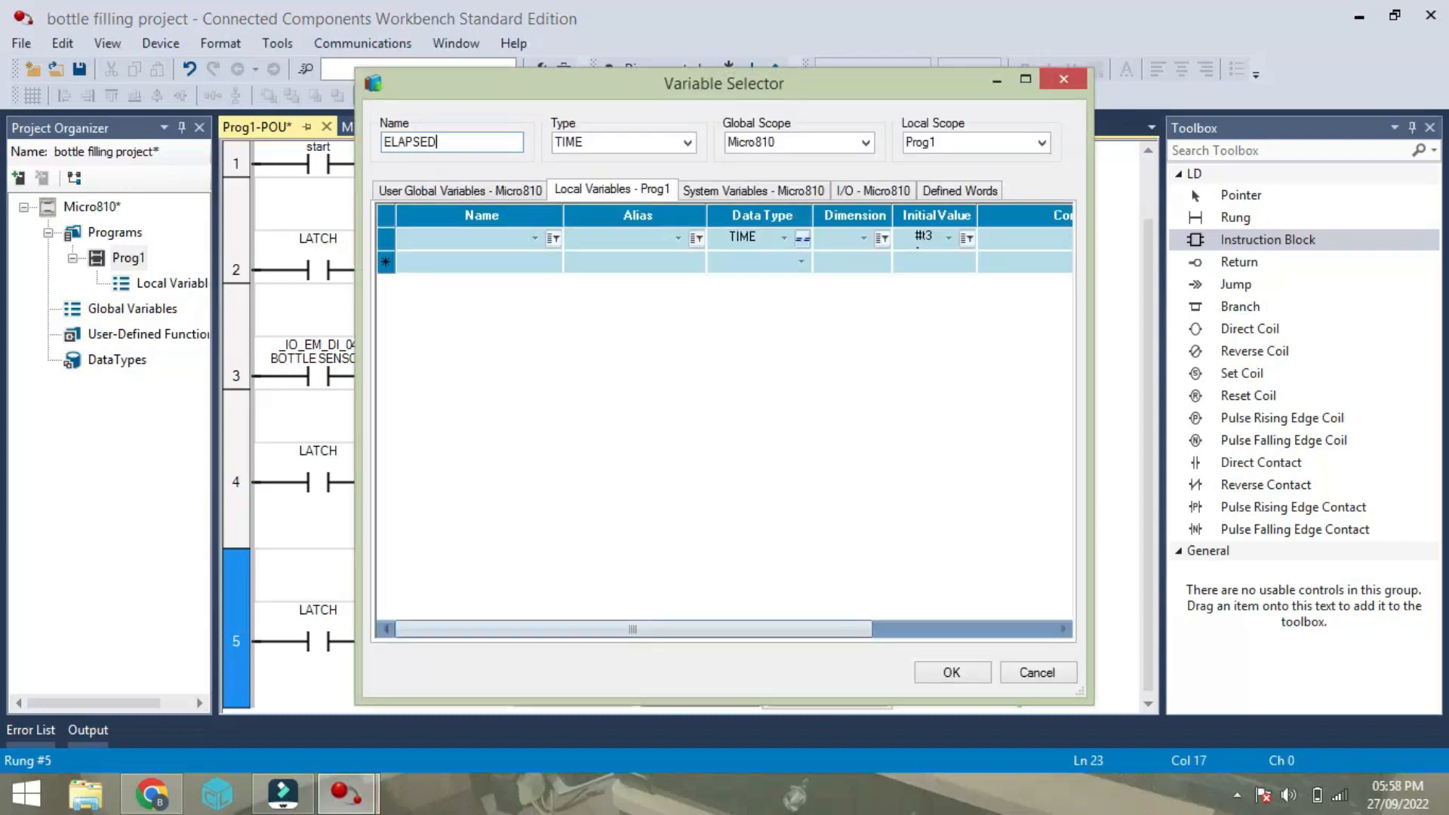
click(949, 672)
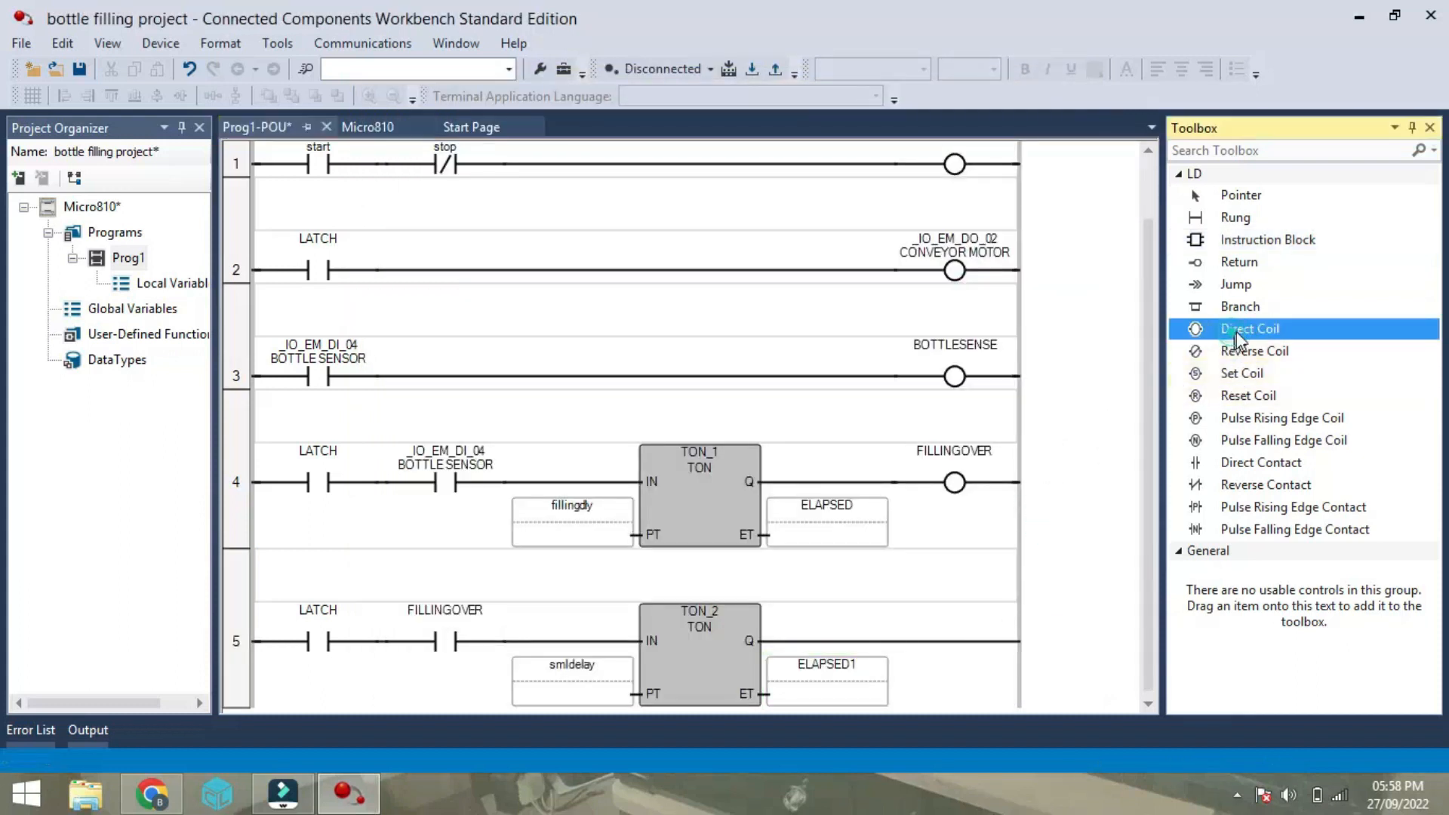
Assign a new BOOL variable DELAYOUT to the rung 5 output coil.
click(890, 641)
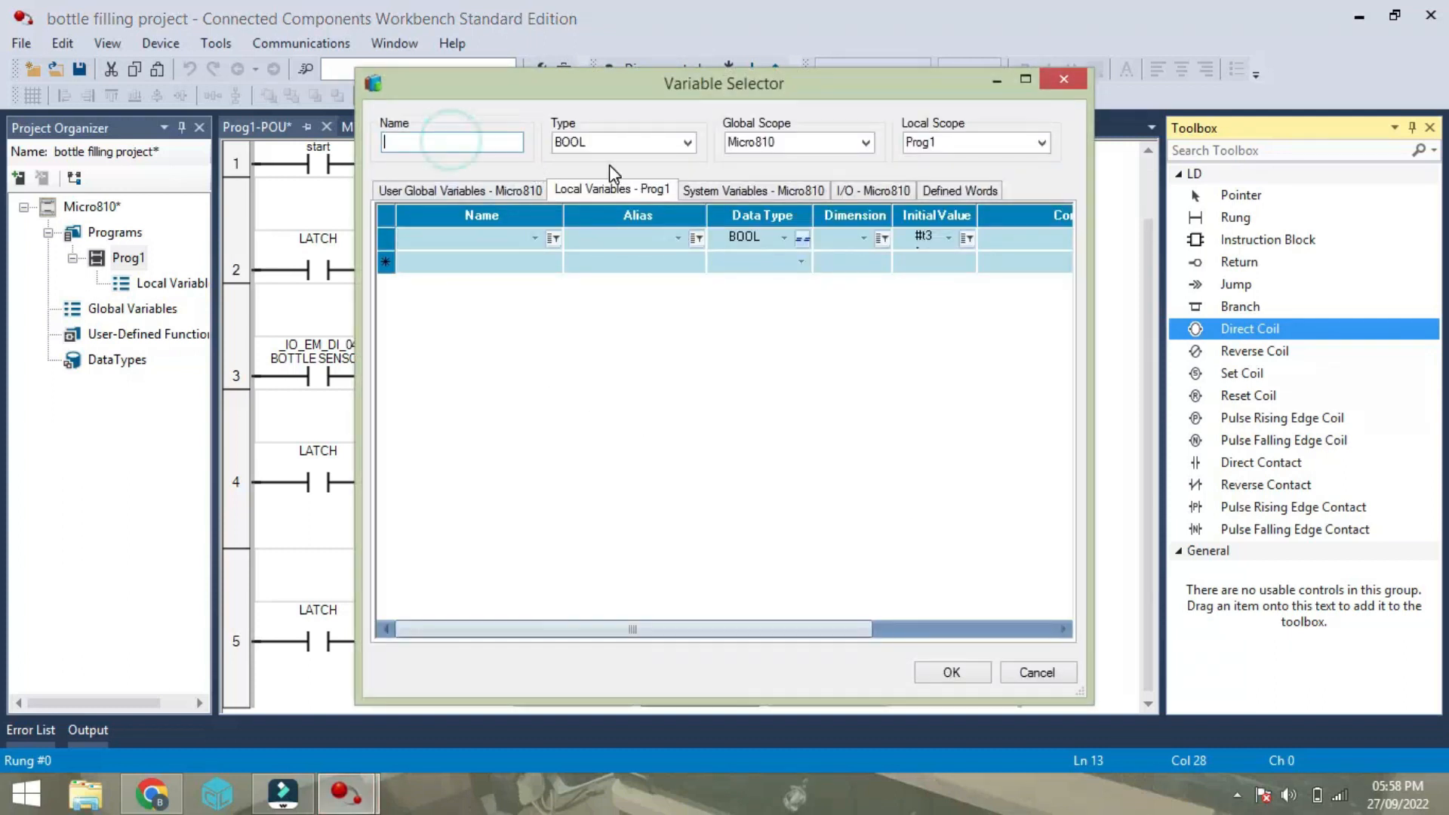
text(DEL)
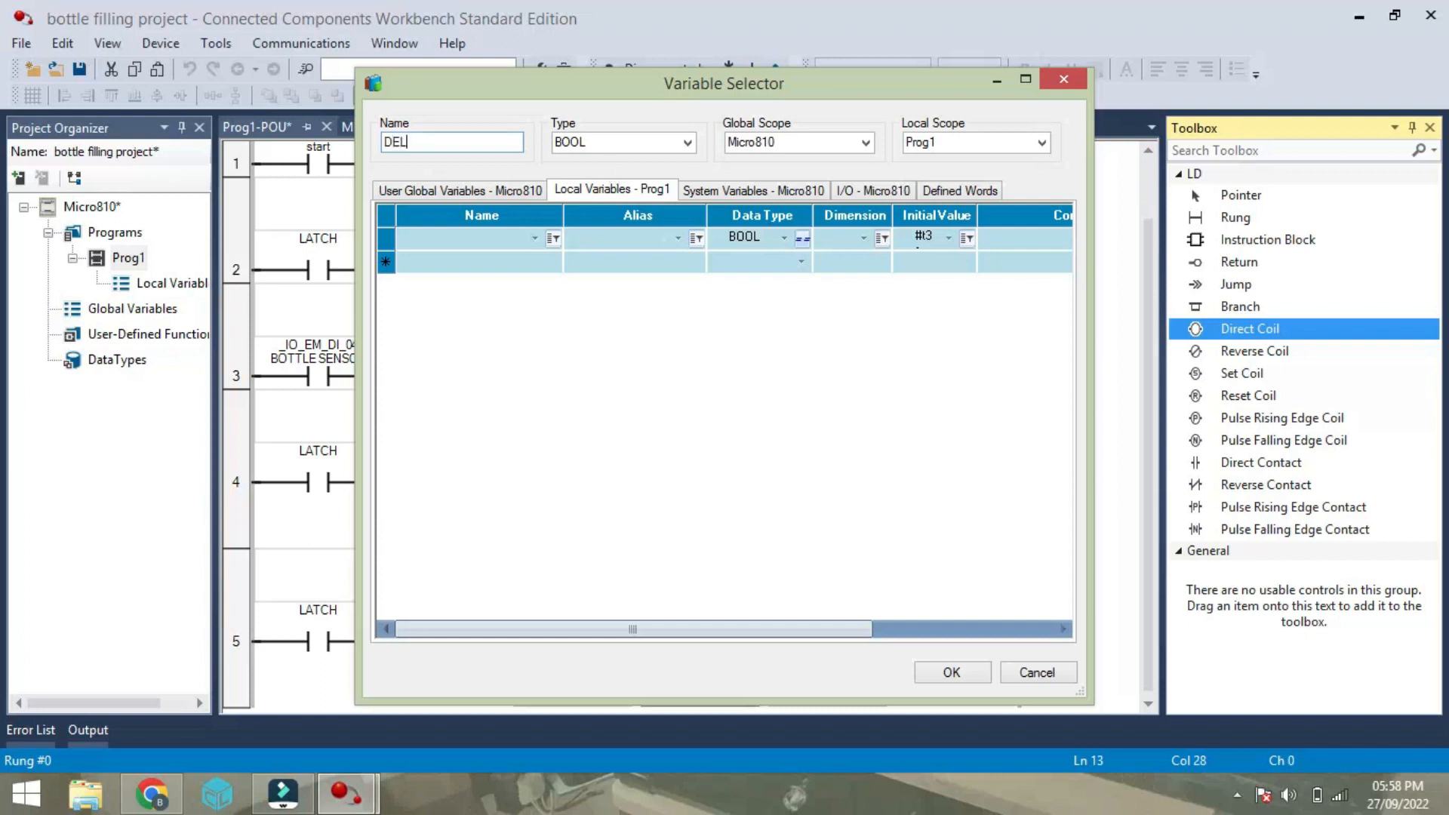
text(AY)
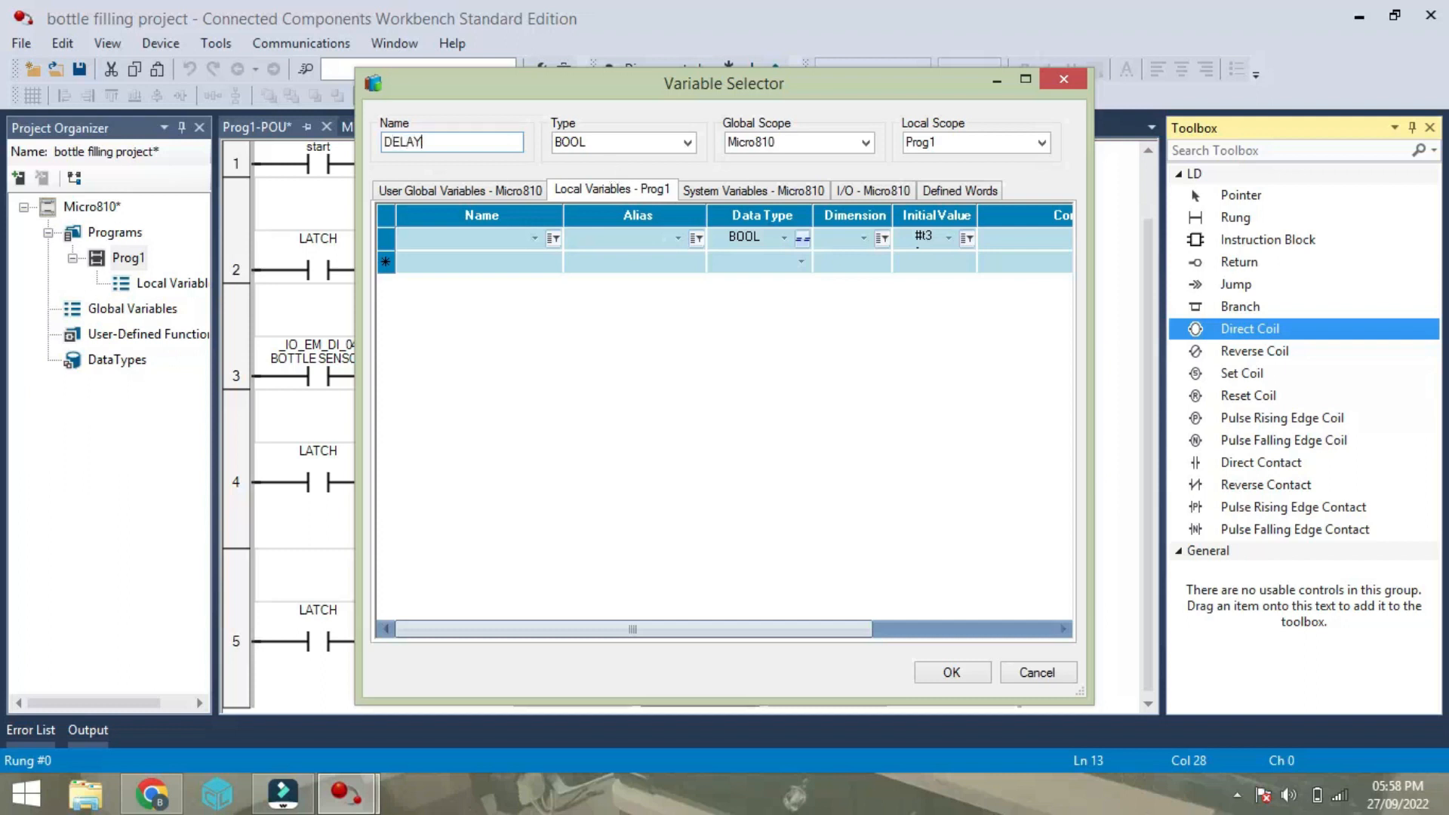
text(OUT)
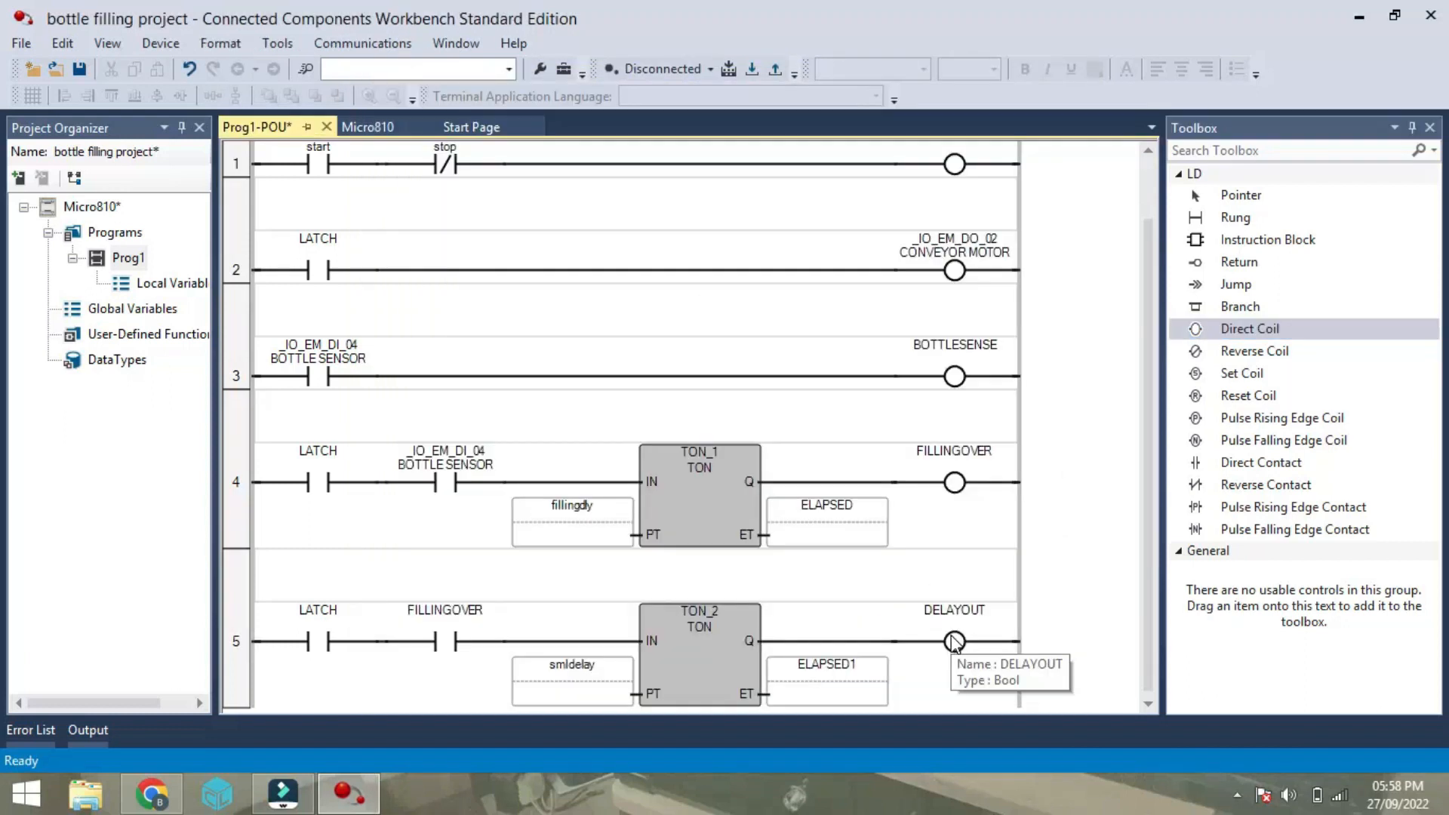
mouse_move(1096, 555)
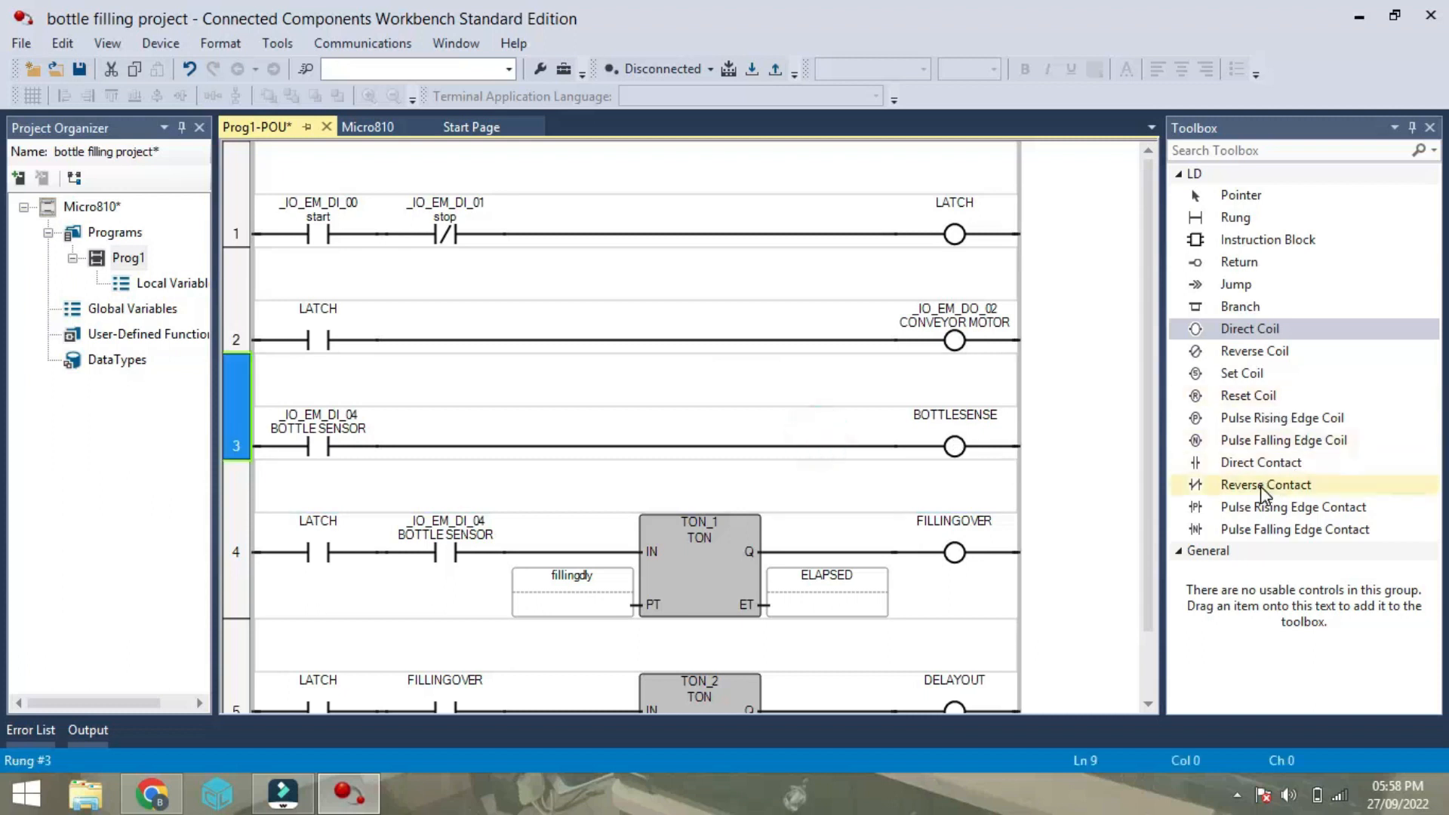
Add a normally-closed DELAYOUT contact to rung 3.
click(1265, 485)
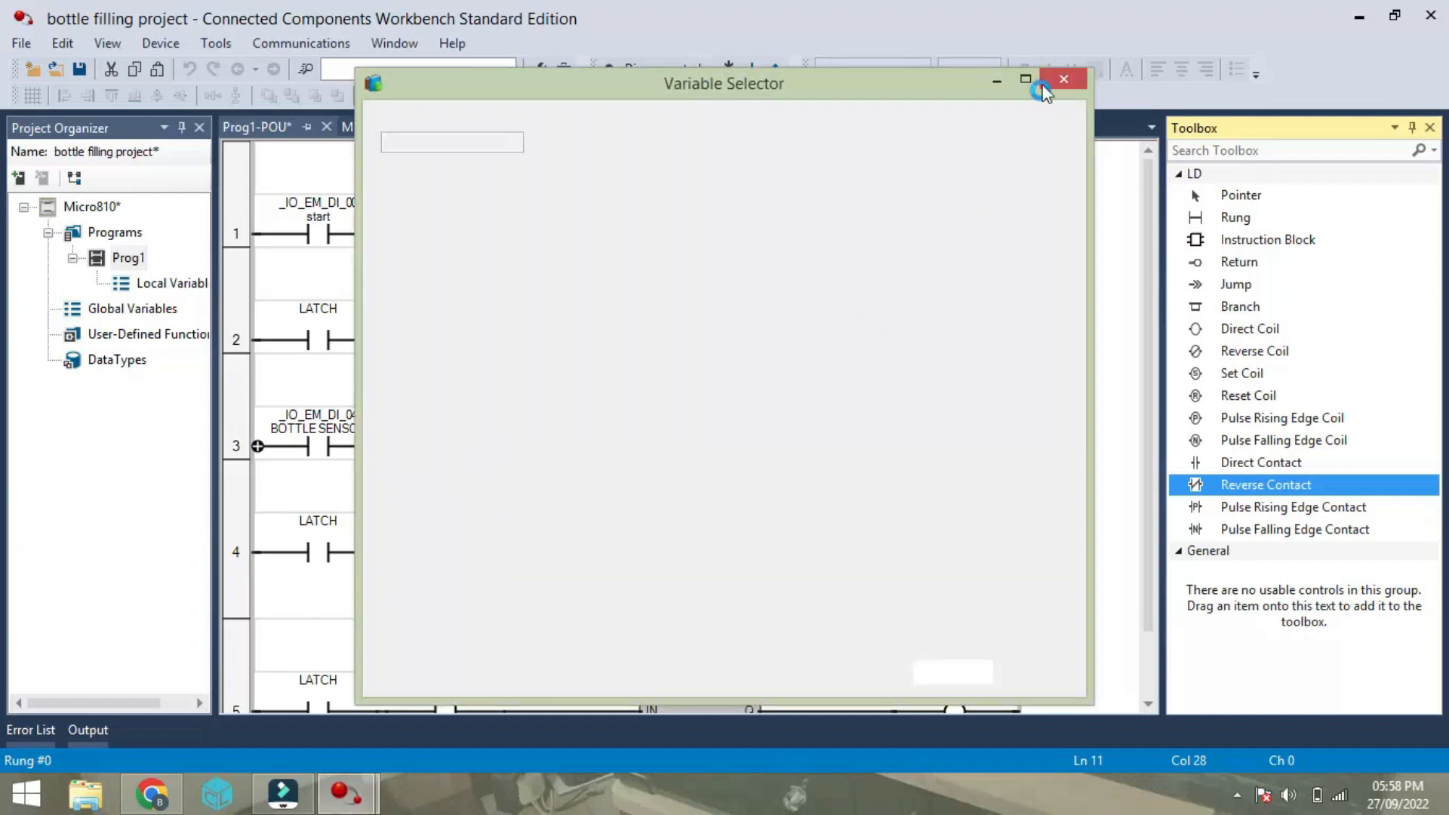
click(1063, 79)
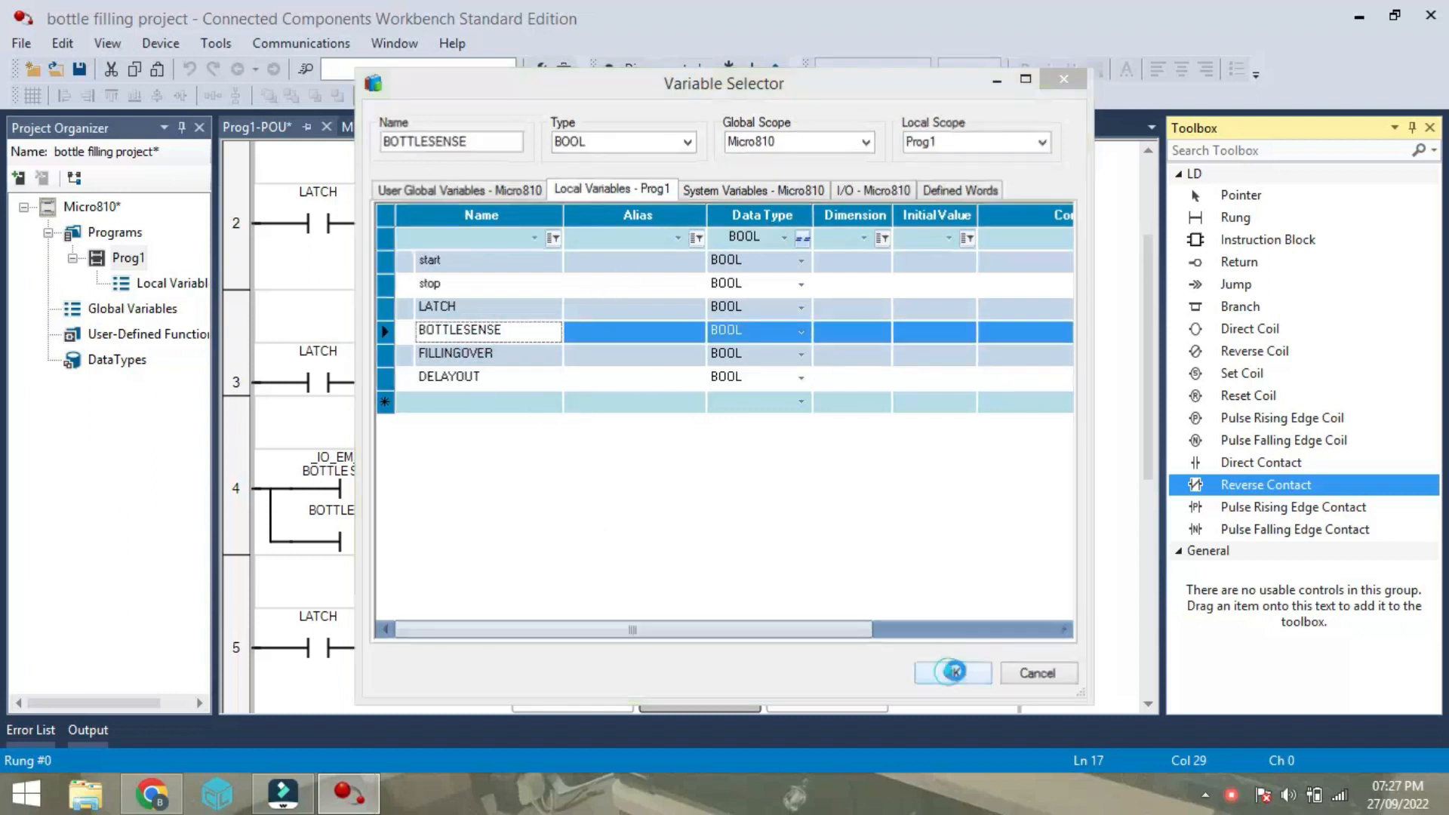
click(952, 672)
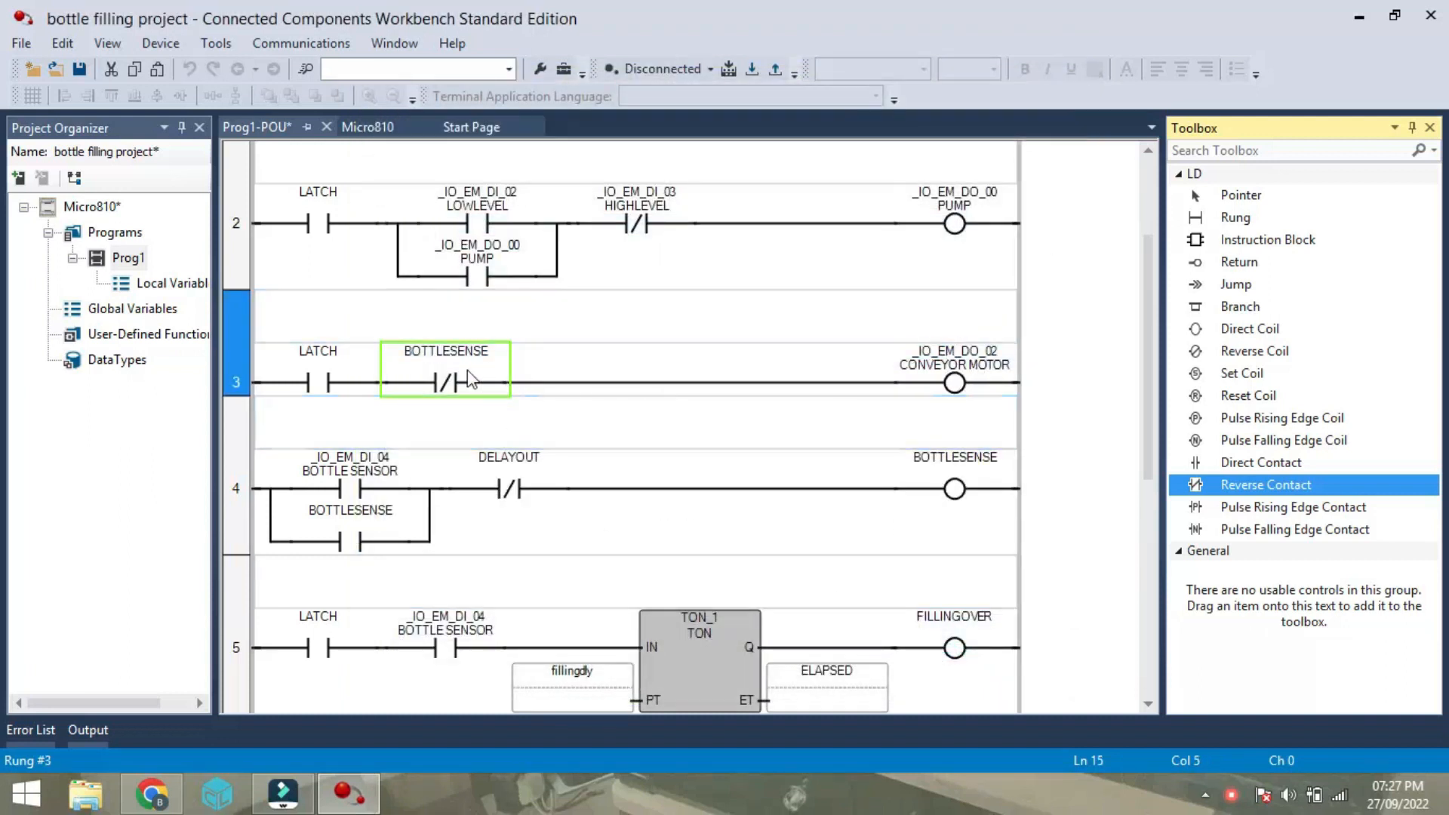
mouse_move(447, 399)
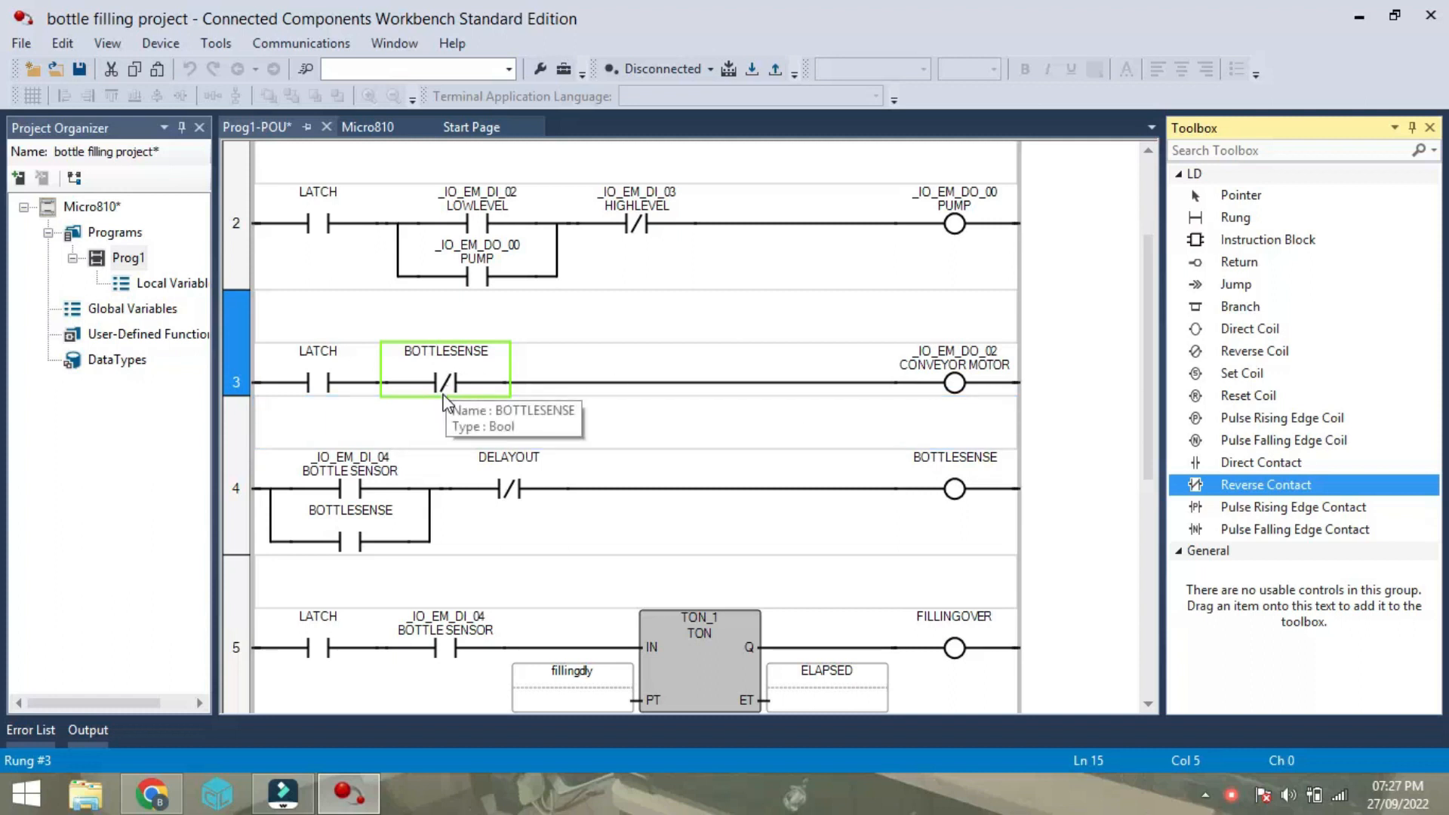
mouse_move(955, 382)
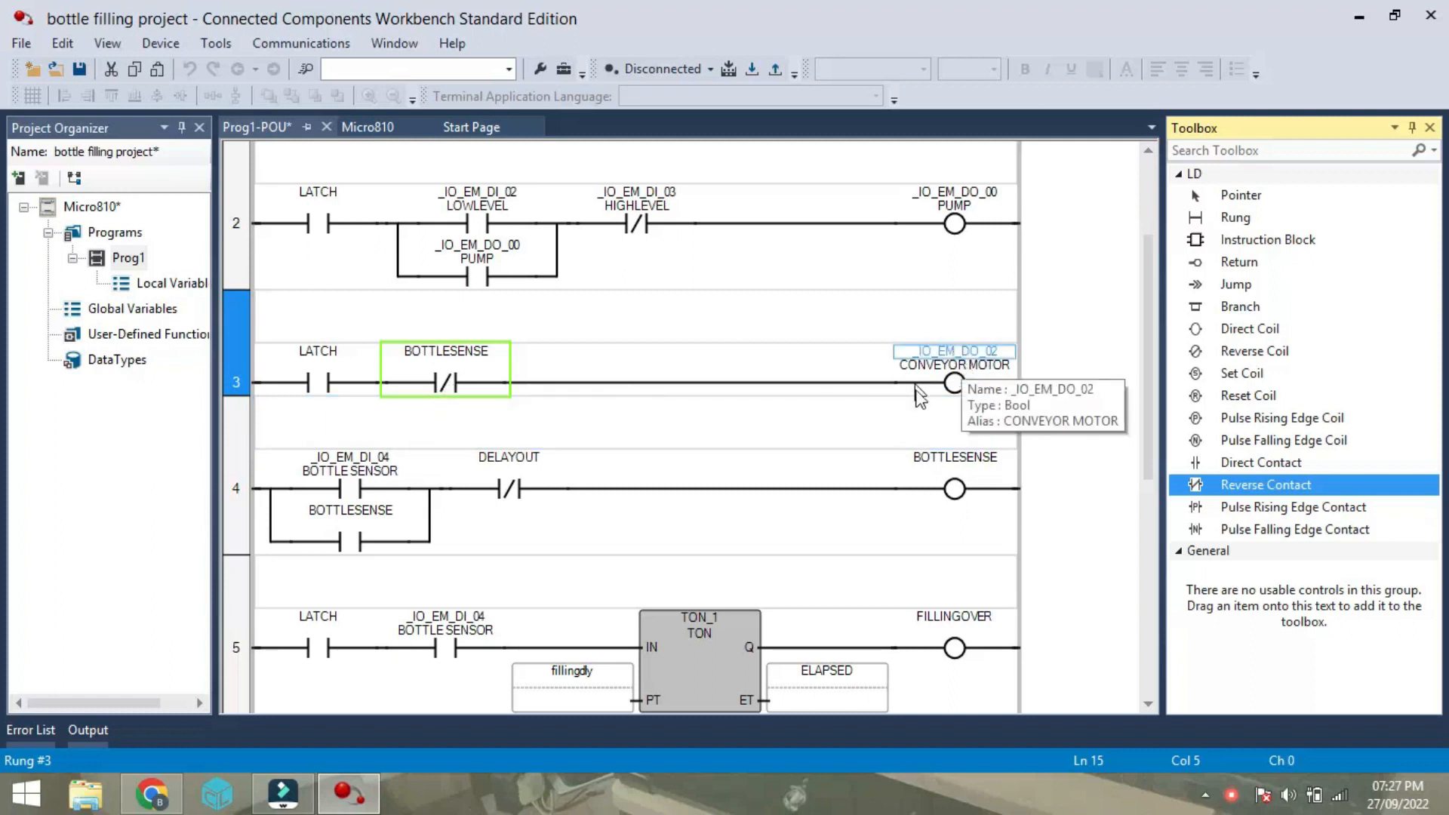
mouse_move(444, 377)
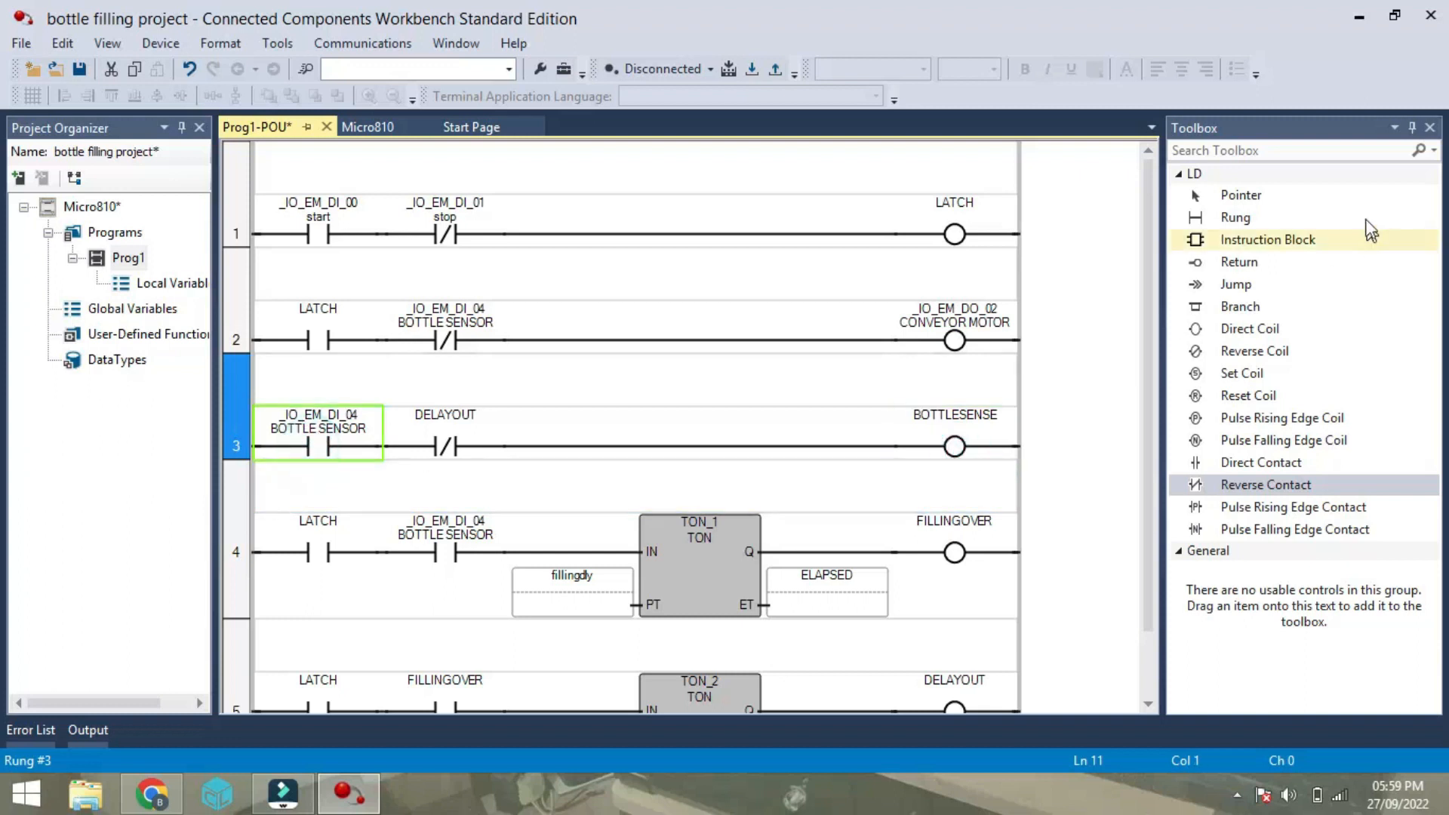
Branch a parallel BOTTLESENSE seal-in contact around BOTTLE SENSOR on rung 3.
click(1239, 305)
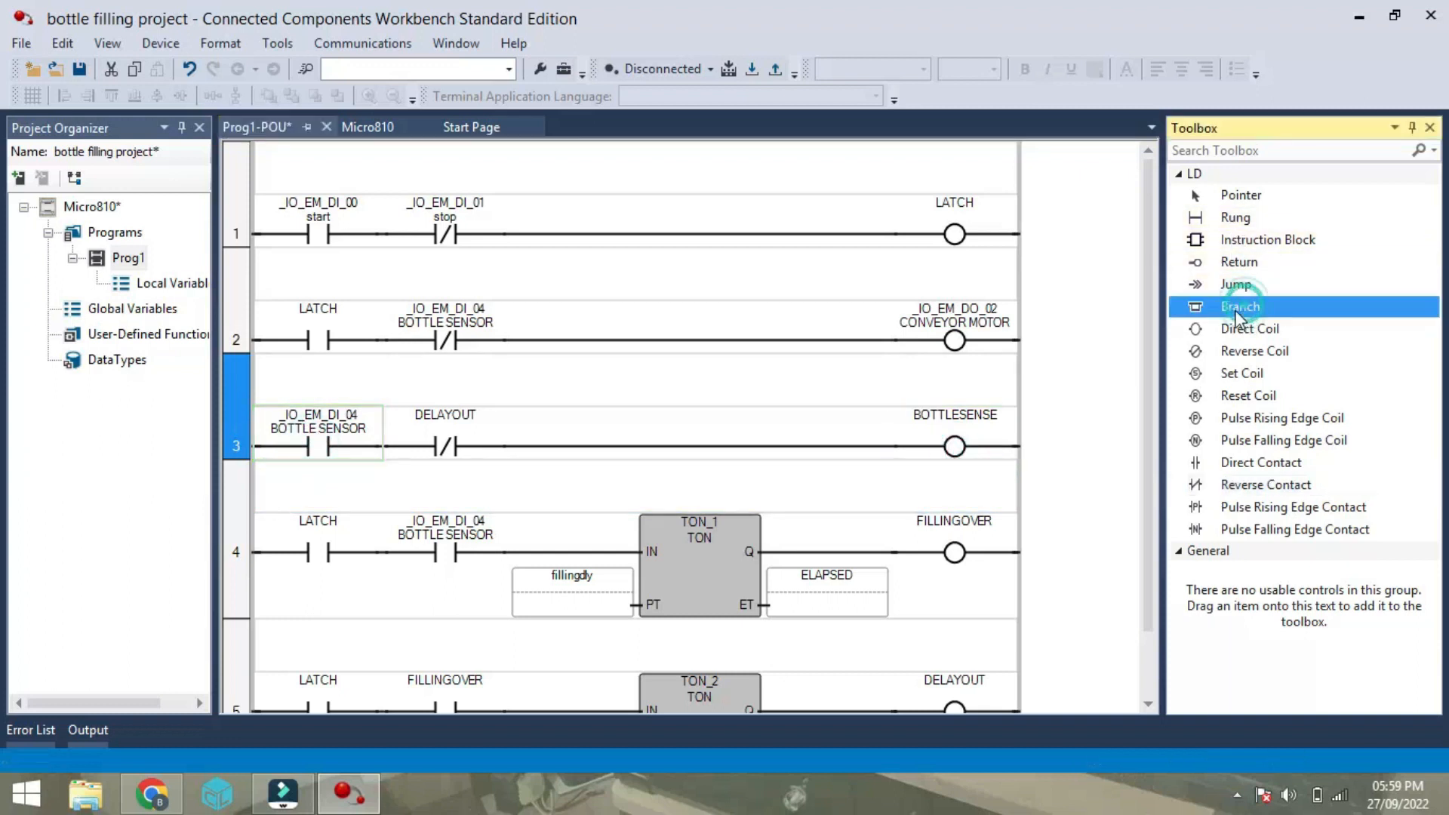
click(1239, 306)
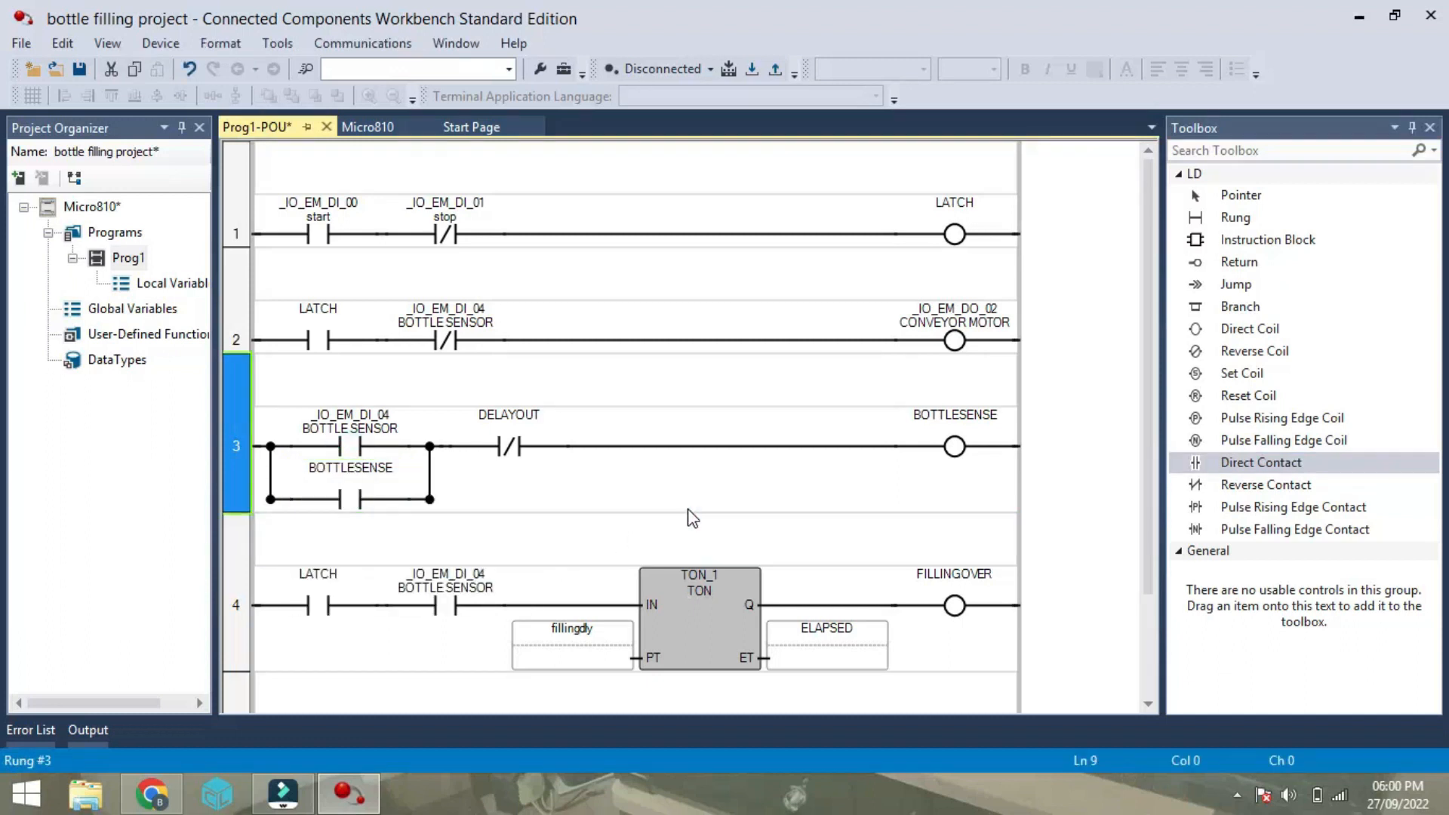
scroll(down, 3)
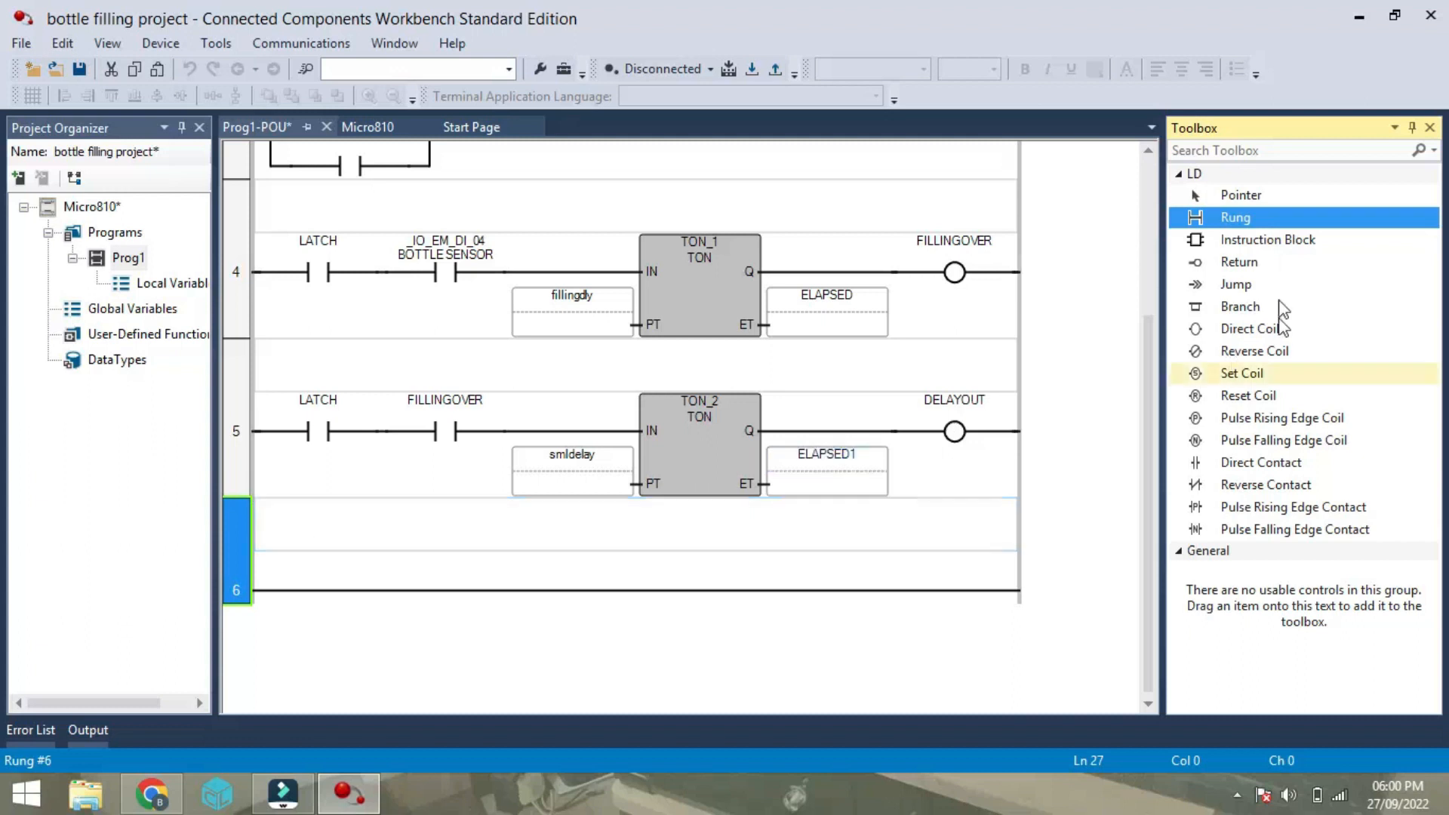
mouse_move(1284, 440)
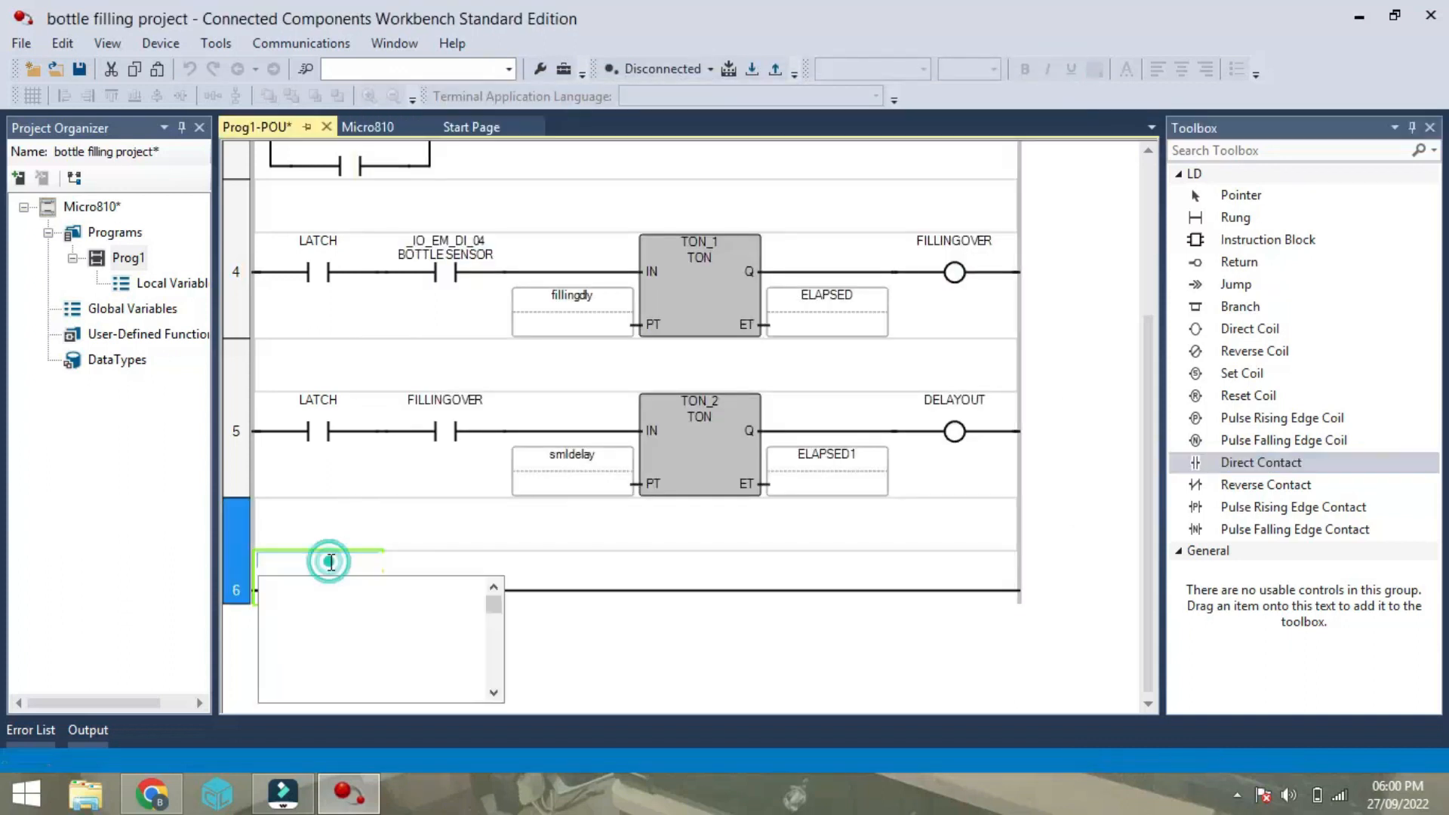
Assign LATCH, BOTTLE SENSOR, and normally-closed FILLINGOVER to rung 6's three contacts.
click(329, 560)
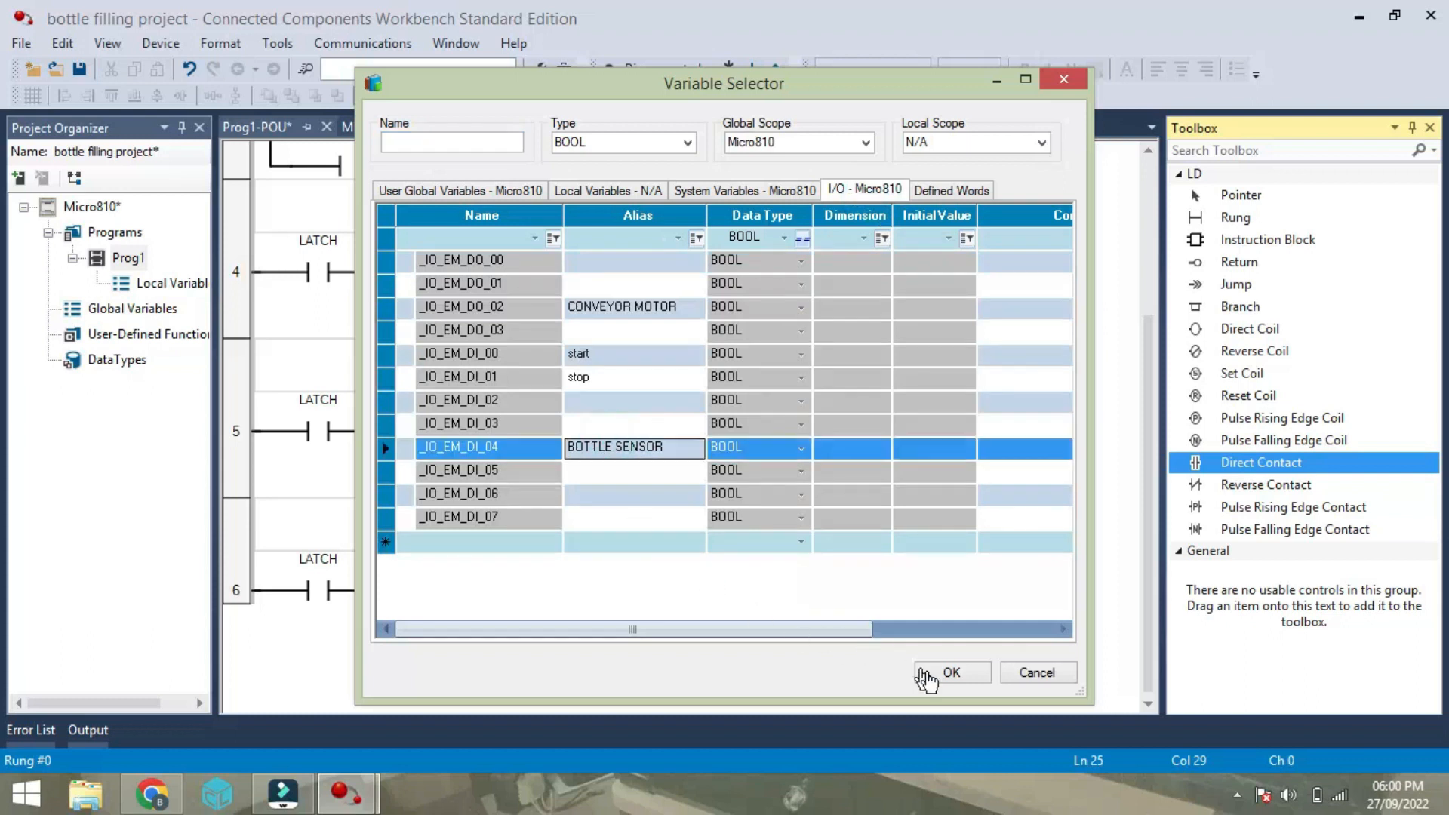
click(951, 672)
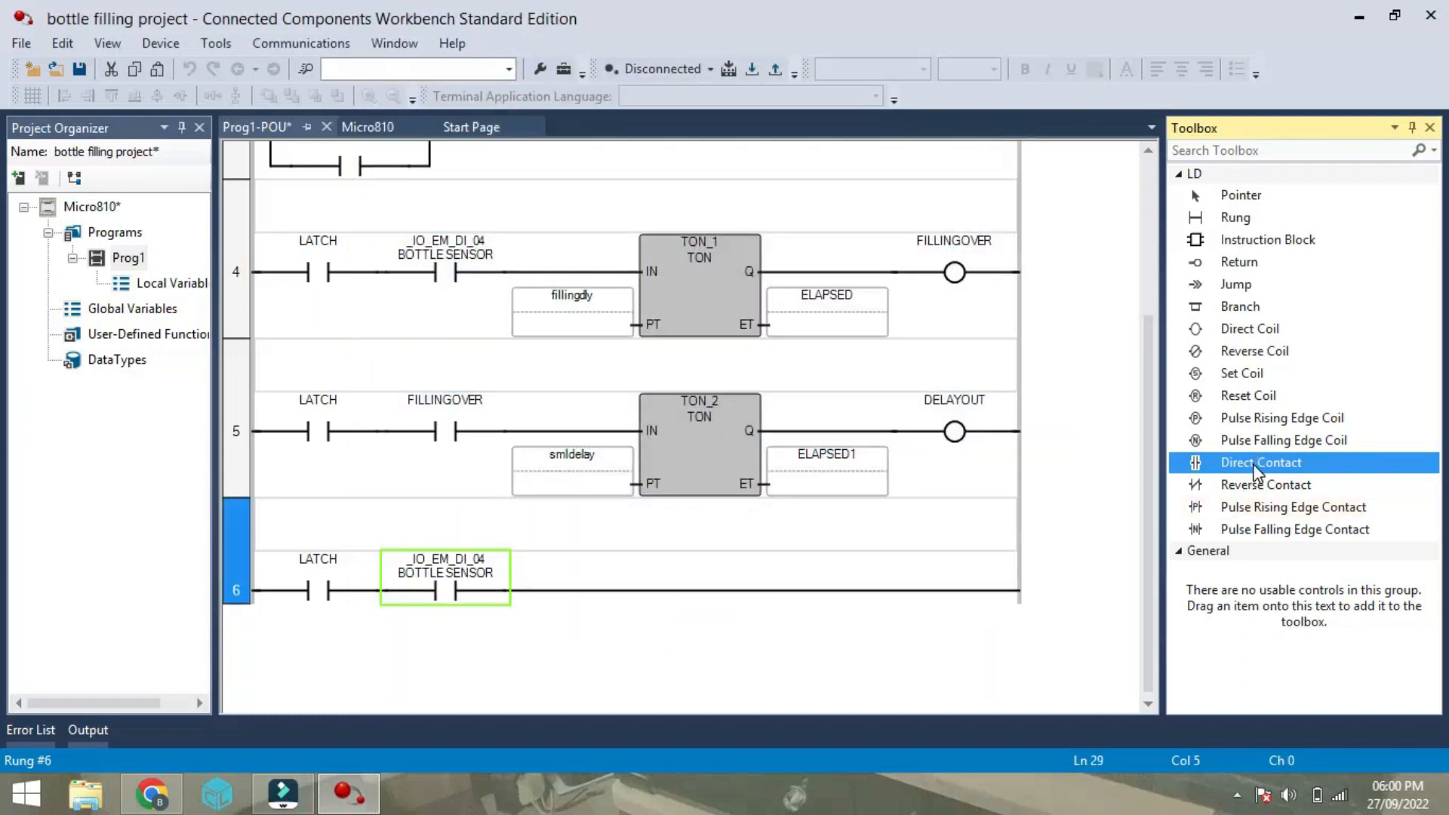
mouse_move(1265, 485)
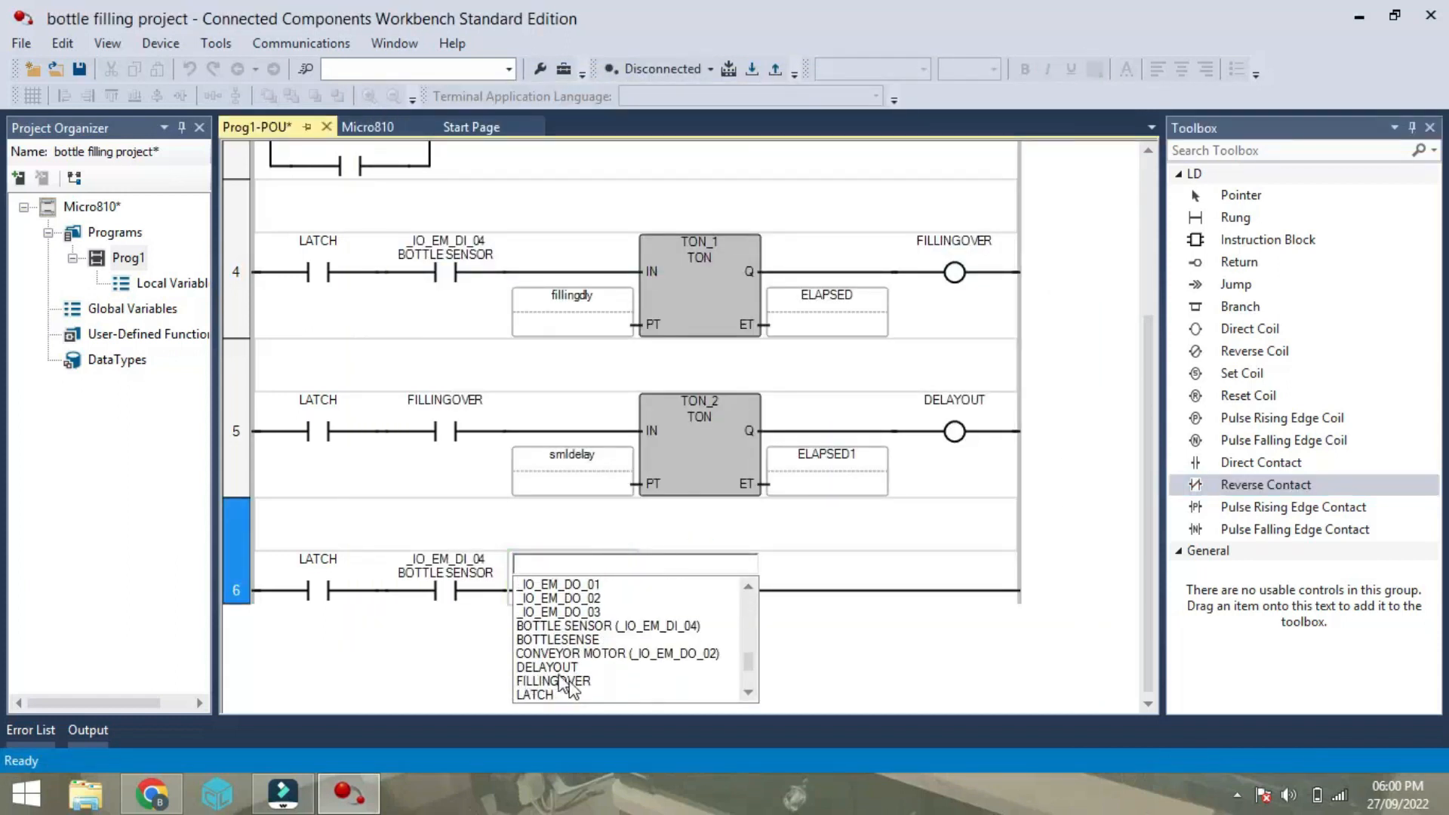
click(554, 681)
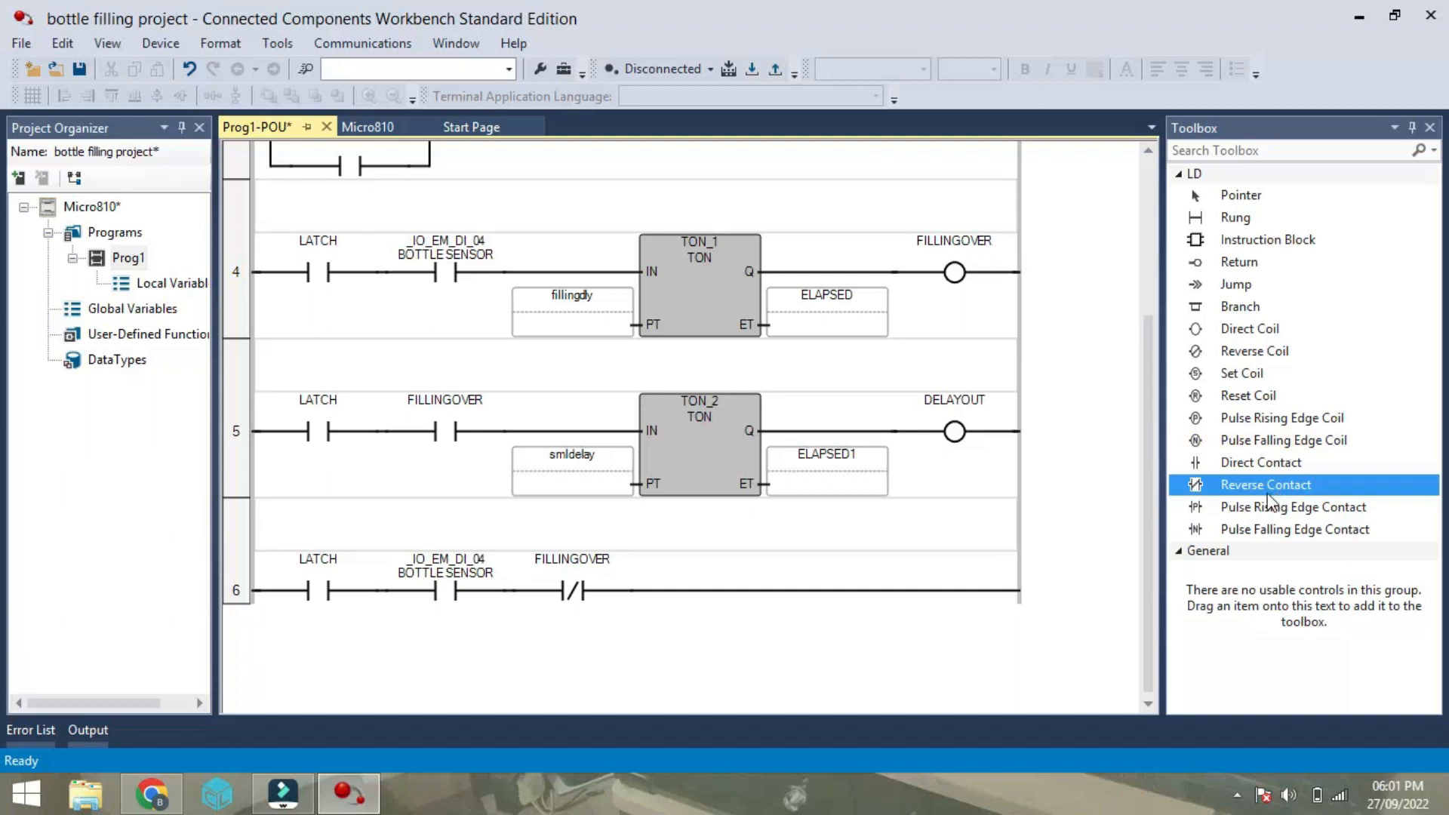
mouse_move(1250, 328)
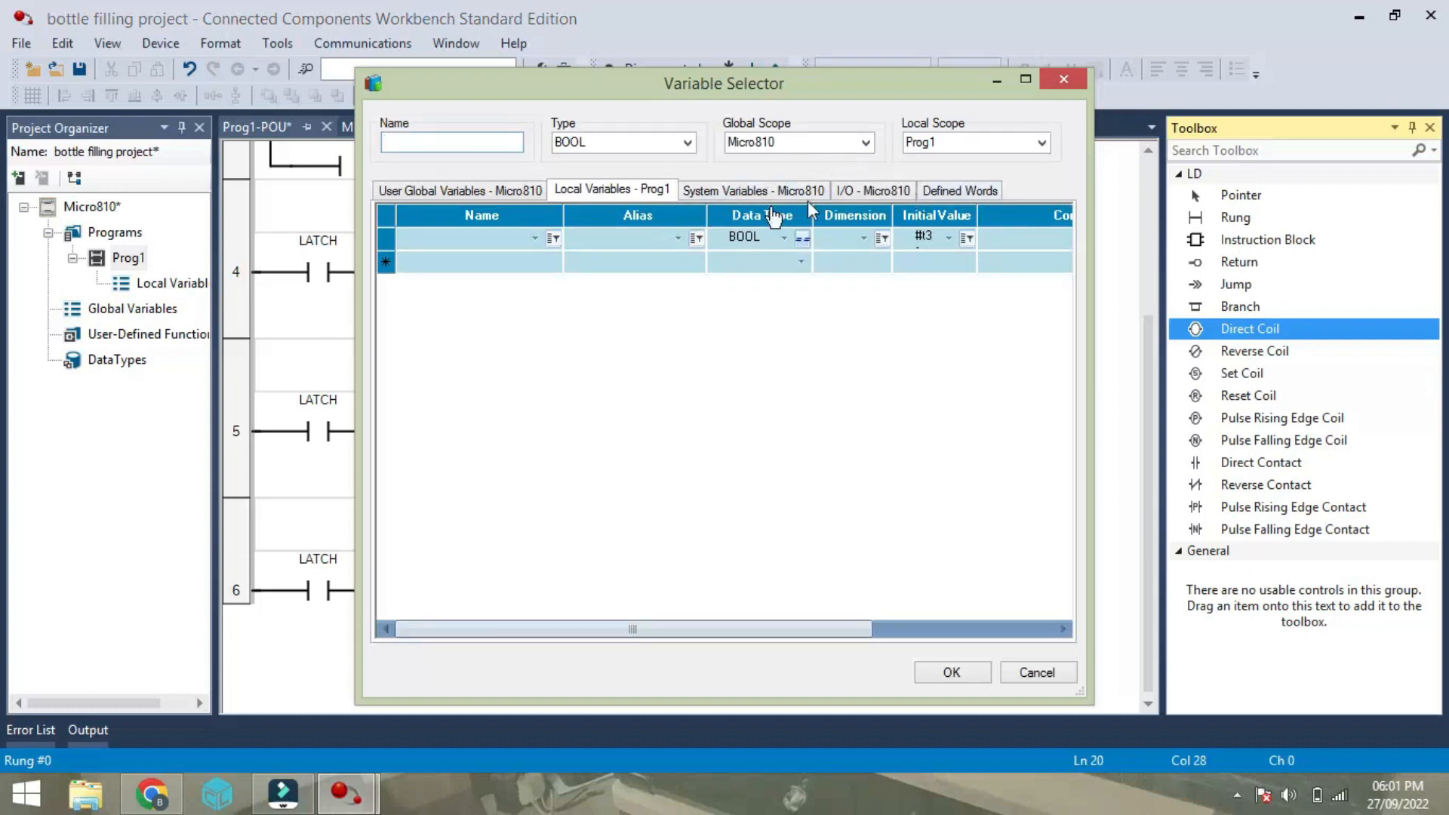
Set rung 6's coil to output _IO_EM_DO_01 with alias SOLENOID TAP.
click(871, 190)
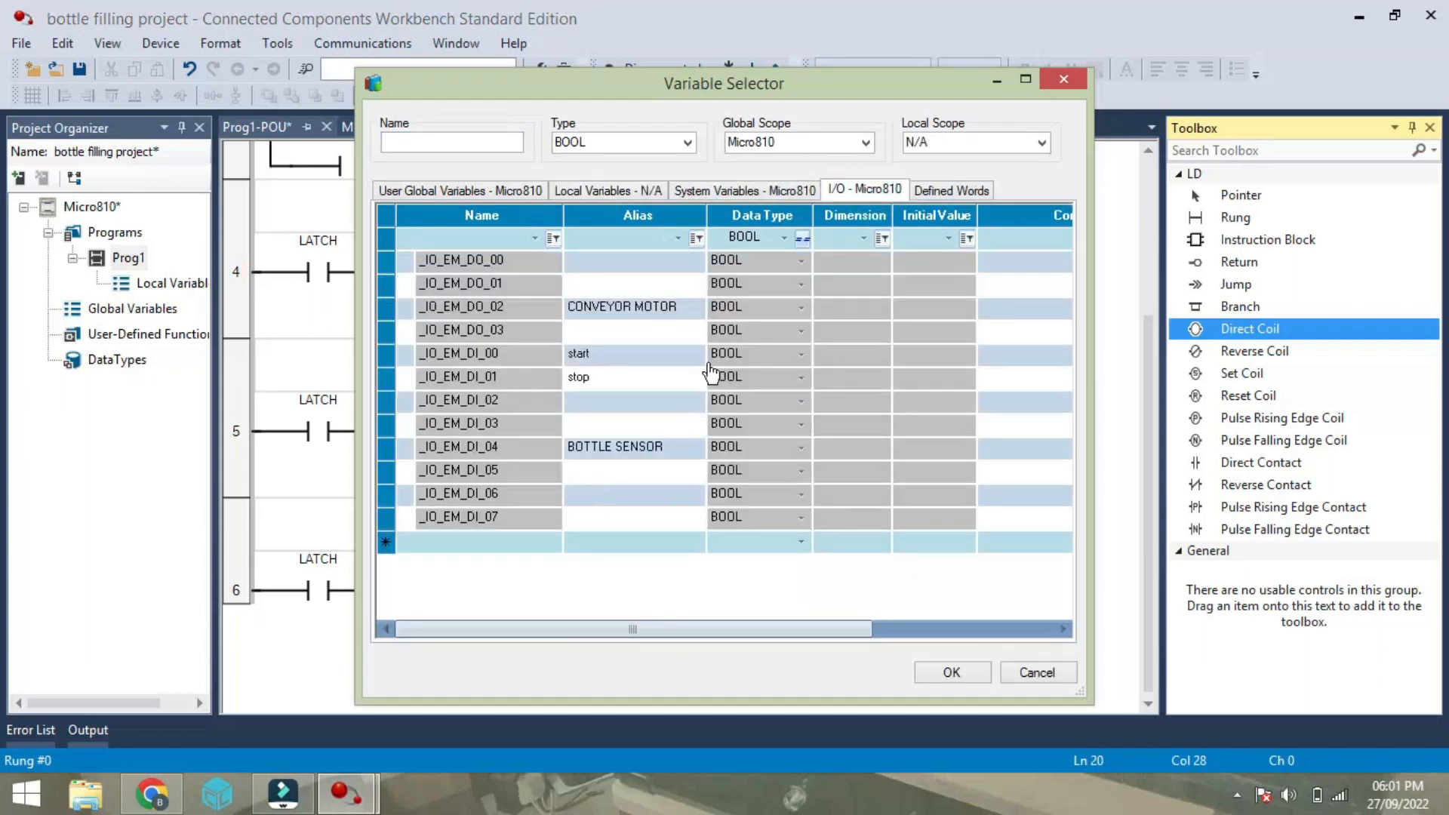
mouse_move(489, 283)
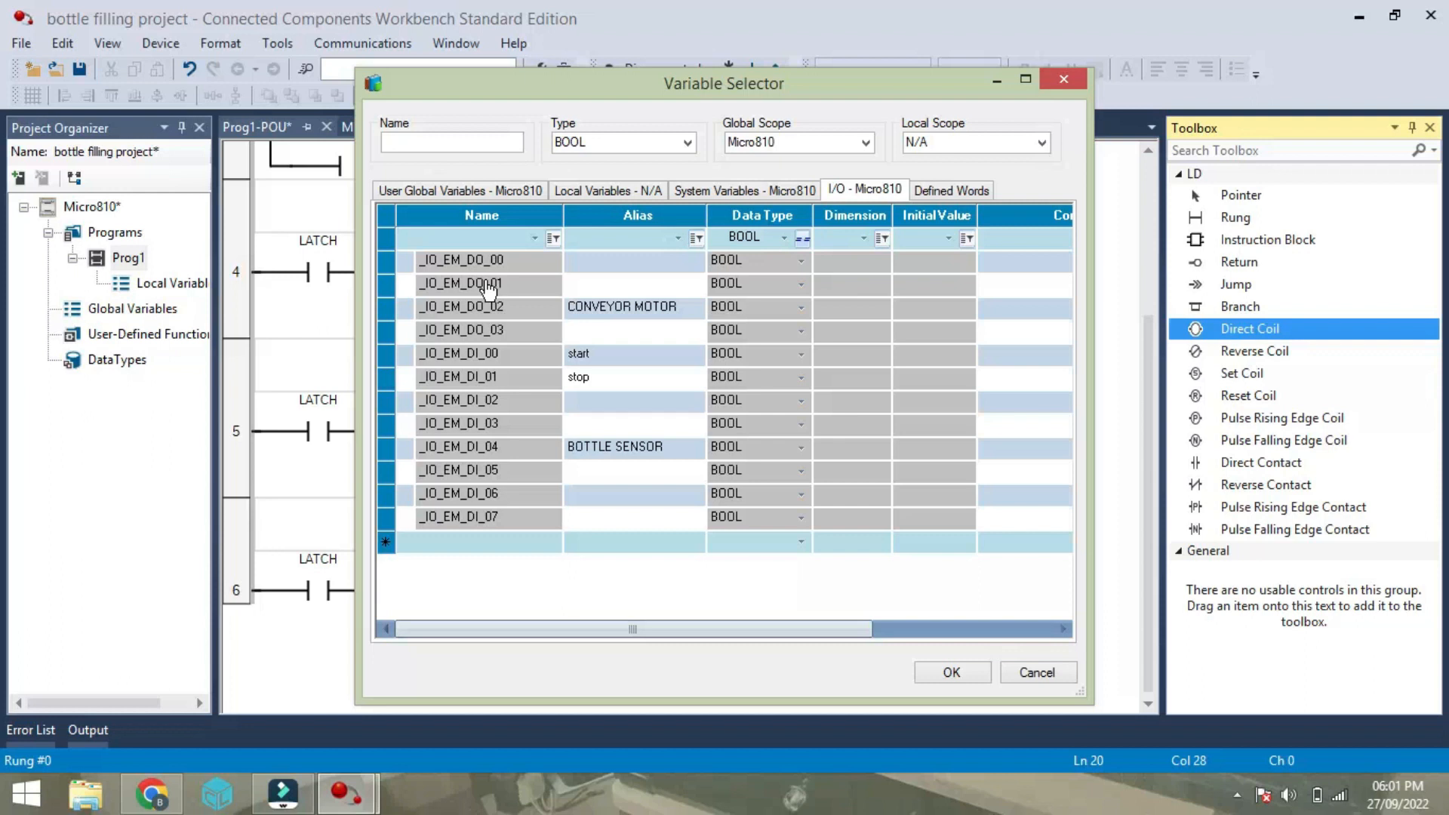
click(460, 283)
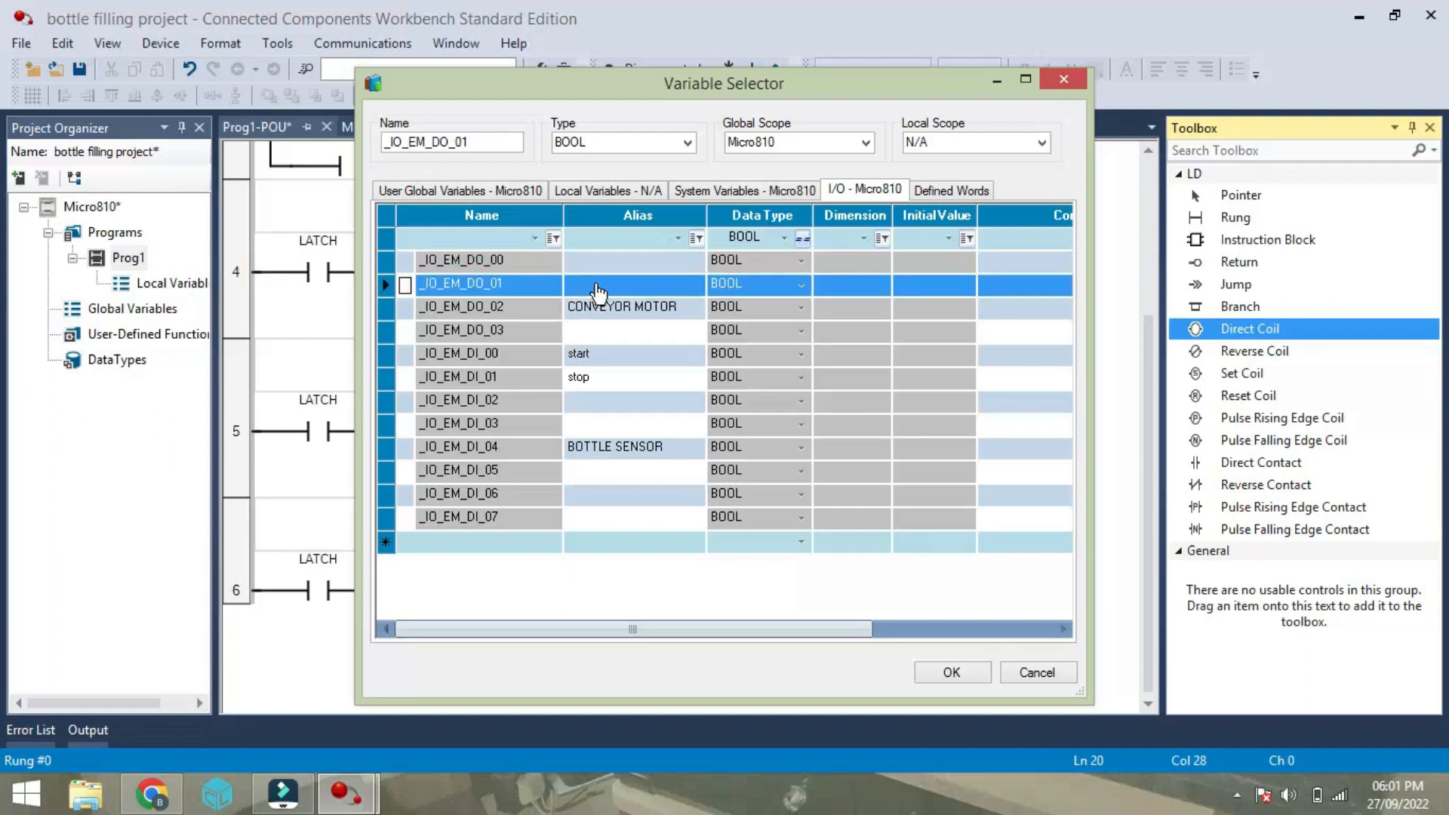
click(634, 284)
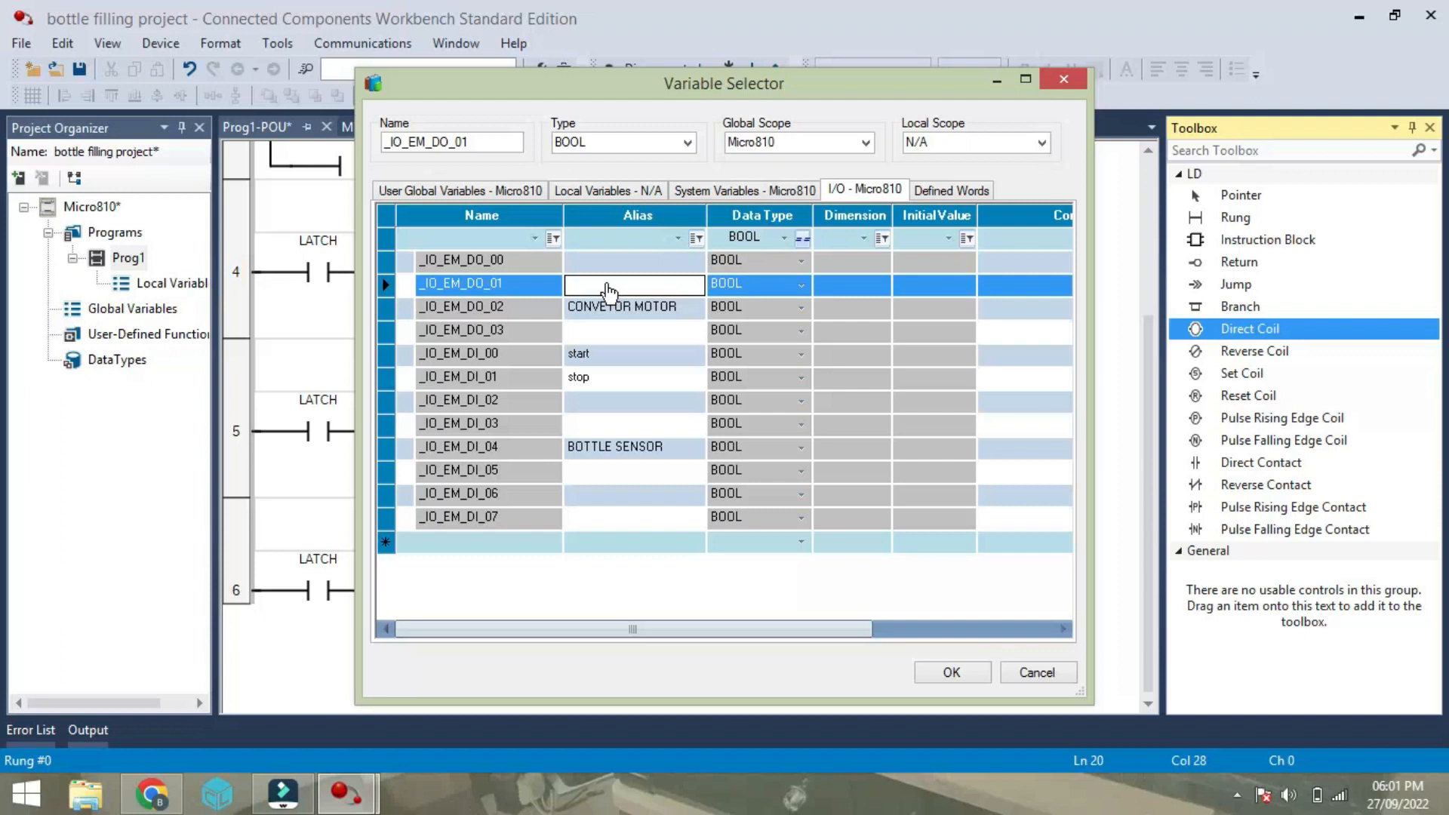
text(SOL)
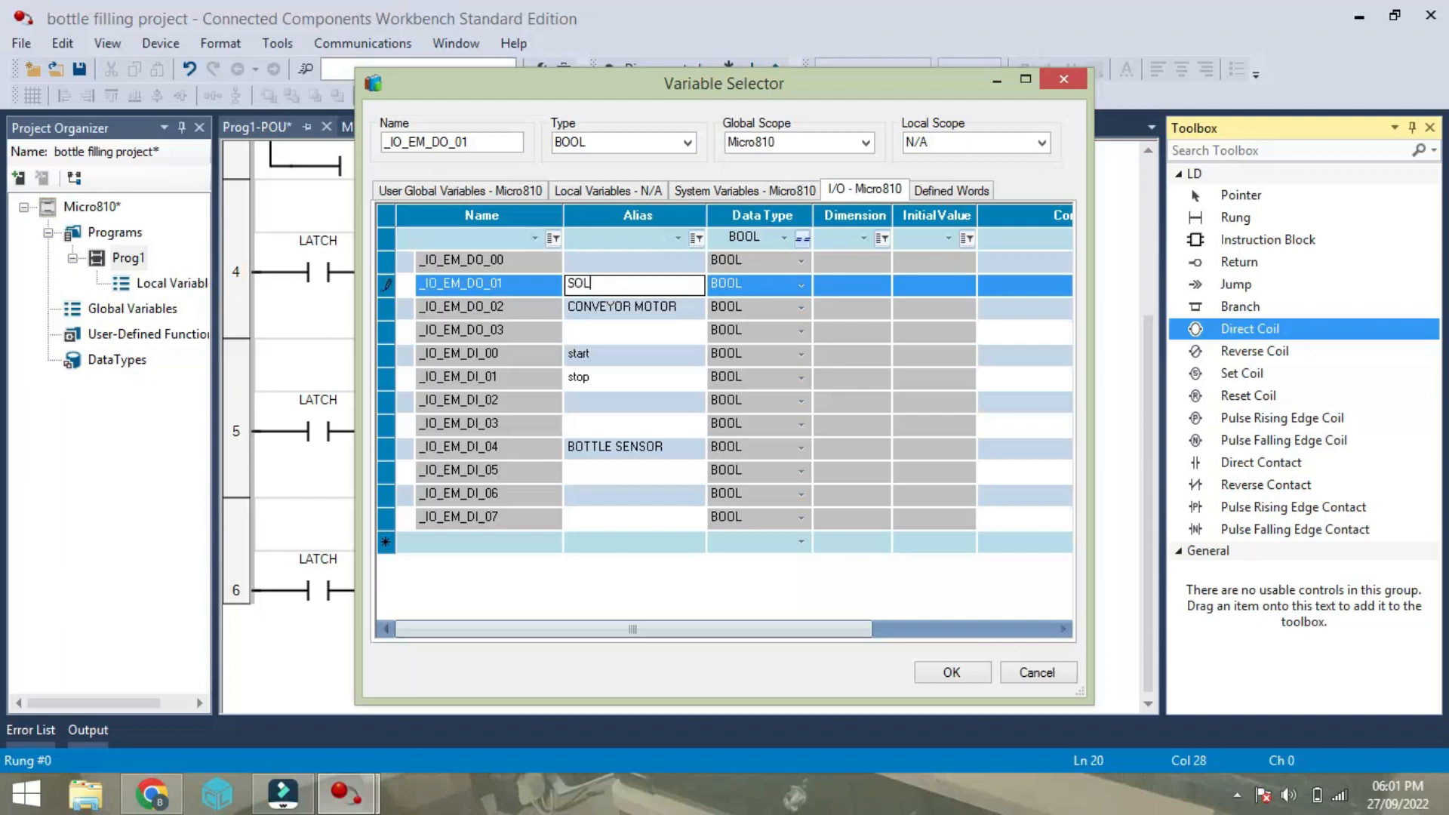
text(ENOID)
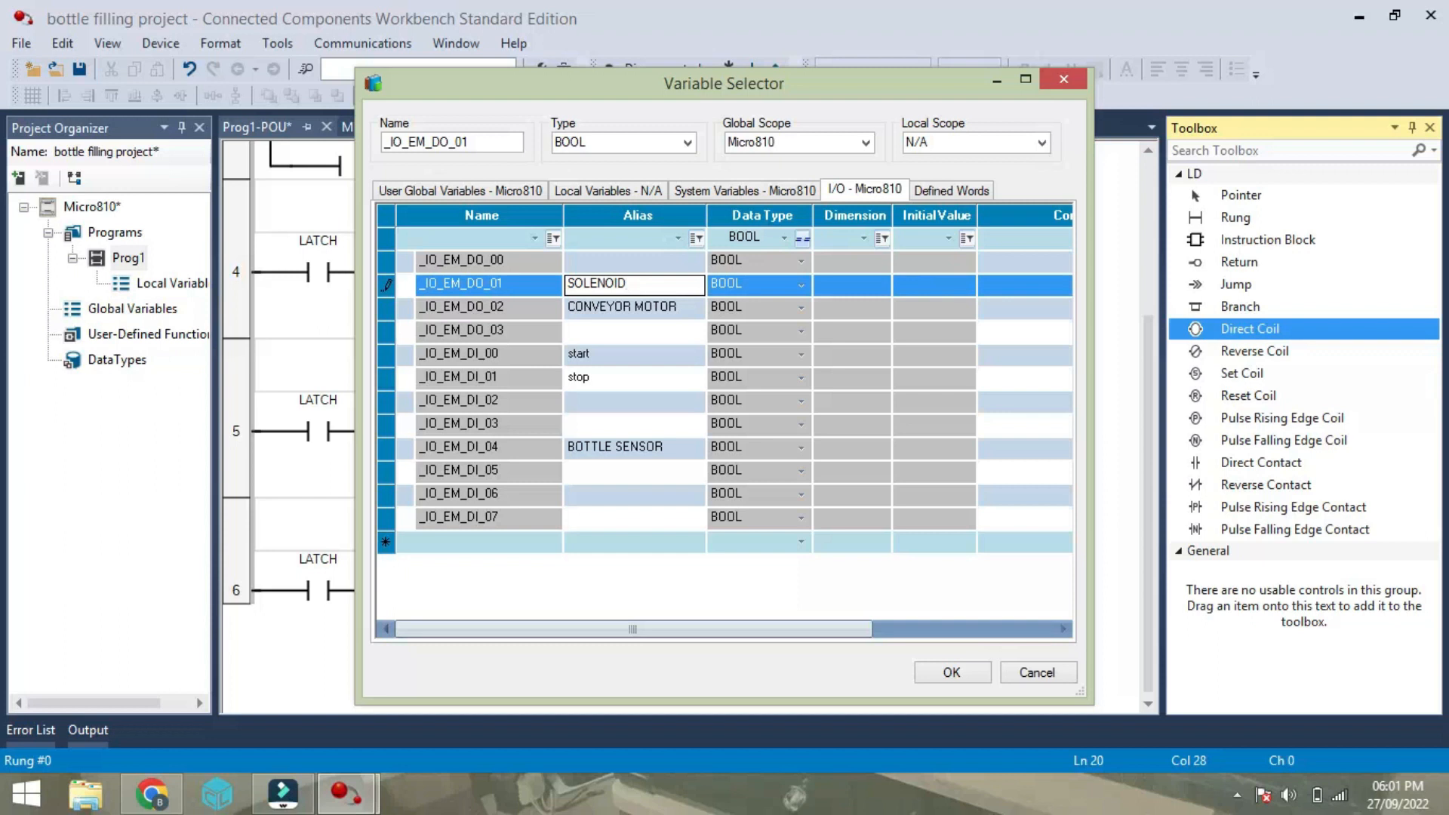
text(TAP)
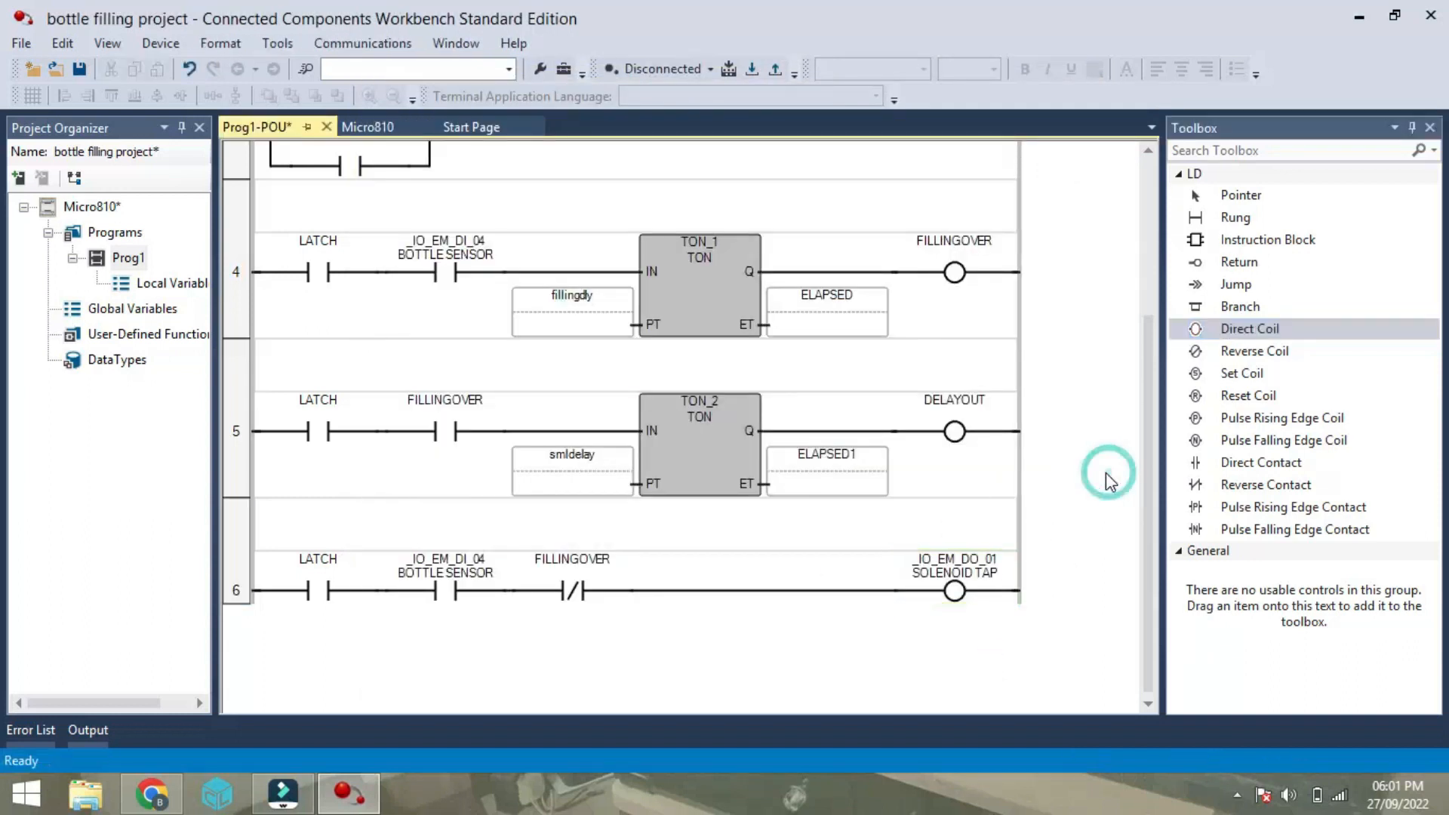
Add rung 7 with LATCH and FILLINGOVER contacts in series.
click(954, 590)
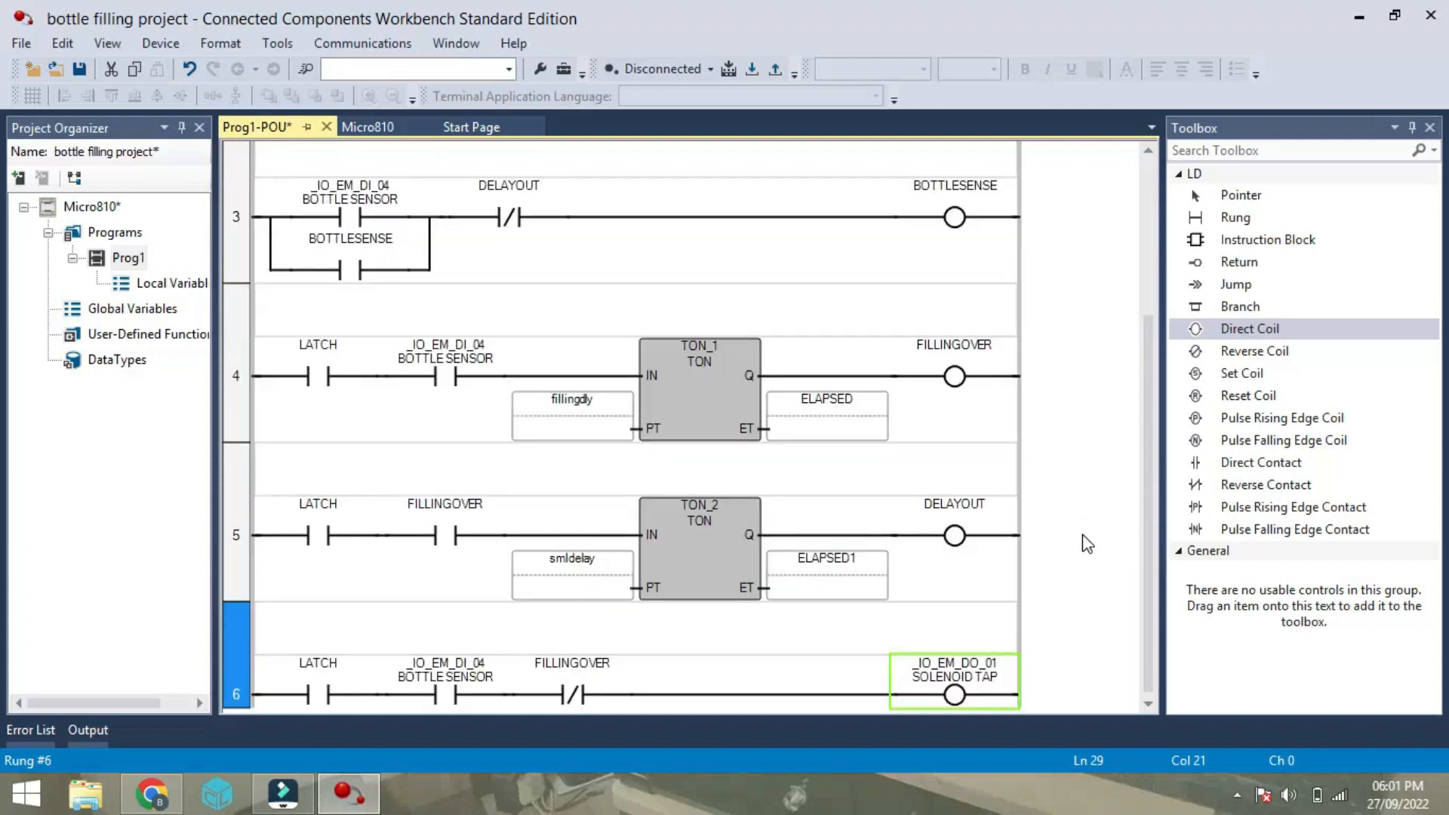
mouse_move(1236, 217)
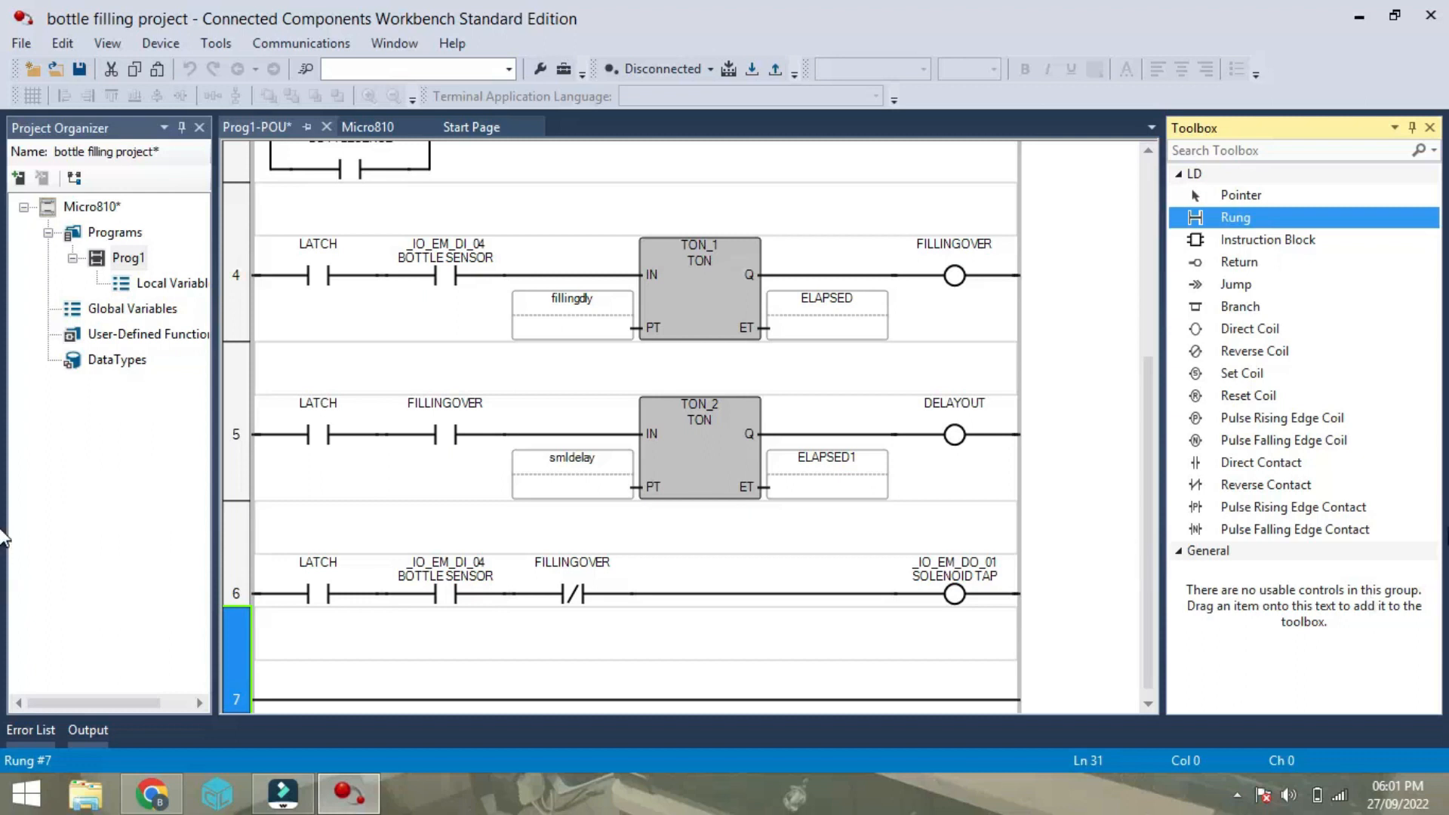
mouse_move(1284, 440)
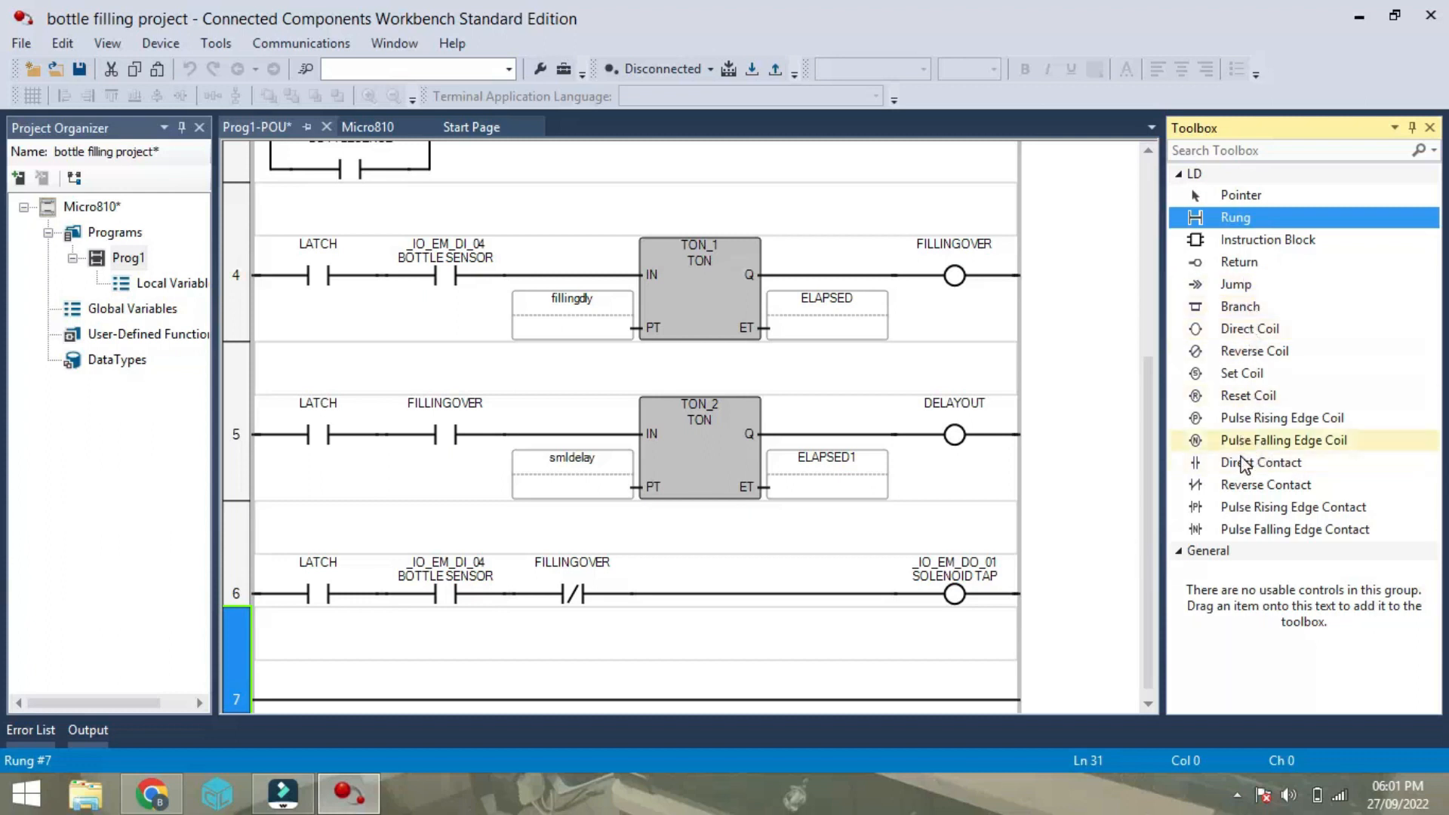
click(1260, 462)
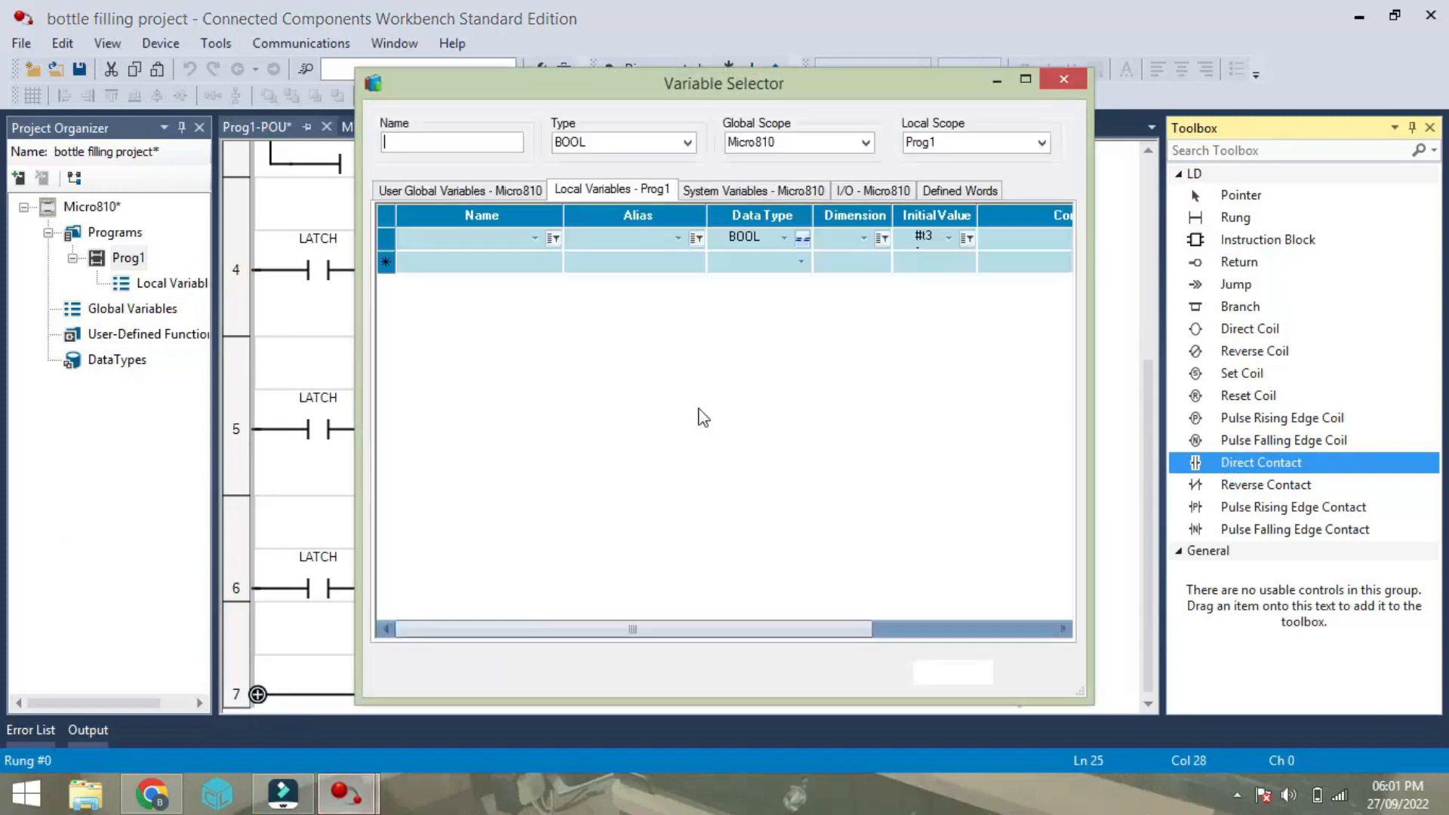
click(1063, 78)
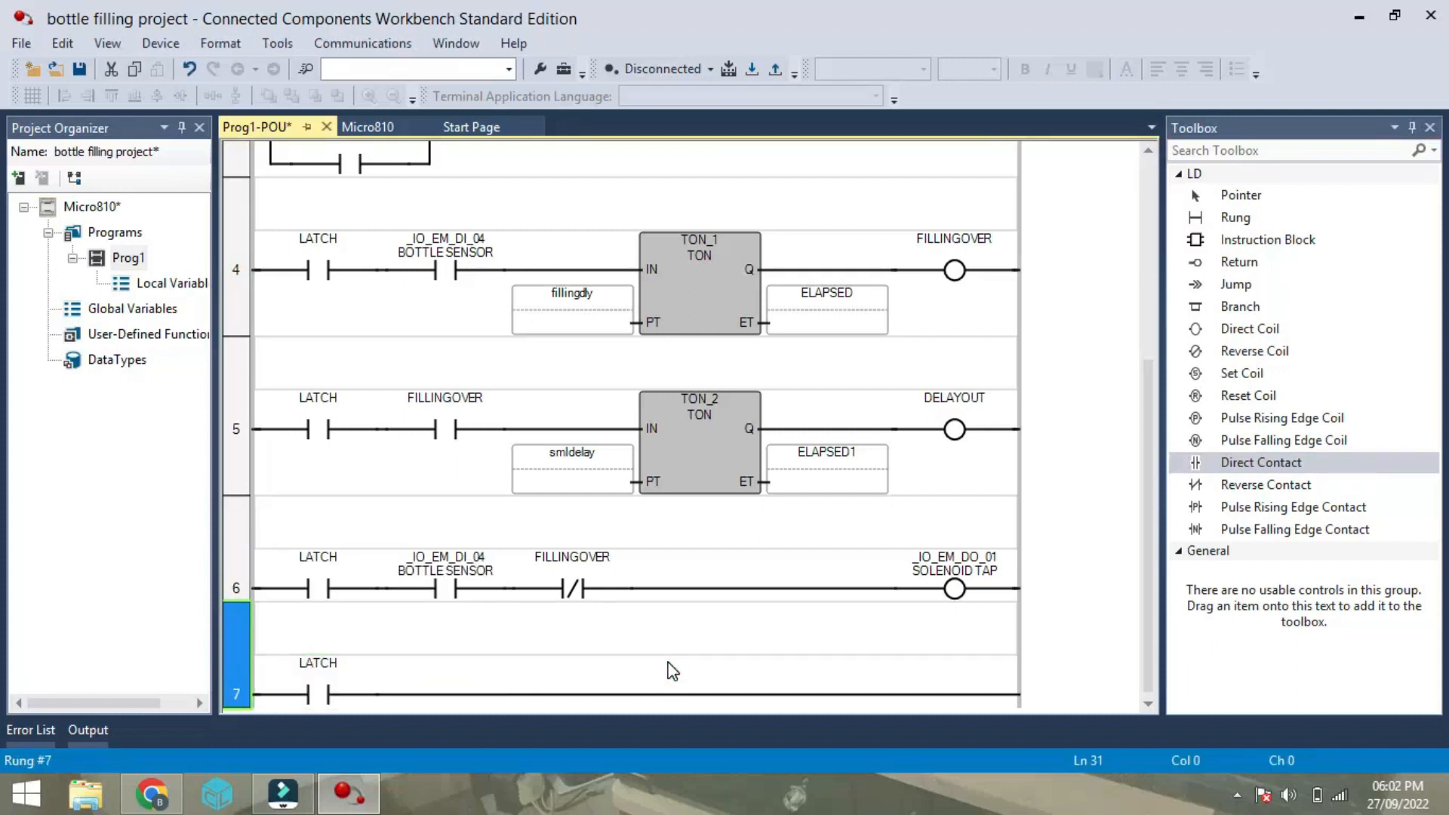
mouse_move(1265, 485)
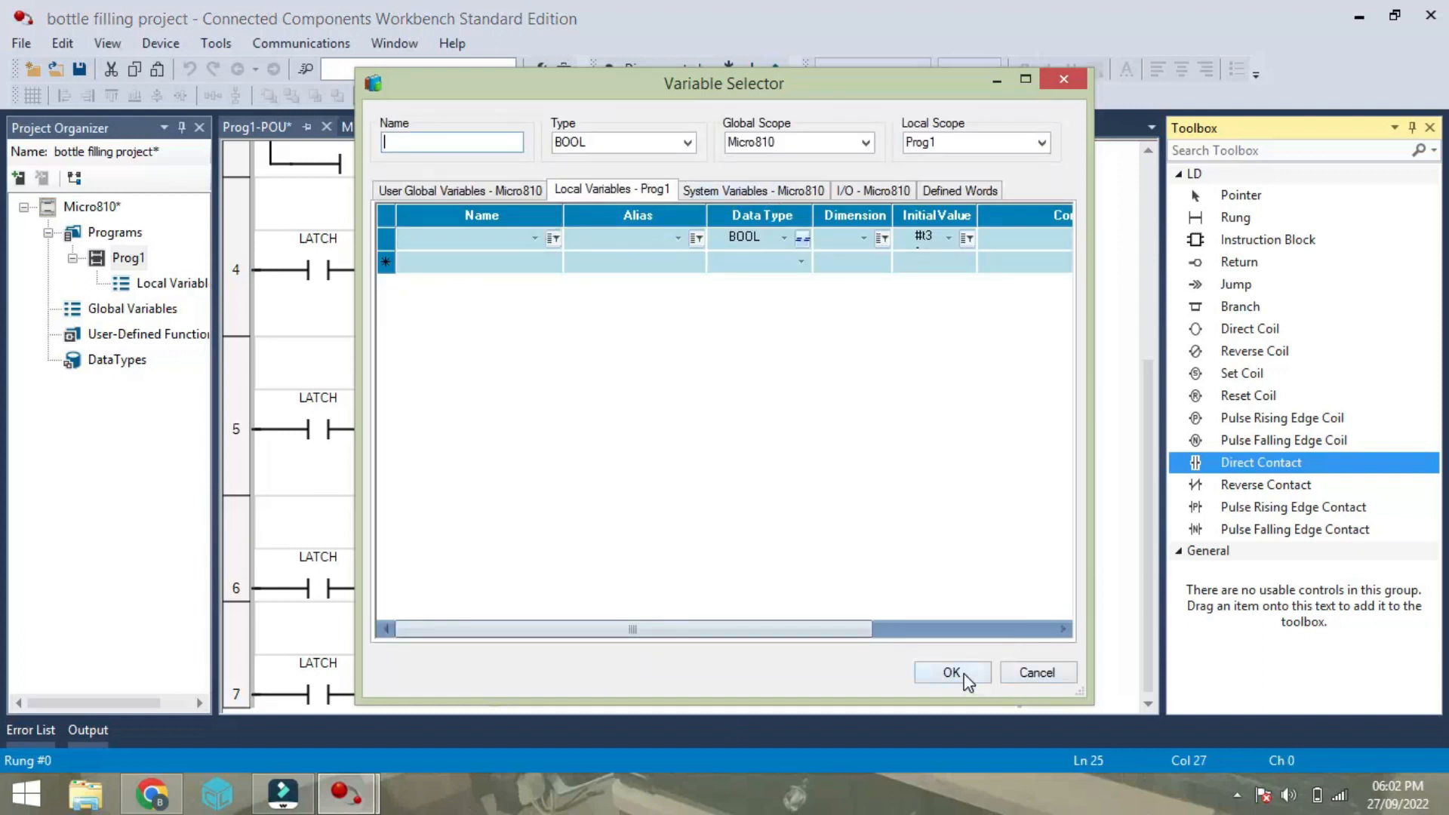
click(952, 672)
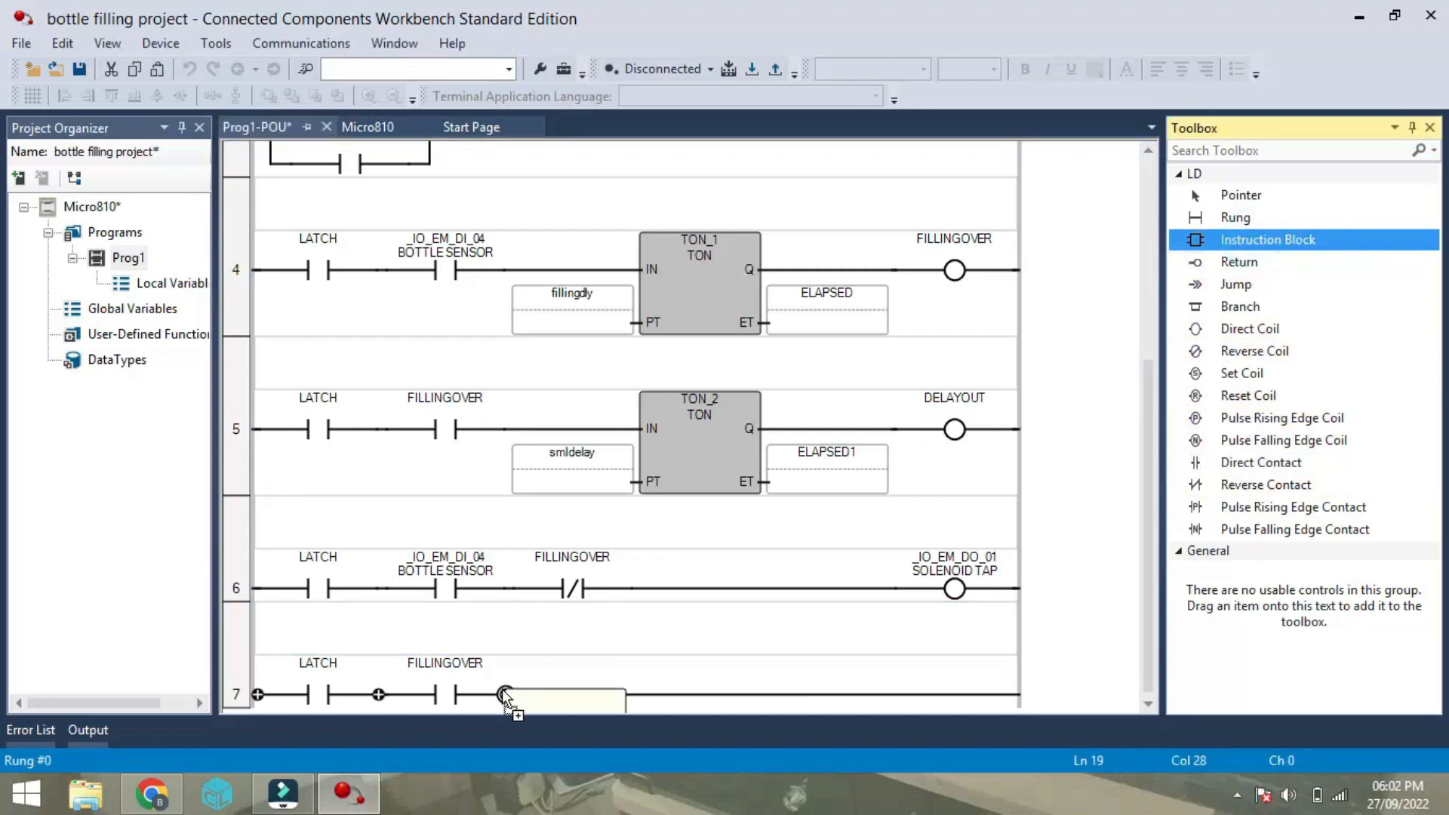
click(504, 694)
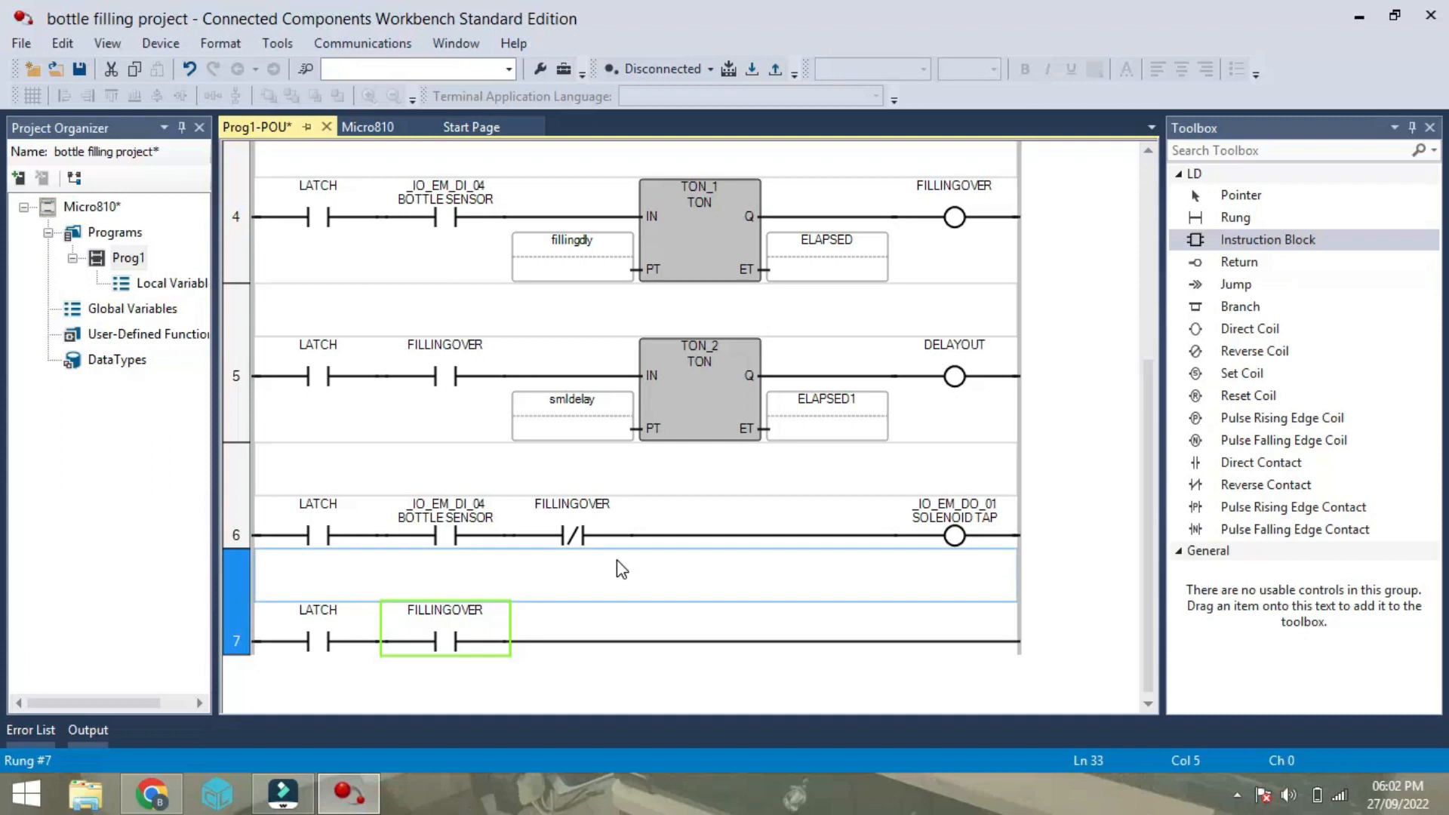
Drop an instruction block on rung 7 and choose the CTU up counter.
click(1268, 239)
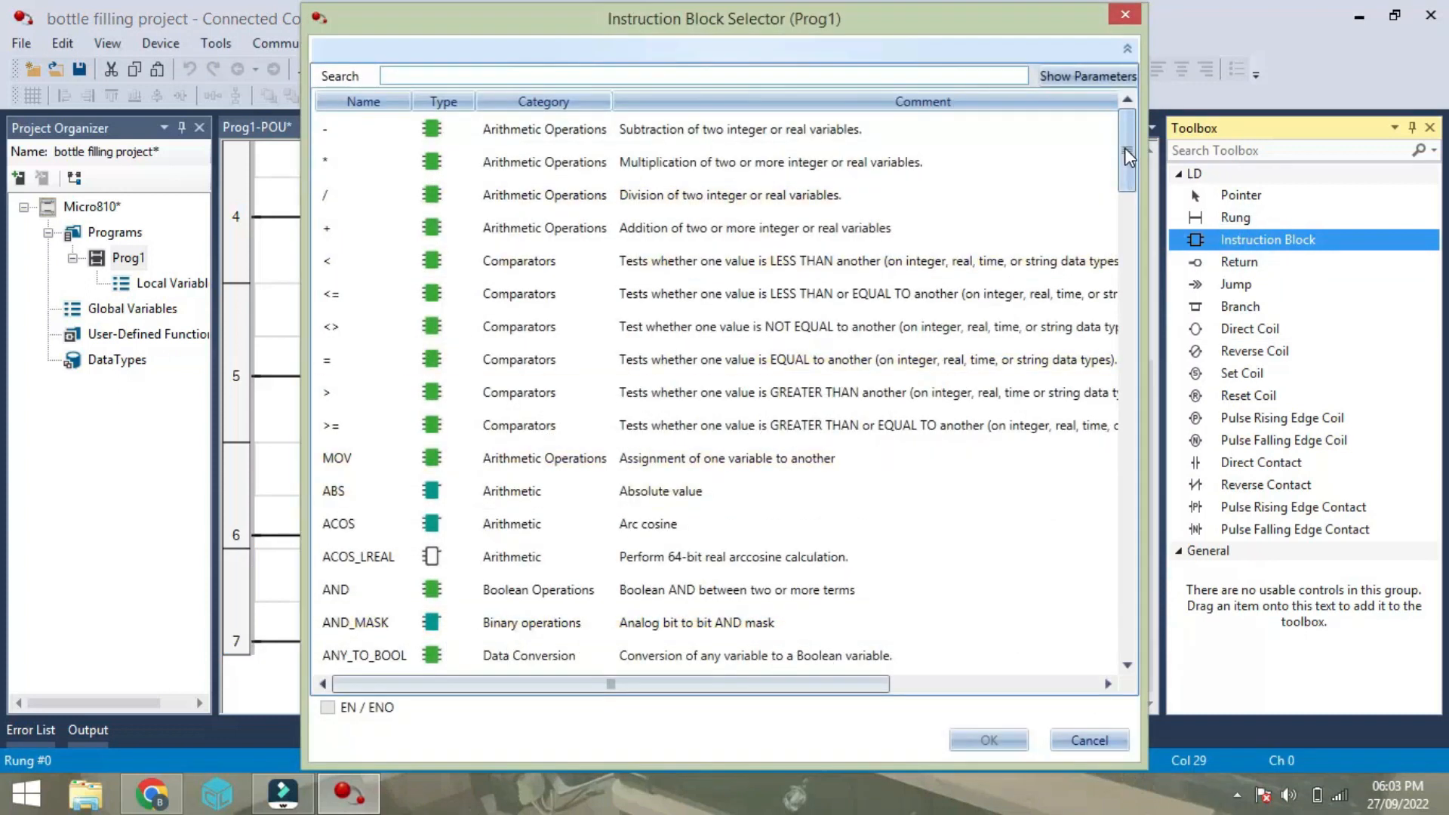
scroll(down, 3)
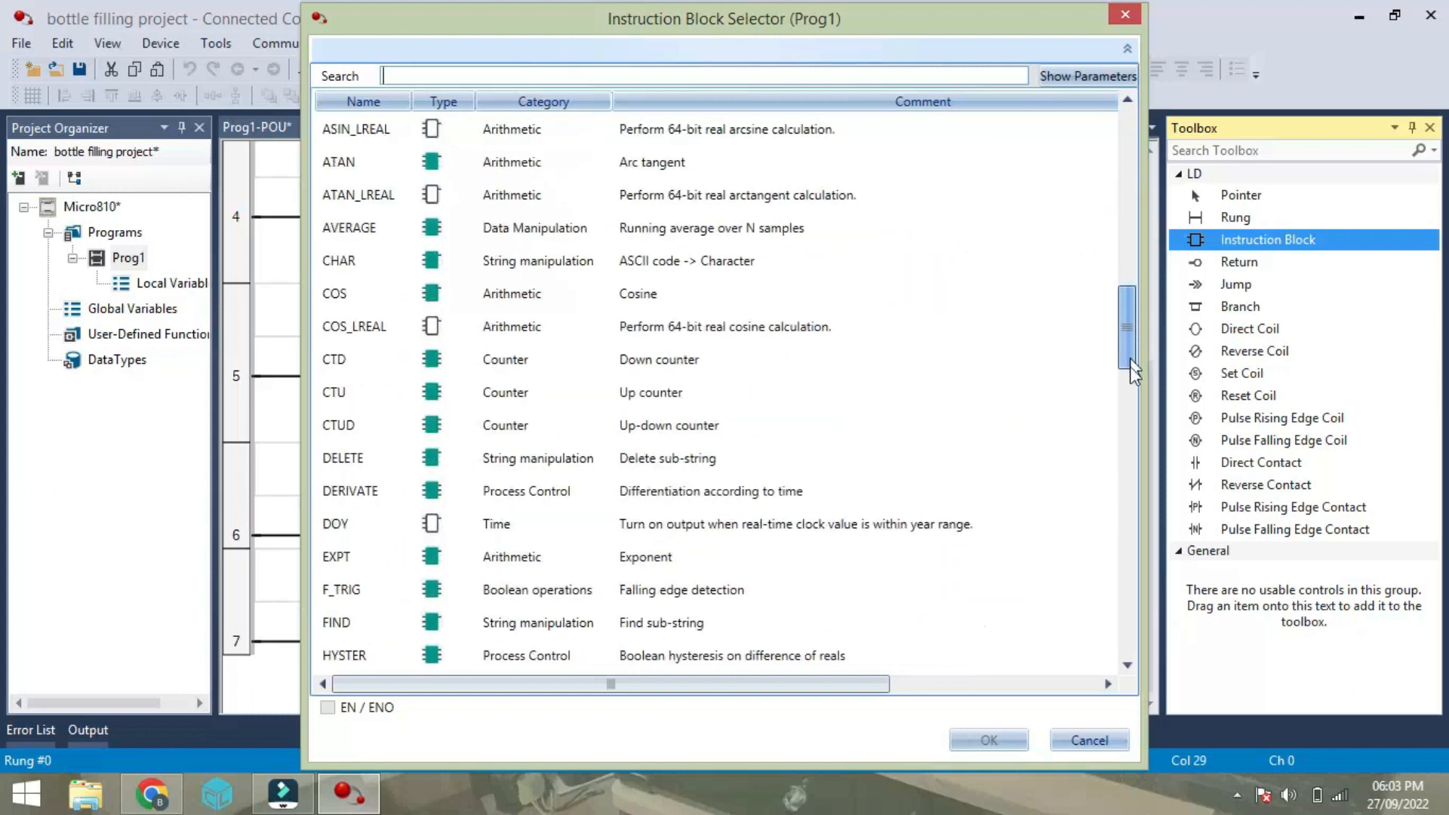
scroll(down, 3)
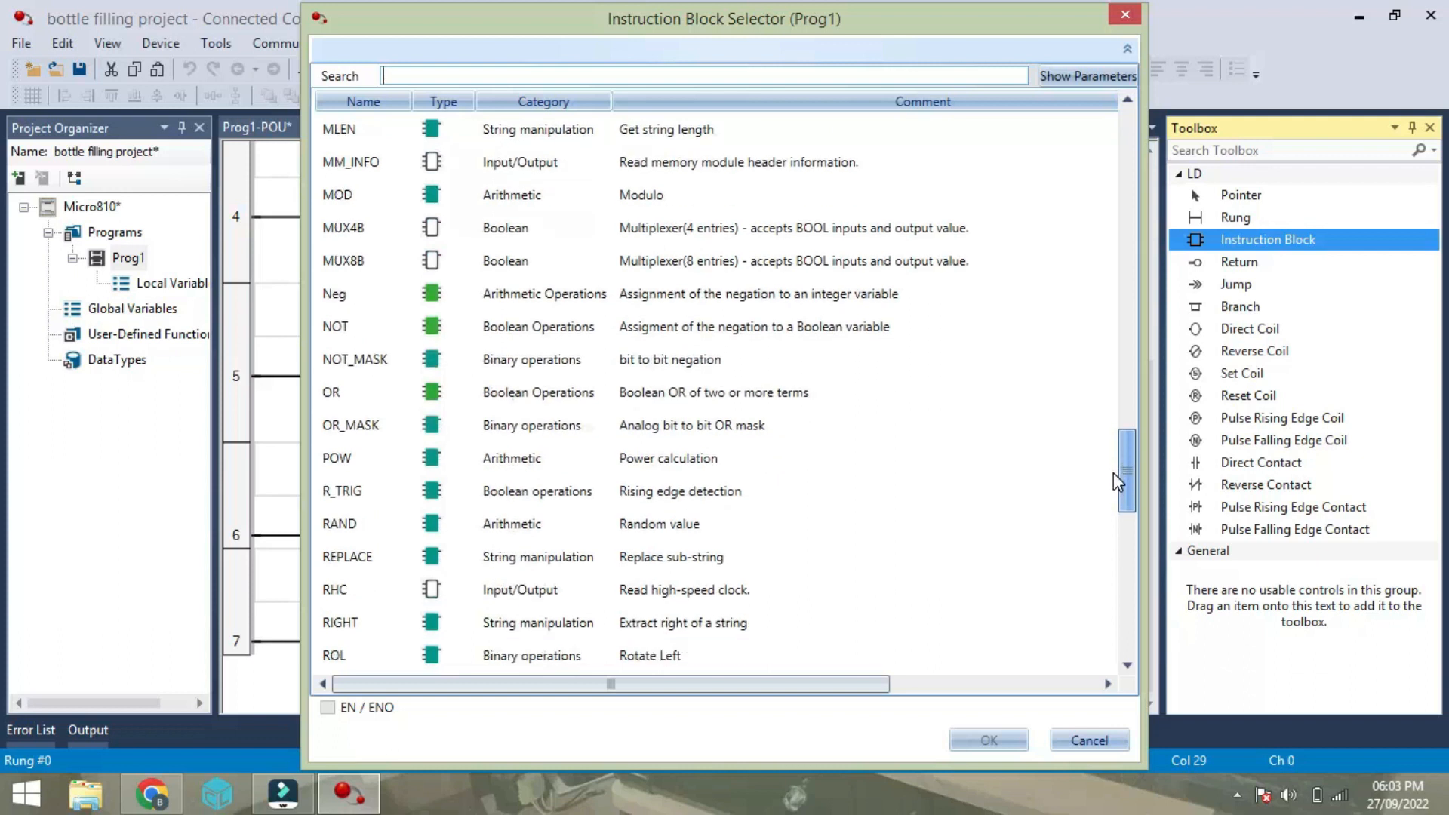
scroll(down, 3)
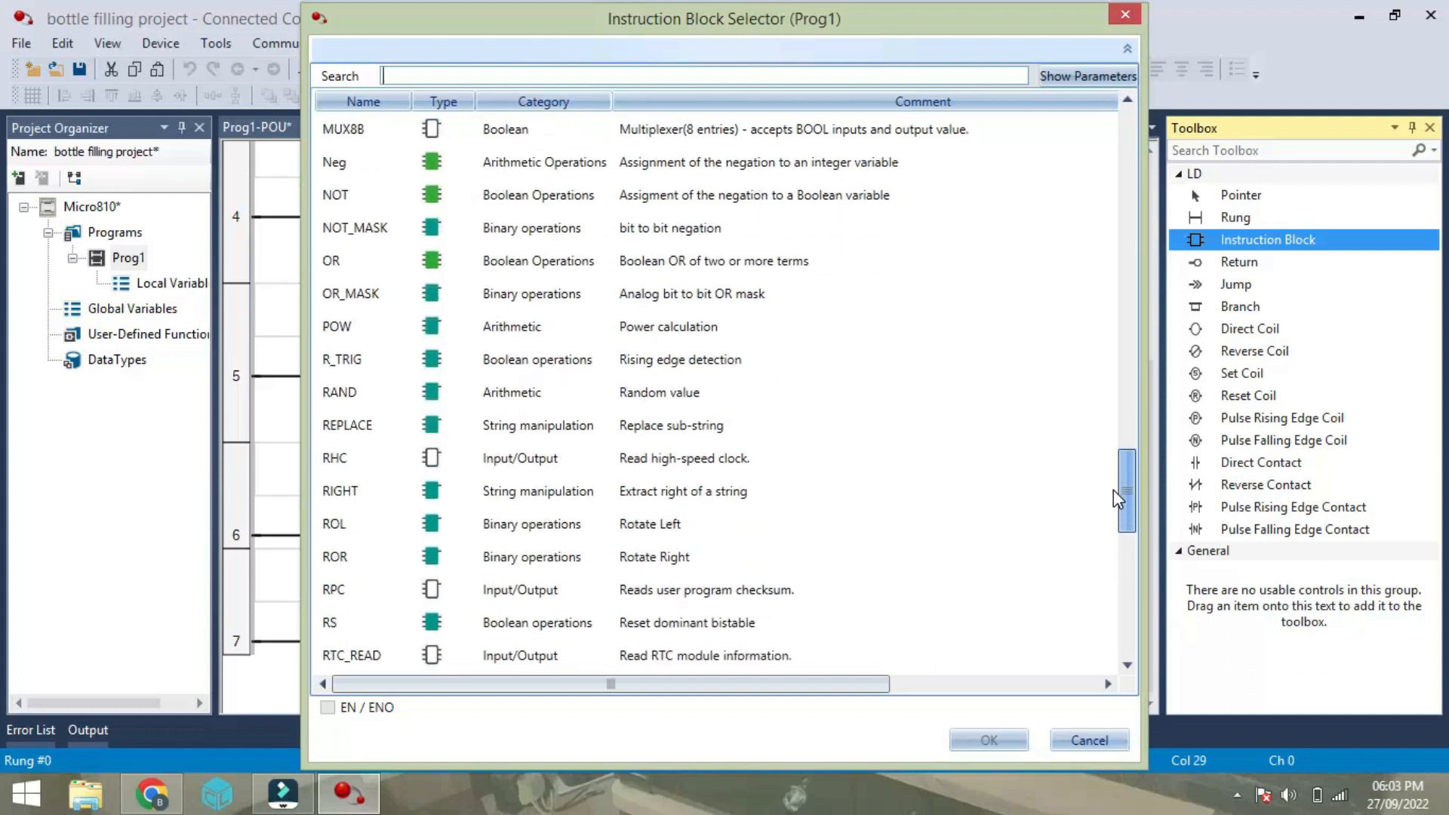
scroll(down, 3)
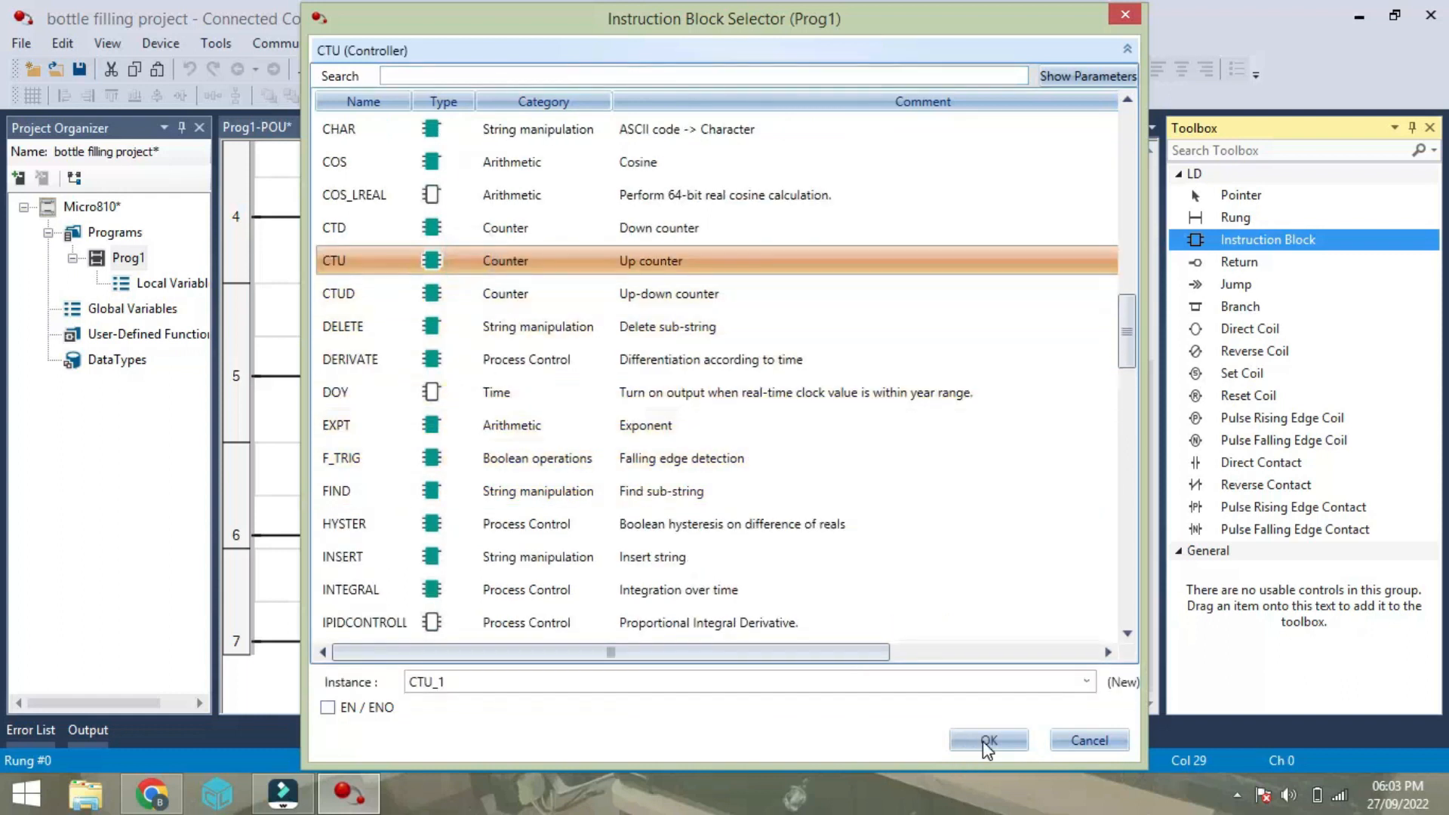
click(989, 740)
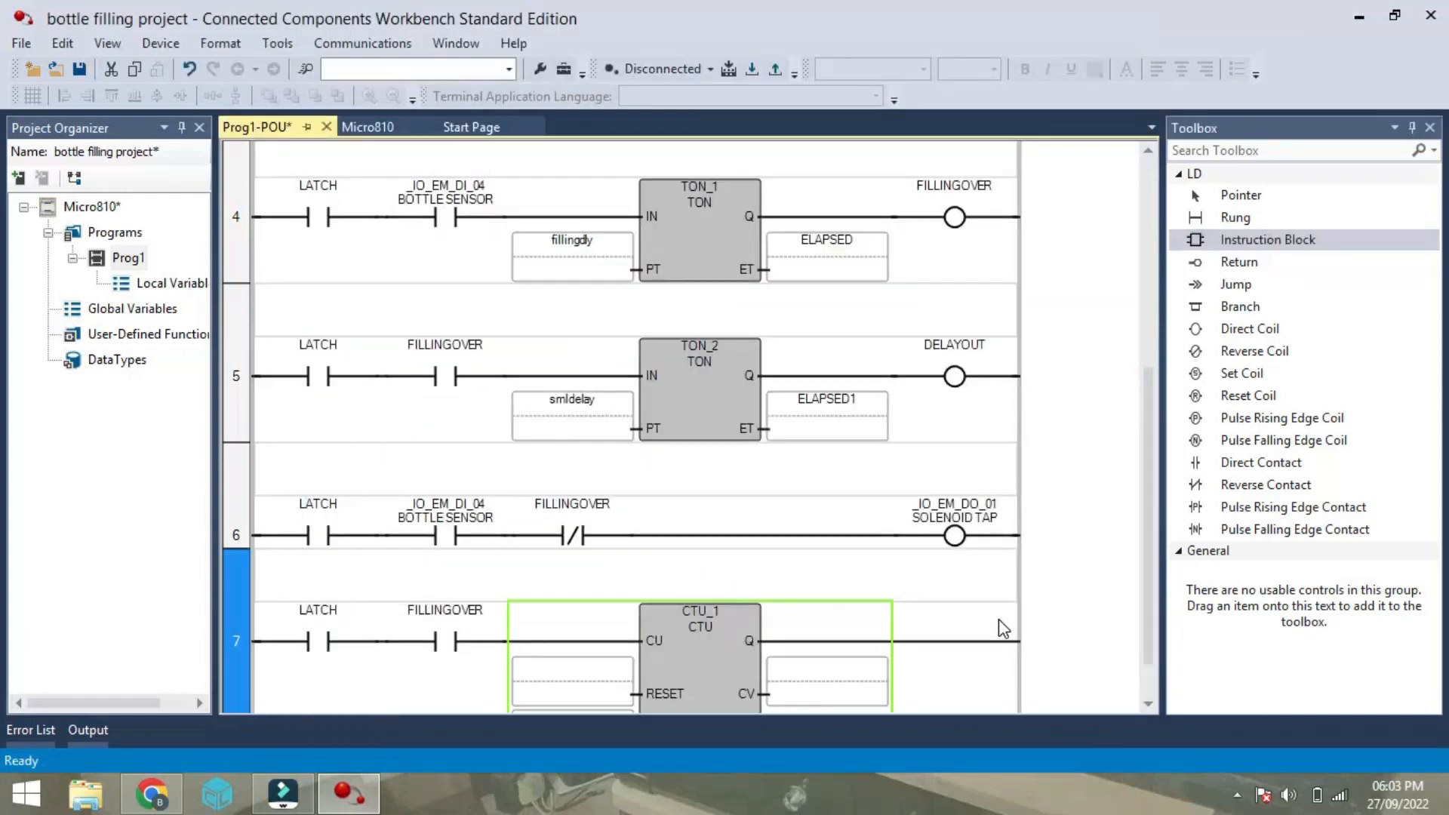
mouse_move(1149, 643)
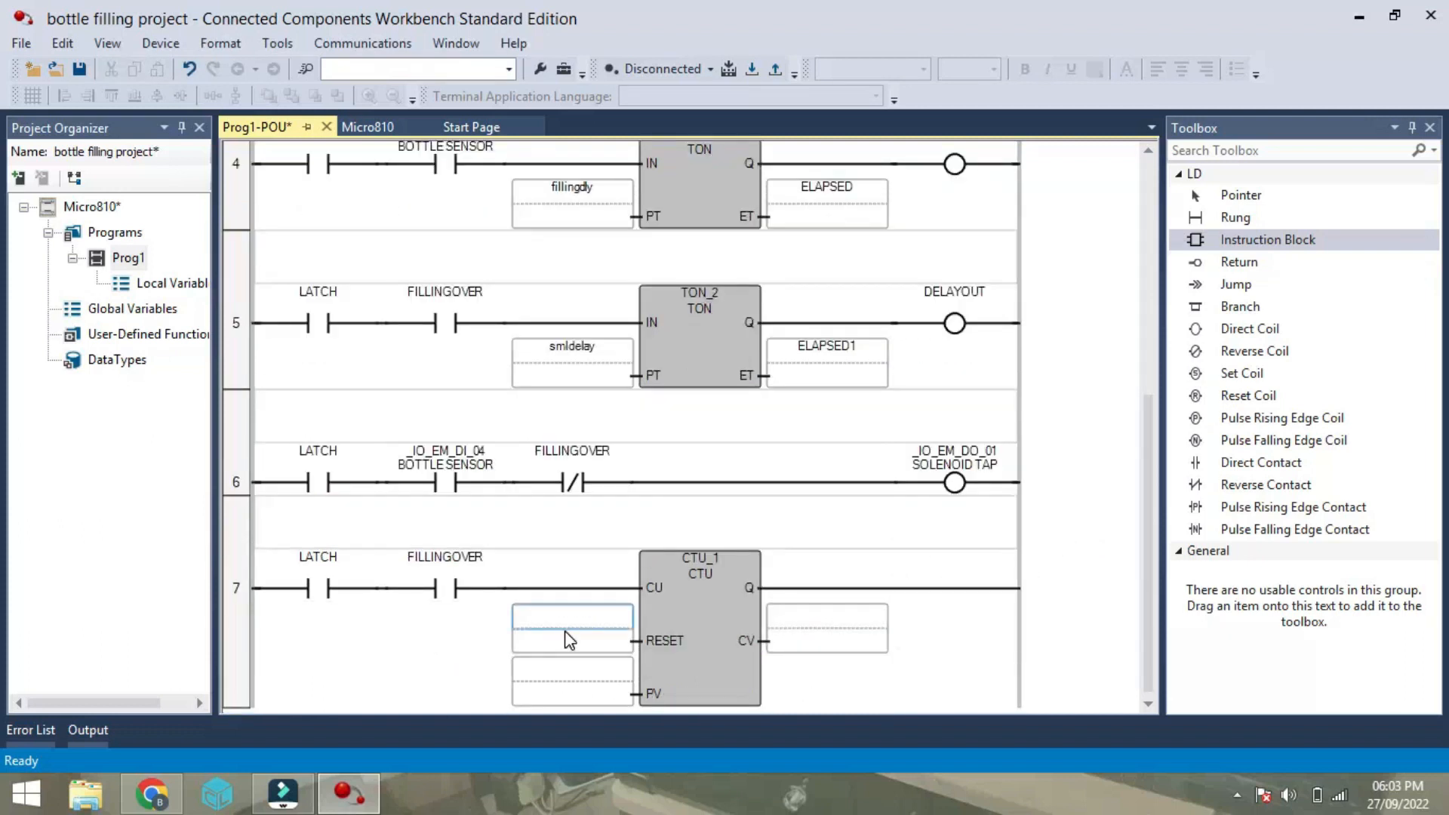
Assign input _IO_EM_DI_05, aliased COUNTRST, to CTU_1's RESET input.
click(572, 634)
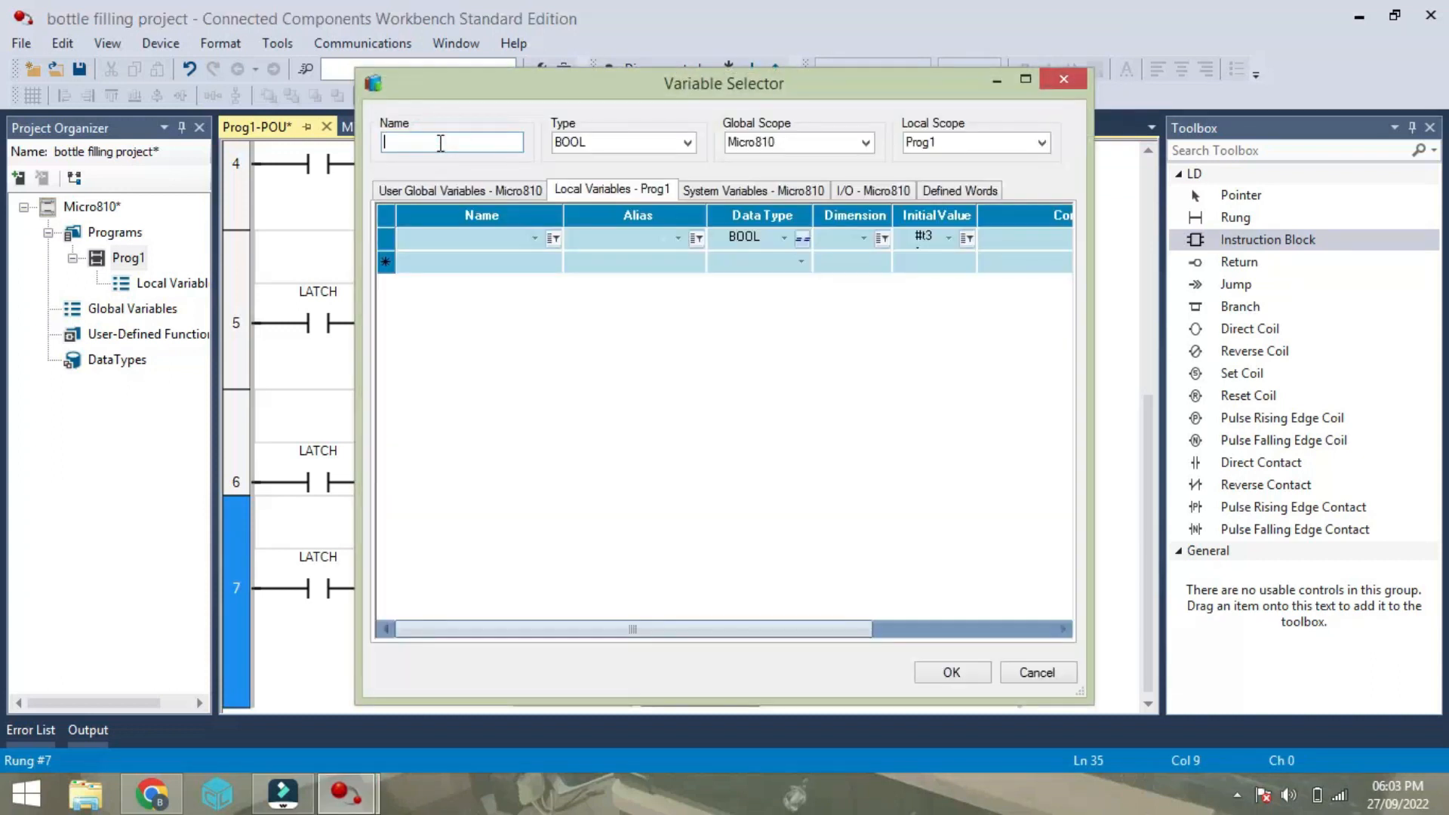
text(COUN)
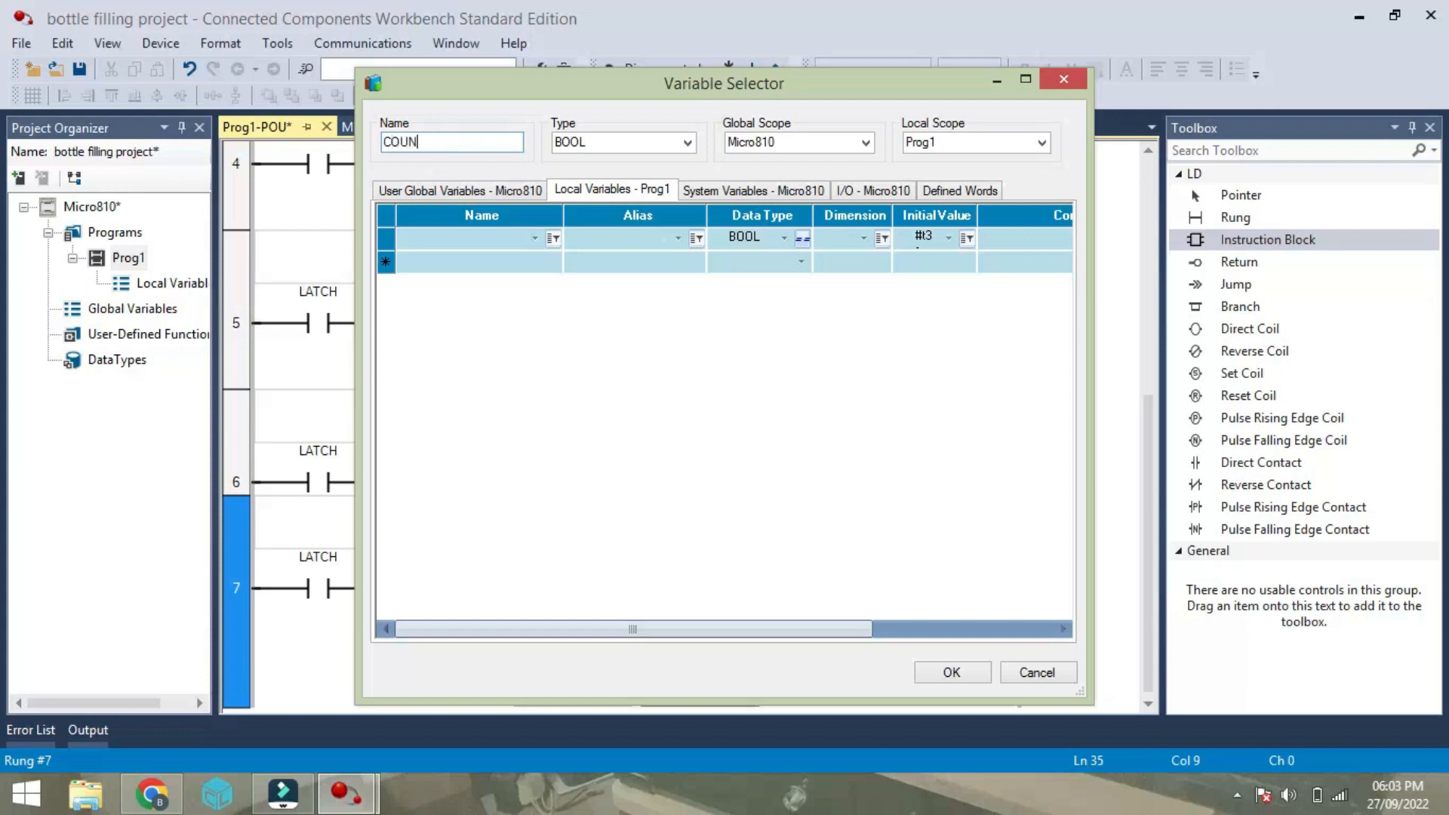
text(RST)
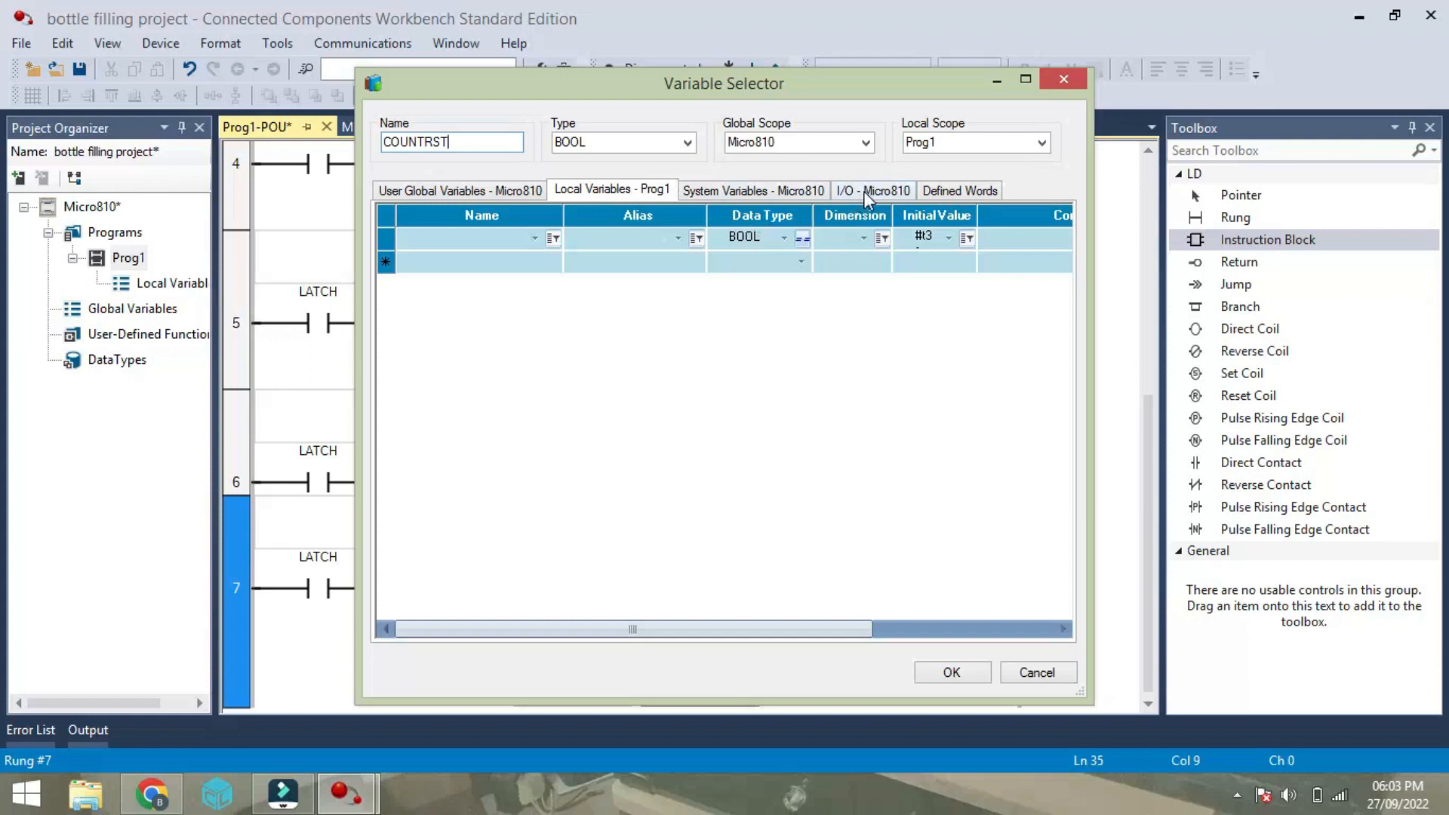
click(873, 190)
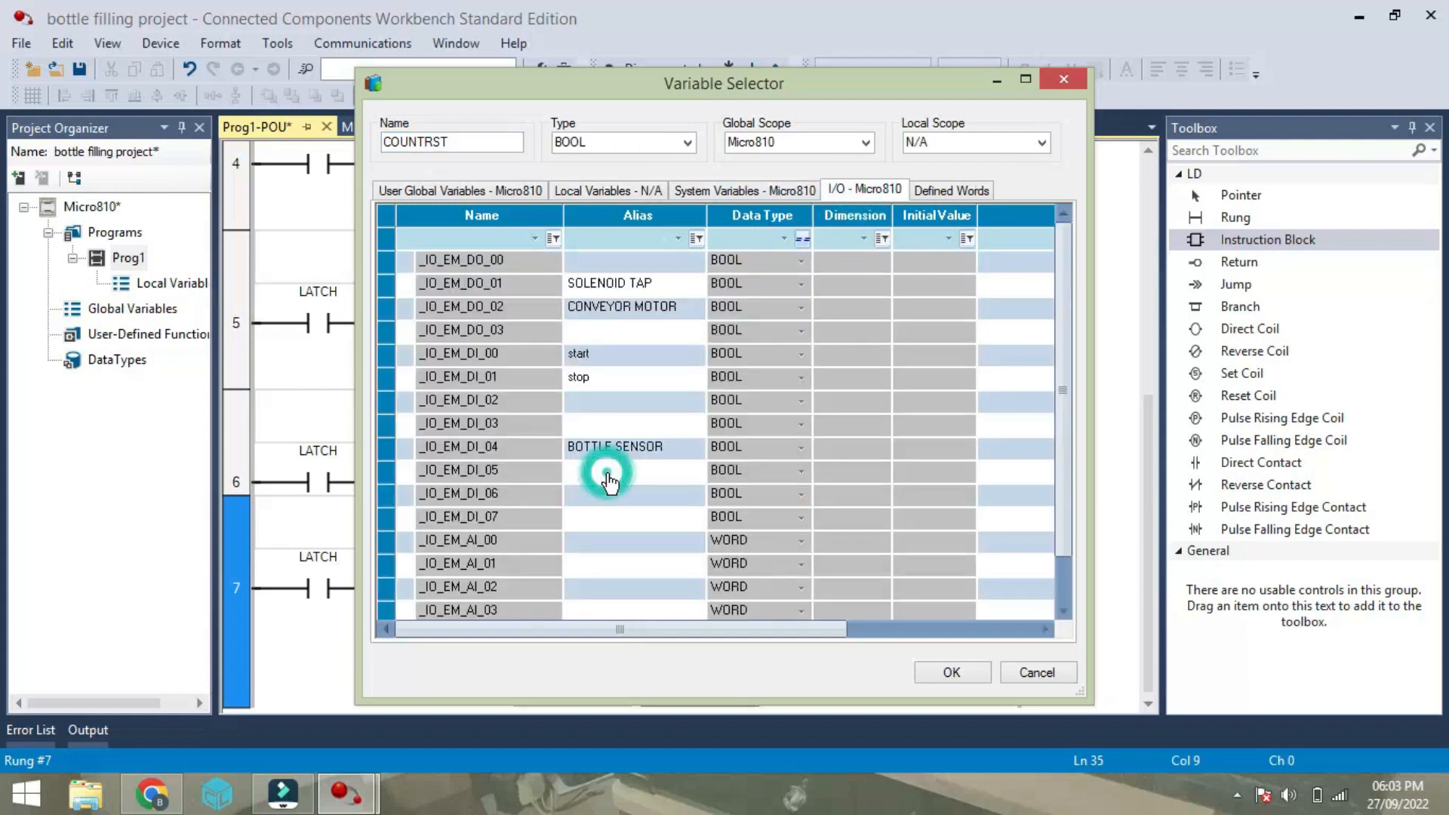
click(609, 470)
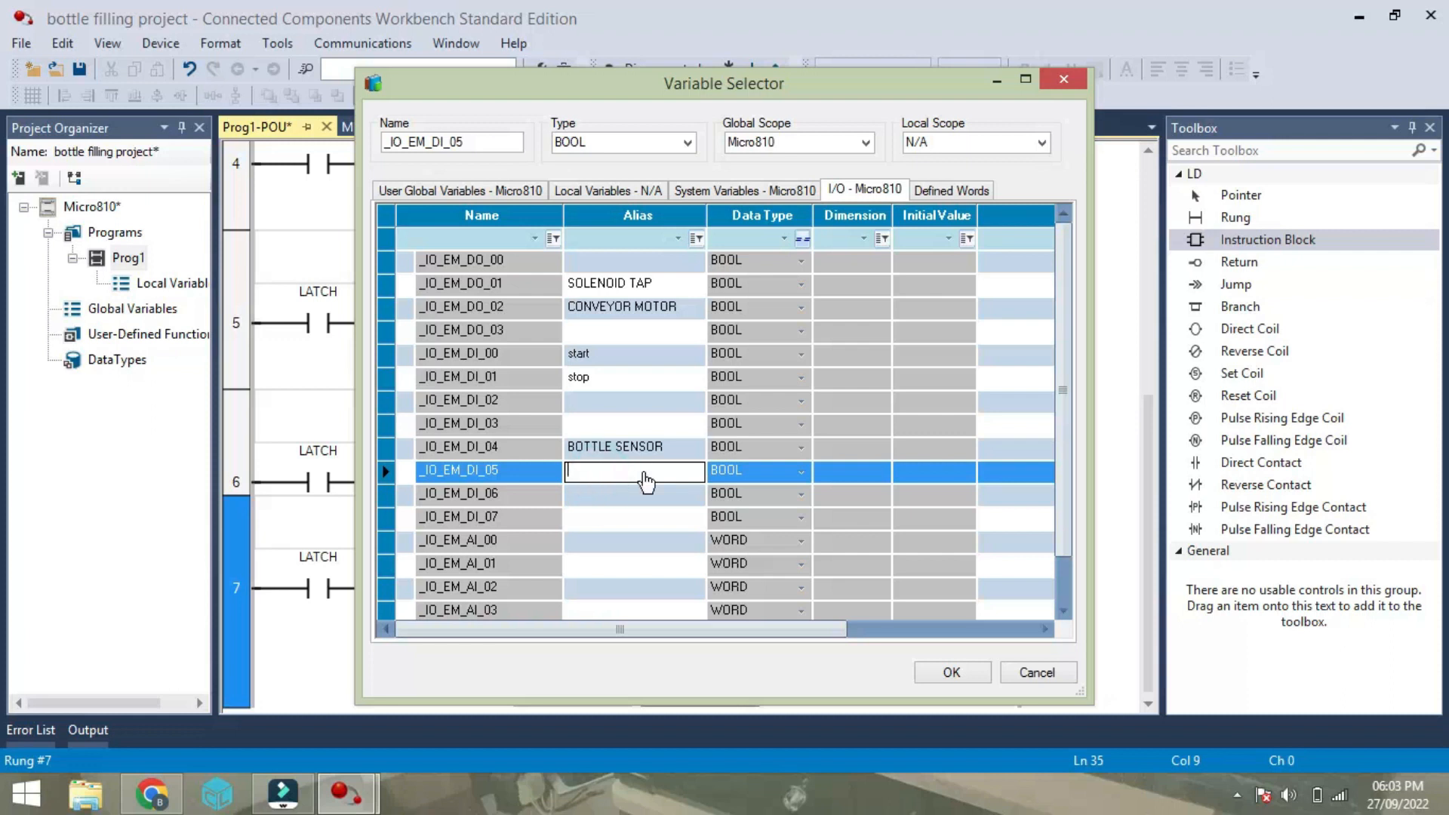
text(COUNTR)
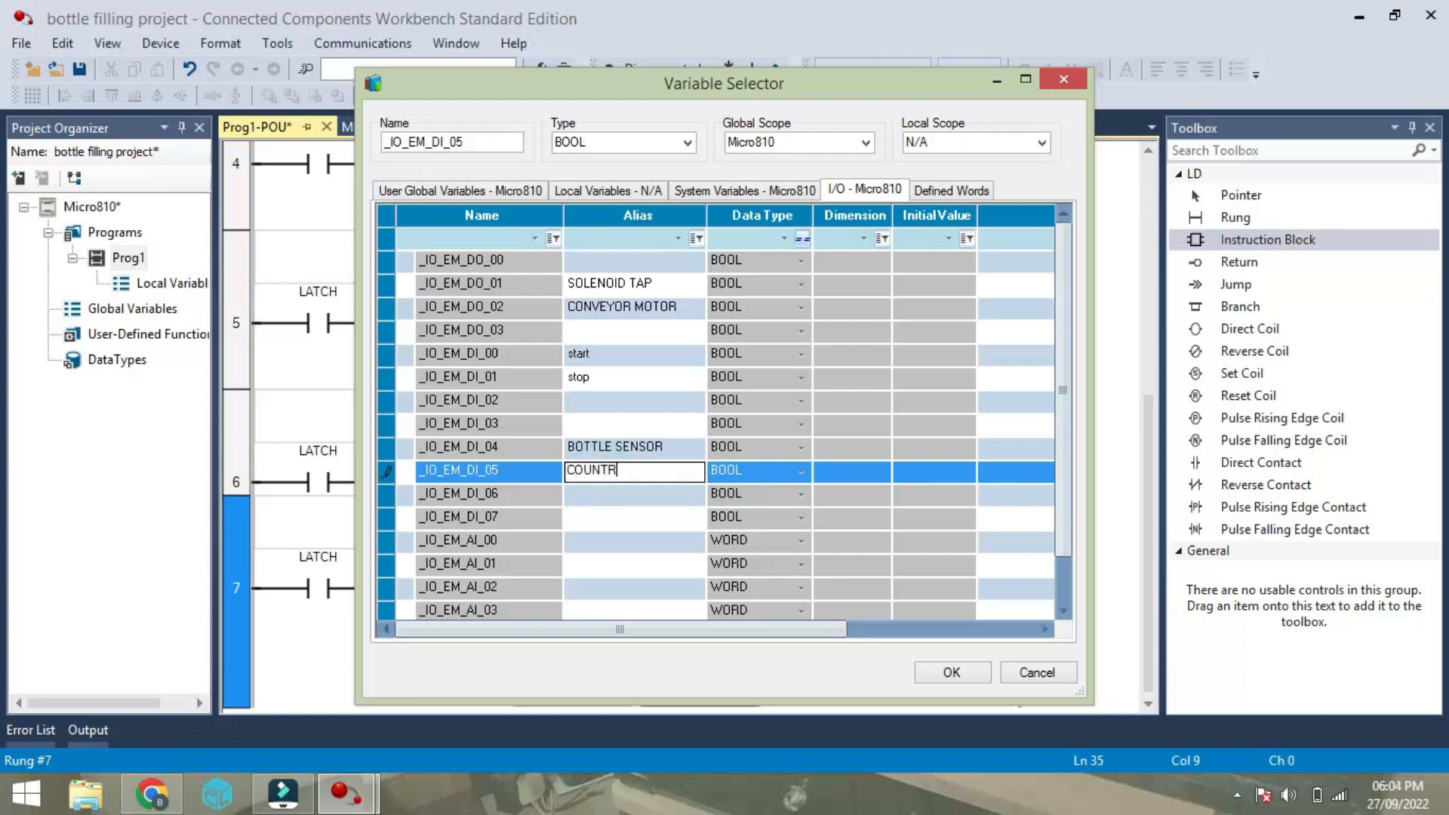
text(ST)
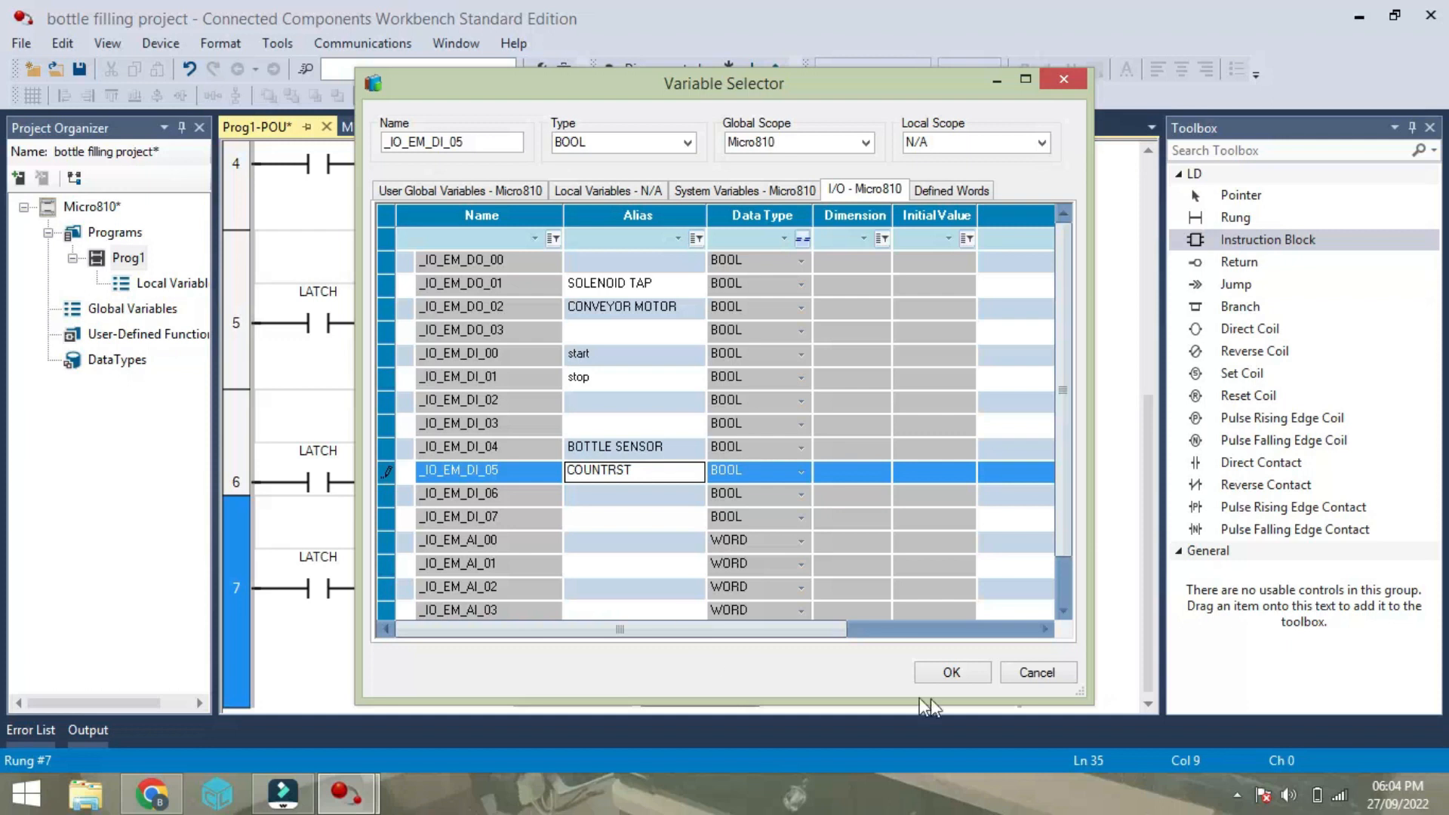
click(951, 672)
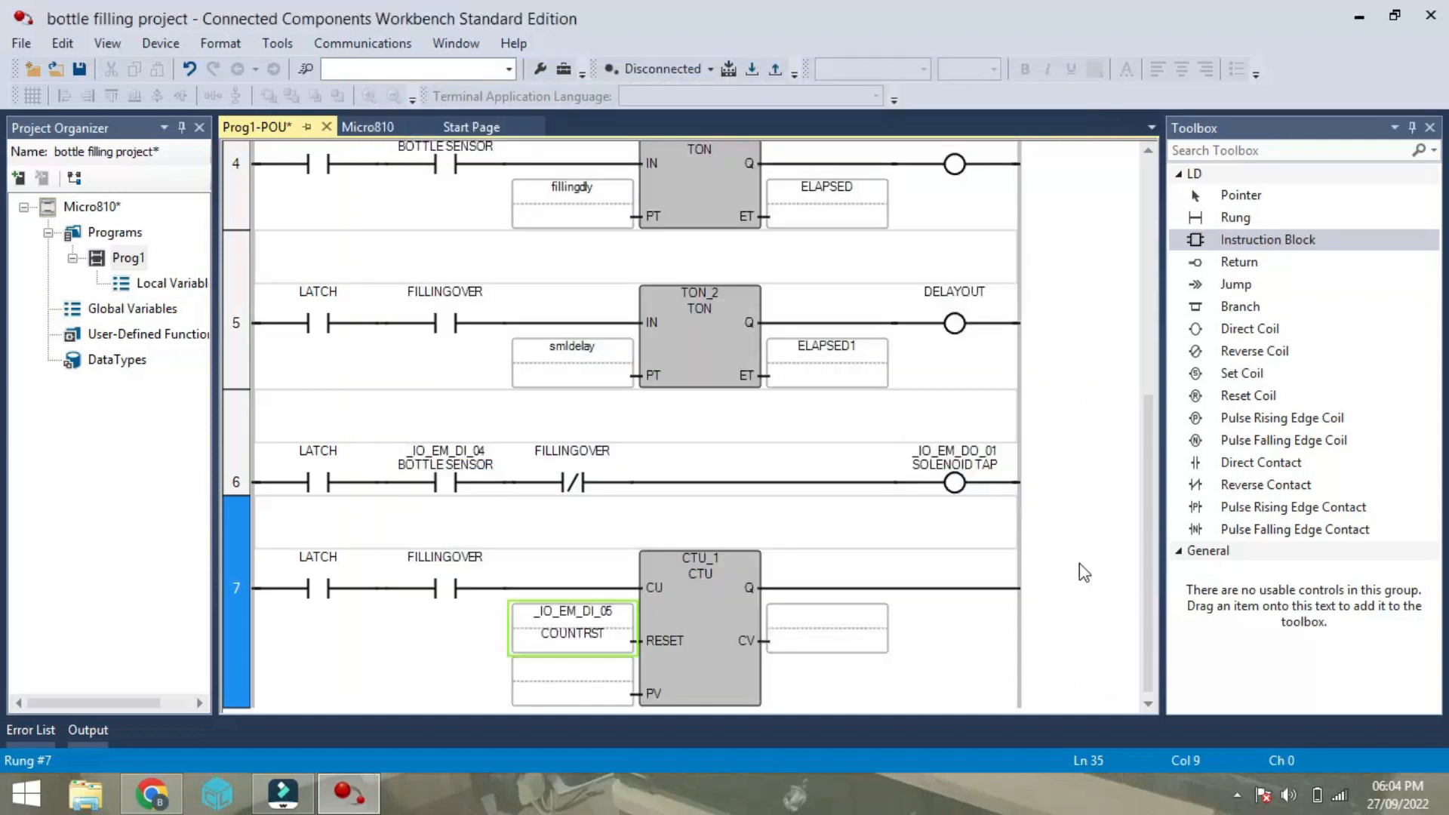
Assign a new DINT variable BOTTLECOUNT to CTU_1's PV input.
click(572, 691)
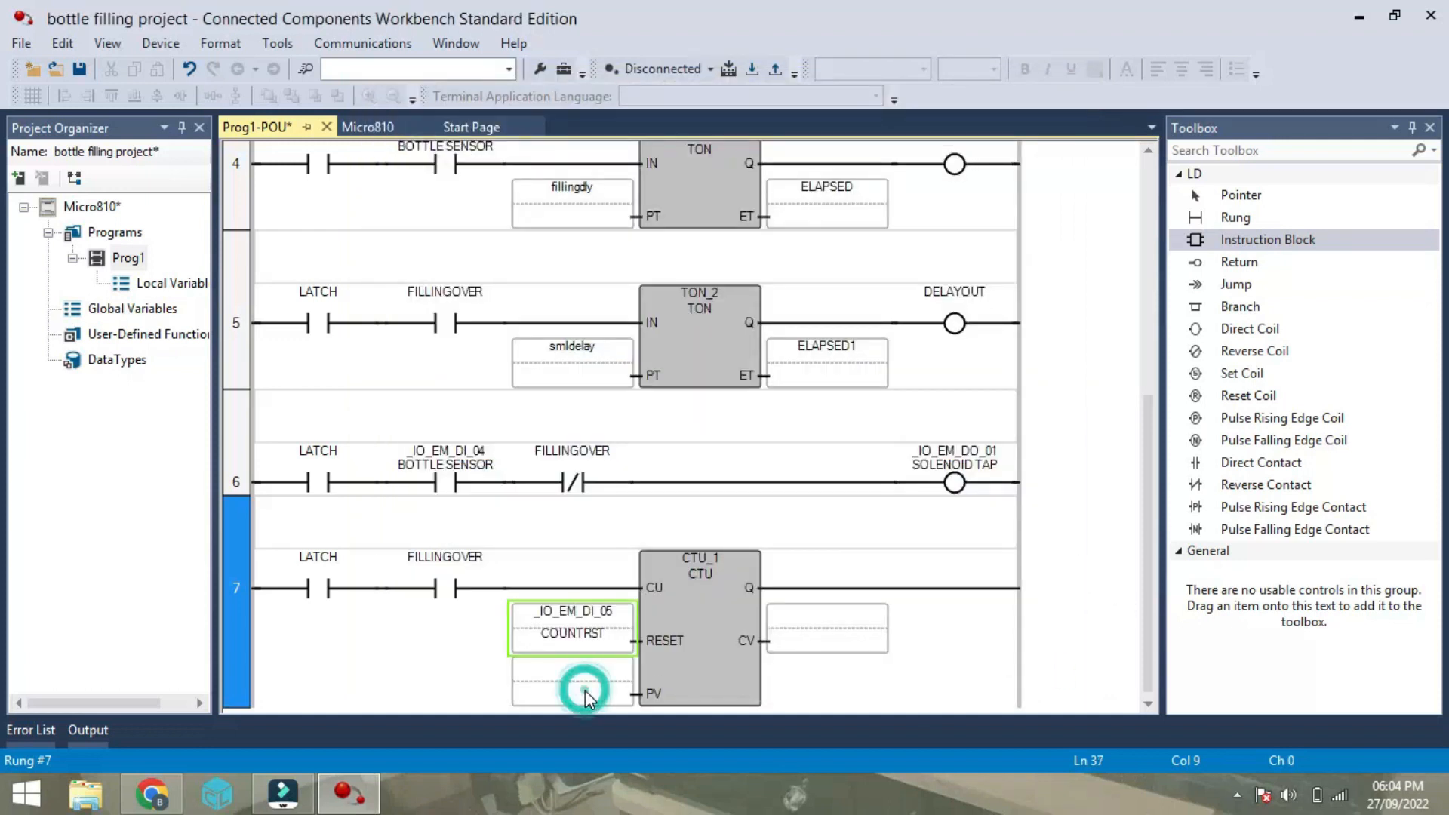
click(572, 681)
text(BO)
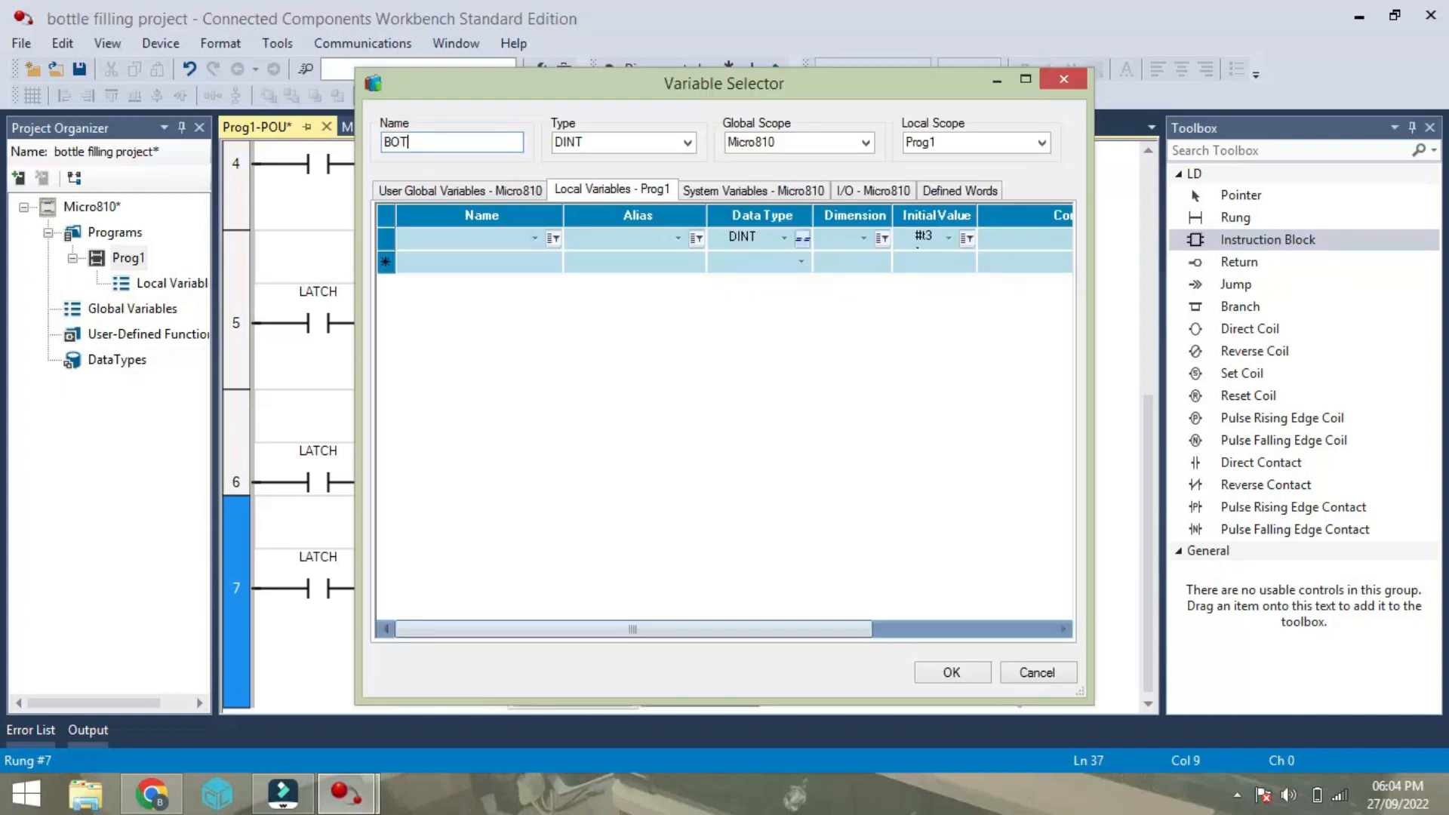
text(TLEC)
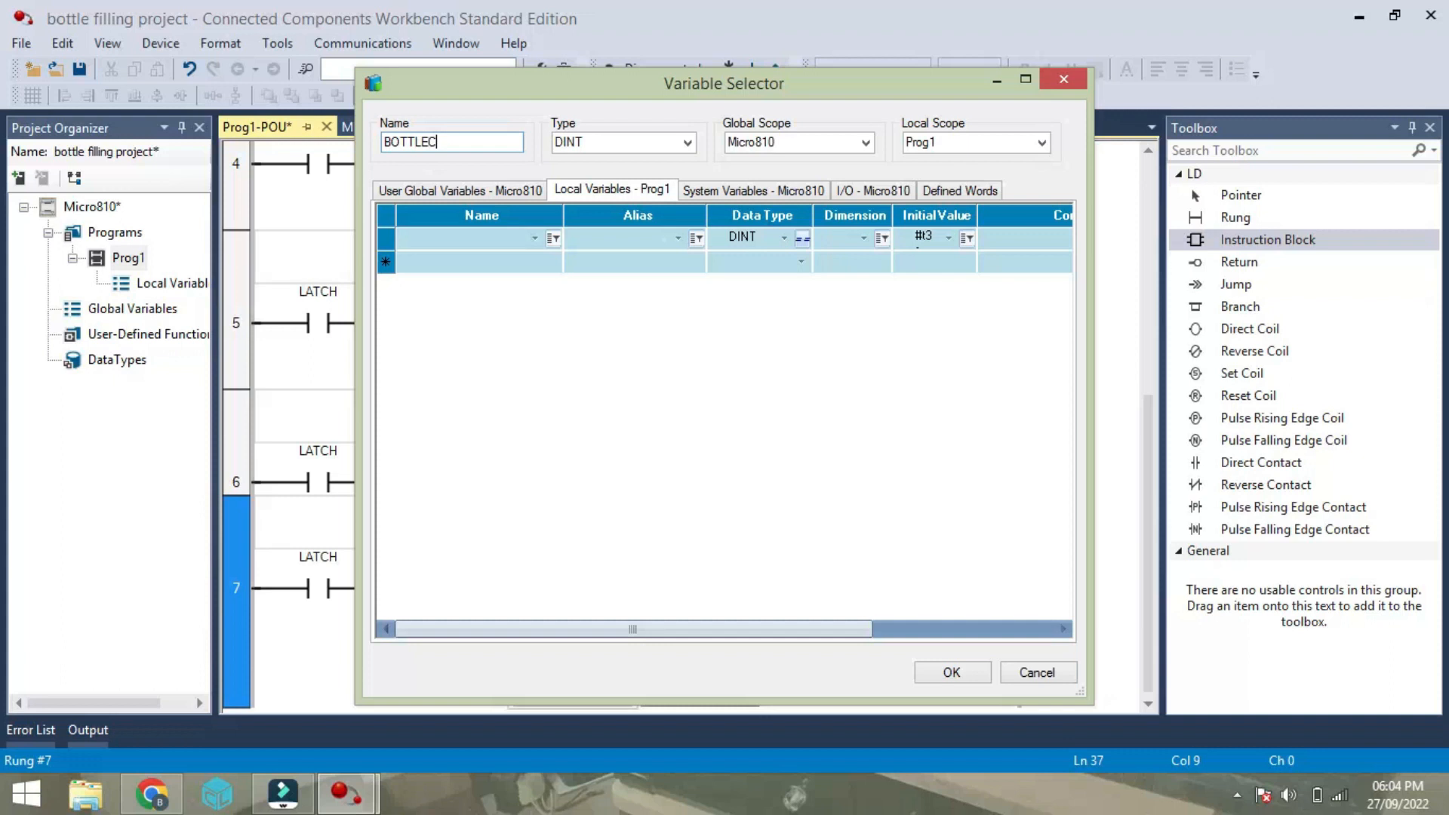
text(OUNT)
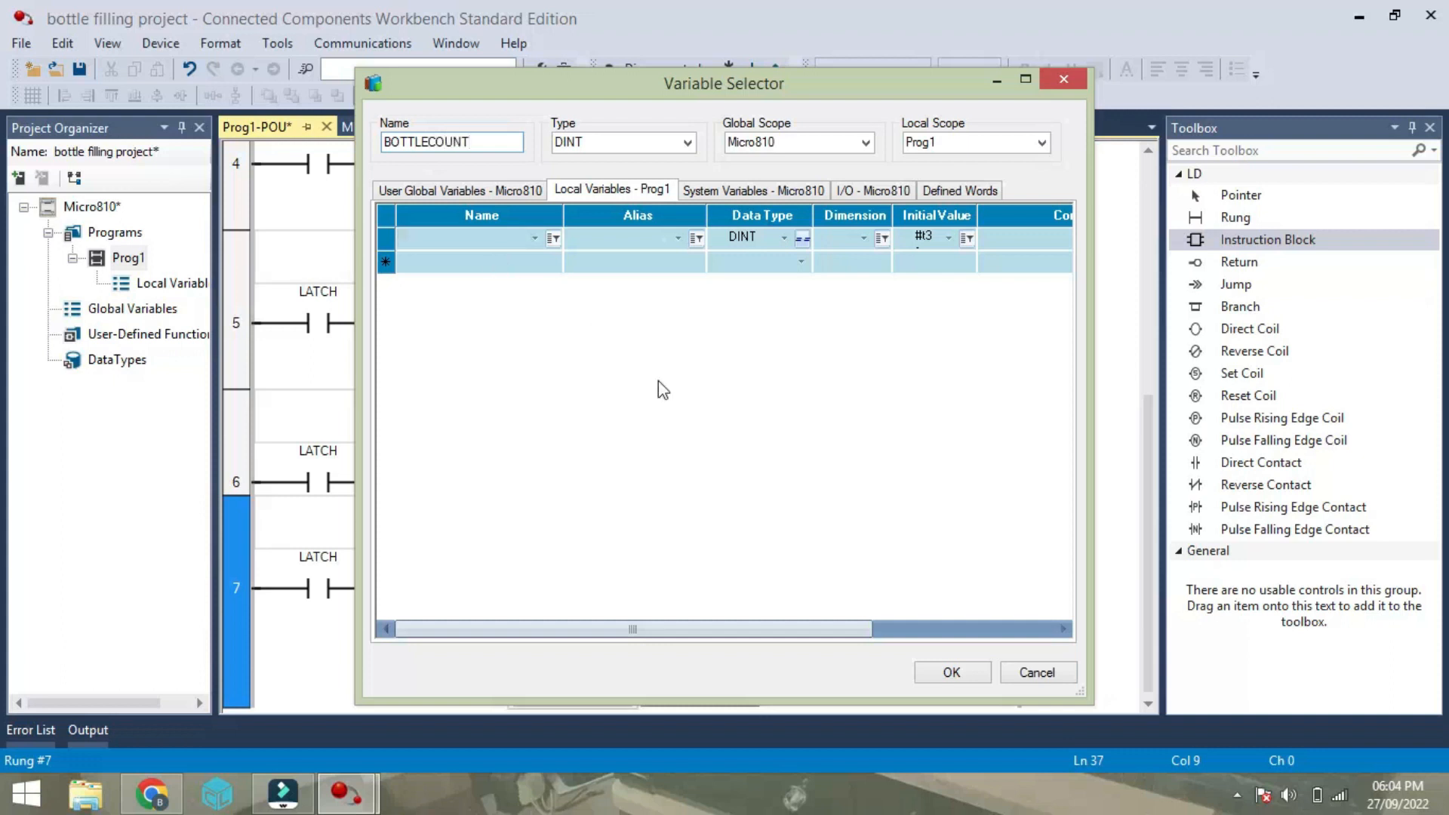
click(952, 672)
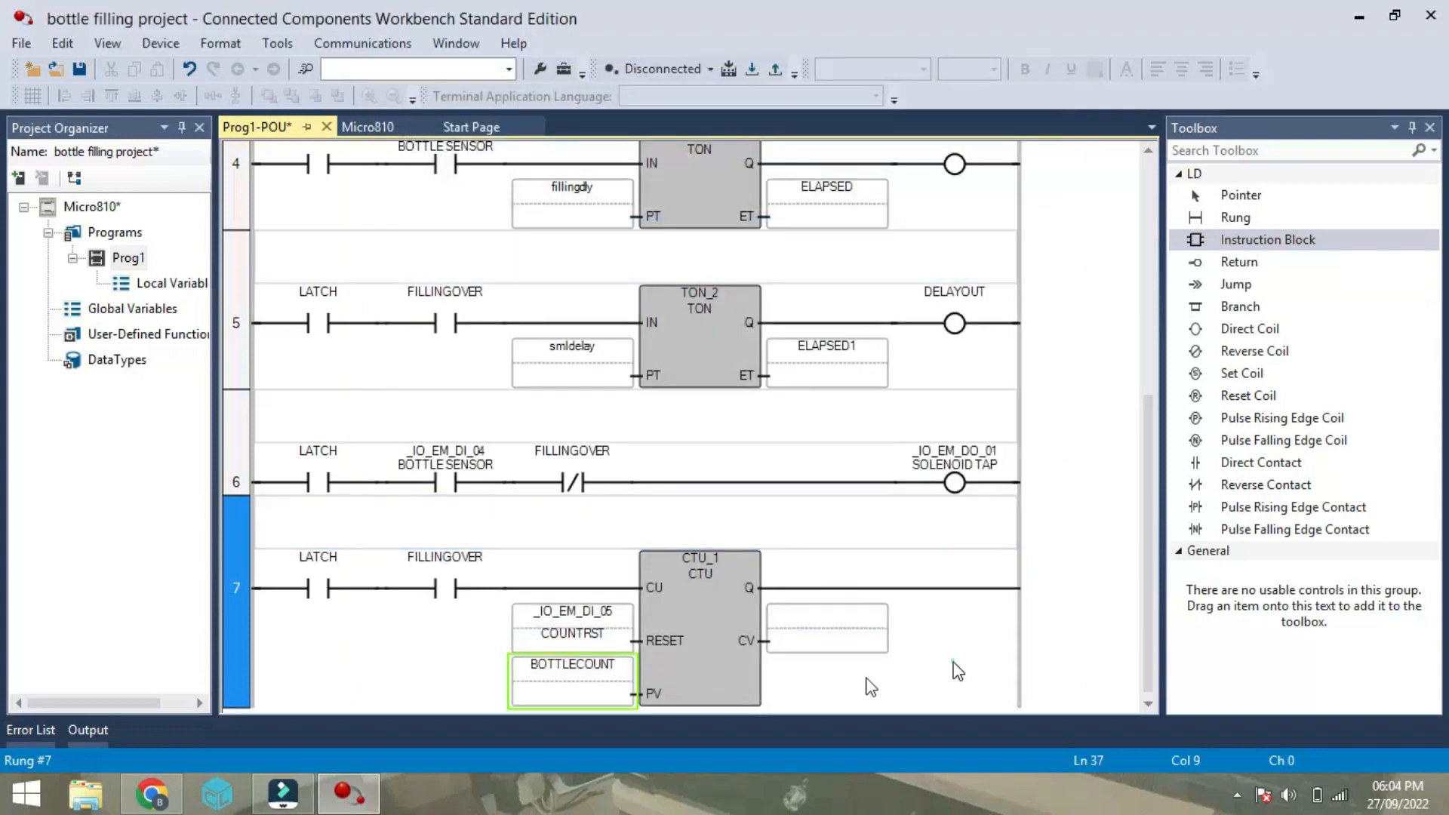
Set BOTTLECOUNT's initial value to 10.
double_click(571, 679)
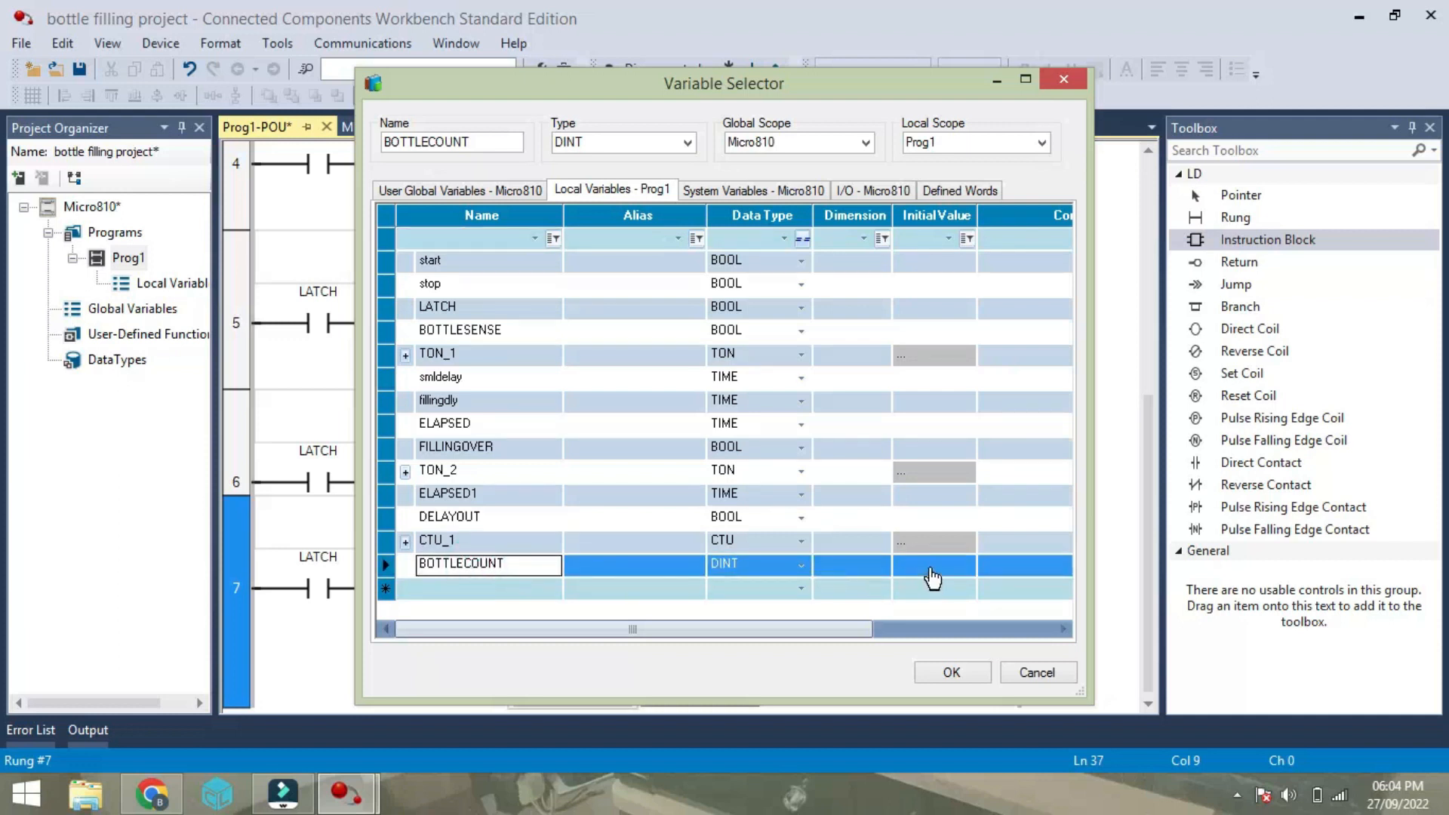
click(933, 564)
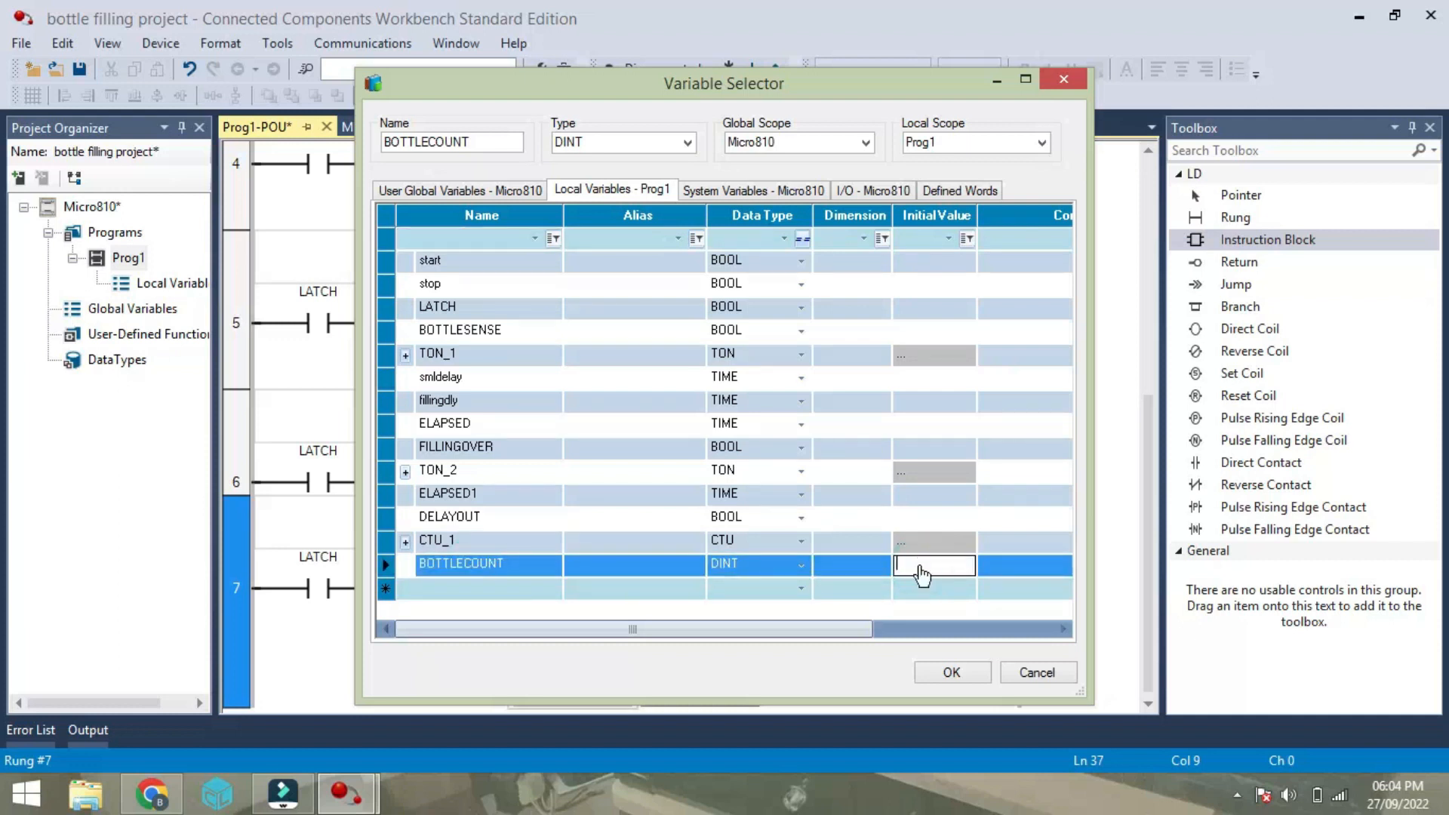
text(10)
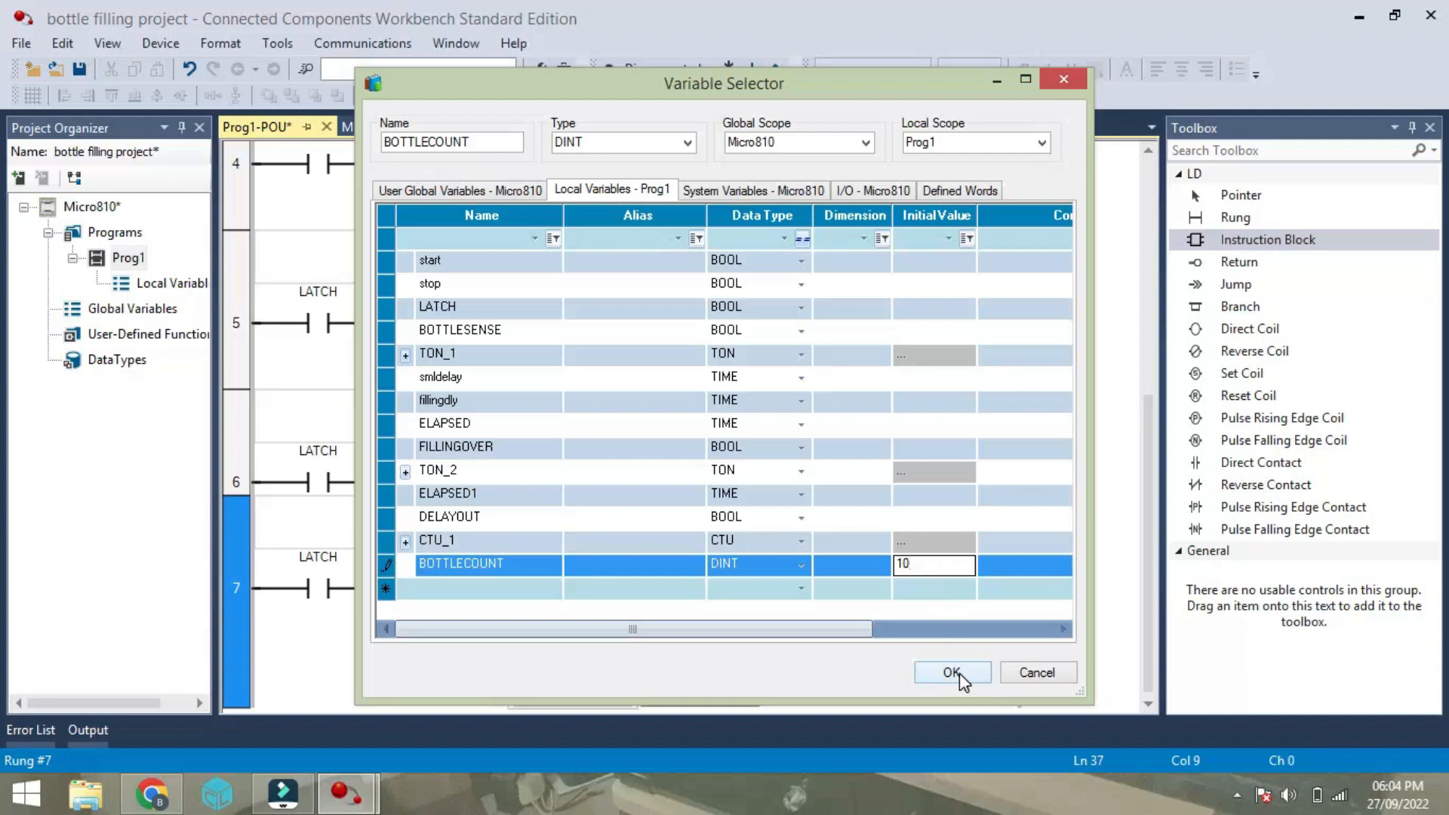
click(951, 672)
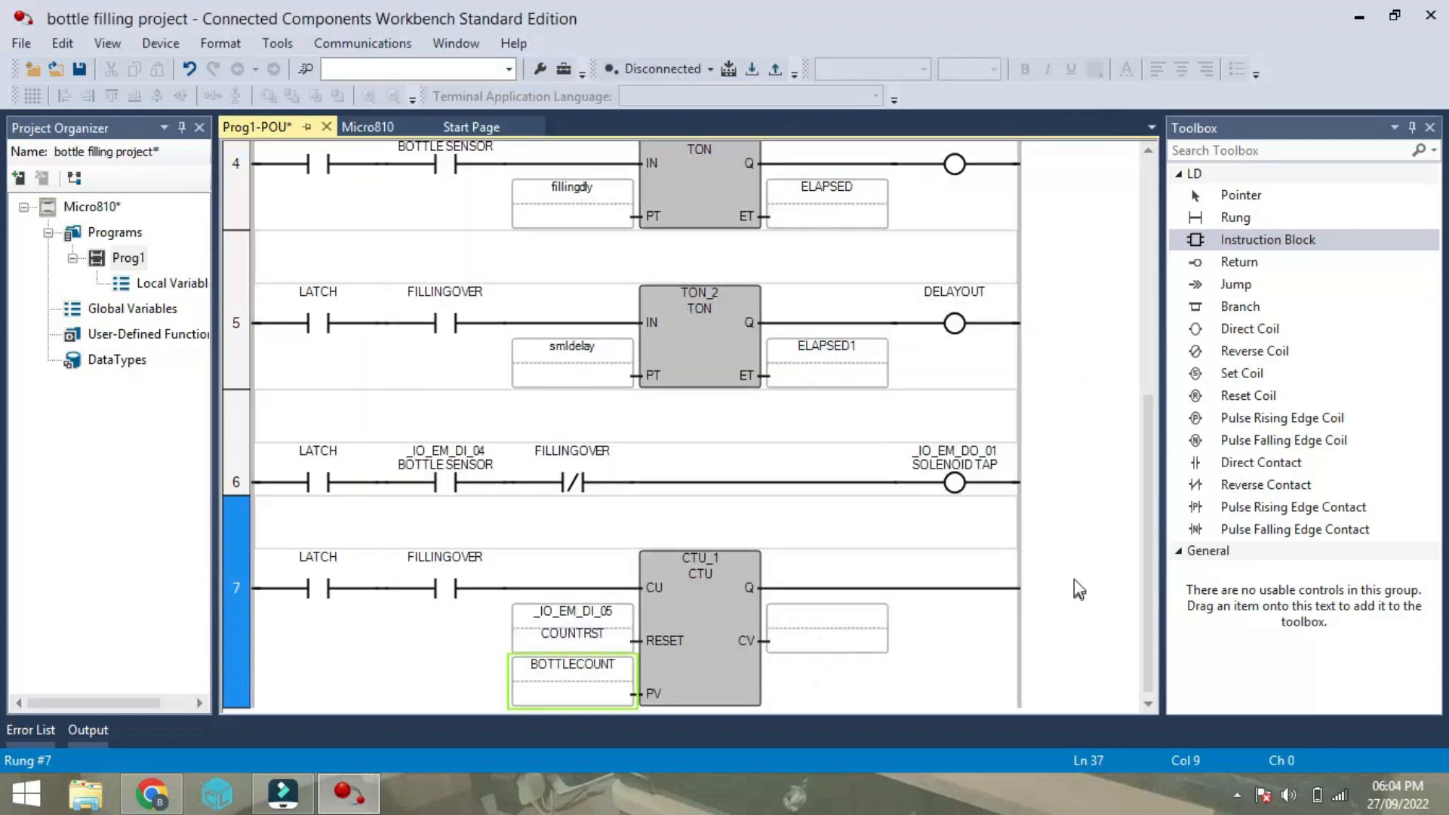
double_click(573, 680)
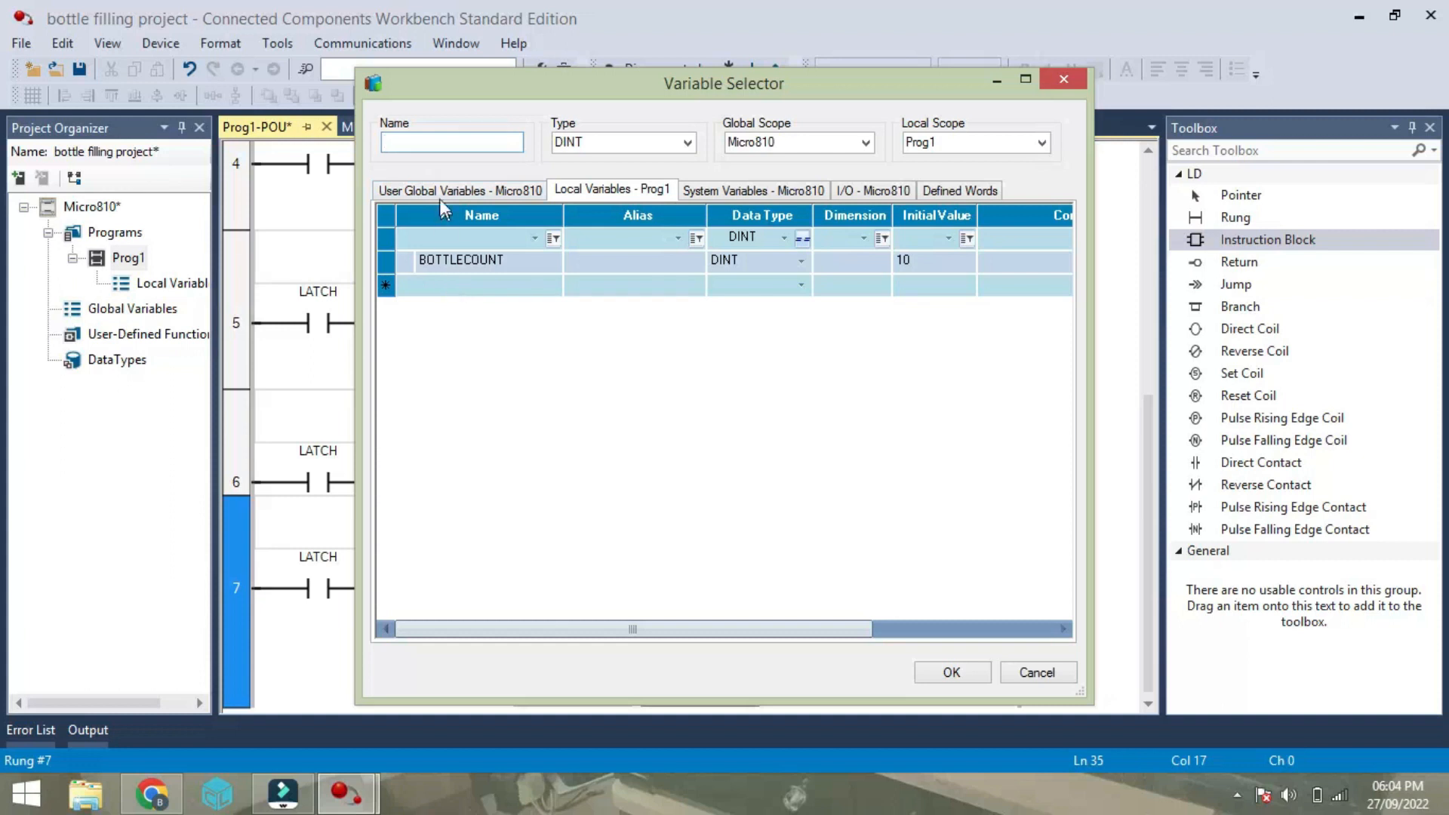
Assign a new variable TOTALCOUNT to CTU_1's CV output.
click(452, 143)
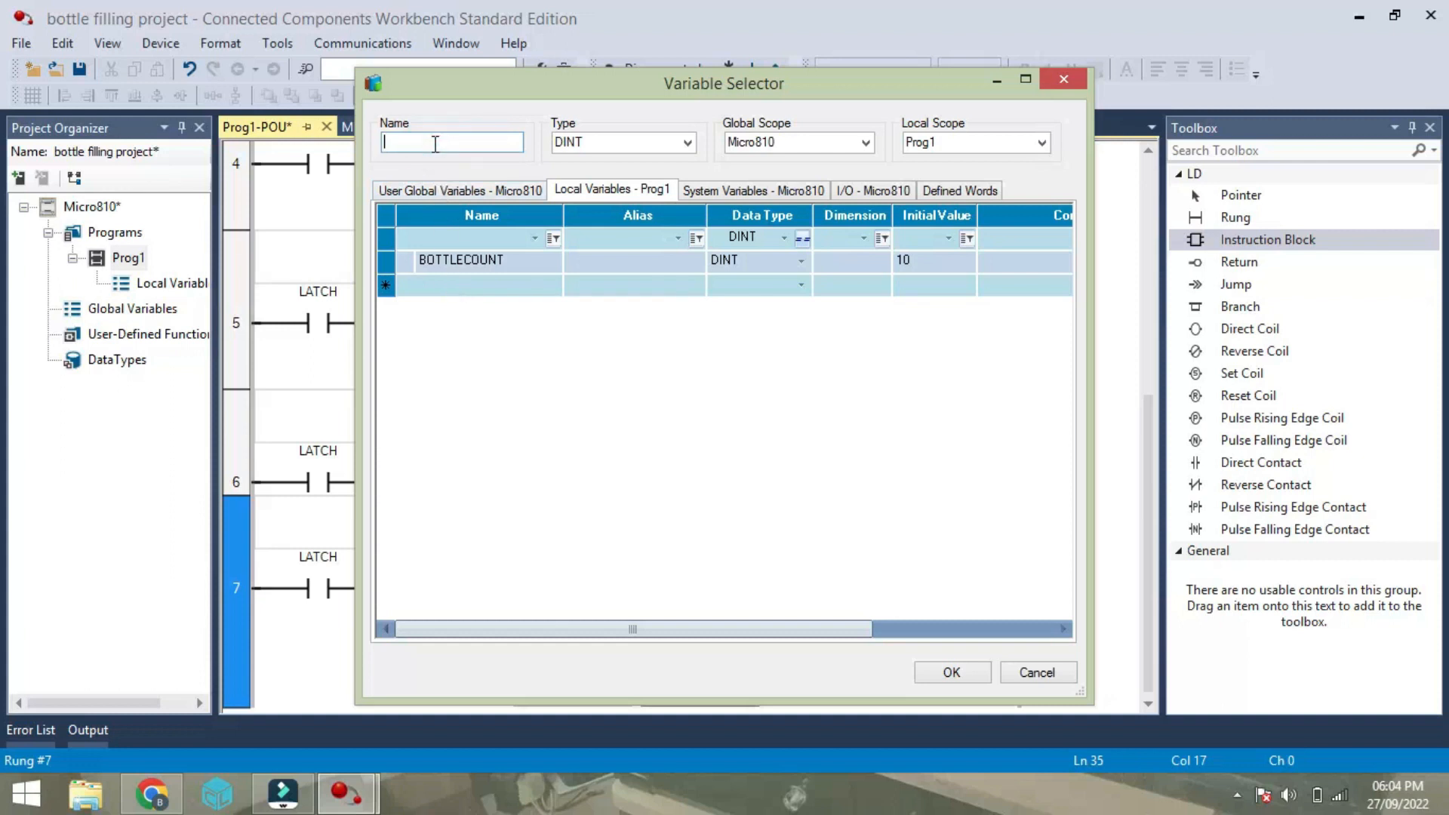
text(TOTAL)
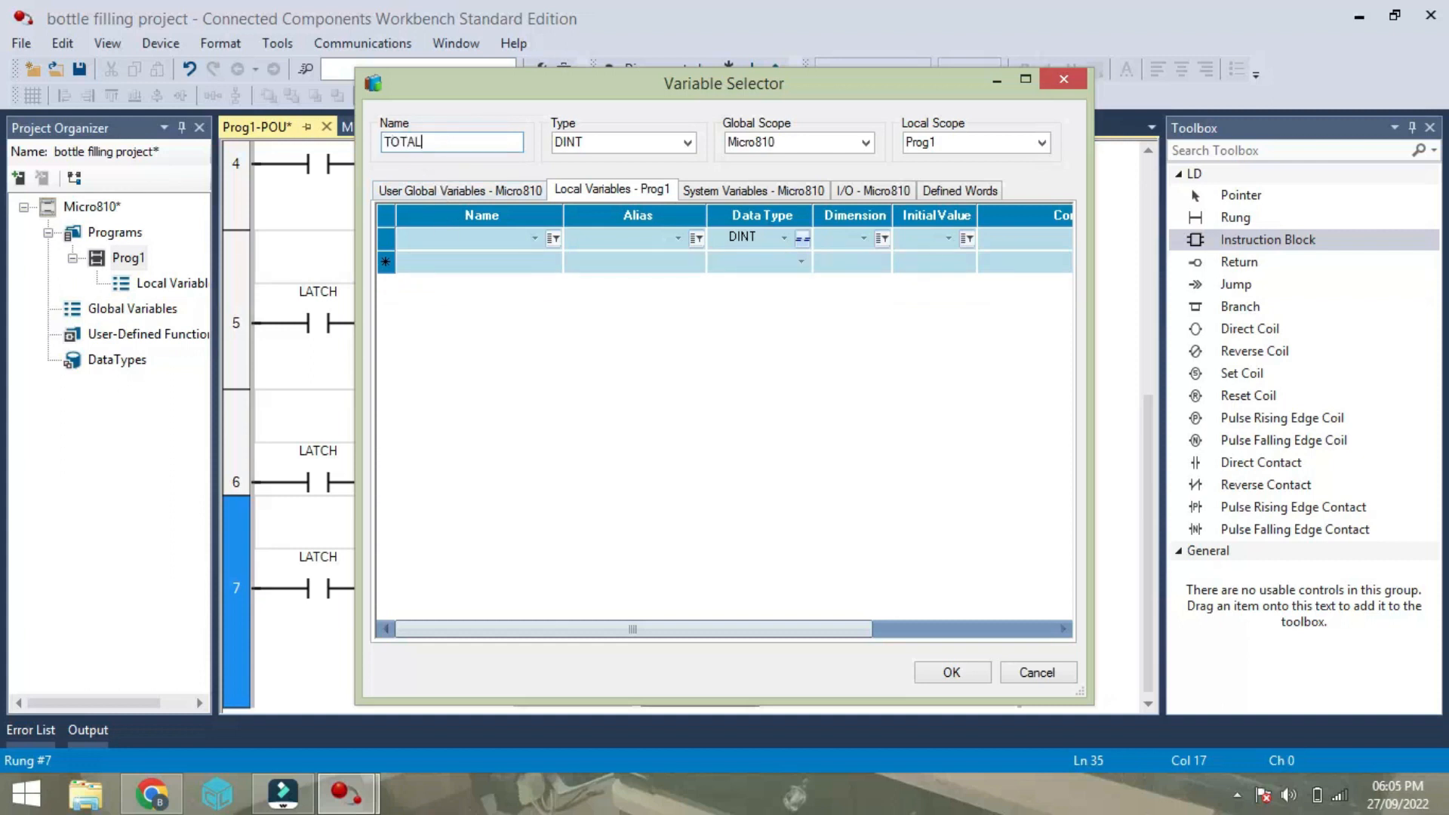
text(COUNT)
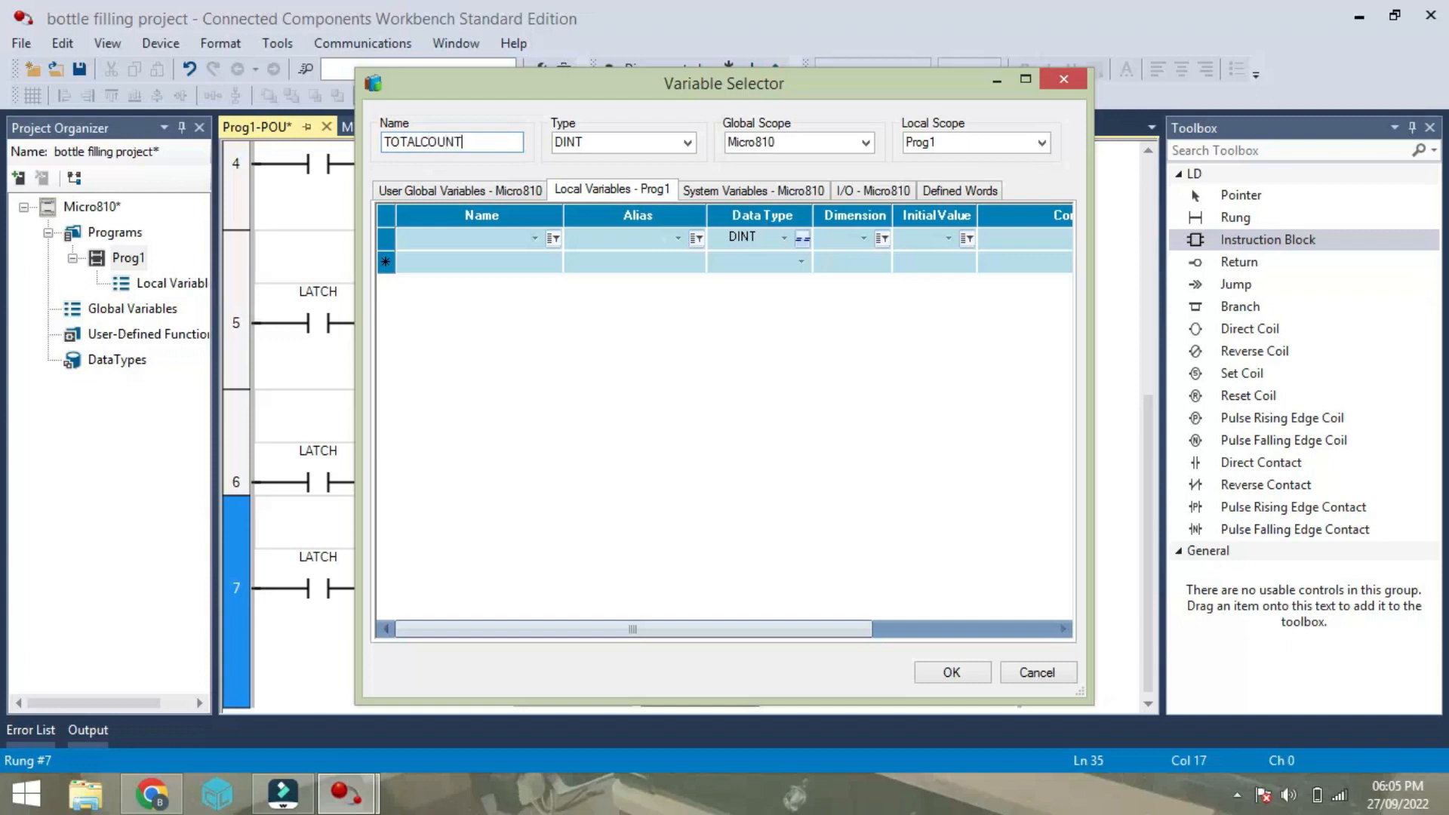
click(952, 672)
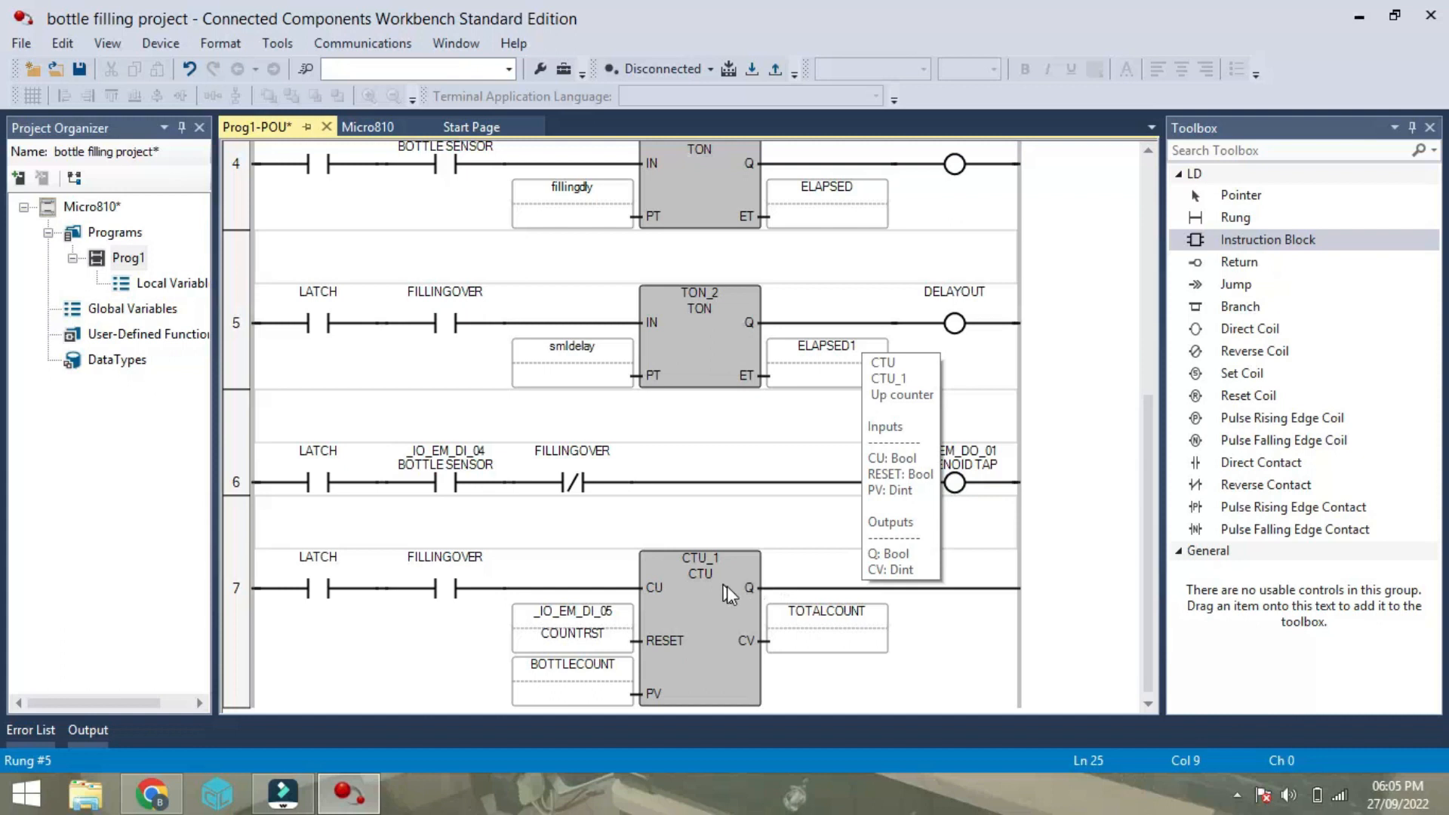
mouse_move(1253, 351)
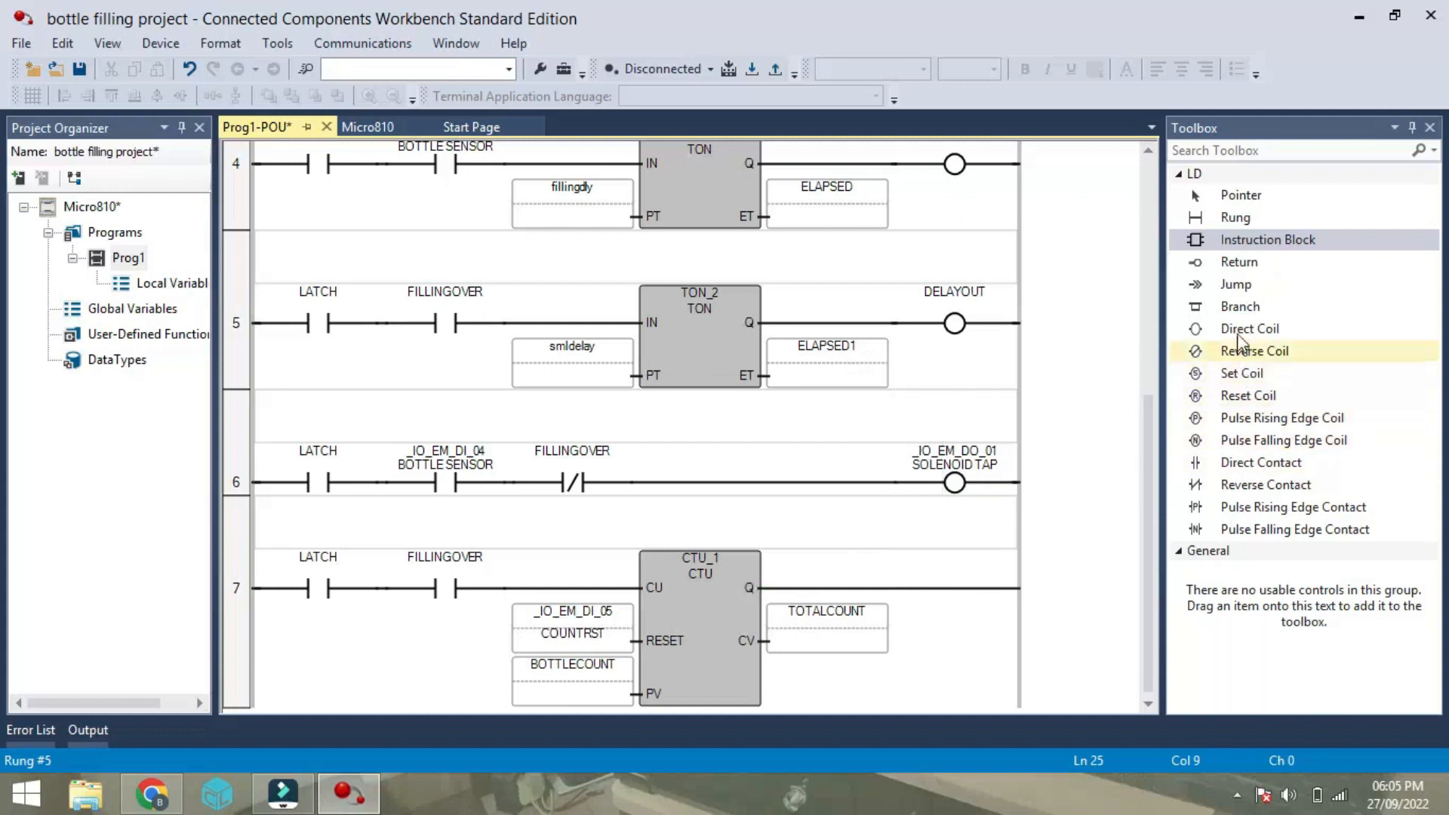
Add a direct output coil and alias output _IO_EM_DO_03 as BUZZER.
click(1248, 329)
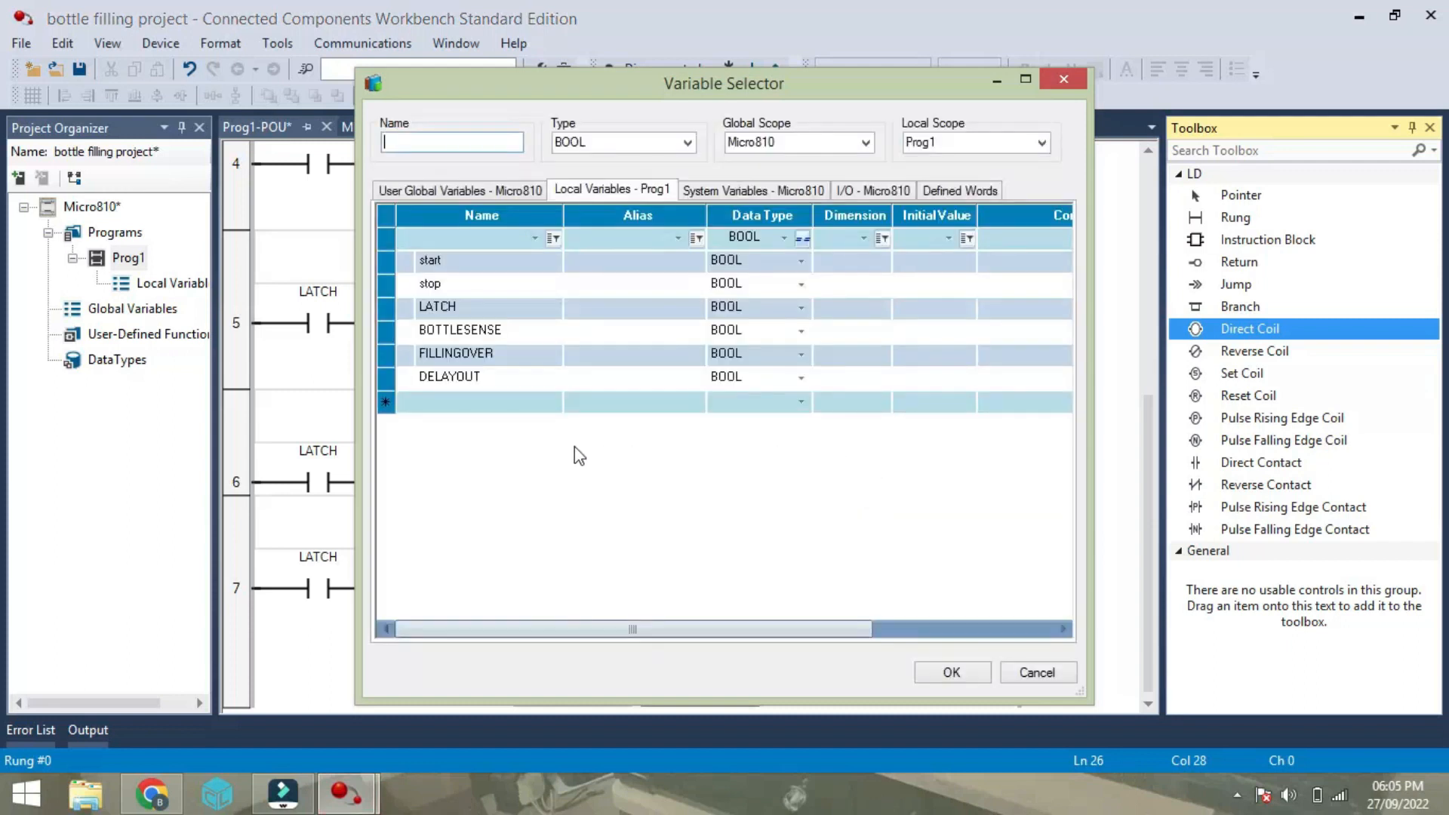
click(864, 191)
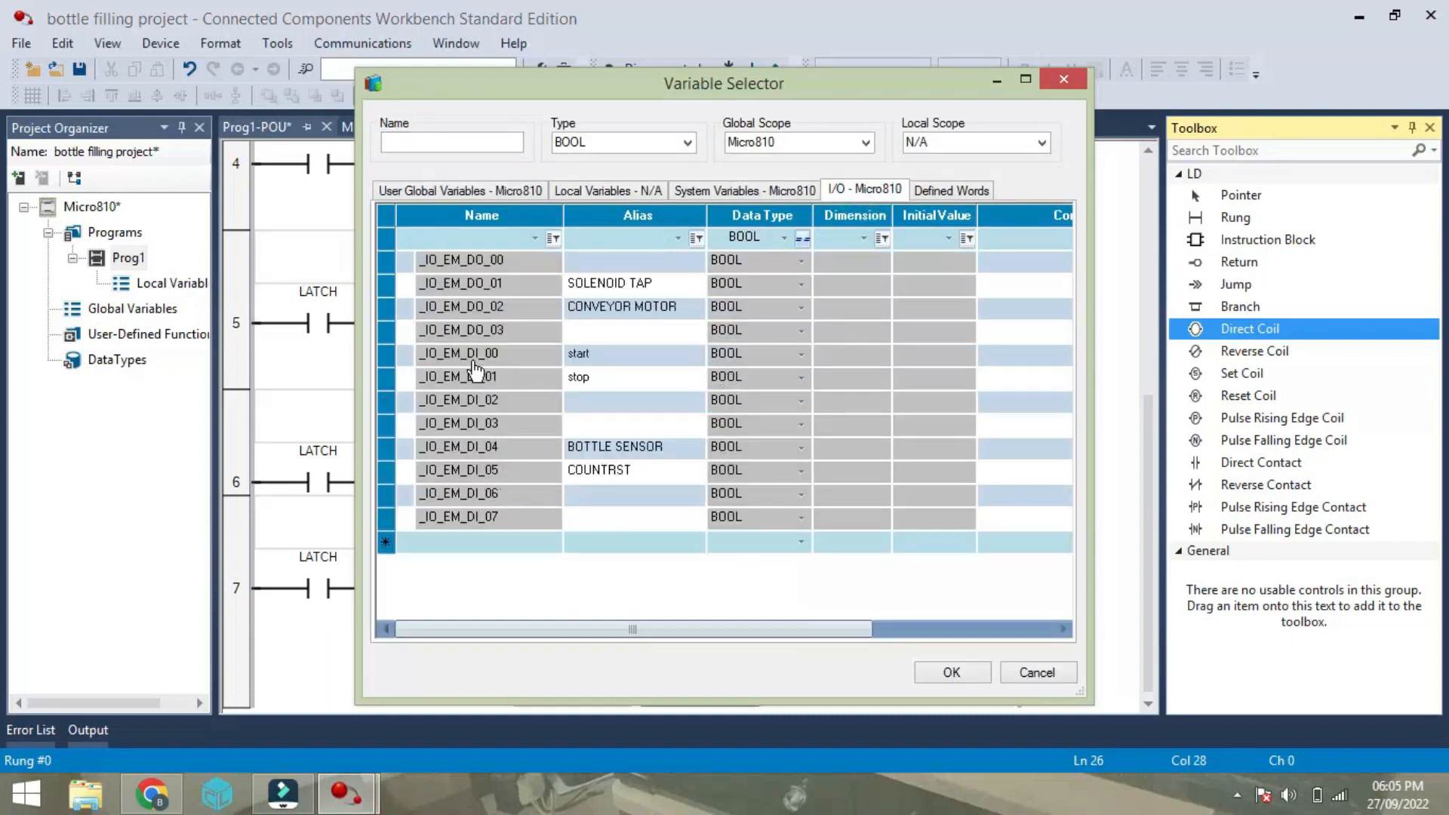
click(471, 330)
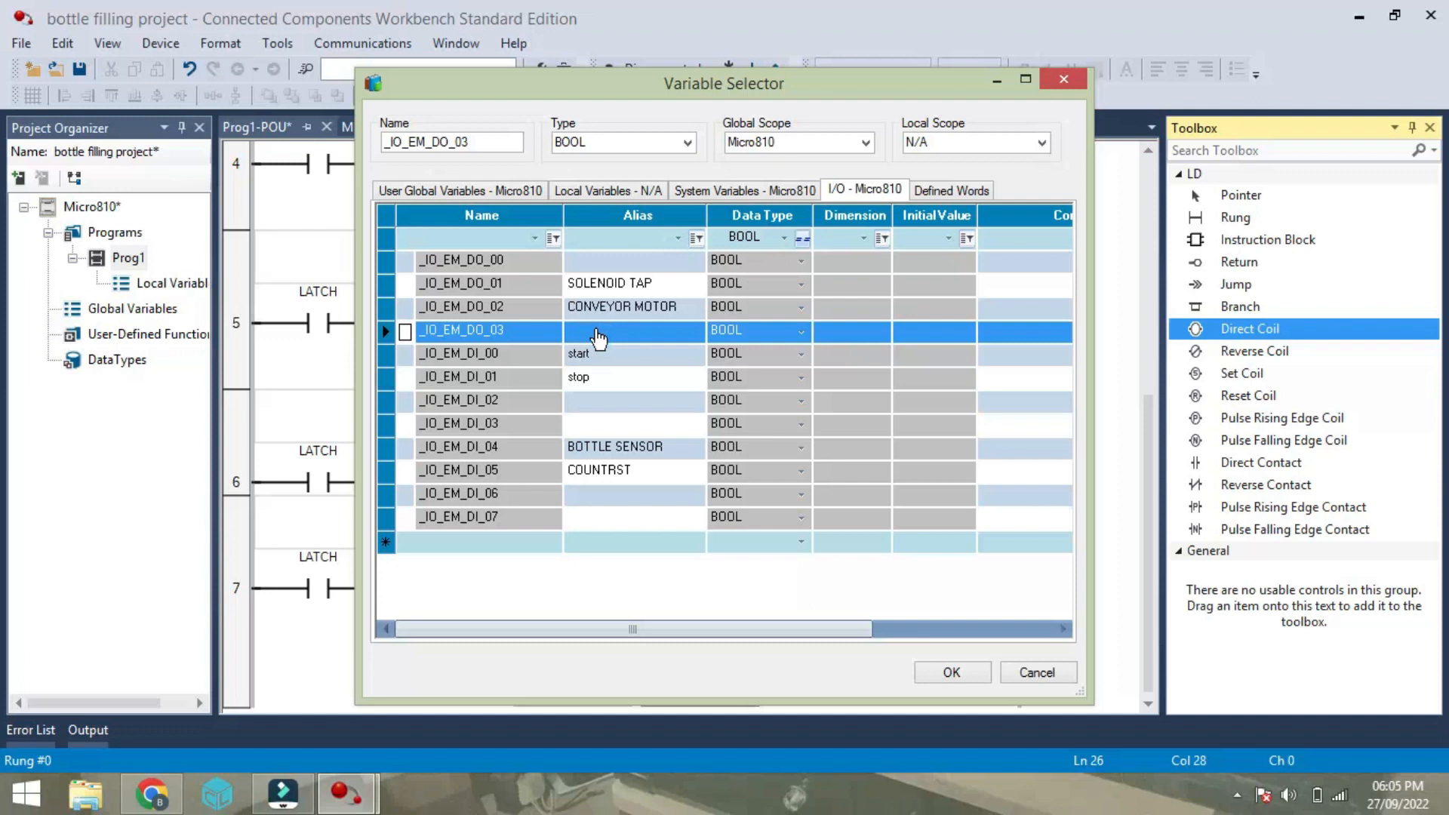
text(B)
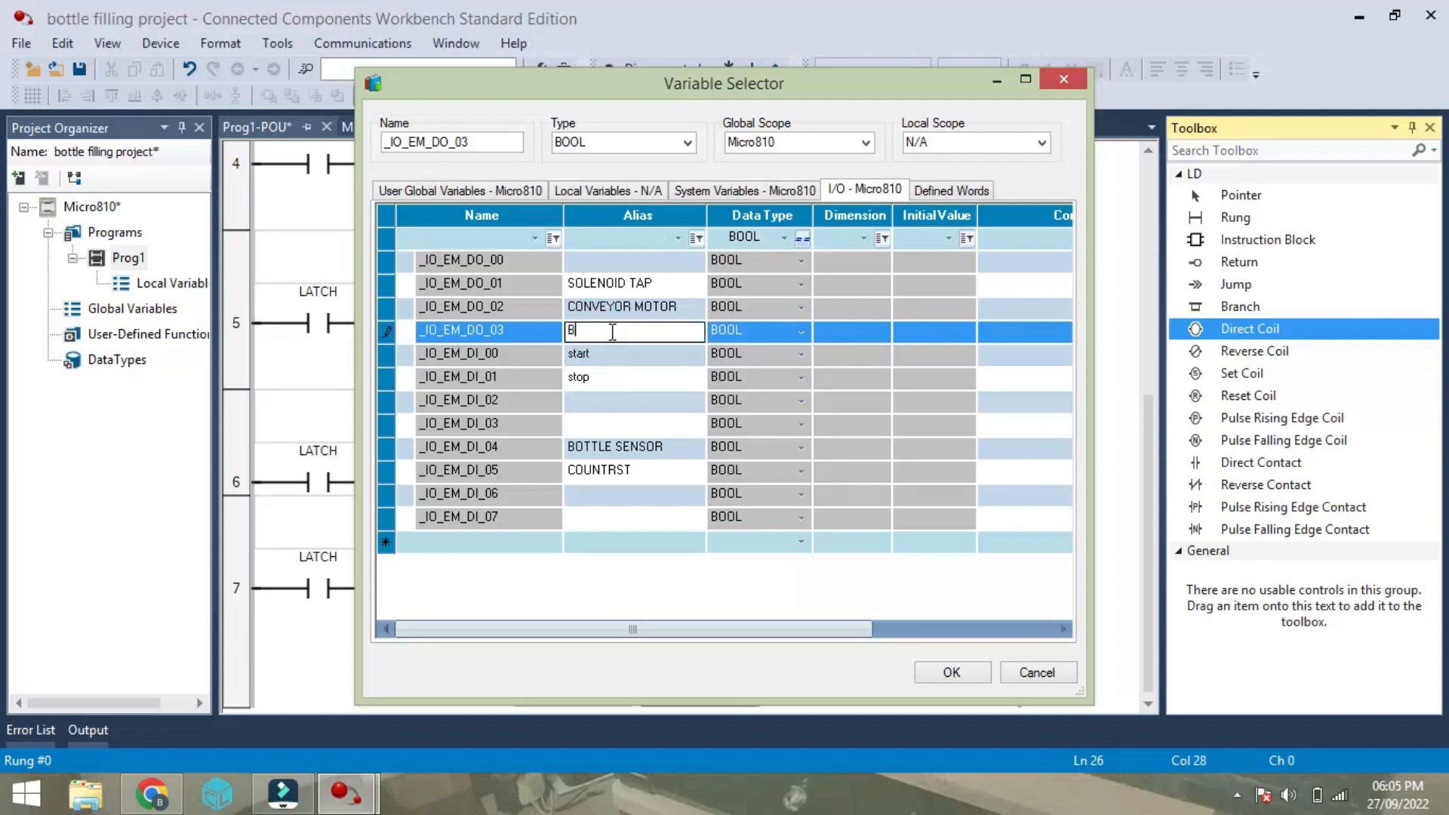
text(UZZER)
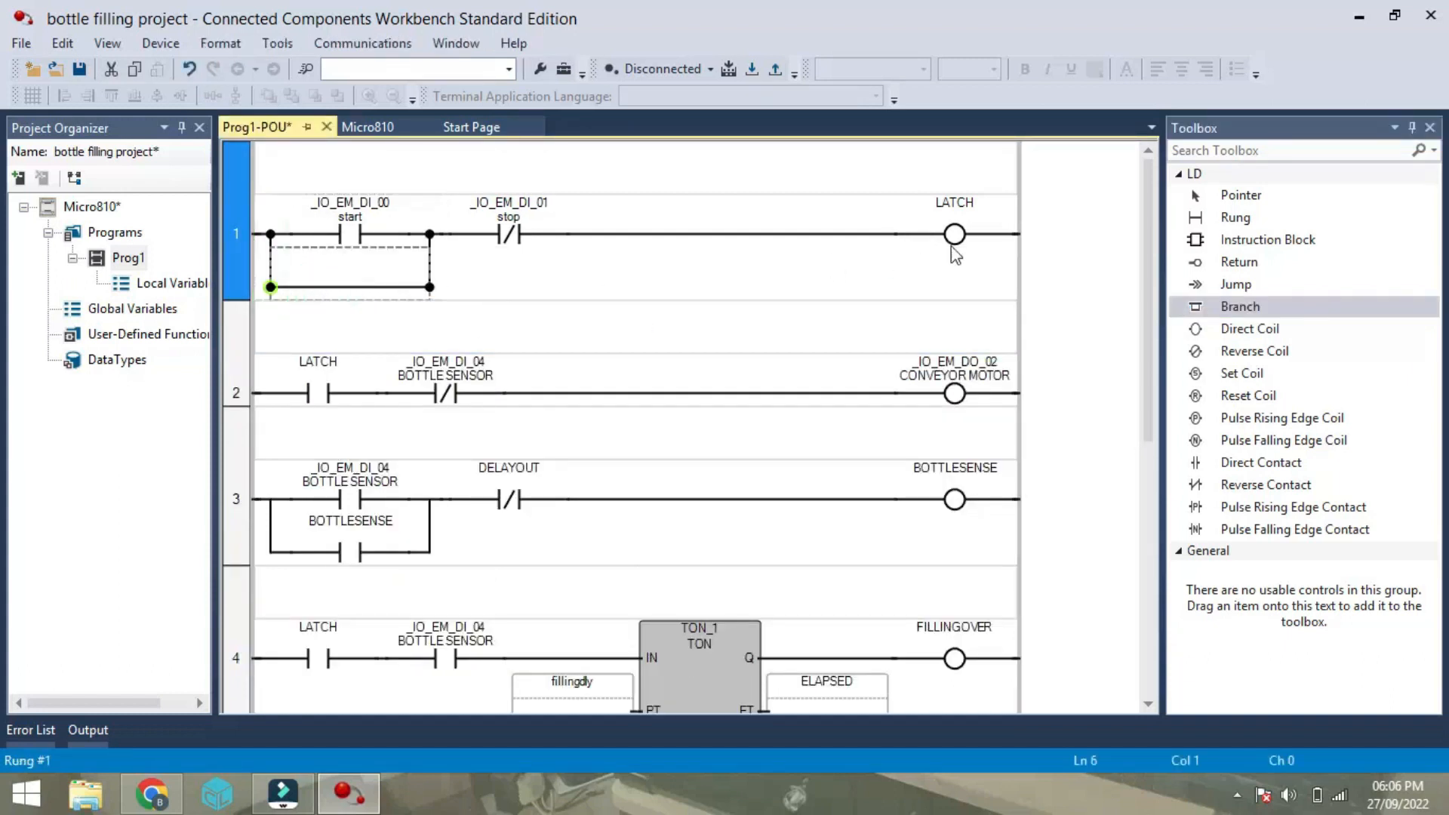
mouse_move(1247, 396)
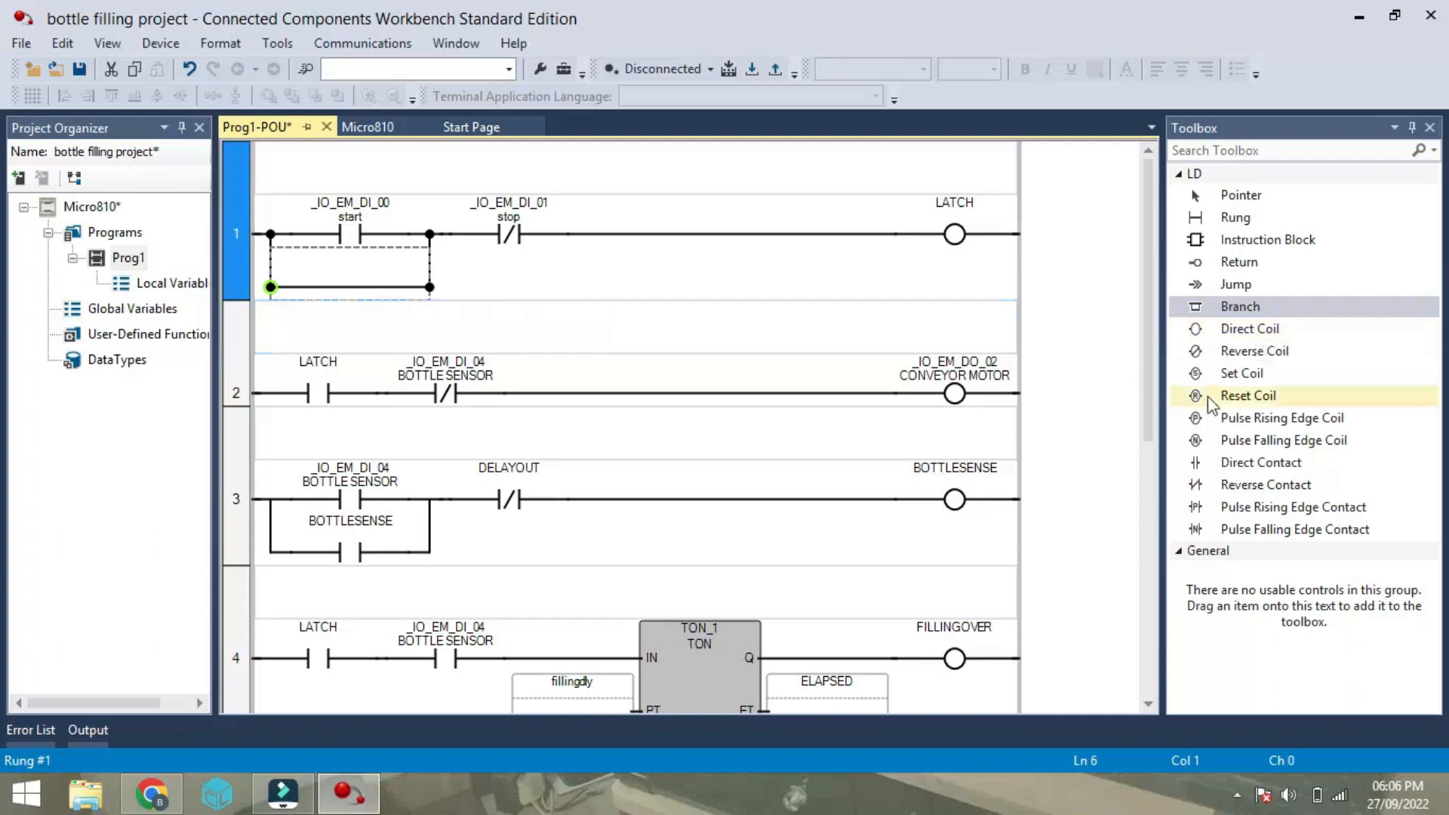
mouse_move(1265, 485)
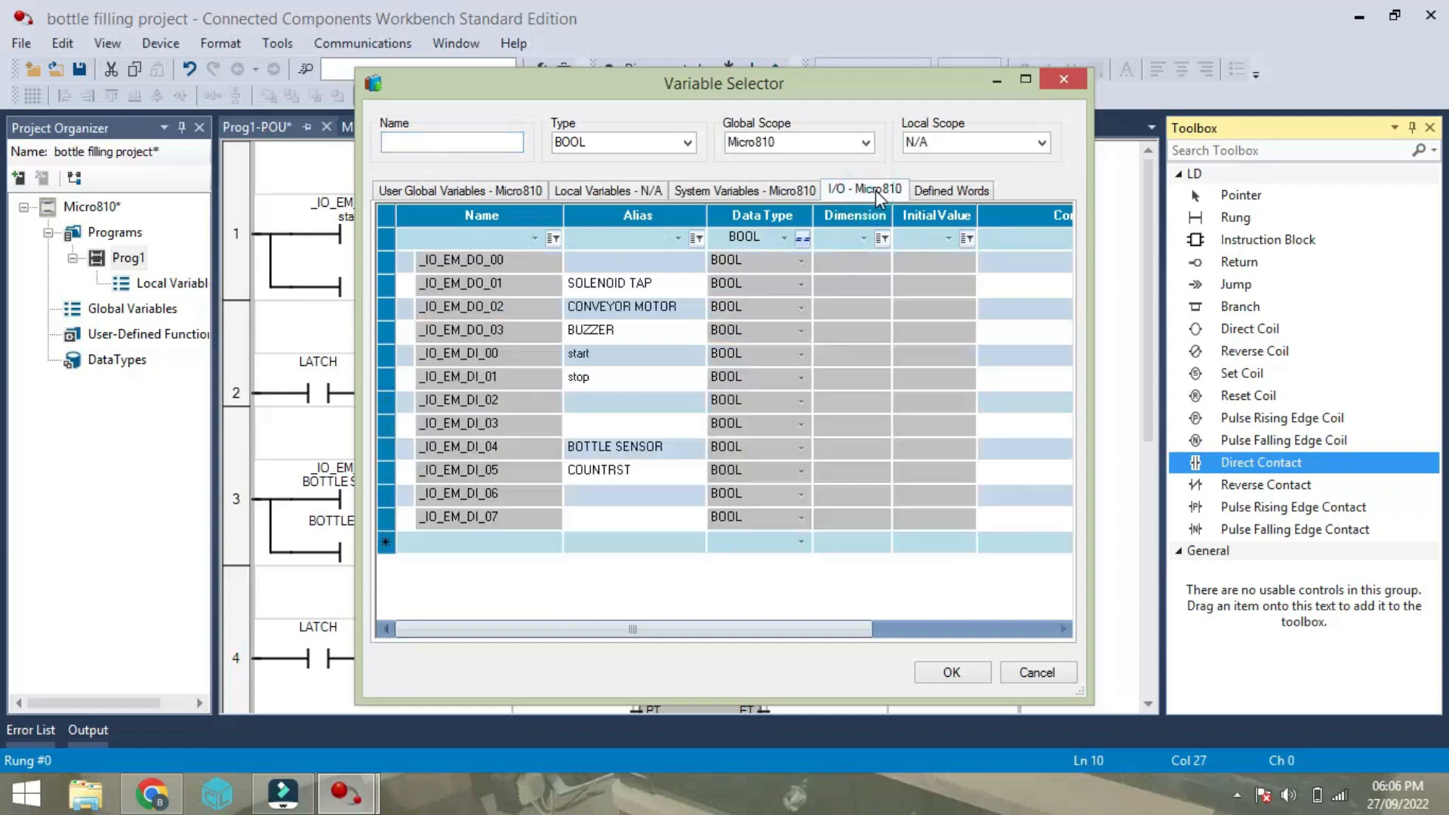
Show the Micro810 I/O variables for the new branch contact on rung 1.
click(609, 190)
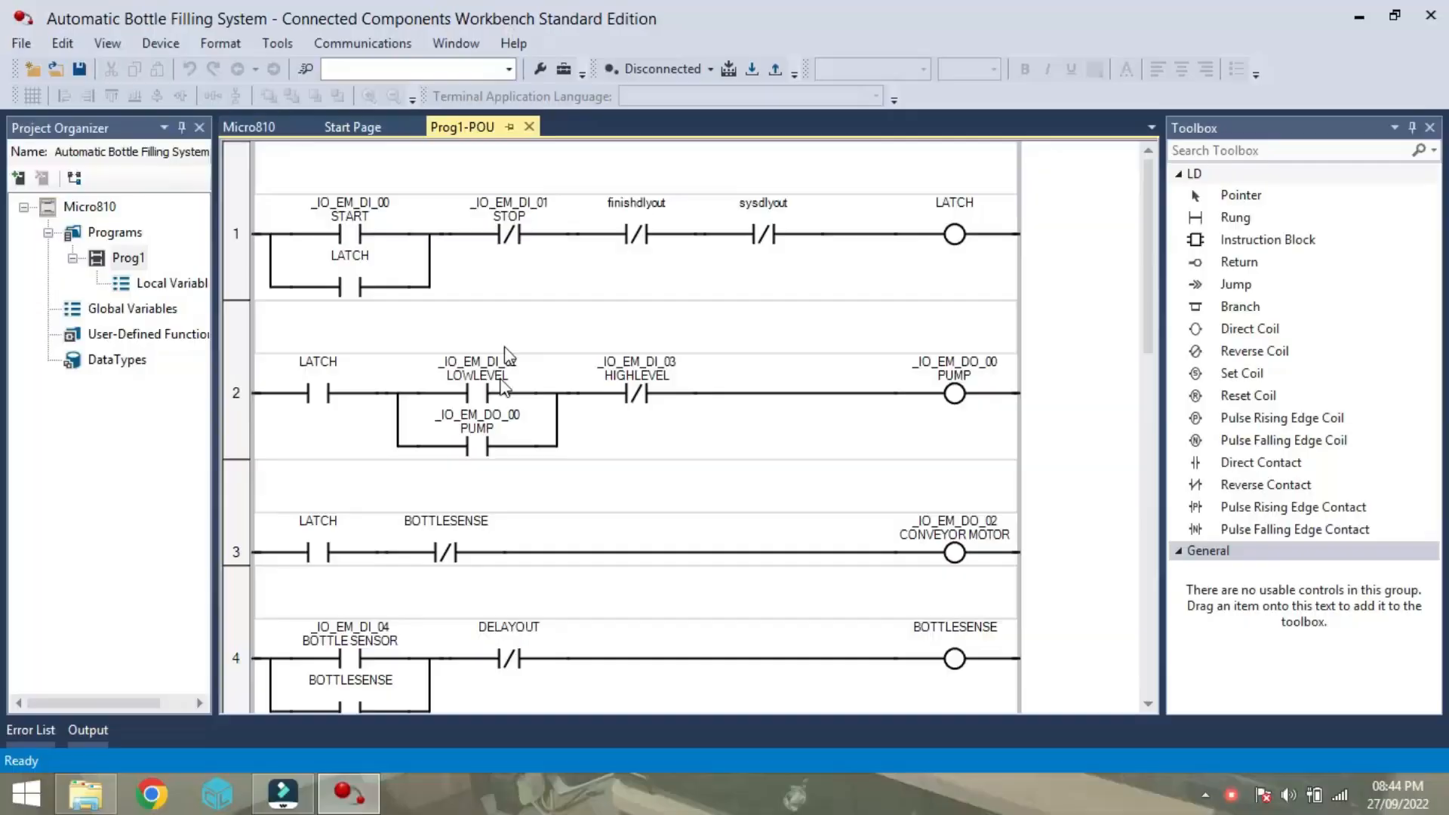
mouse_move(349, 277)
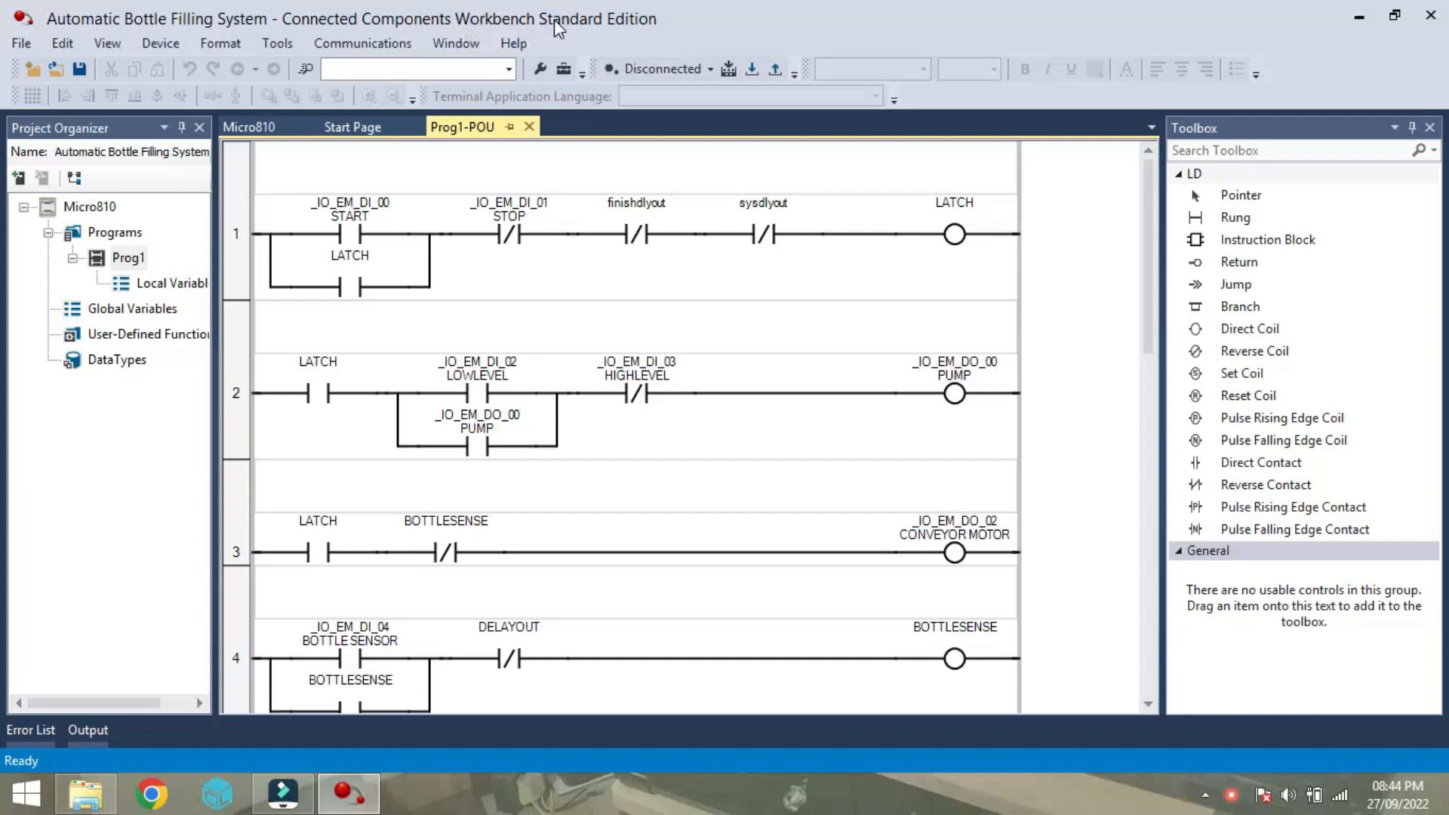
mouse_move(498, 32)
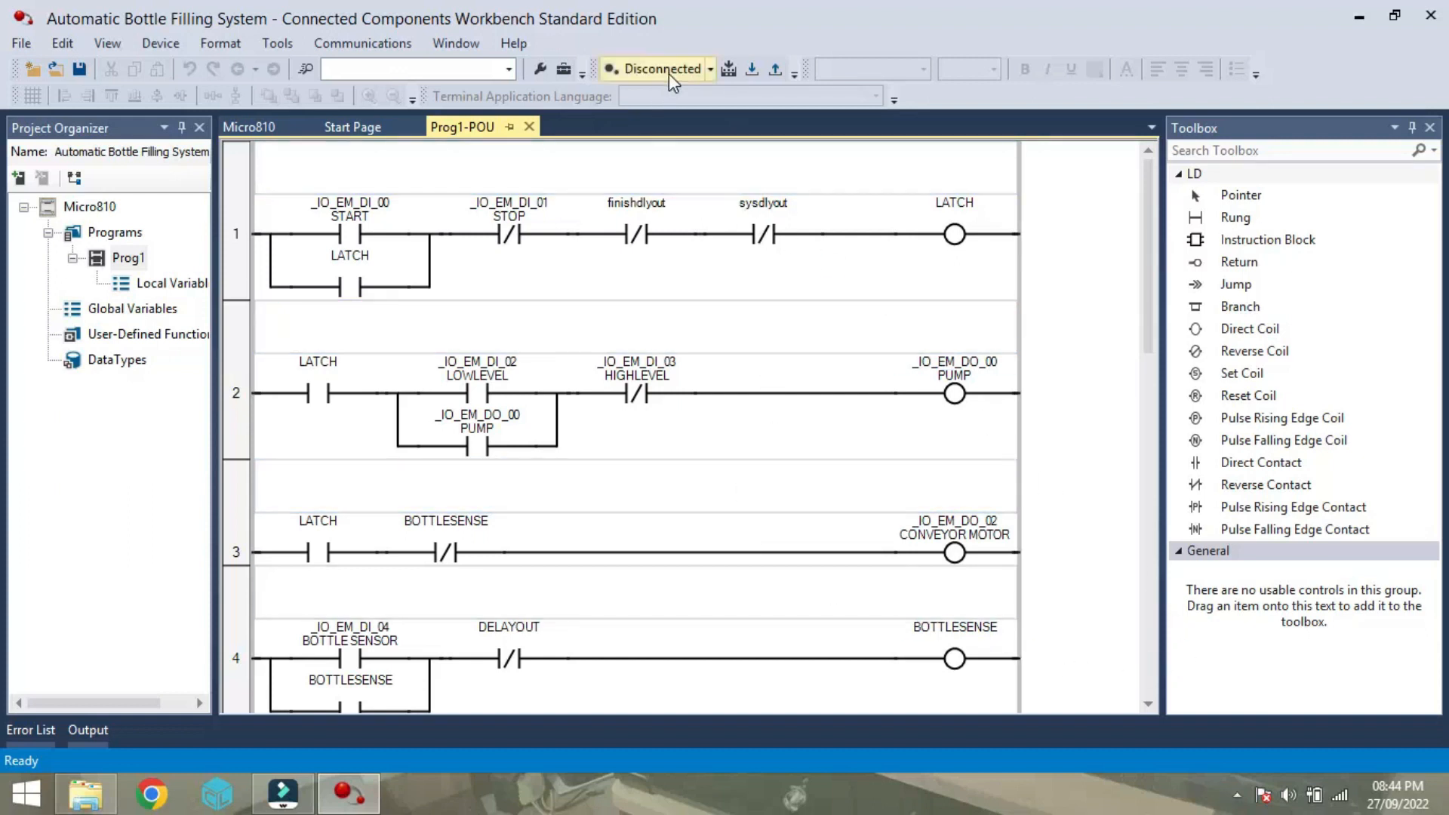
mouse_move(662, 74)
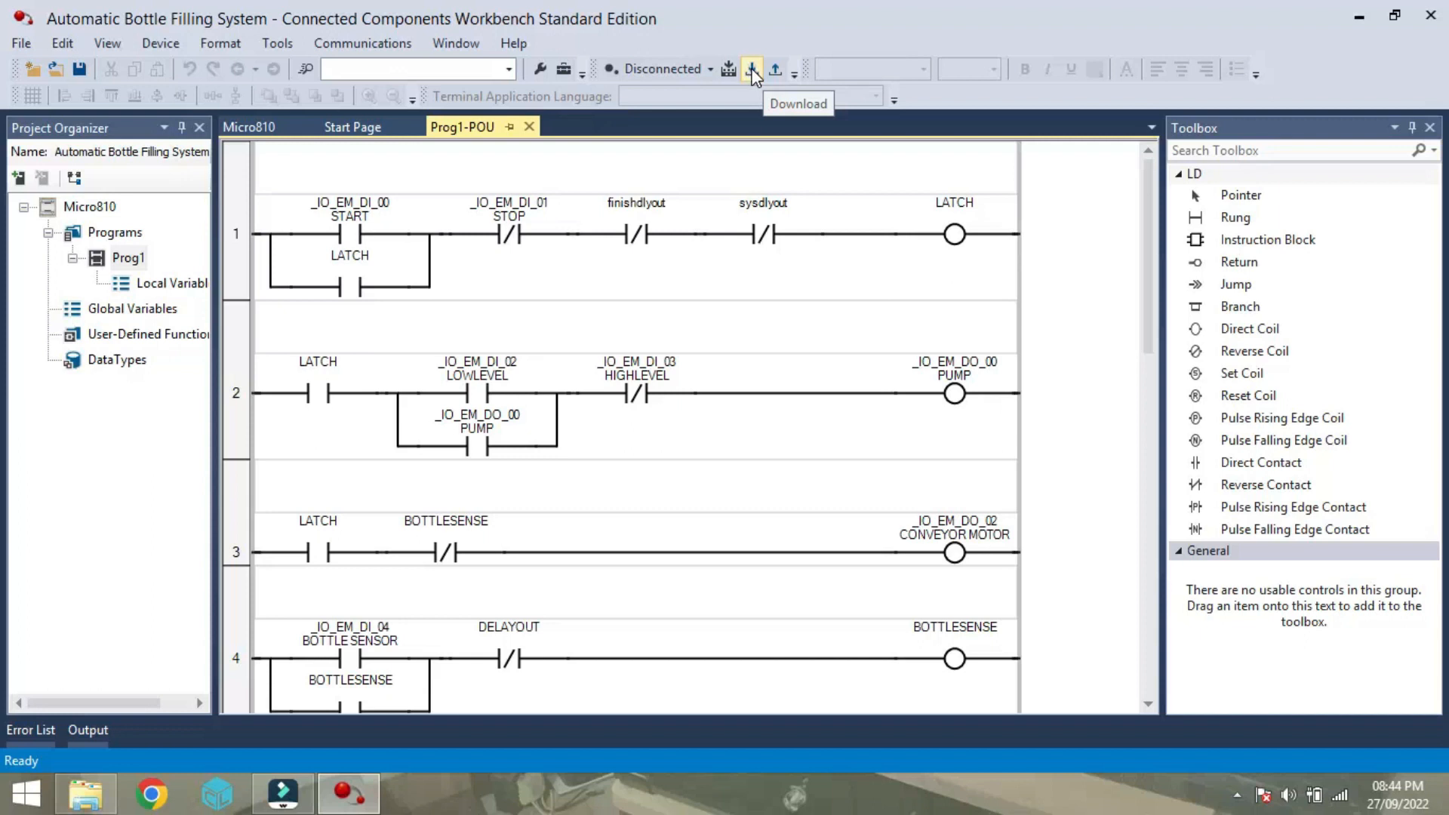
mouse_move(730, 69)
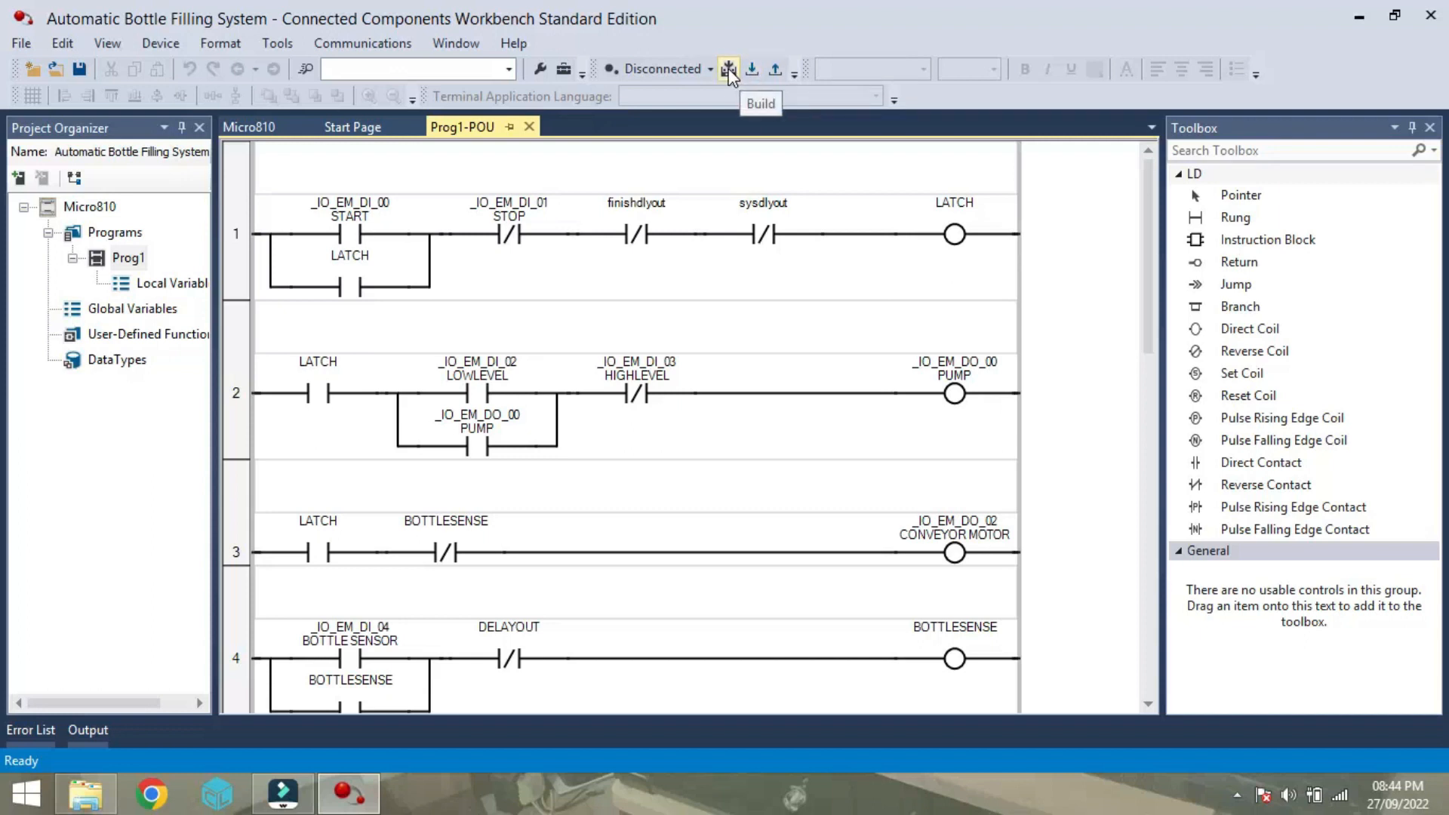
Build the Automatic Bottle Filling System project, confirming 0 errors and 0 warnings.
click(729, 70)
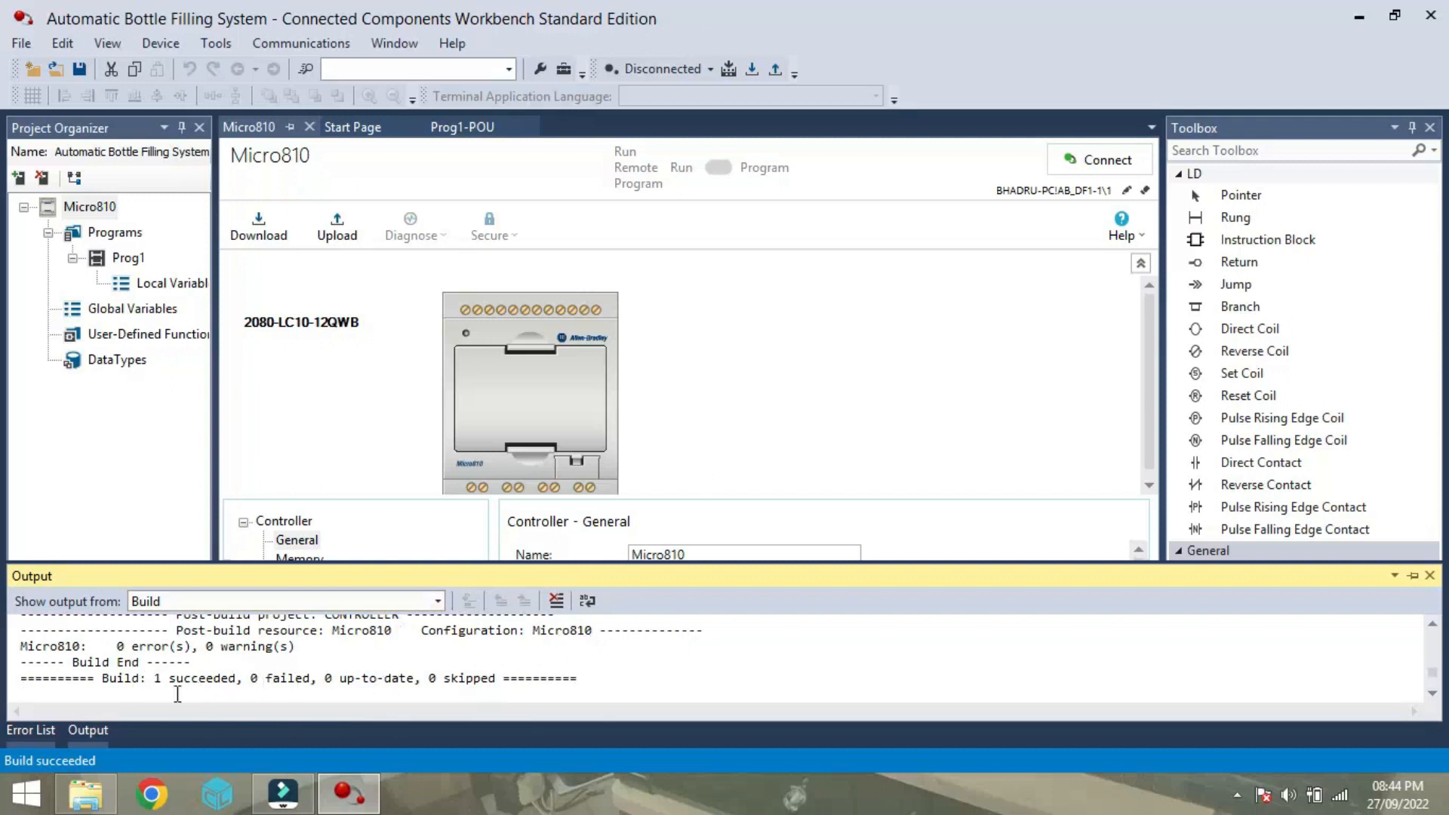
mouse_move(752, 70)
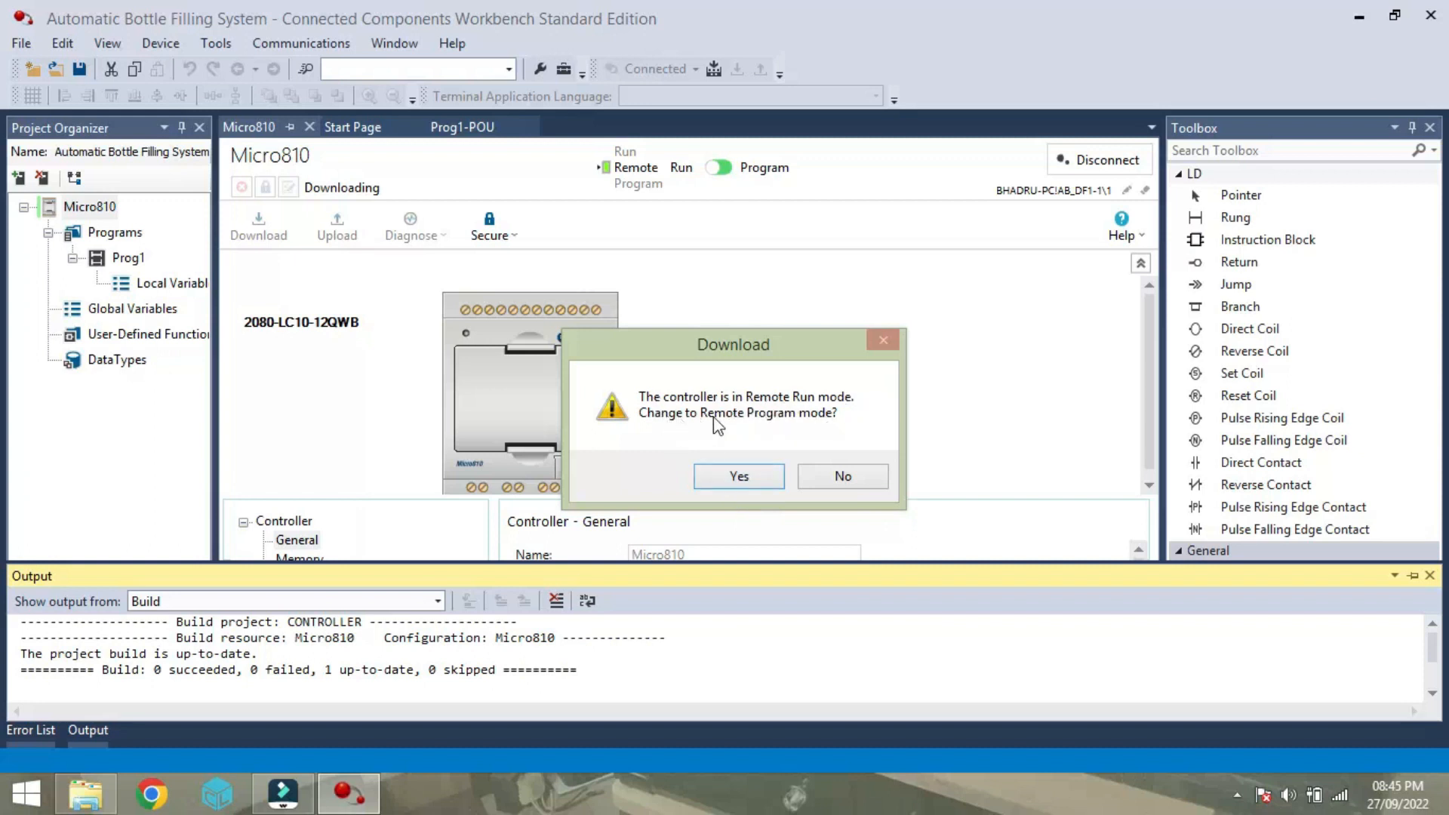
Download to the Micro810, accepting Remote Program mode and returning to Remote Run.
click(738, 476)
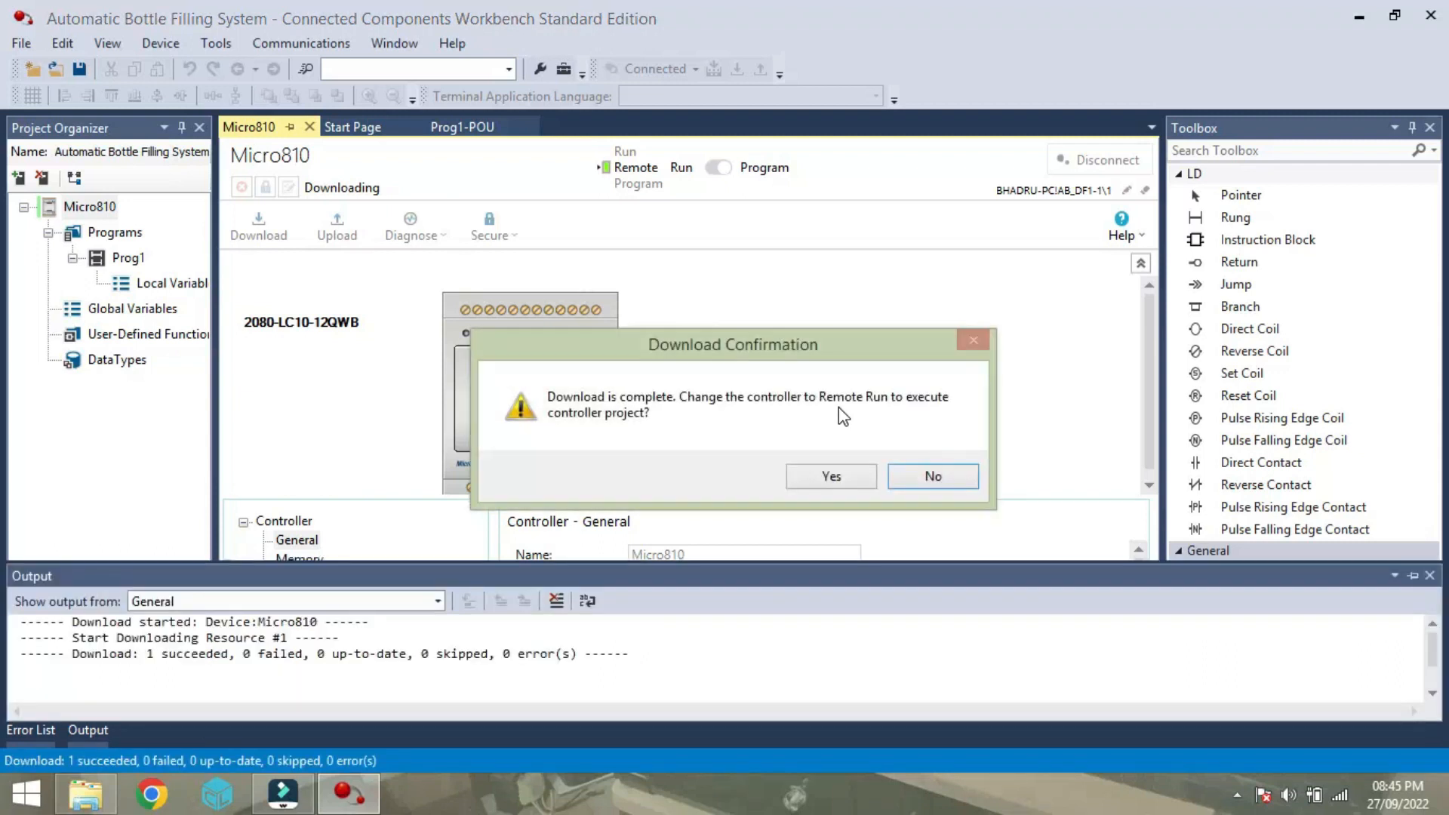
mouse_move(602, 413)
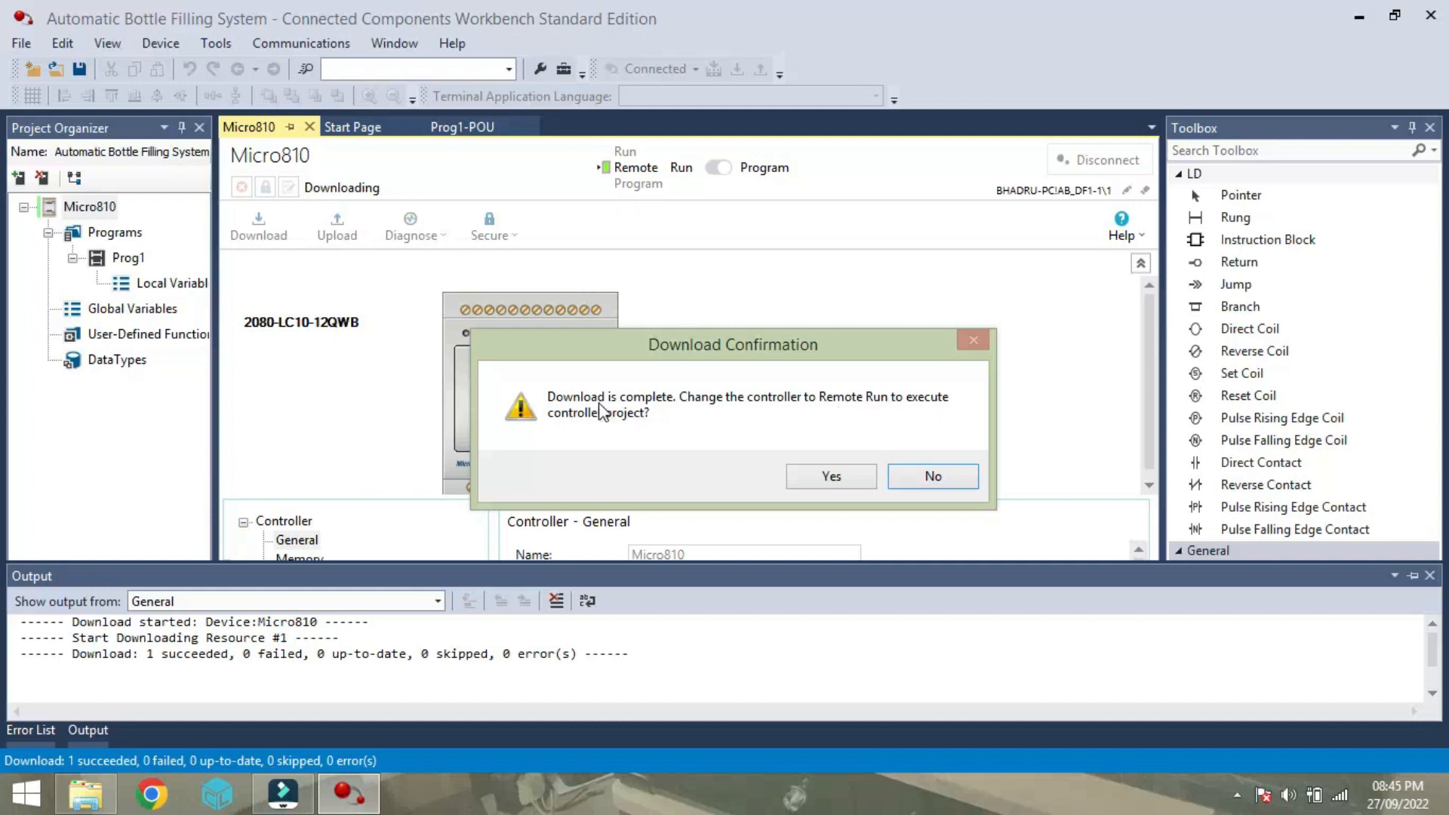
mouse_move(934, 409)
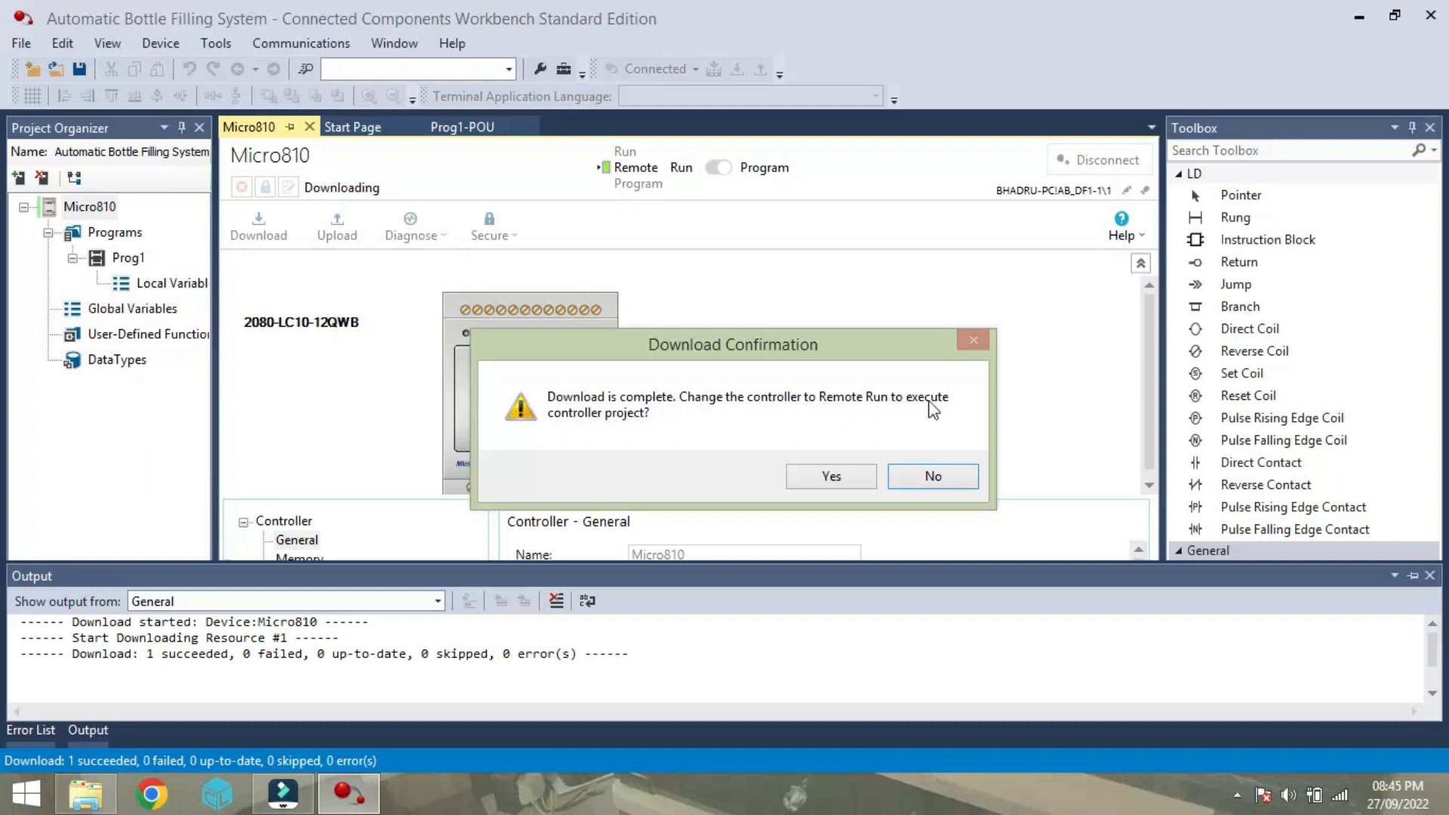
click(829, 476)
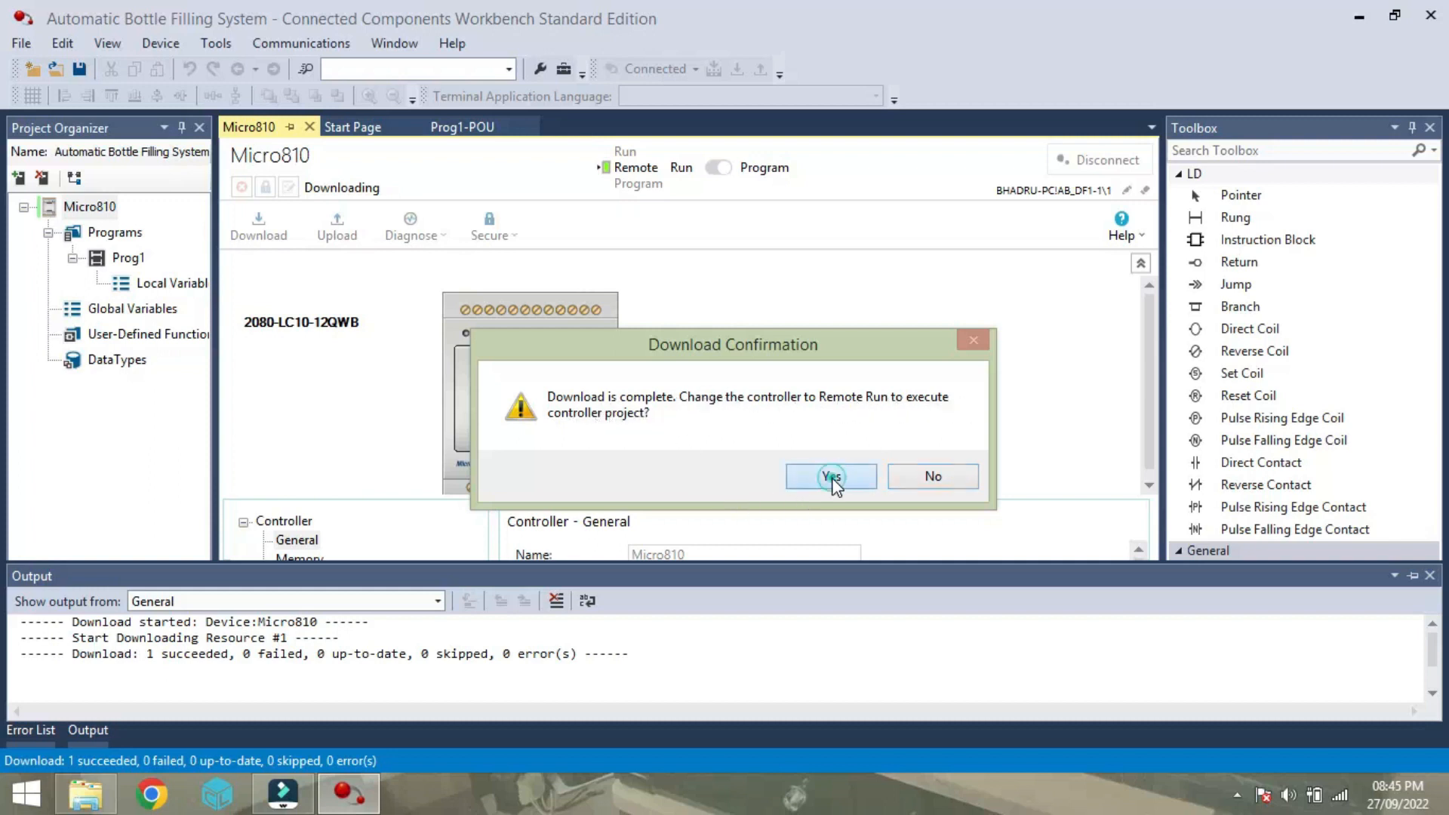
click(829, 476)
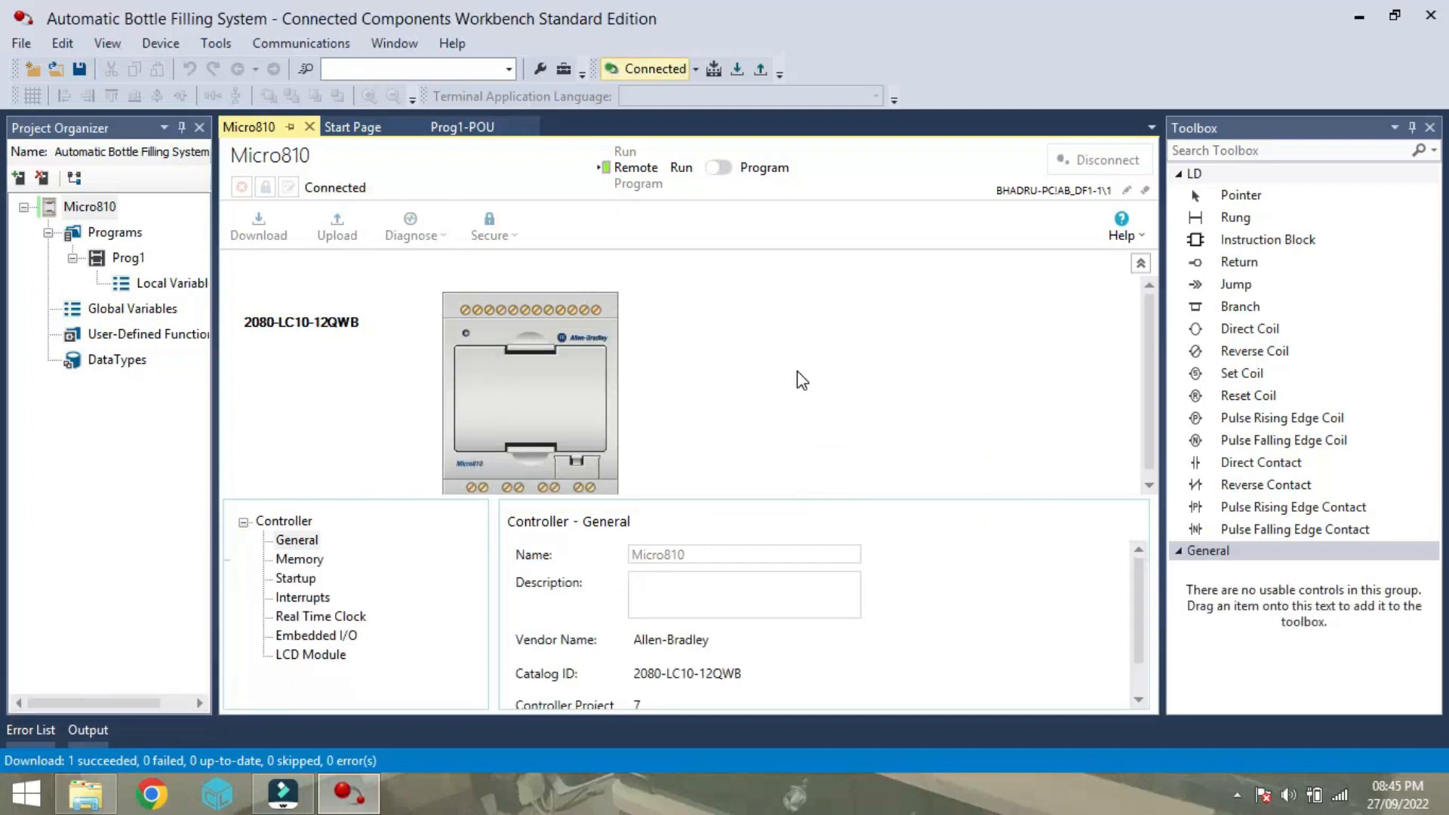
mouse_move(601, 181)
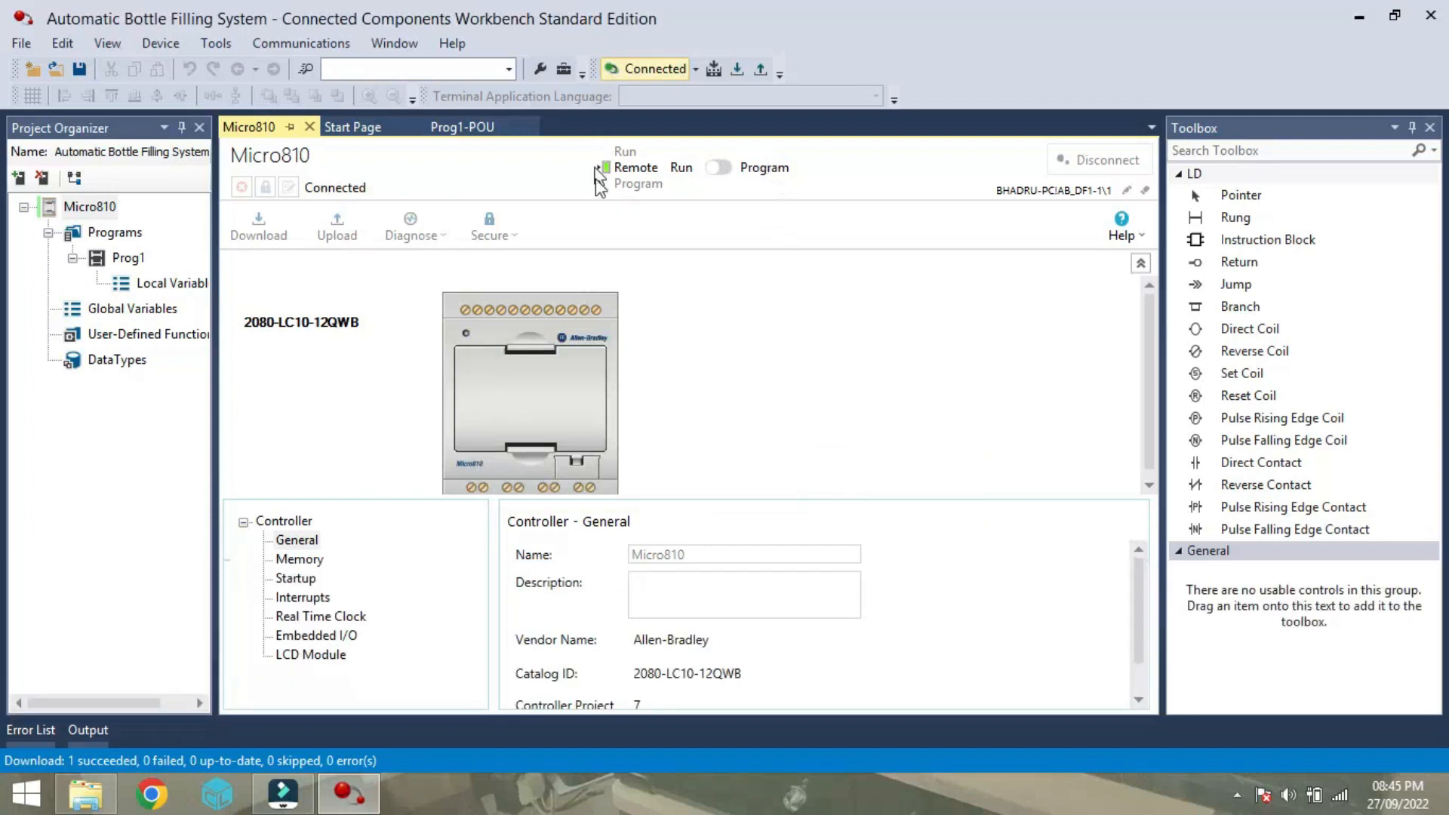
Switch the controller to Run and monitor the Prog1 ladder online.
click(718, 168)
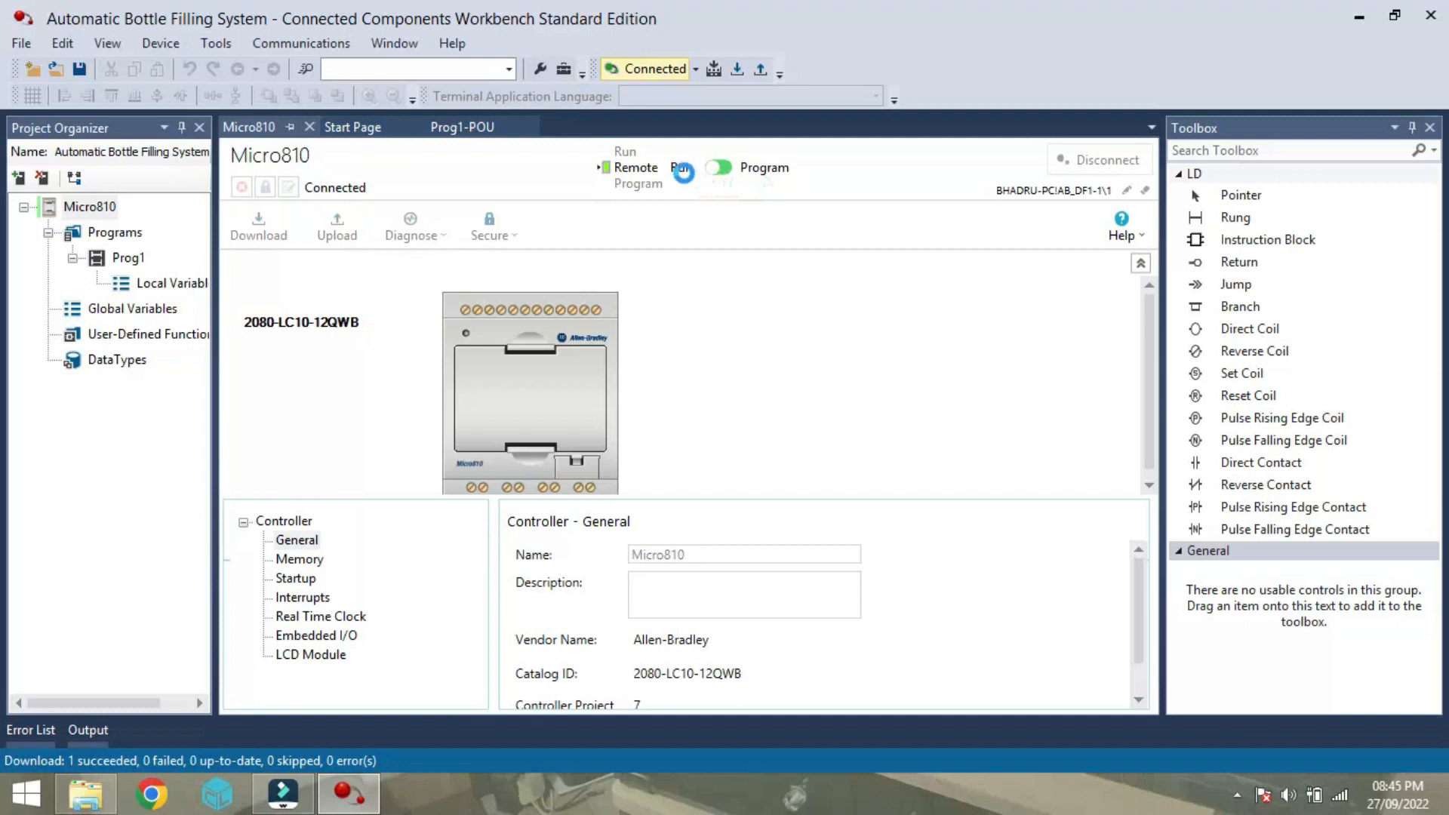
click(462, 127)
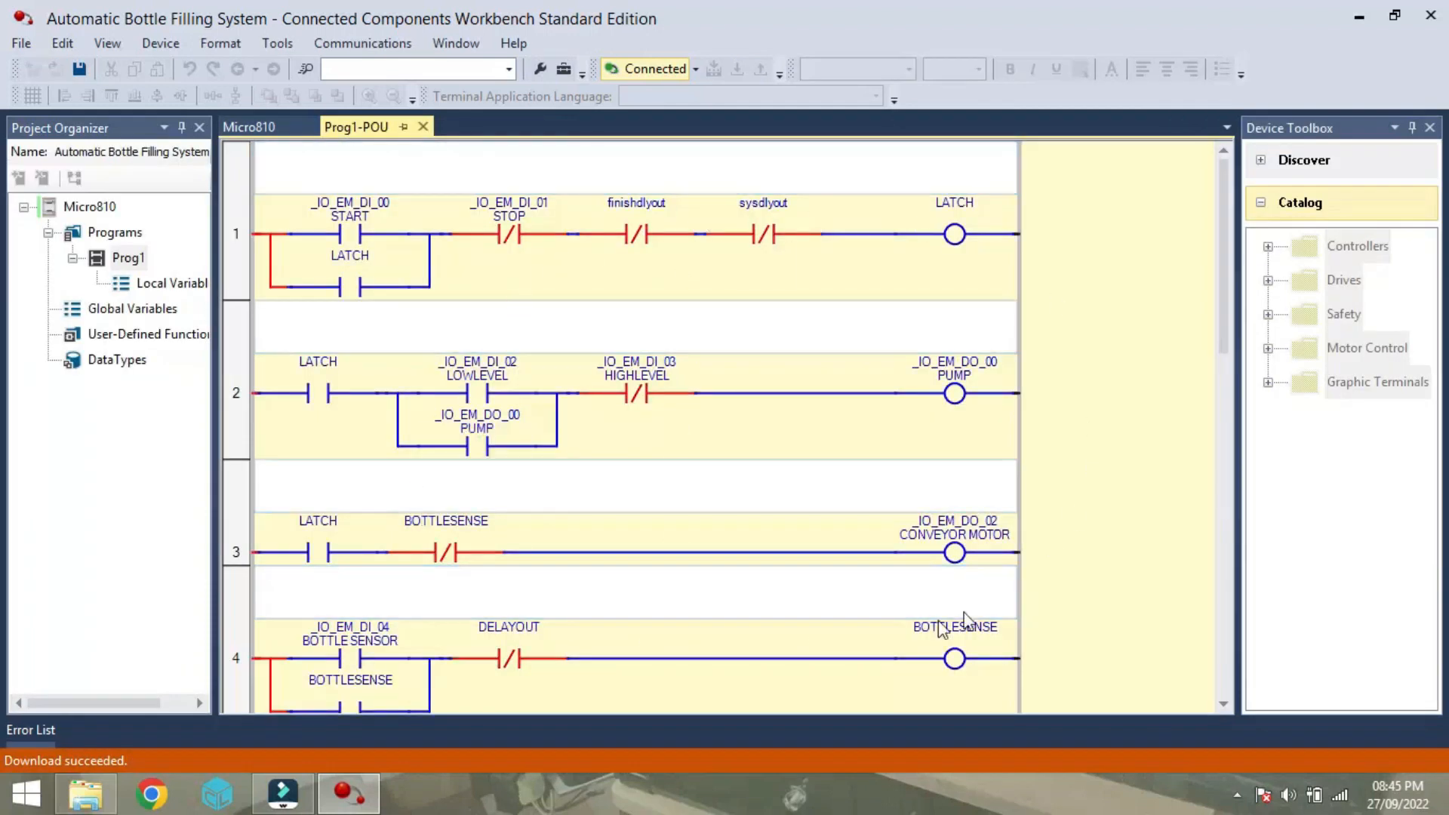
mouse_move(1083, 572)
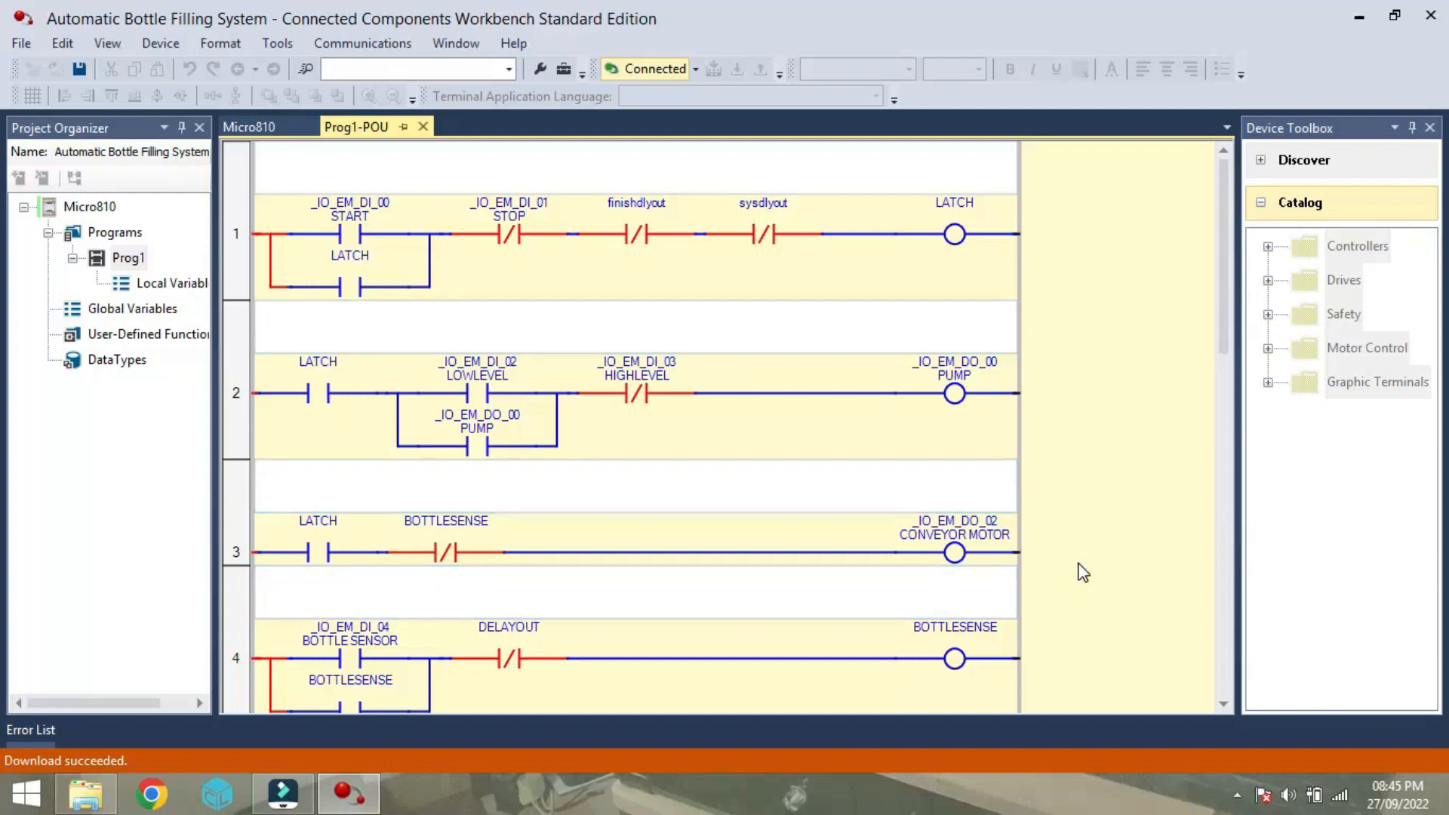